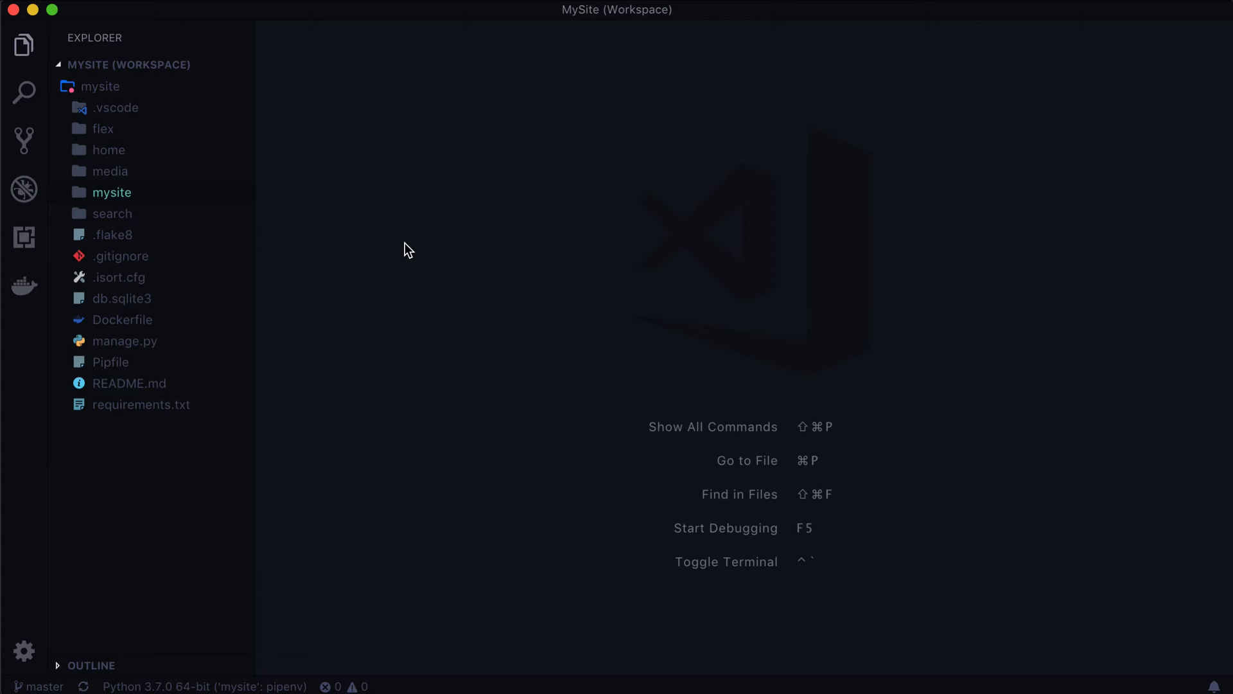
mouse_move(149, 160)
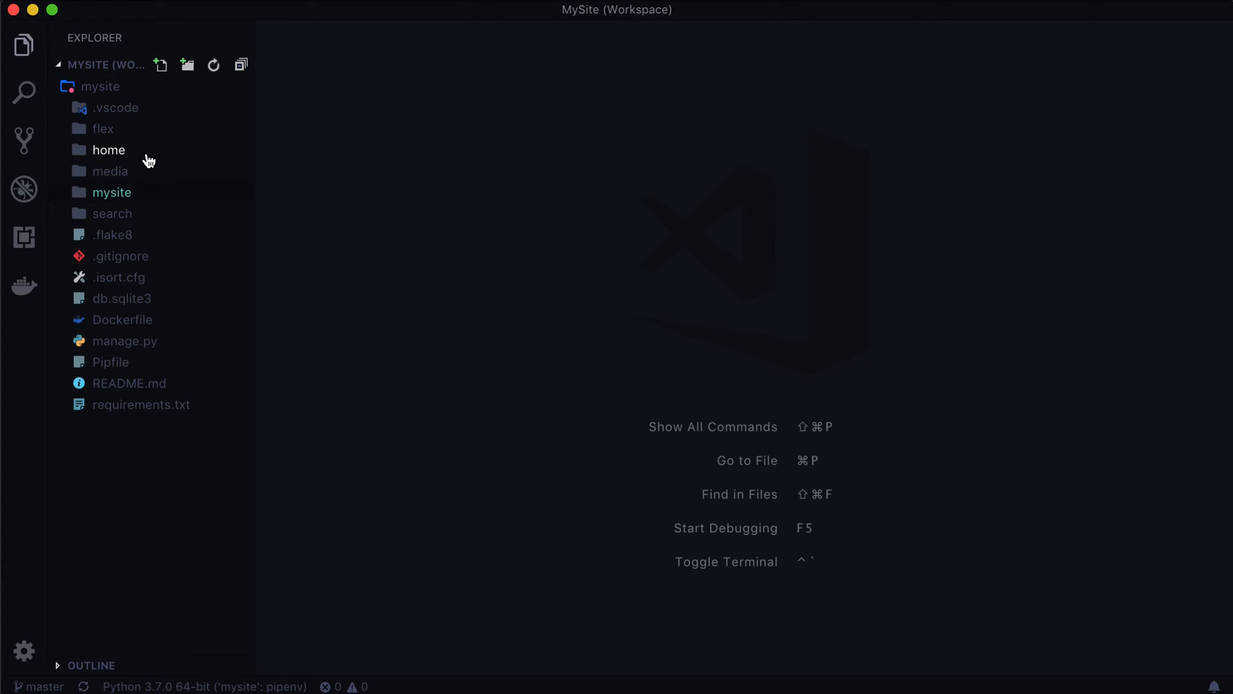
- Expand the home app folder in the Explorer sidebar to show its files
left_click(108, 149)
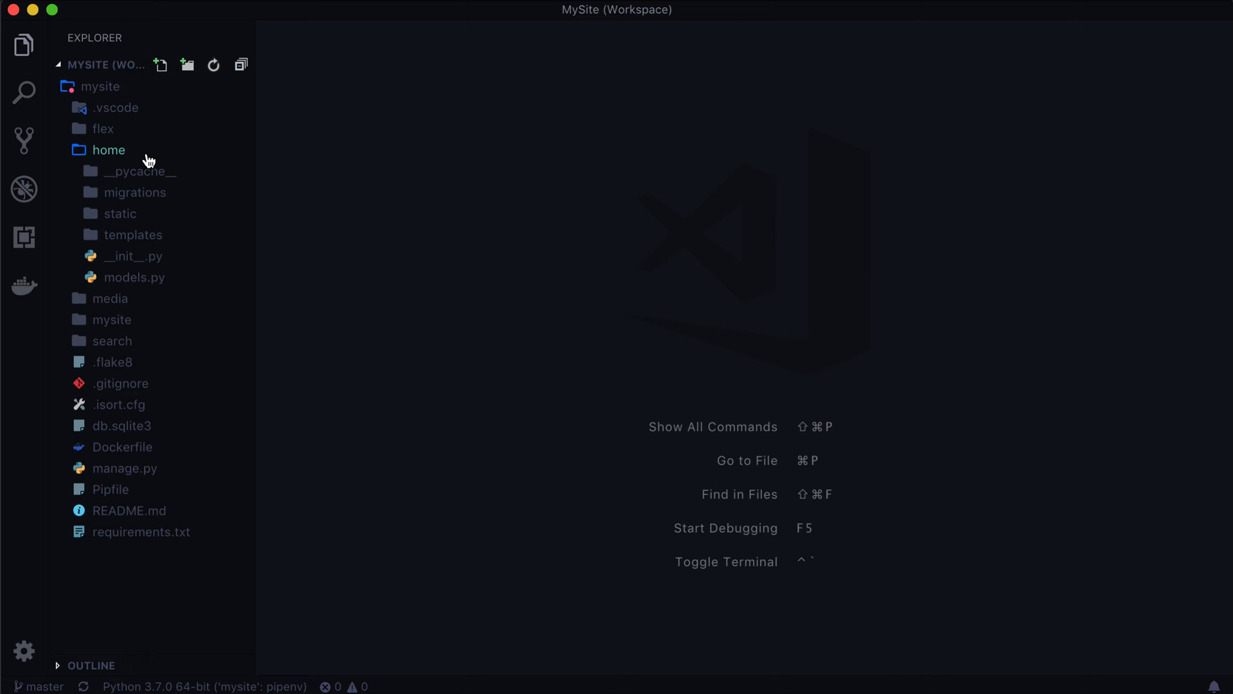
mouse_move(134, 155)
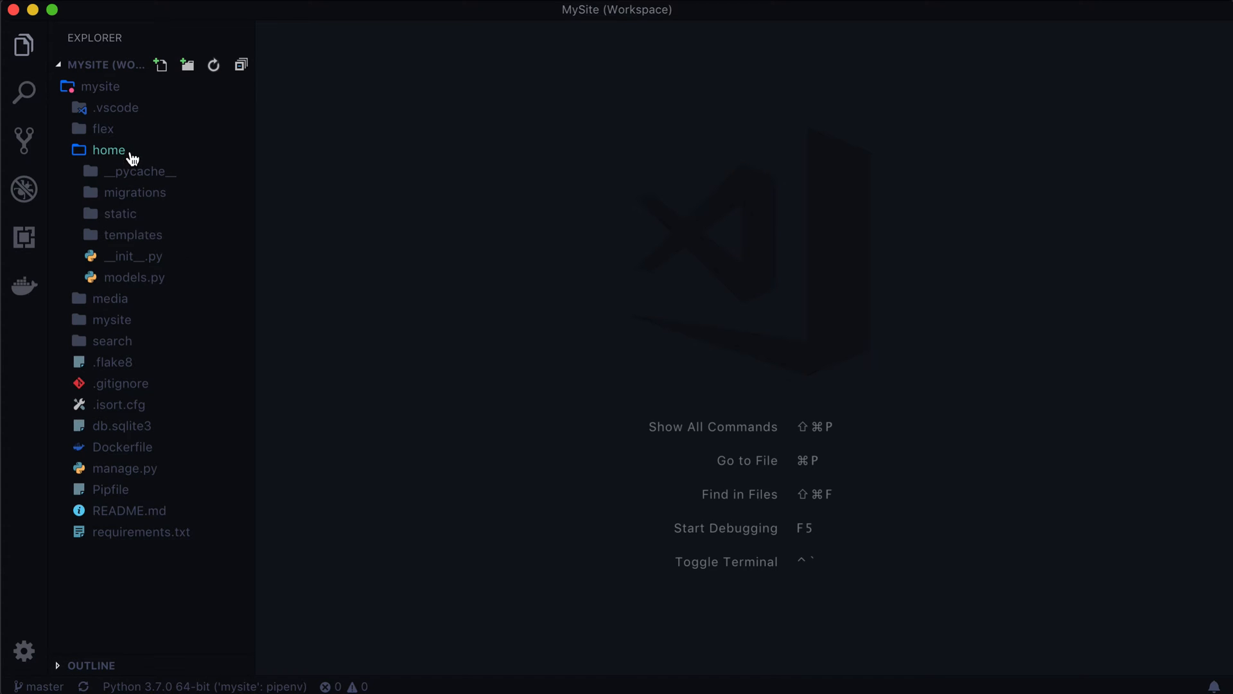
mouse_move(134, 278)
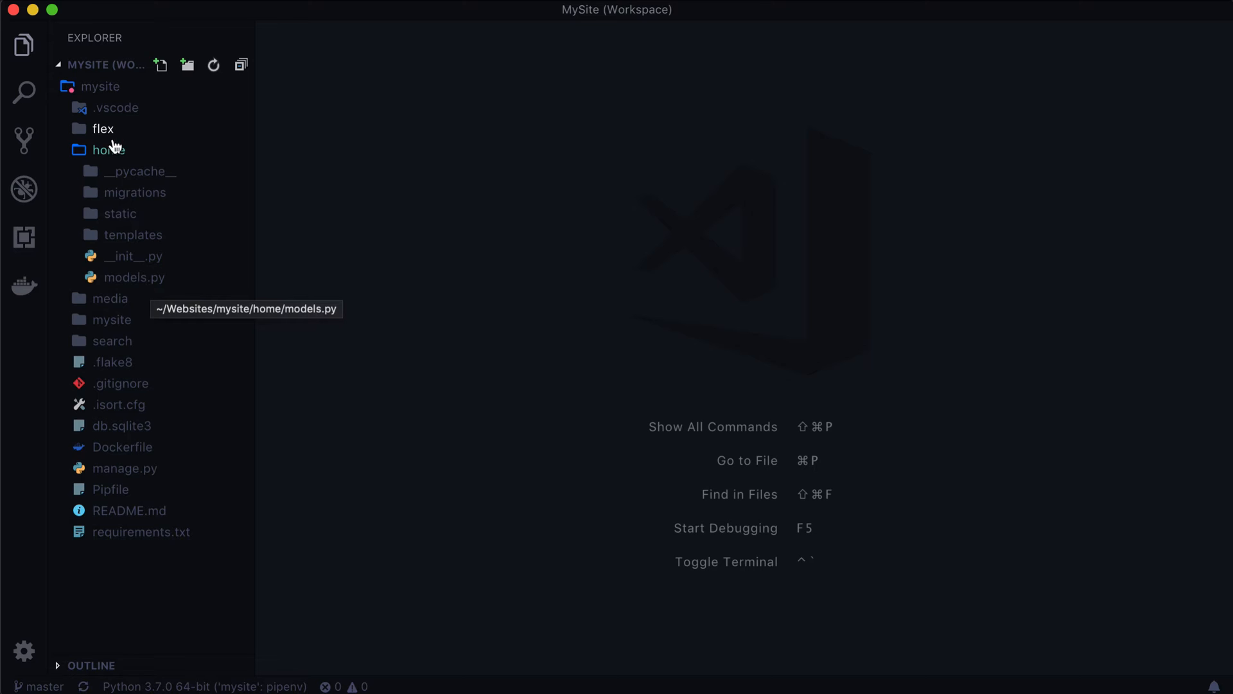
left_click(108, 149)
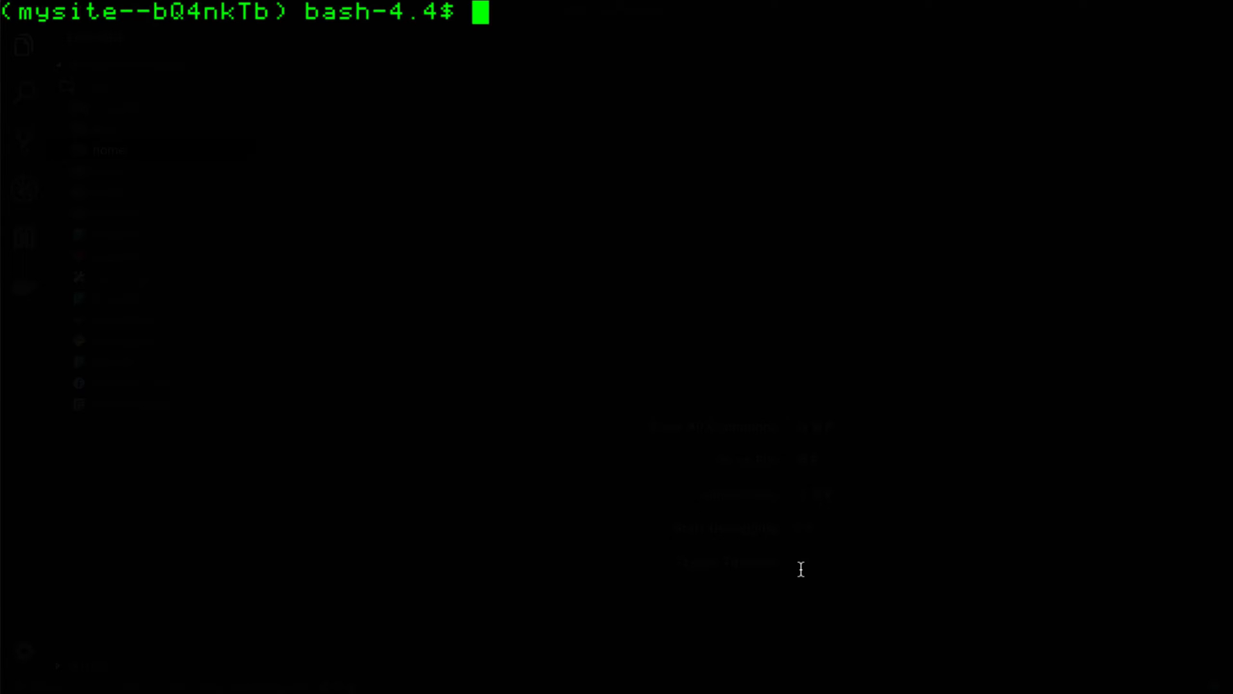
- Create the streams Django app with manage.py startapp, then run the development server again
type("pipenv")
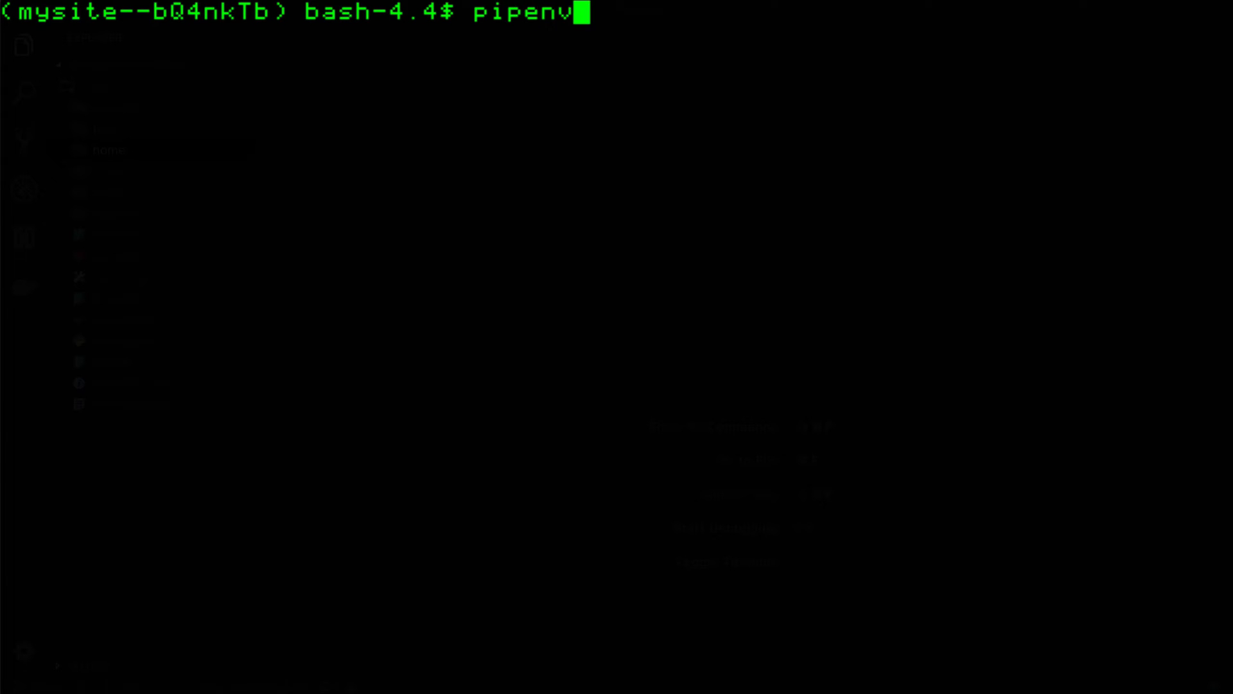
key("BackSpace")
type("python3 manage.")
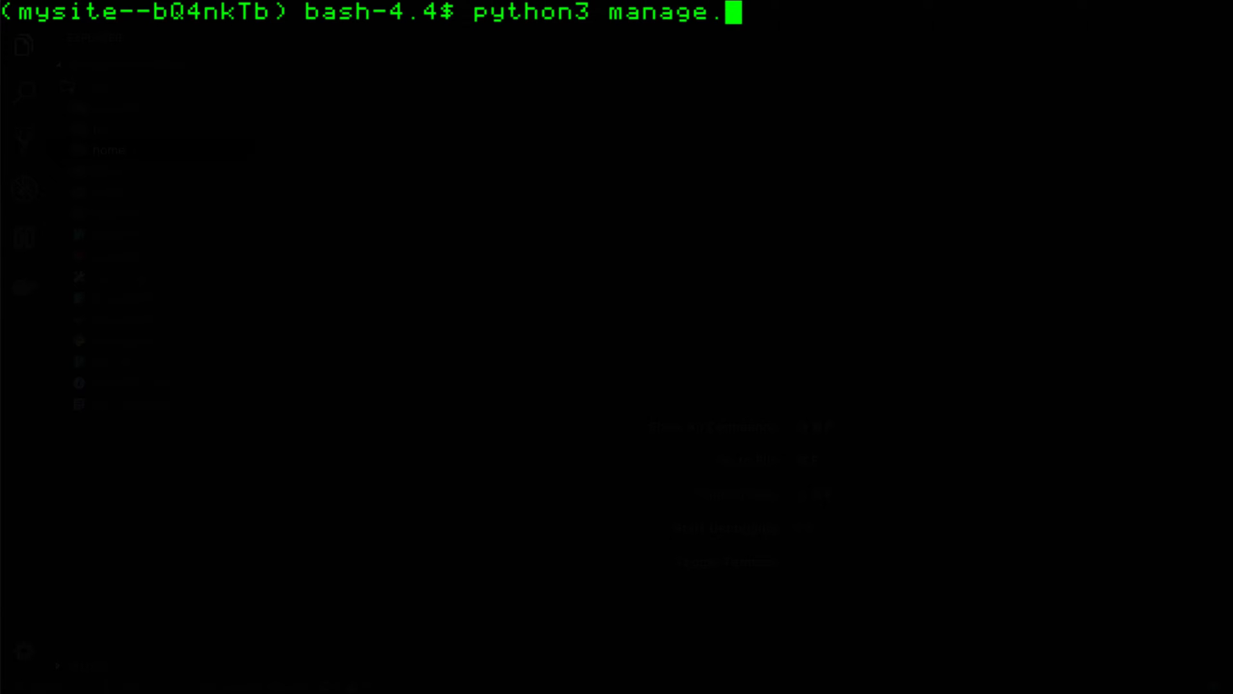
type("py start")
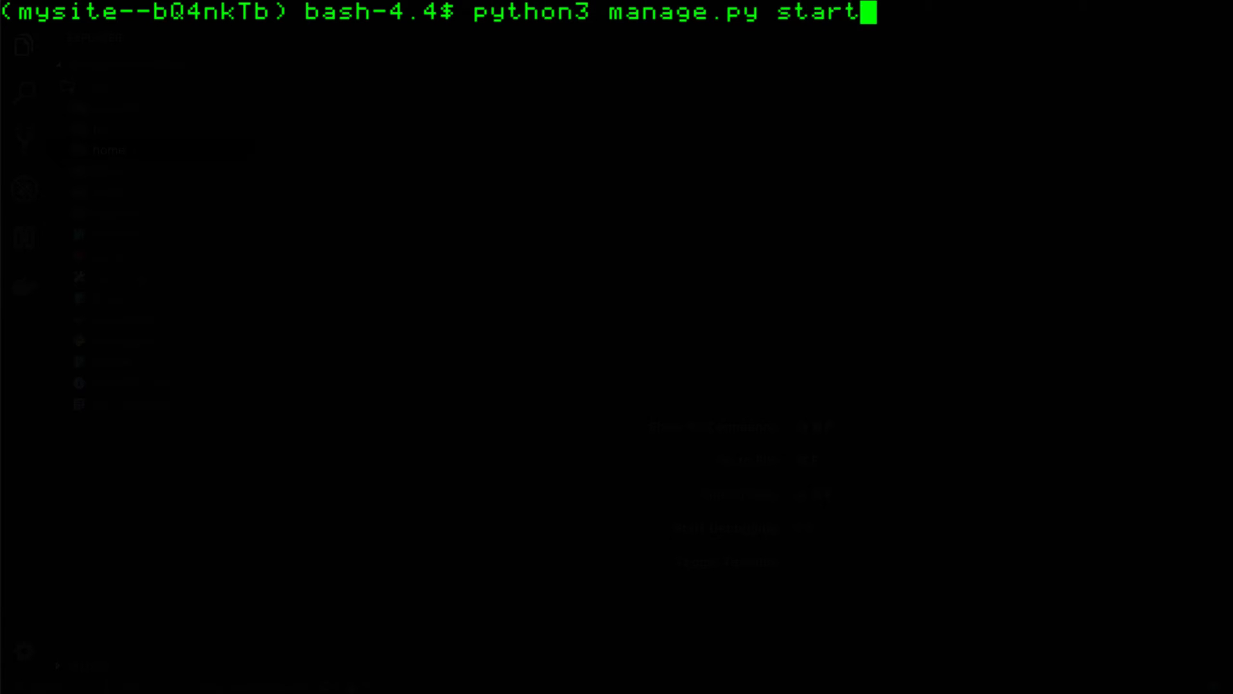
type("app")
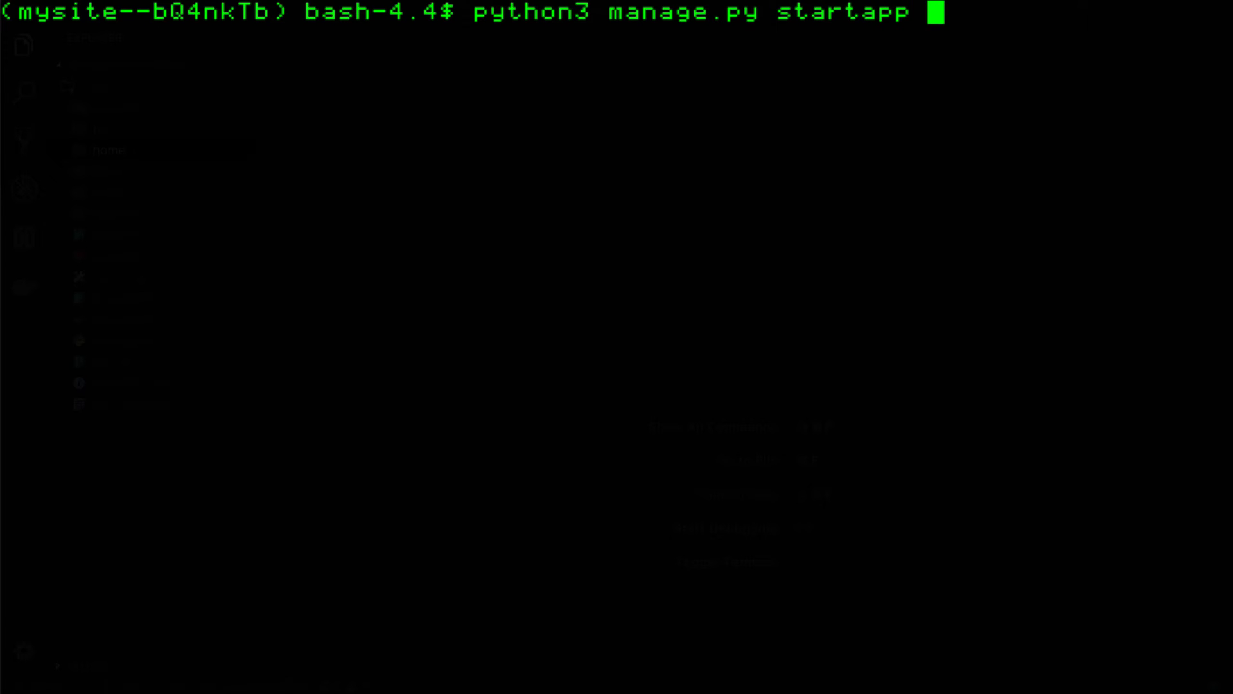
type("s")
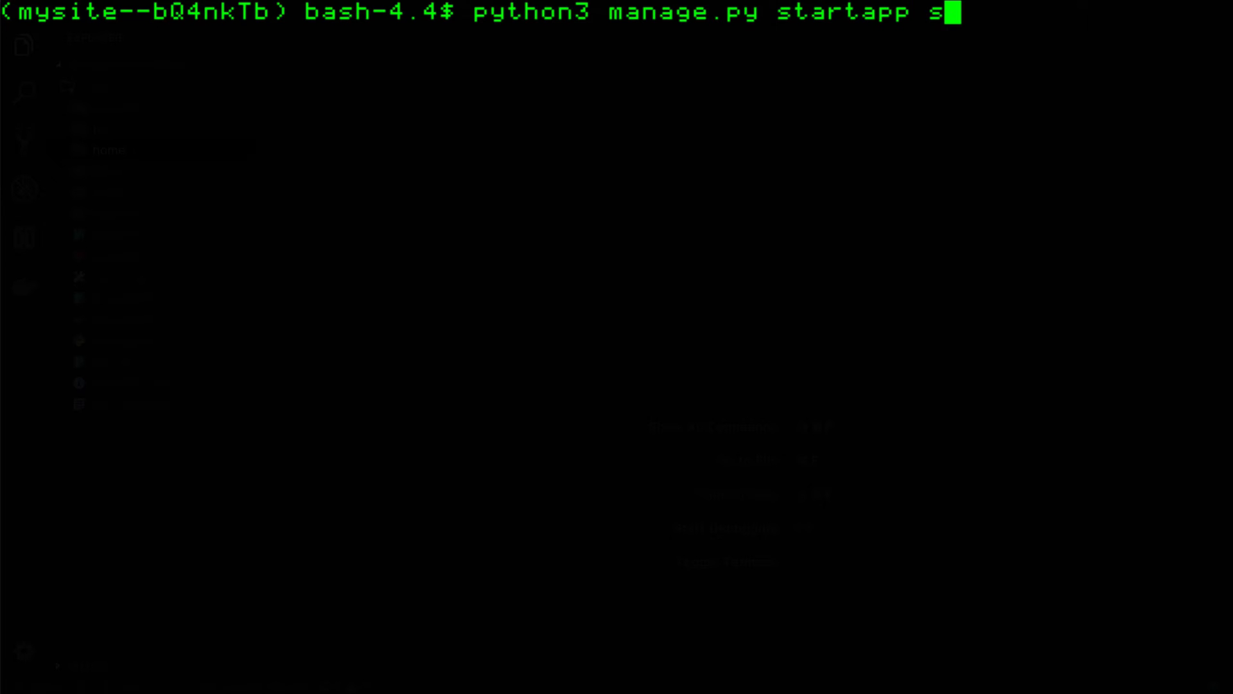
type("treams")
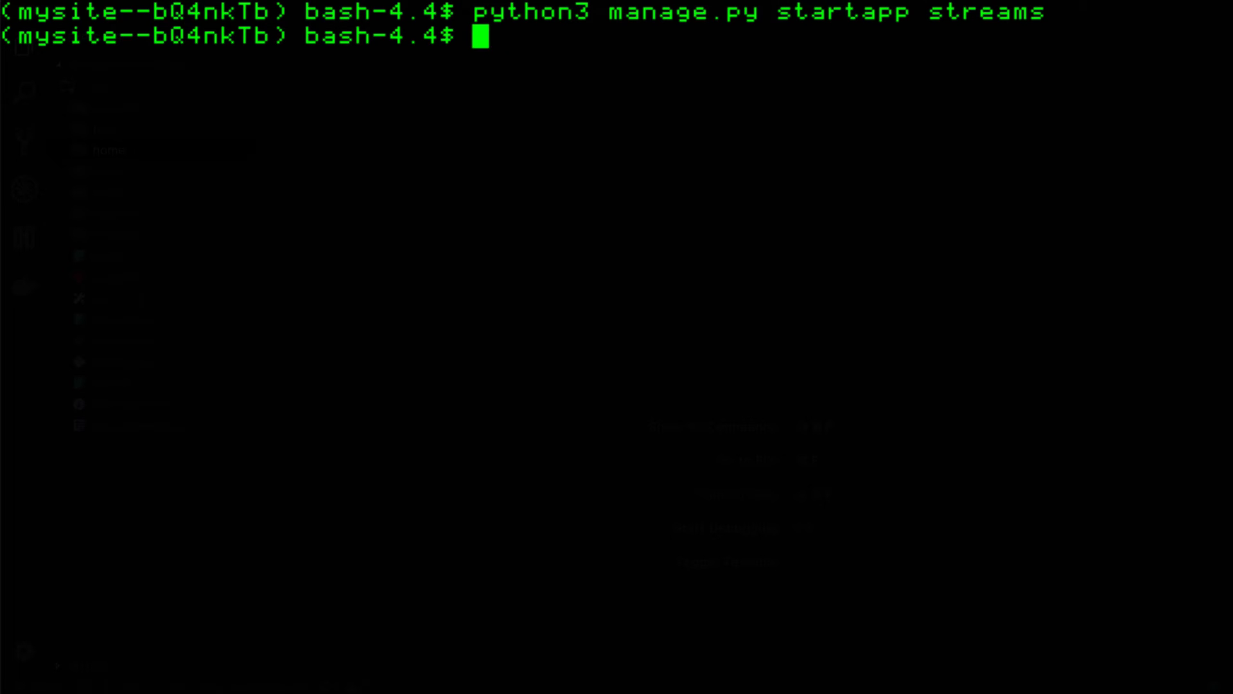
type("python3 manage.py runserver")
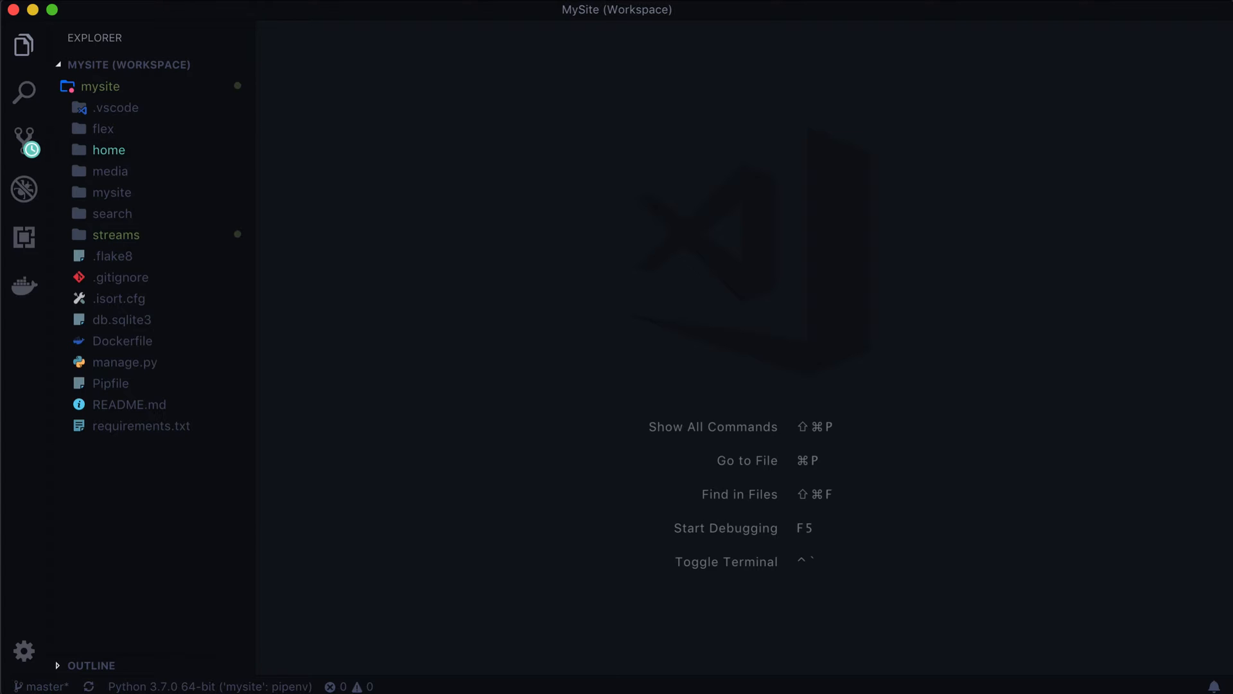
- Reveal the streams app files and add 'streams' to INSTALLED_APPS in base.py
left_click(116, 234)
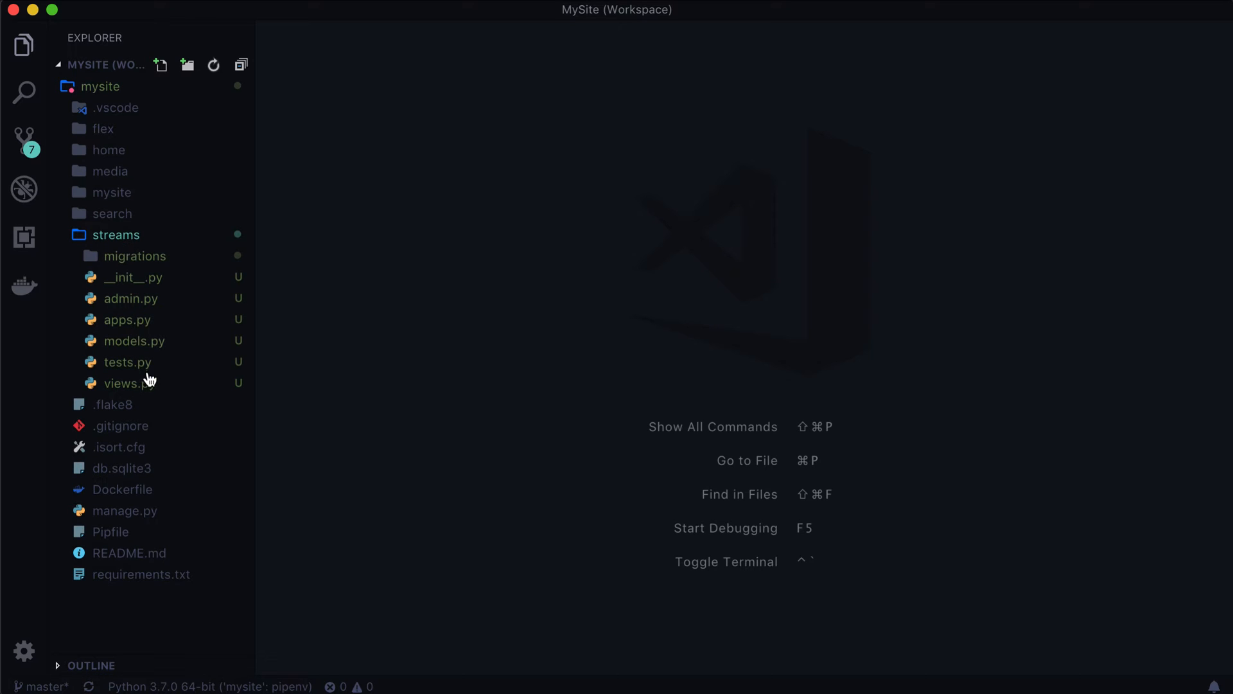
mouse_move(144, 238)
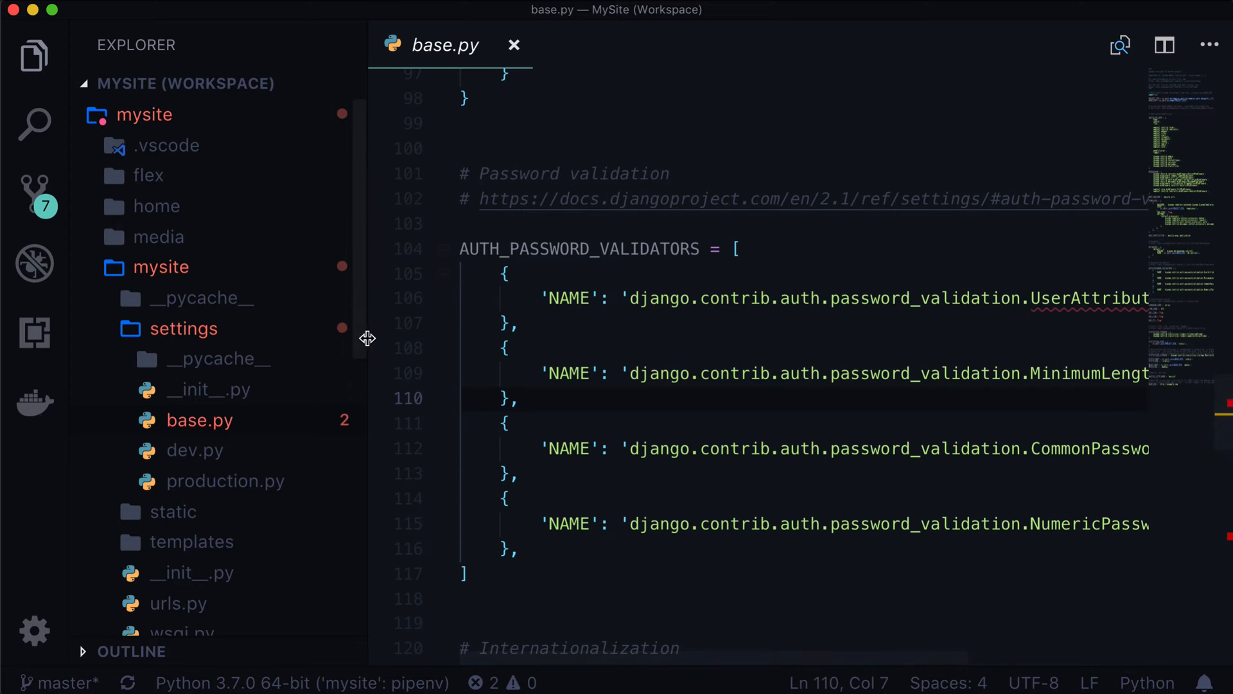
scroll("down", 3)
type("'")
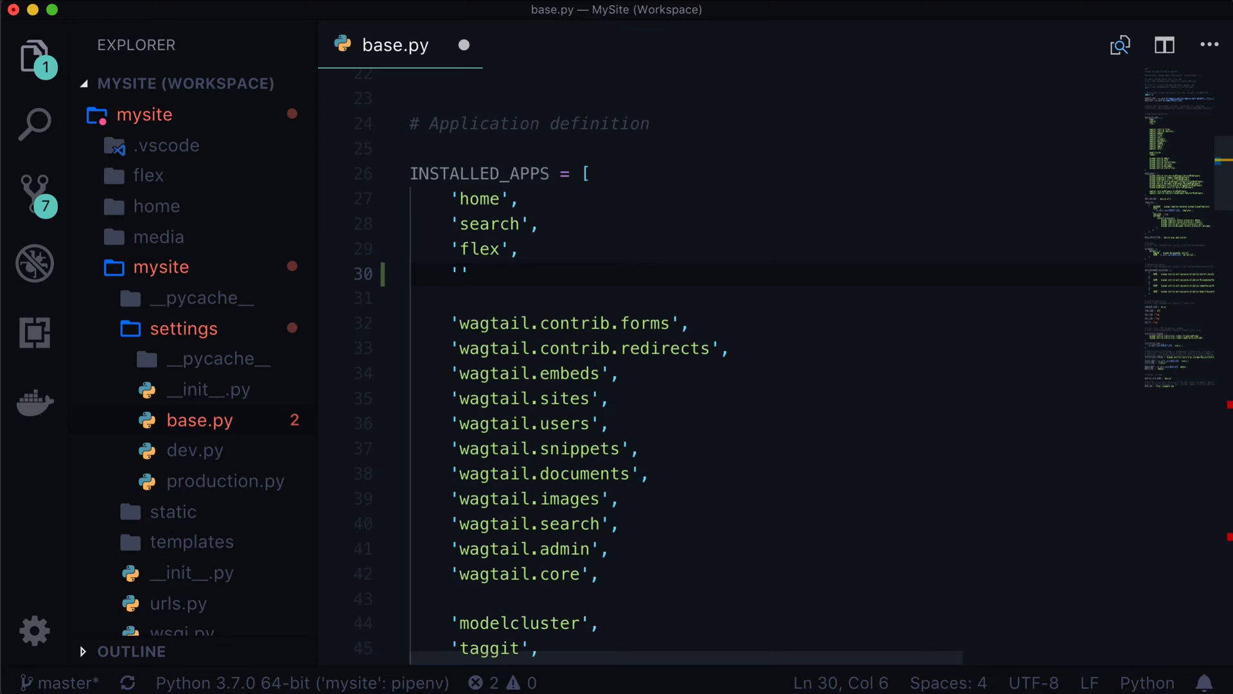
type("streams")
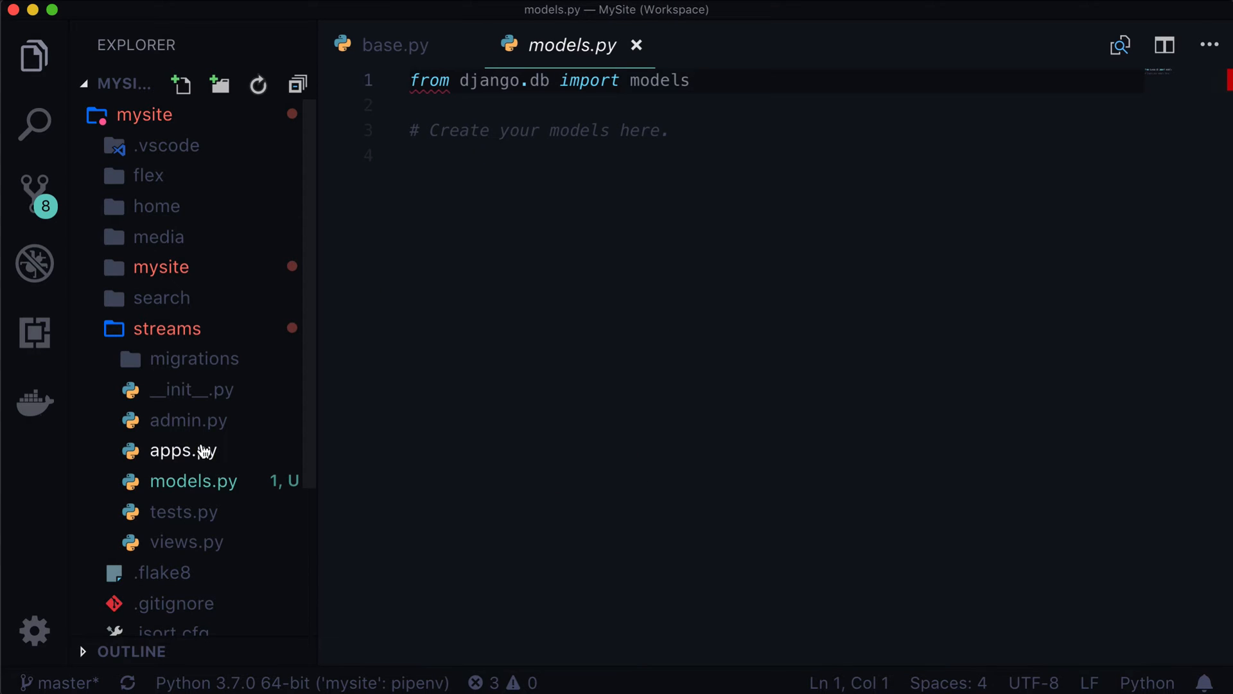
- Create a new blocks.py file in the streams folder and close the streams views file
left_click(186, 541)
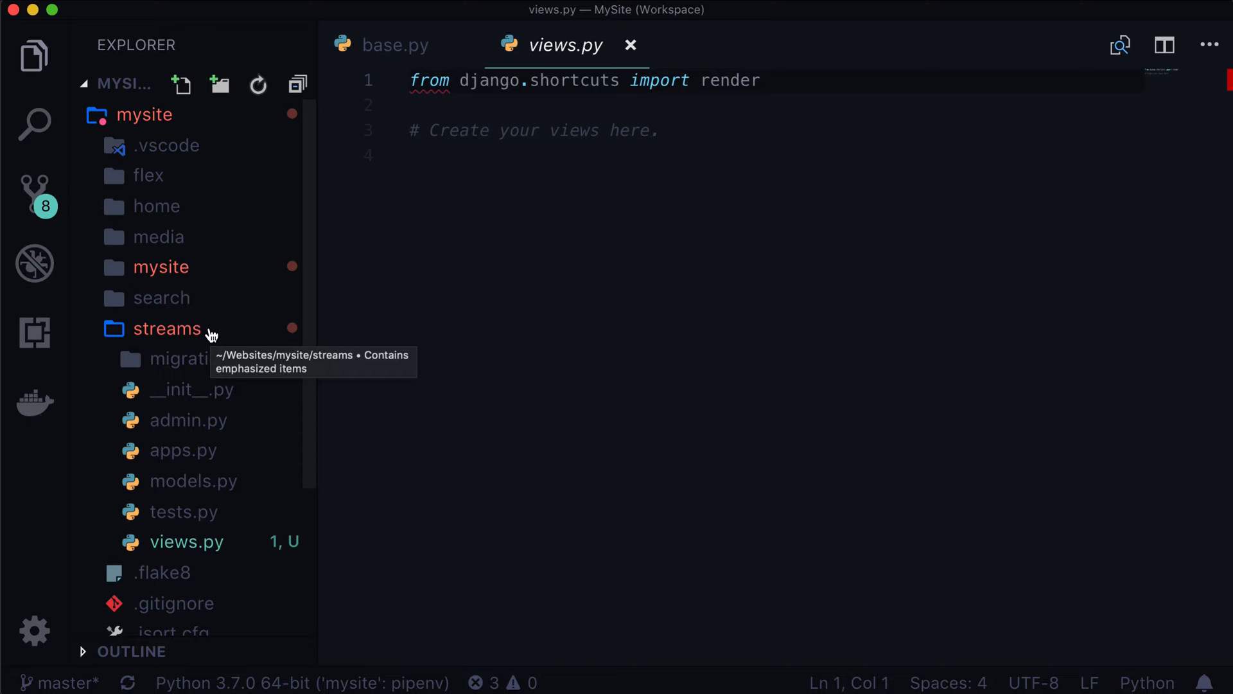
right_click(166, 327)
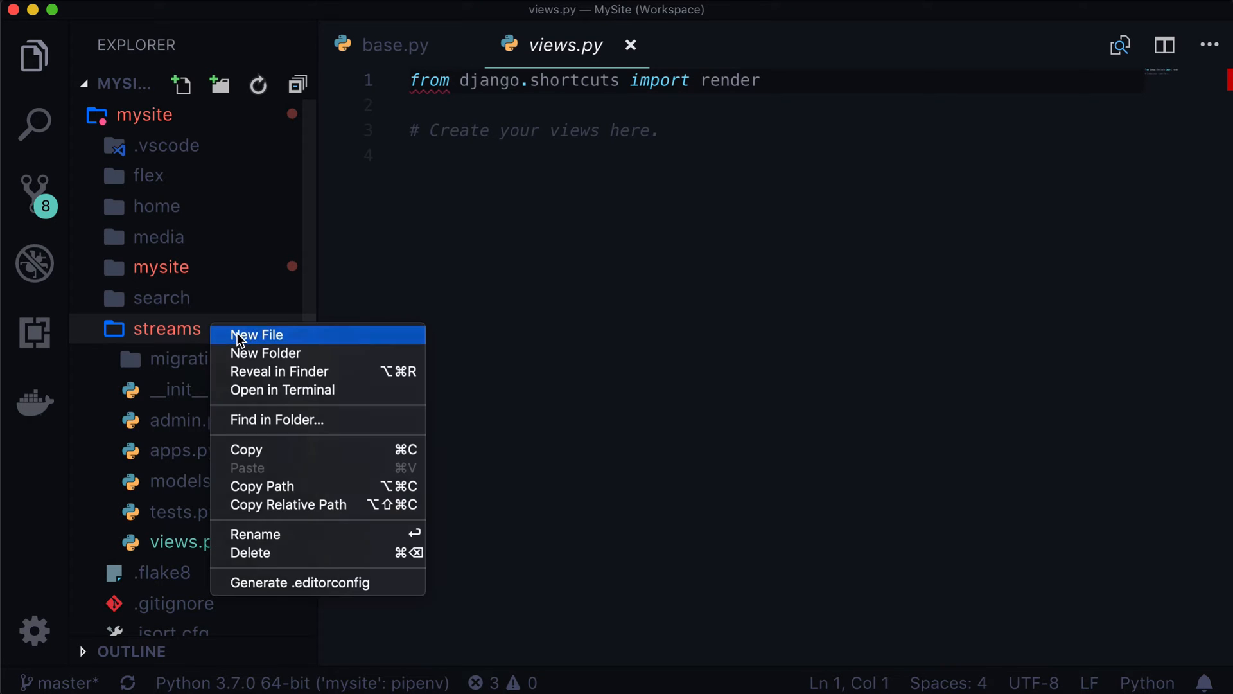
left_click(257, 334)
type("blocks.p")
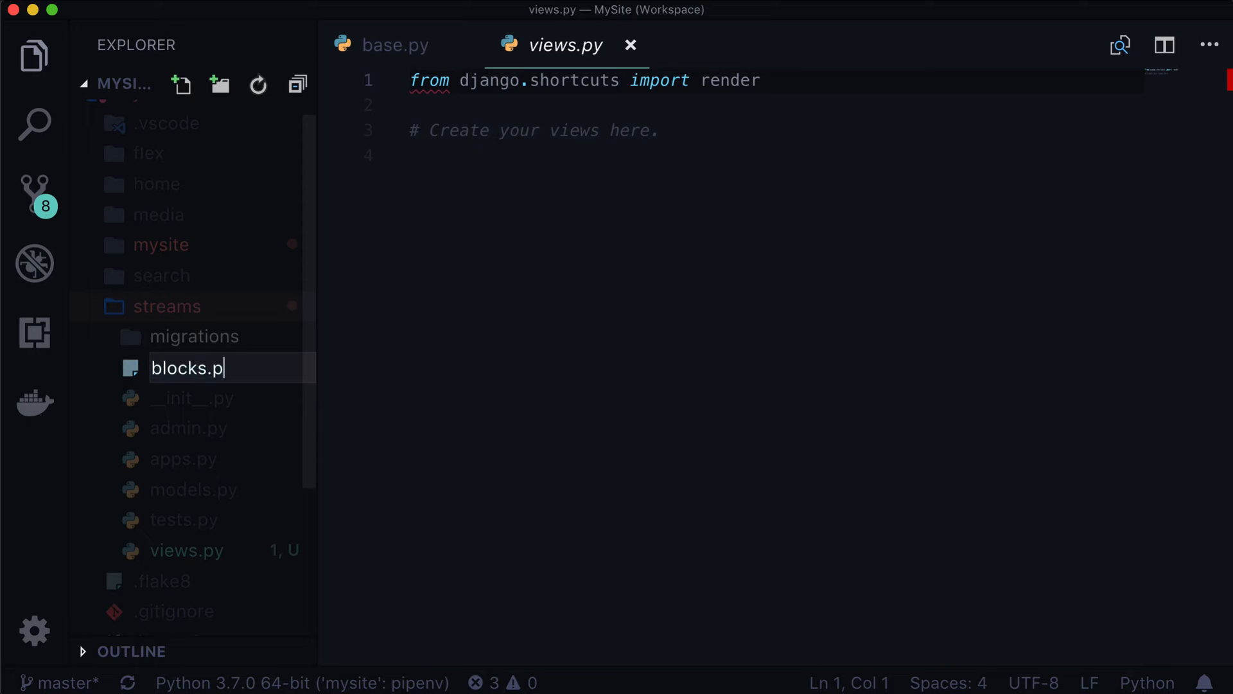
type("y")
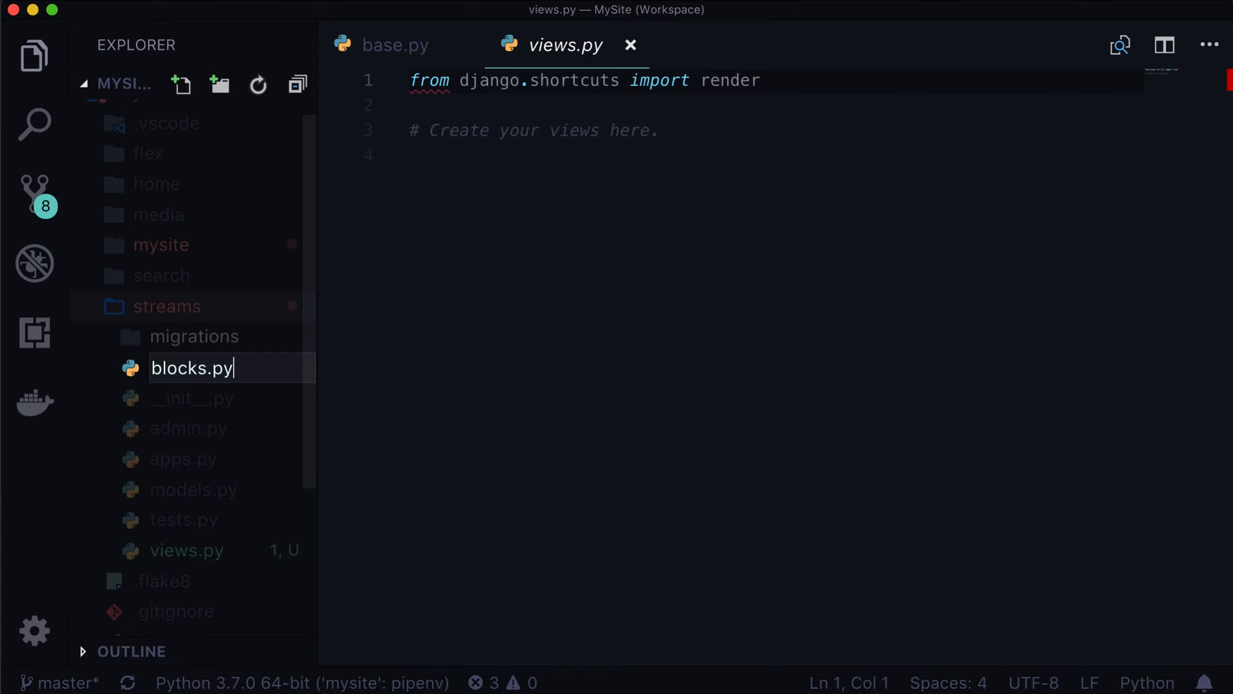
key("Enter")
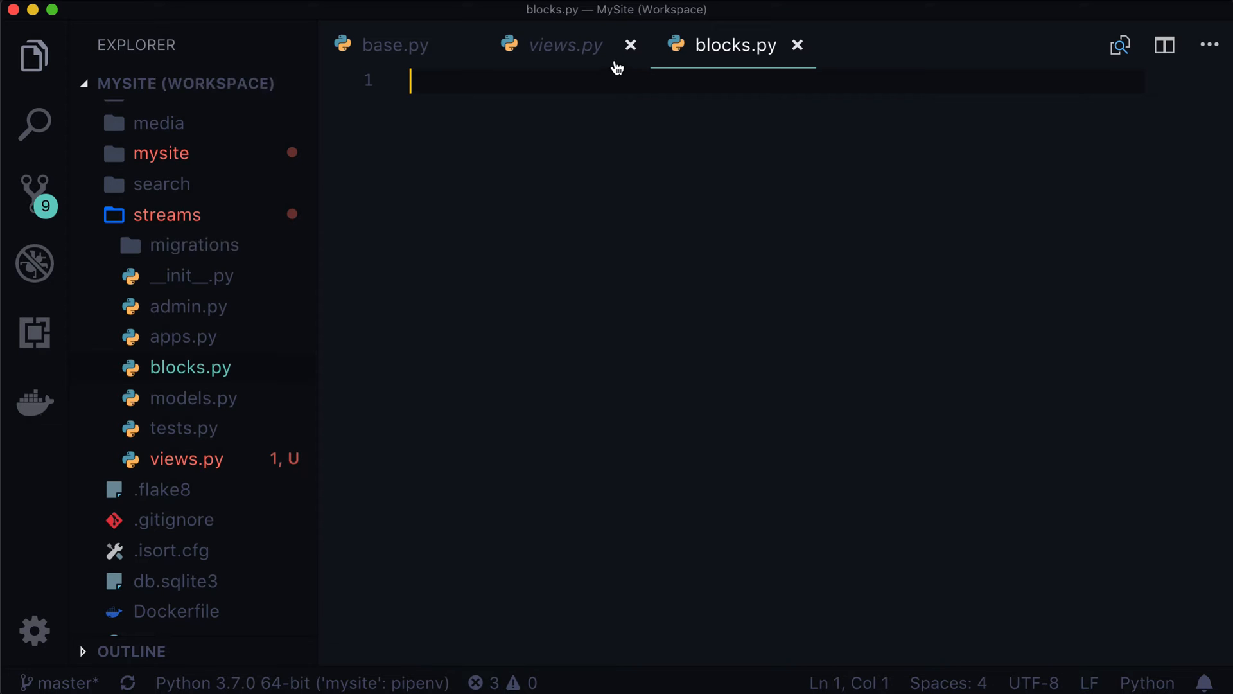
left_click(630, 45)
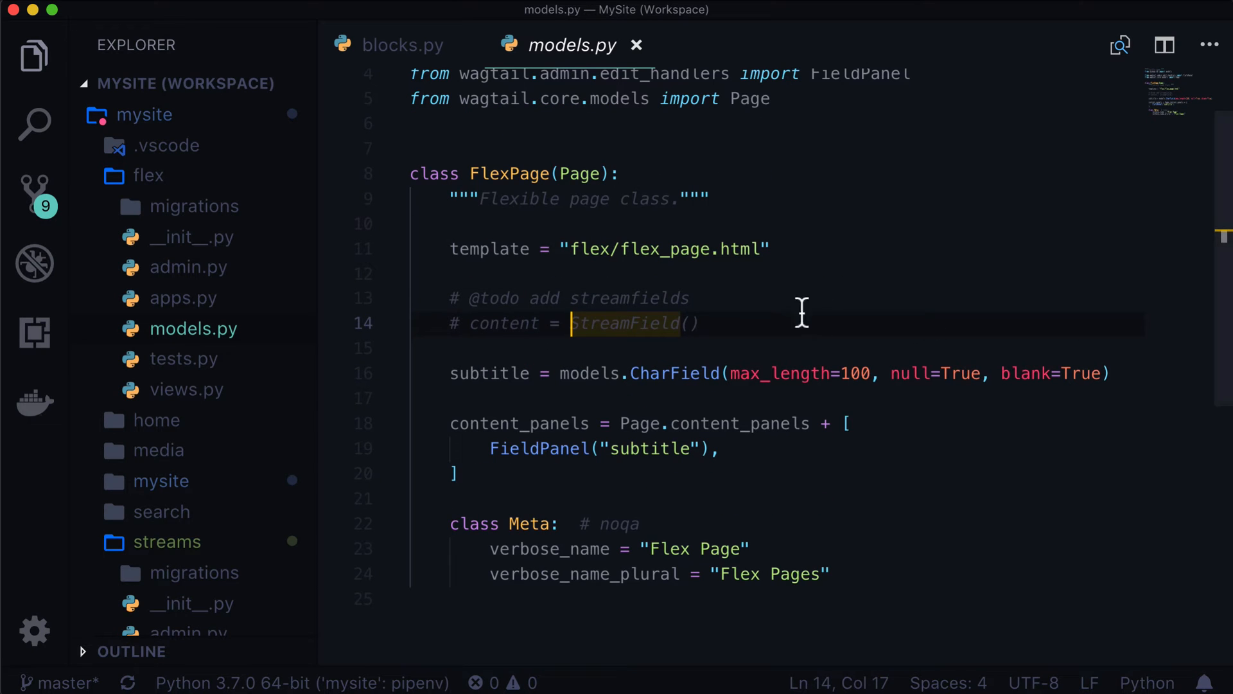
- Activate content = StreamField() on FlexPage and import StreamField from wagtail.core.fields
double_click(546, 298)
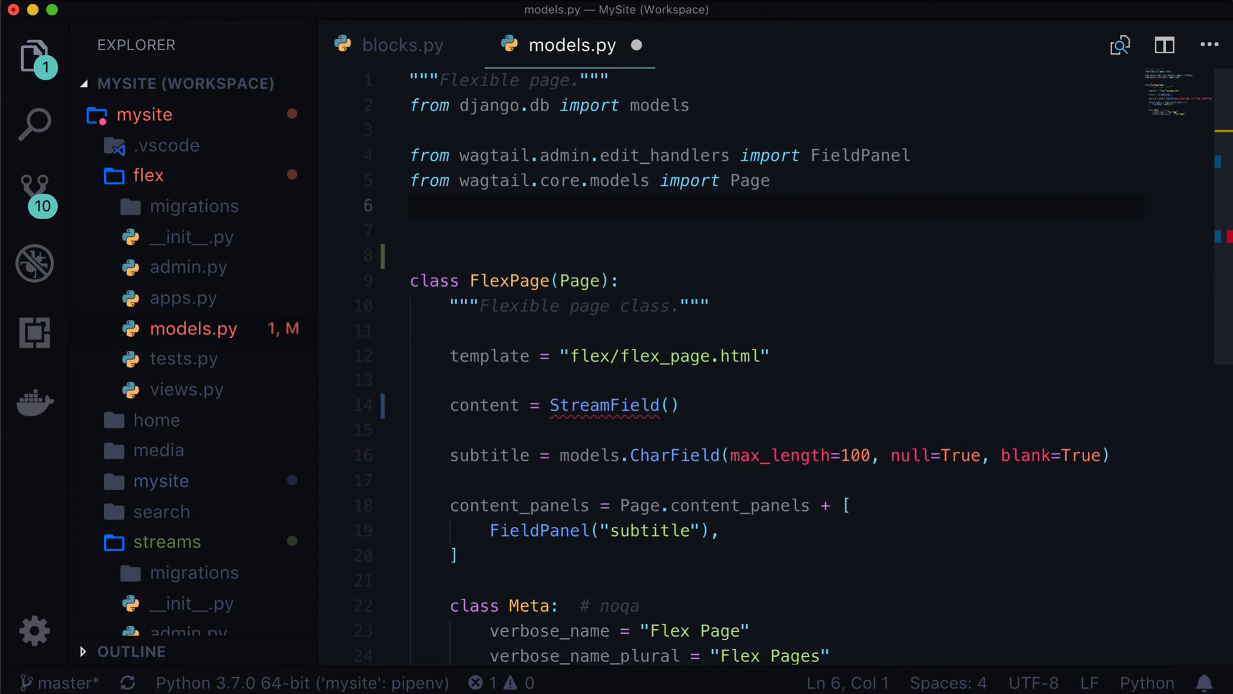
type("from wagtail")
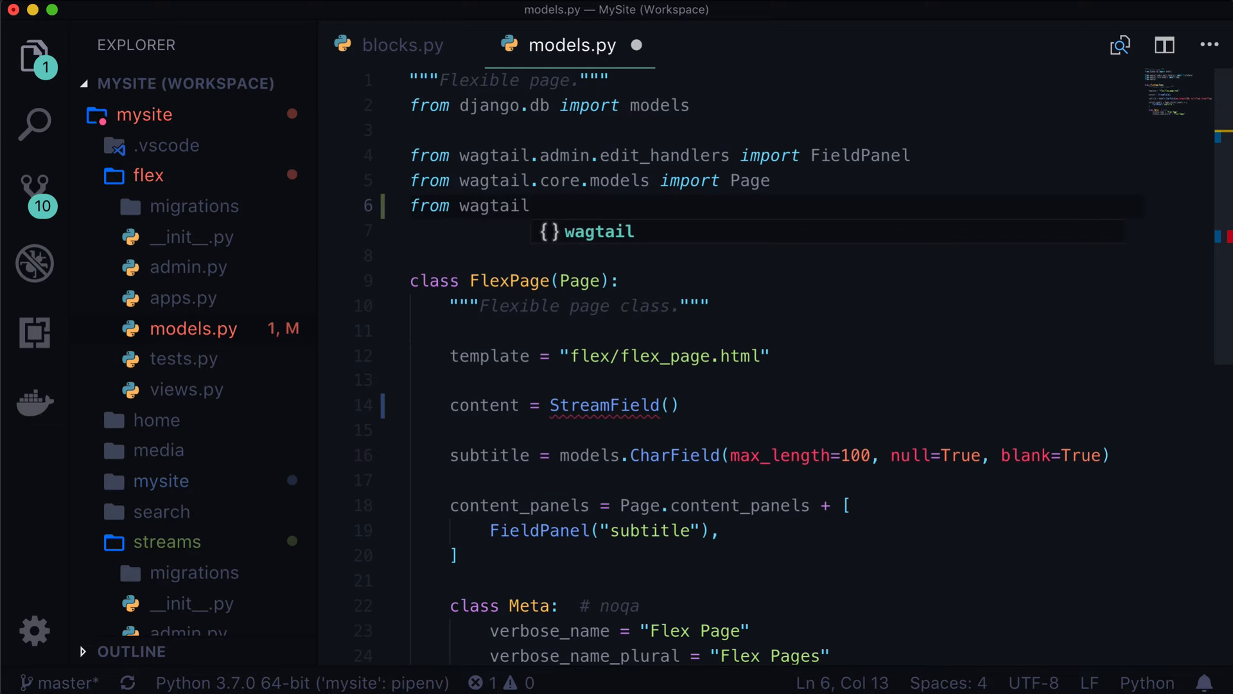
type(".")
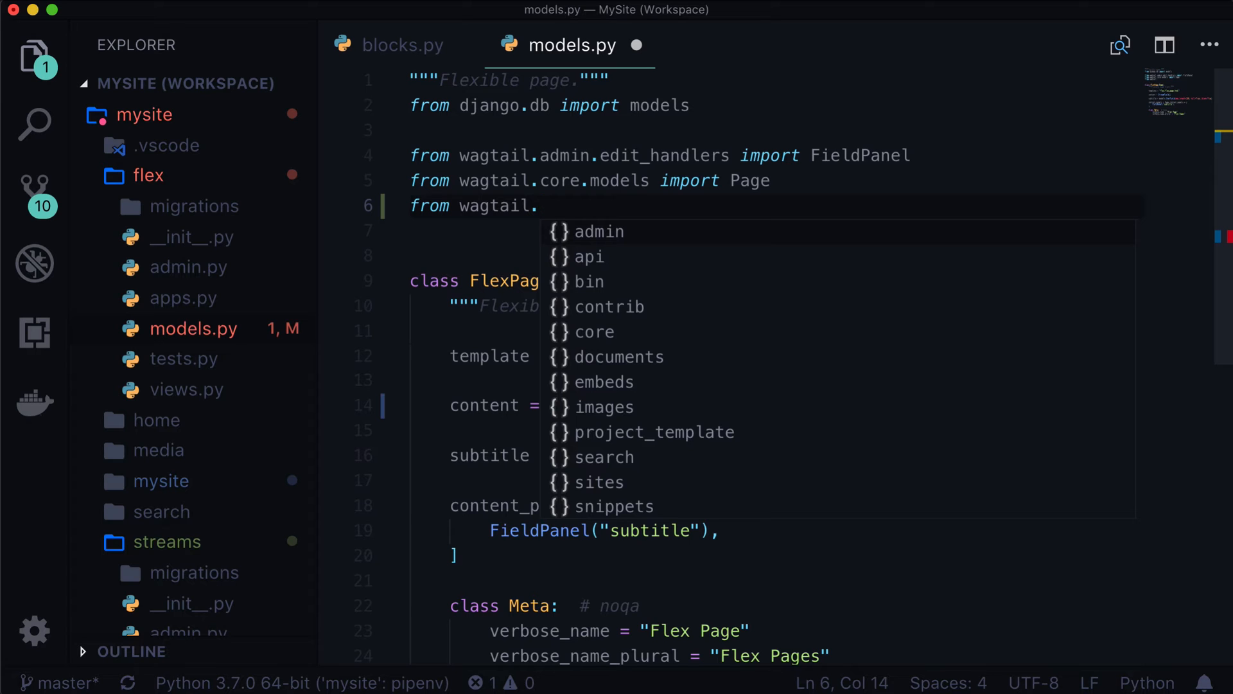
type("core.")
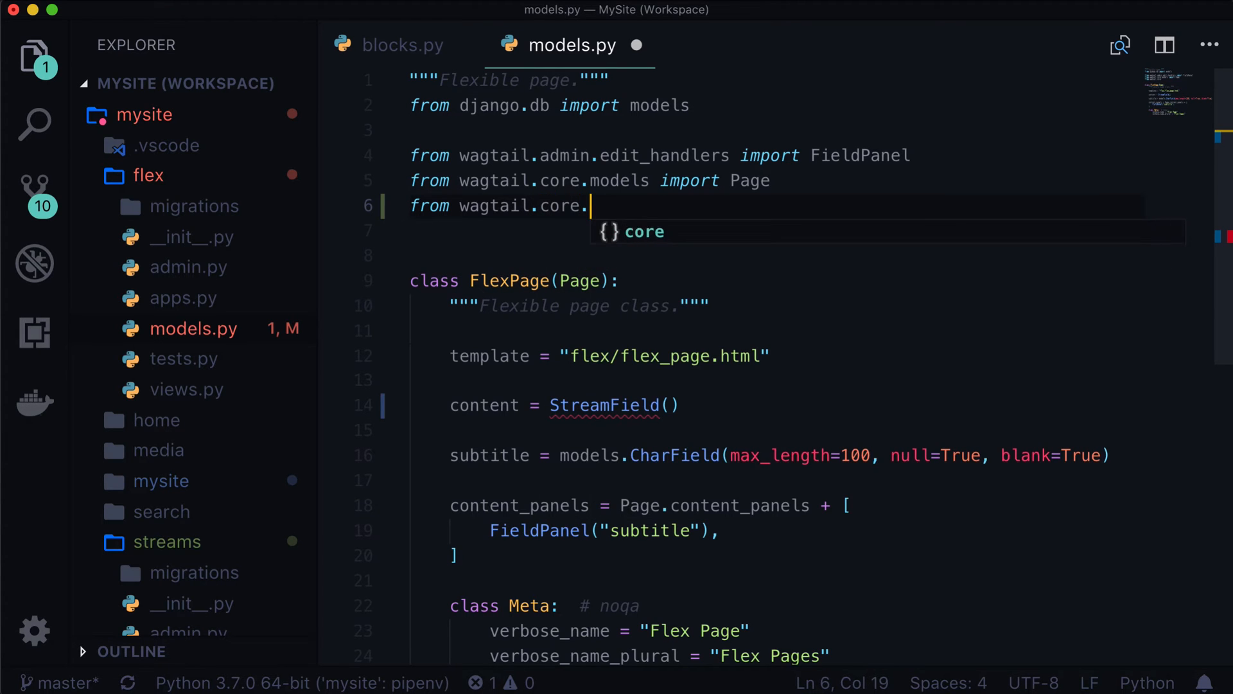
type("fi")
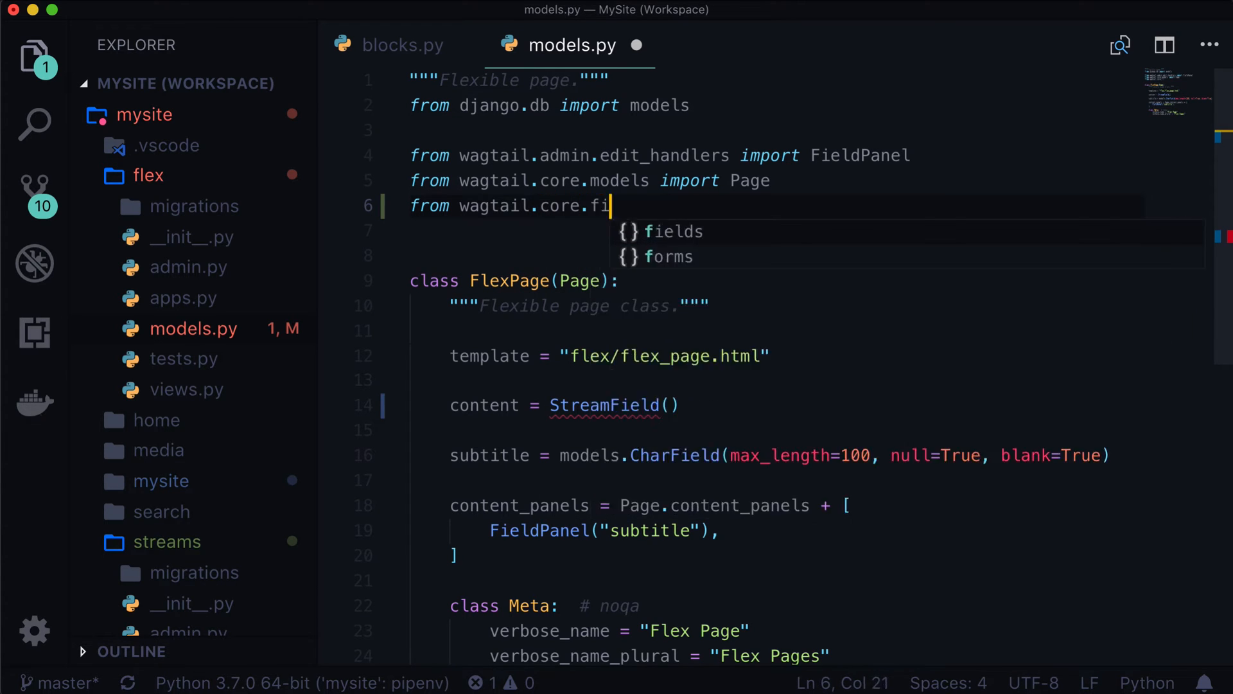
type("elds import StreamField")
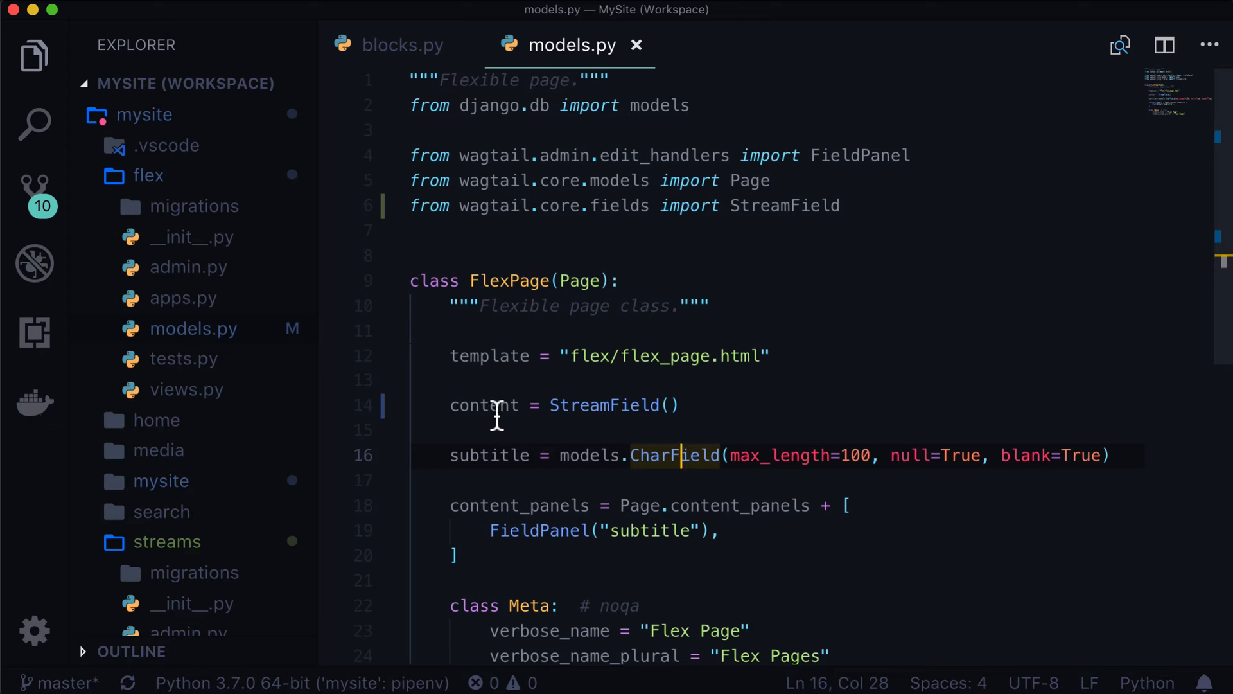
double_click(484, 405)
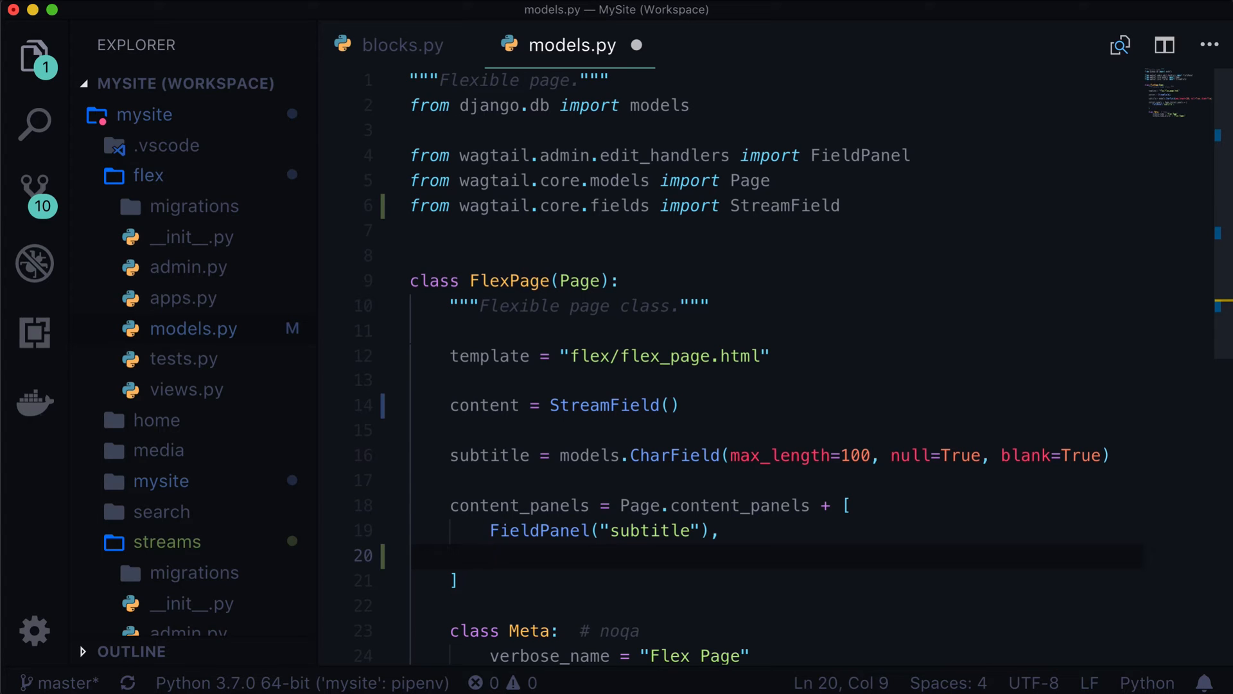
- Add StreamFieldPanel("content") to content_panels and import StreamFieldPanel from wagtail.admin.edit_handlers
type("StreamF")
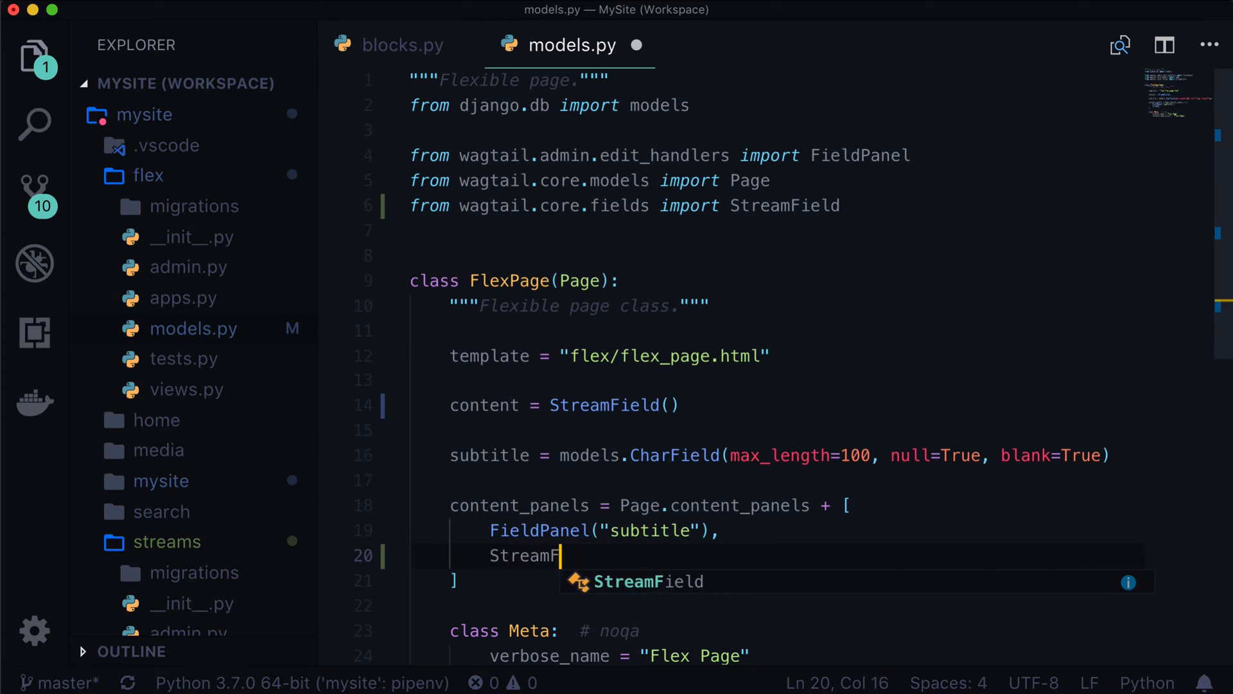
key("Tab")
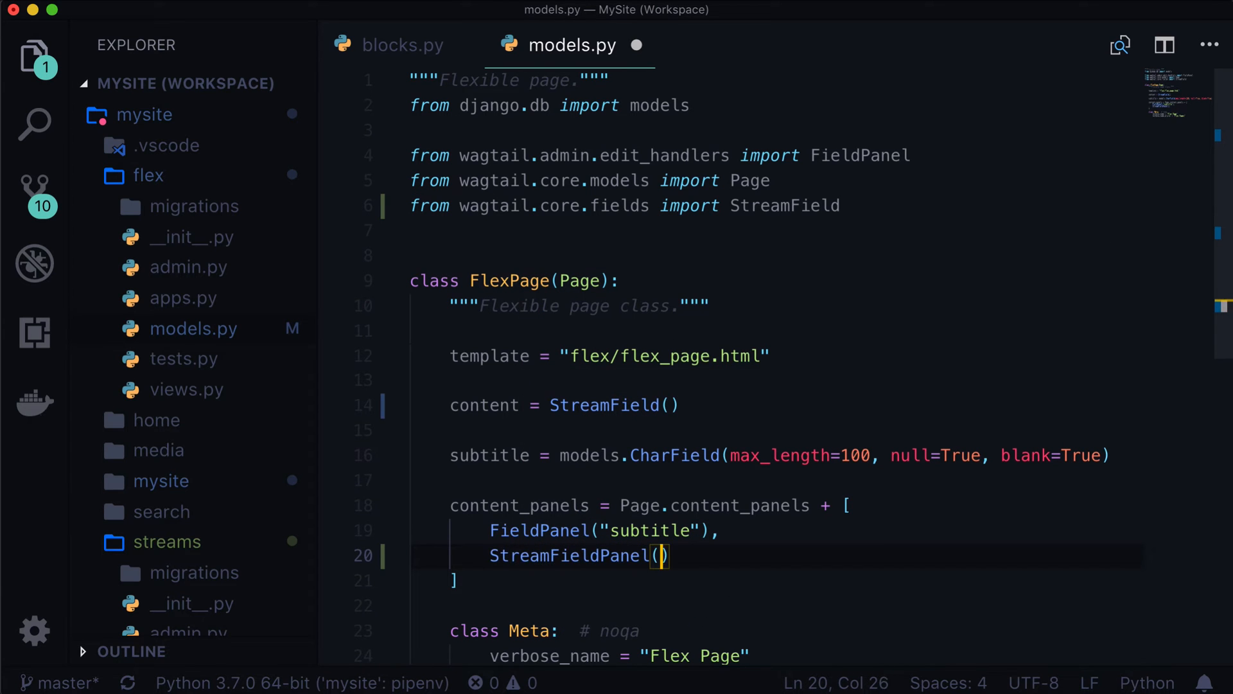
type("\"content\"")
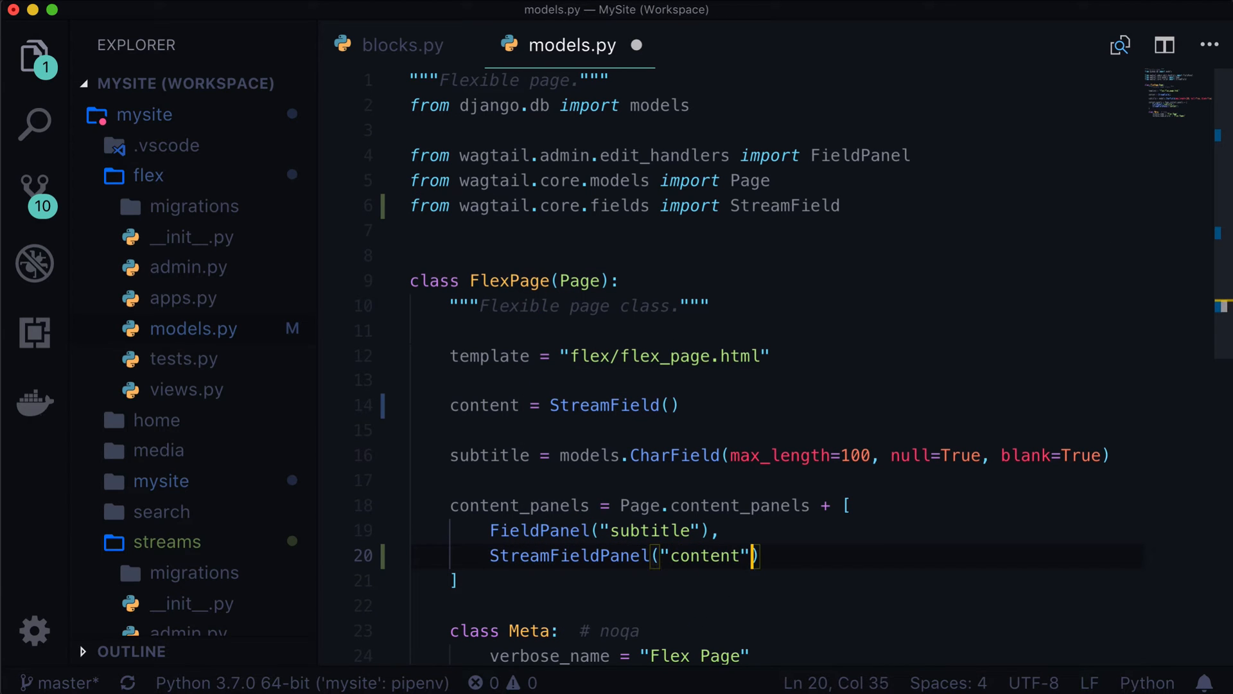
type(",")
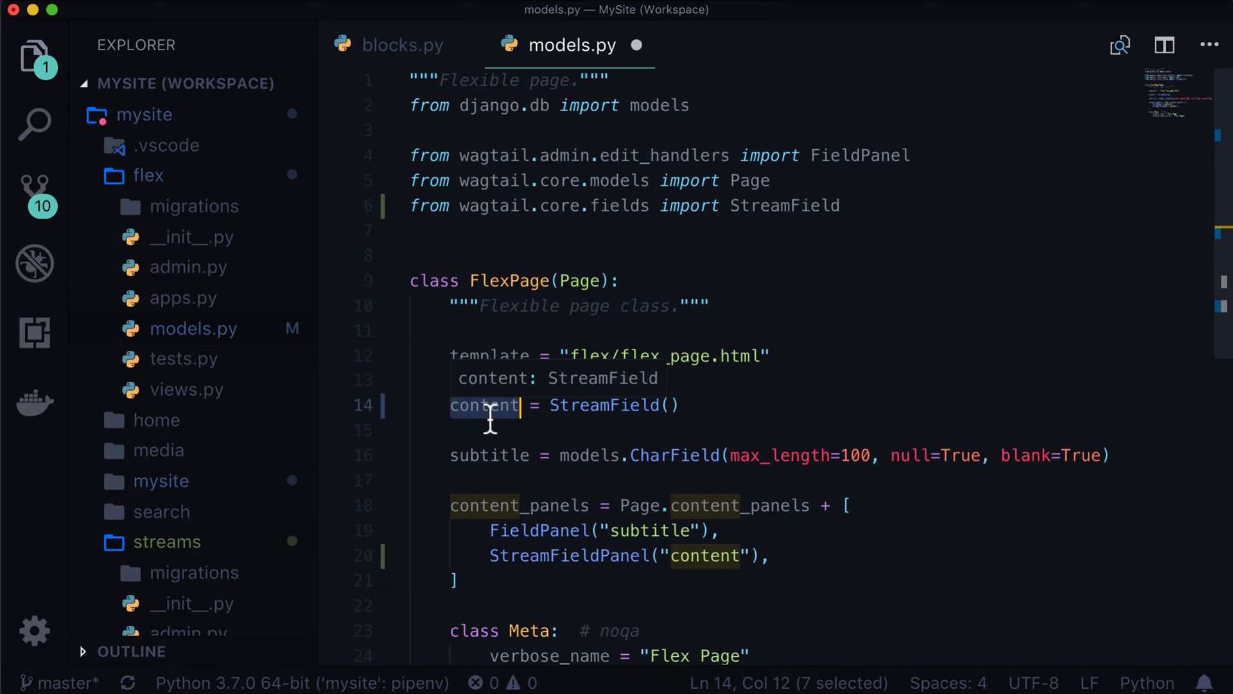
mouse_move(705, 555)
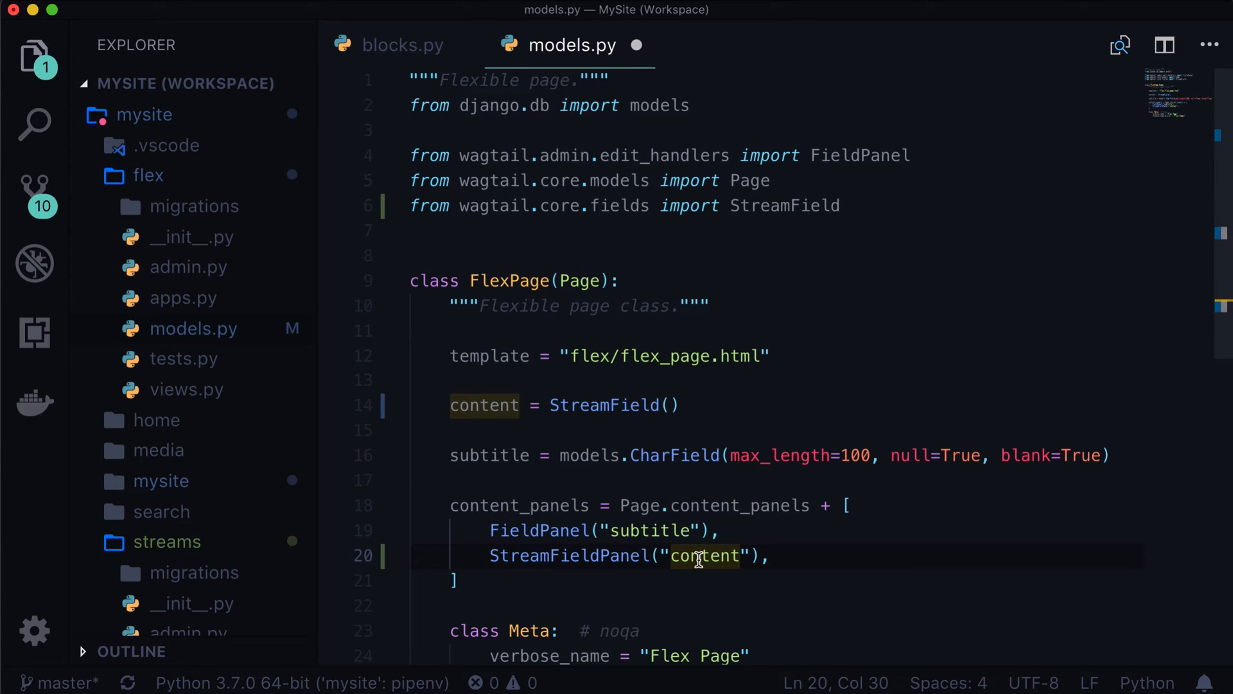
mouse_move(700, 560)
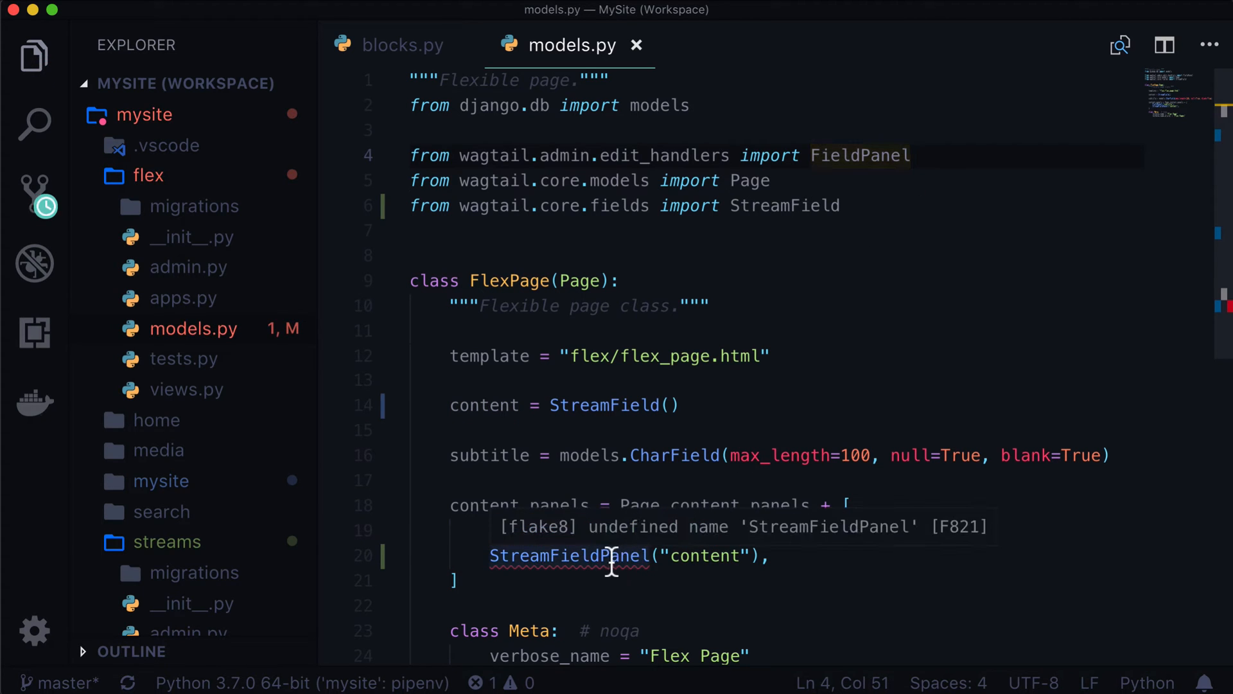
mouse_move(714, 387)
type(",")
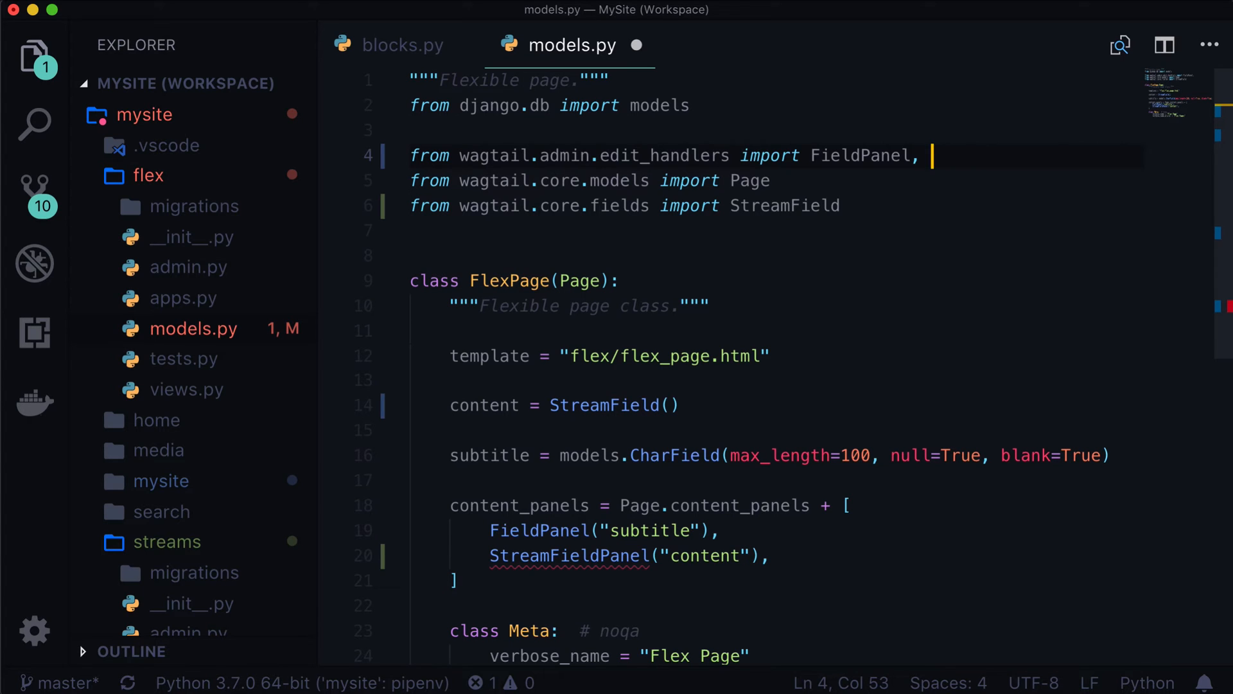
type("StreamFieldPanel")
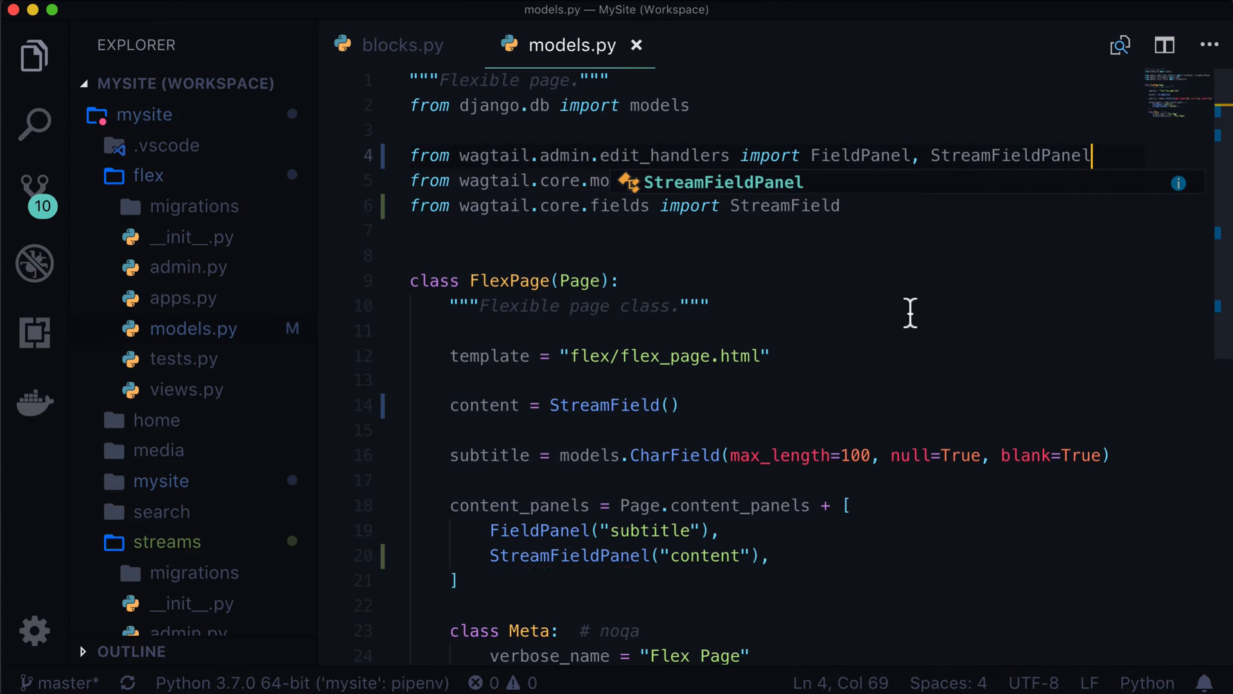
scroll("down", 3)
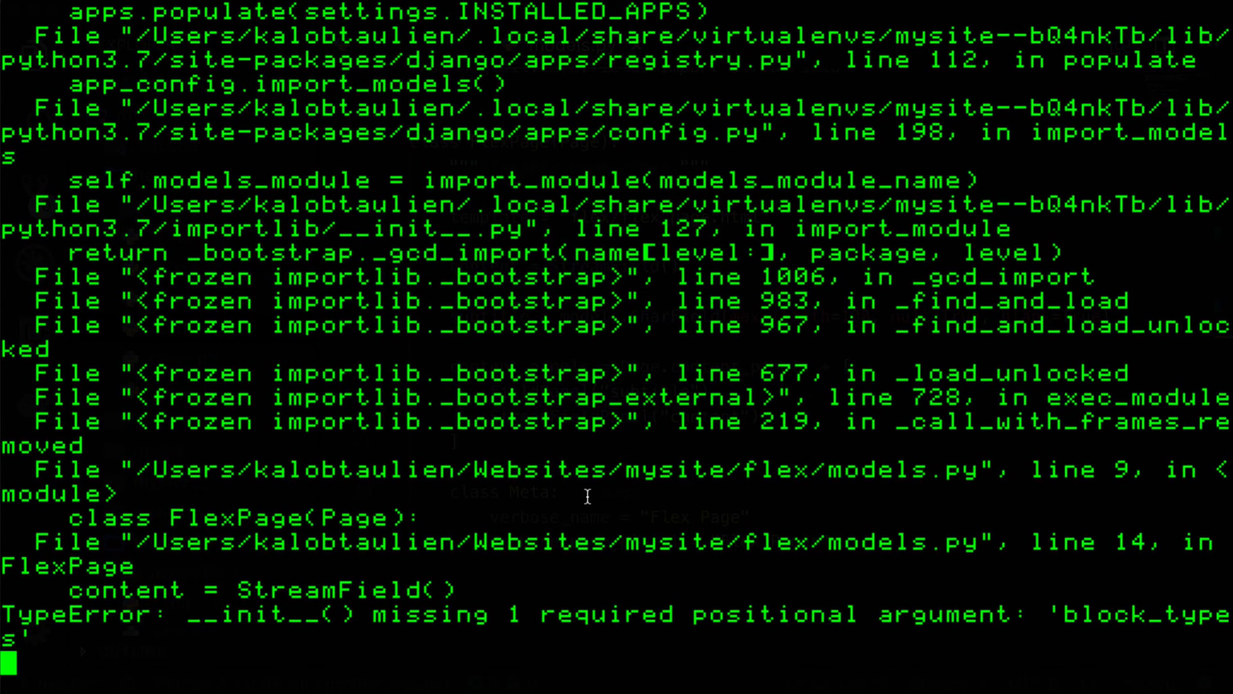
mouse_move(330, 585)
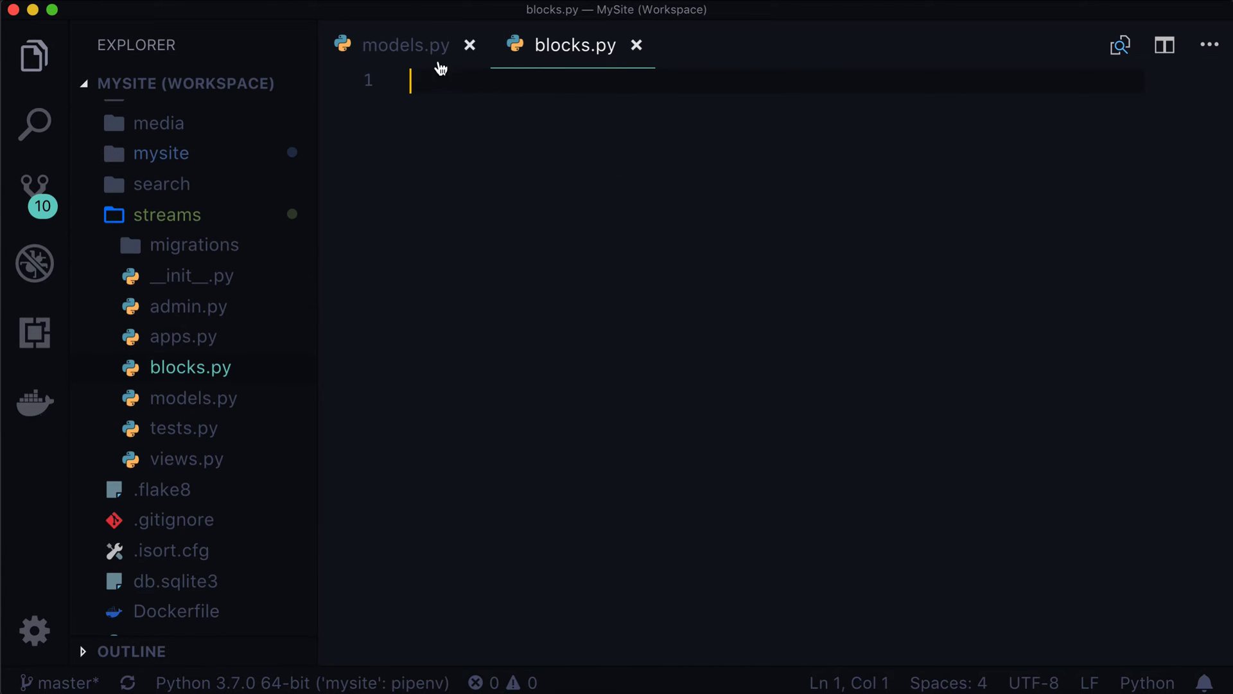
mouse_move(406, 45)
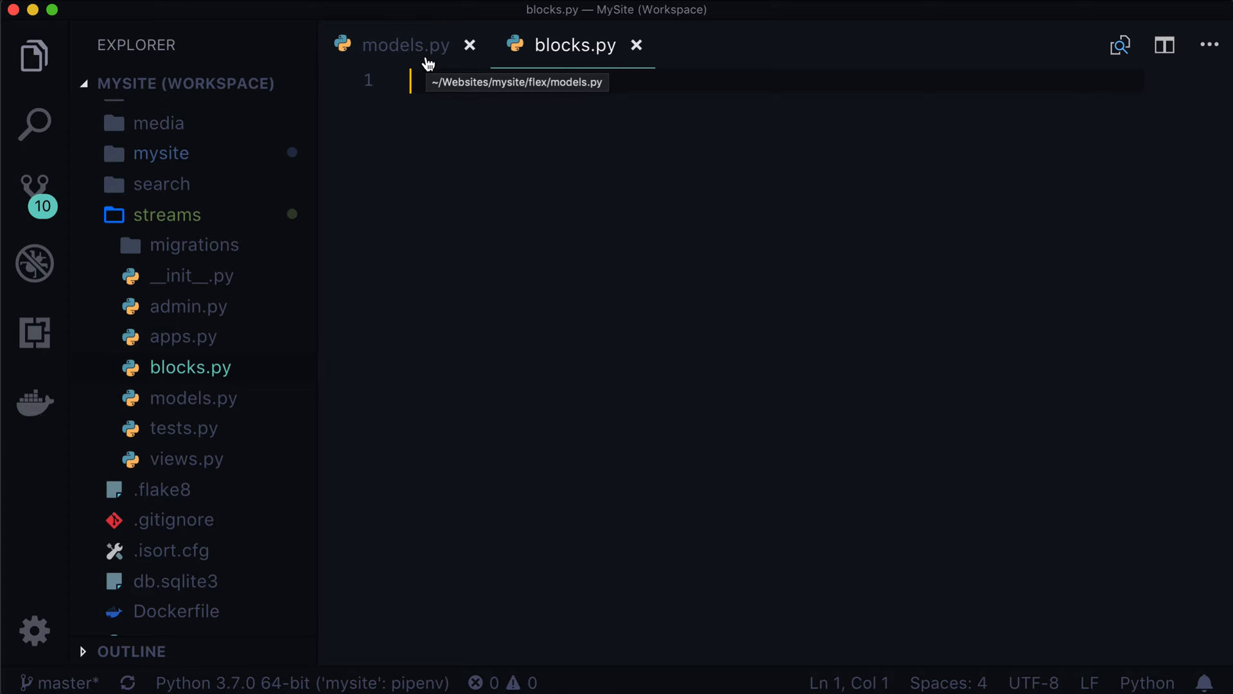
- Switch back to the flex models.py with its block-less content StreamField
left_click(407, 45)
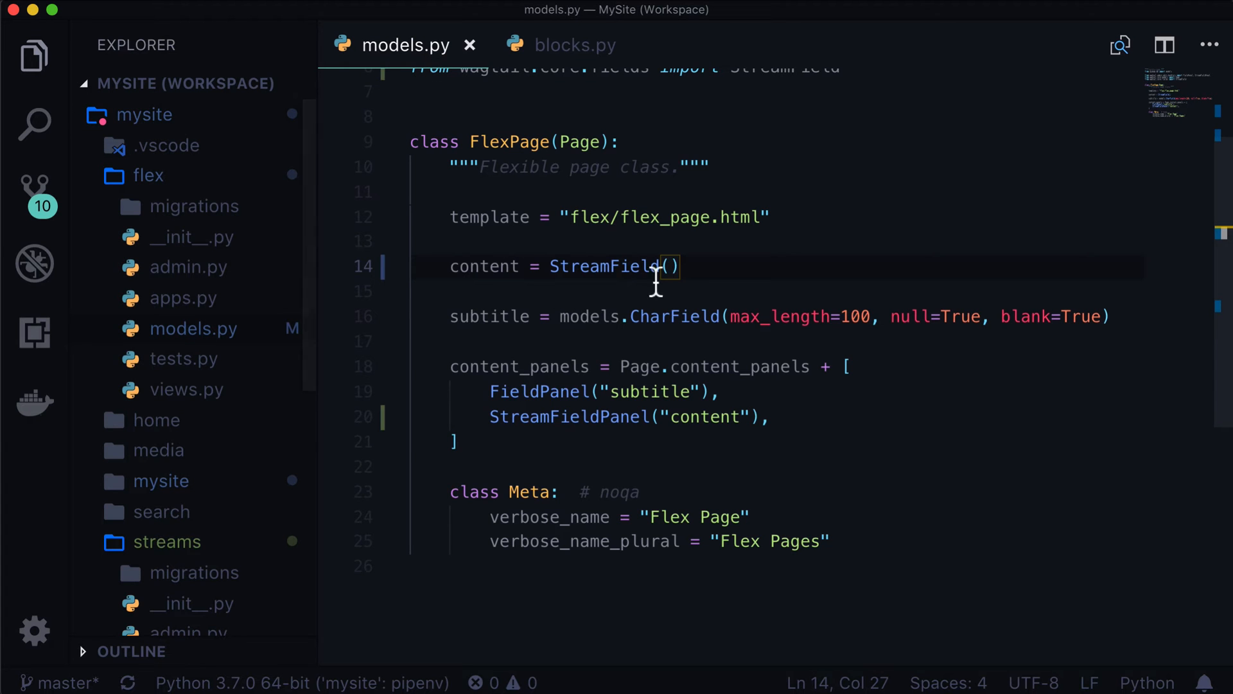
mouse_move(757, 295)
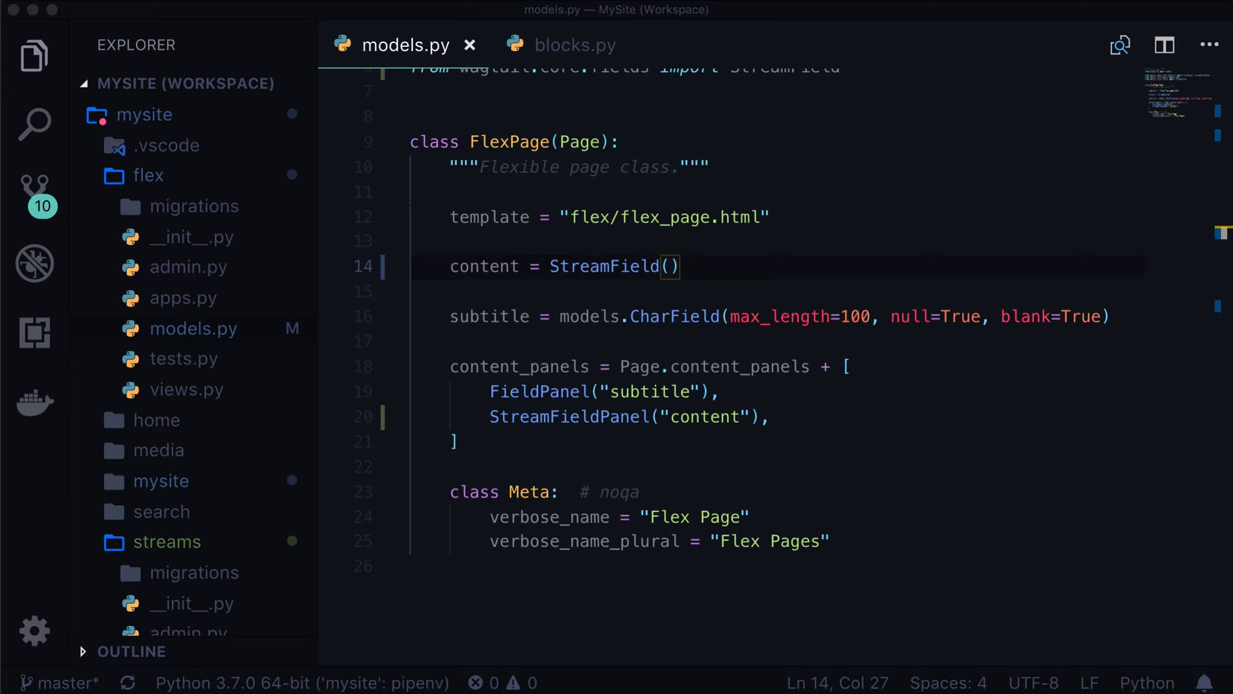
mouse_move(574, 194)
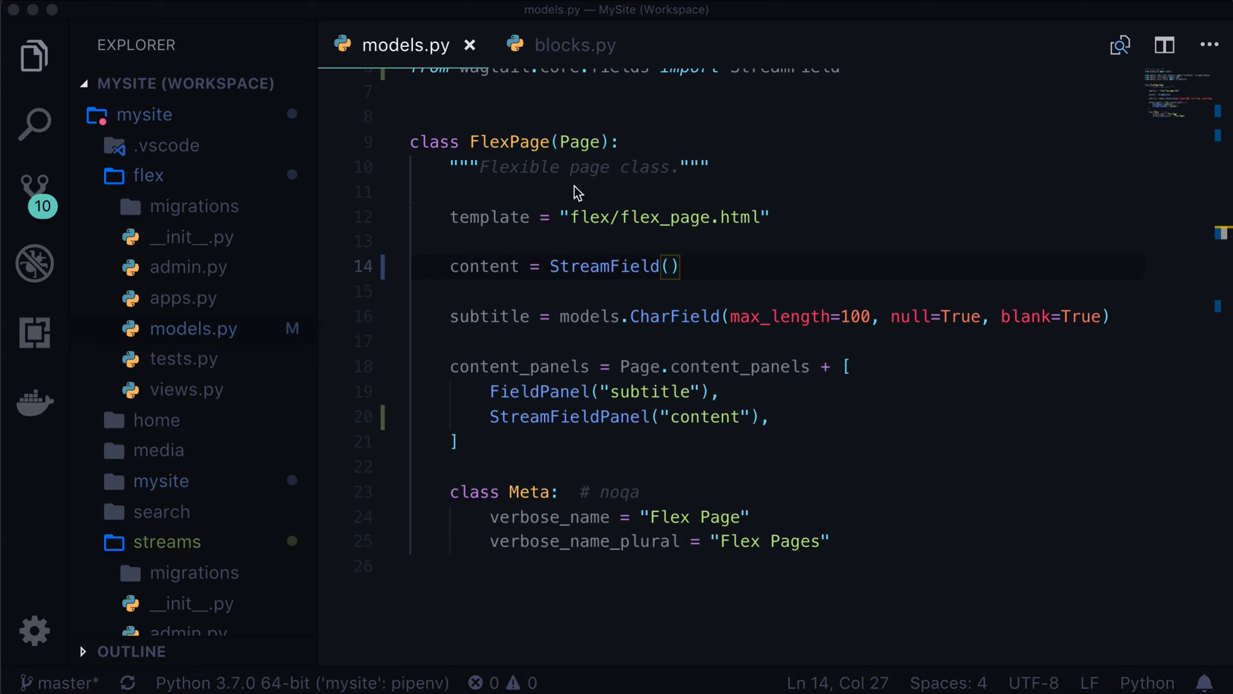
- Start blocks.py with the docstring "Streamfields live in here." and 'from wagtail.core import blocks'
left_click(575, 45)
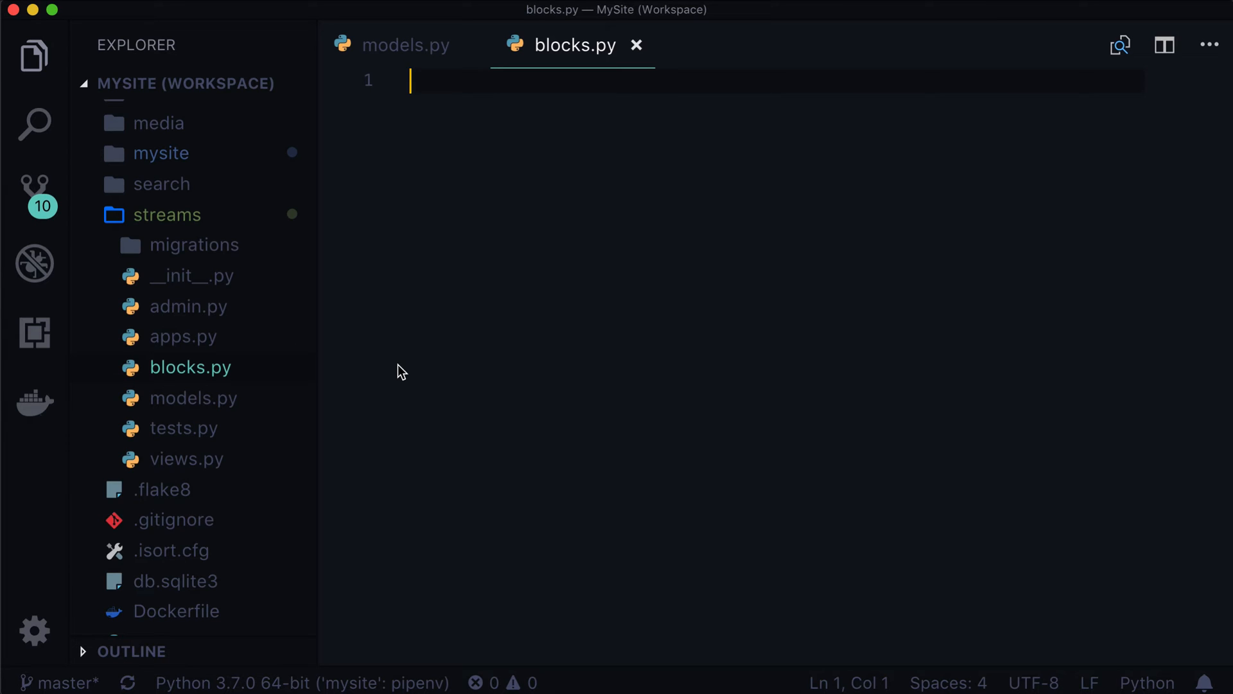
type("\"\"\"")
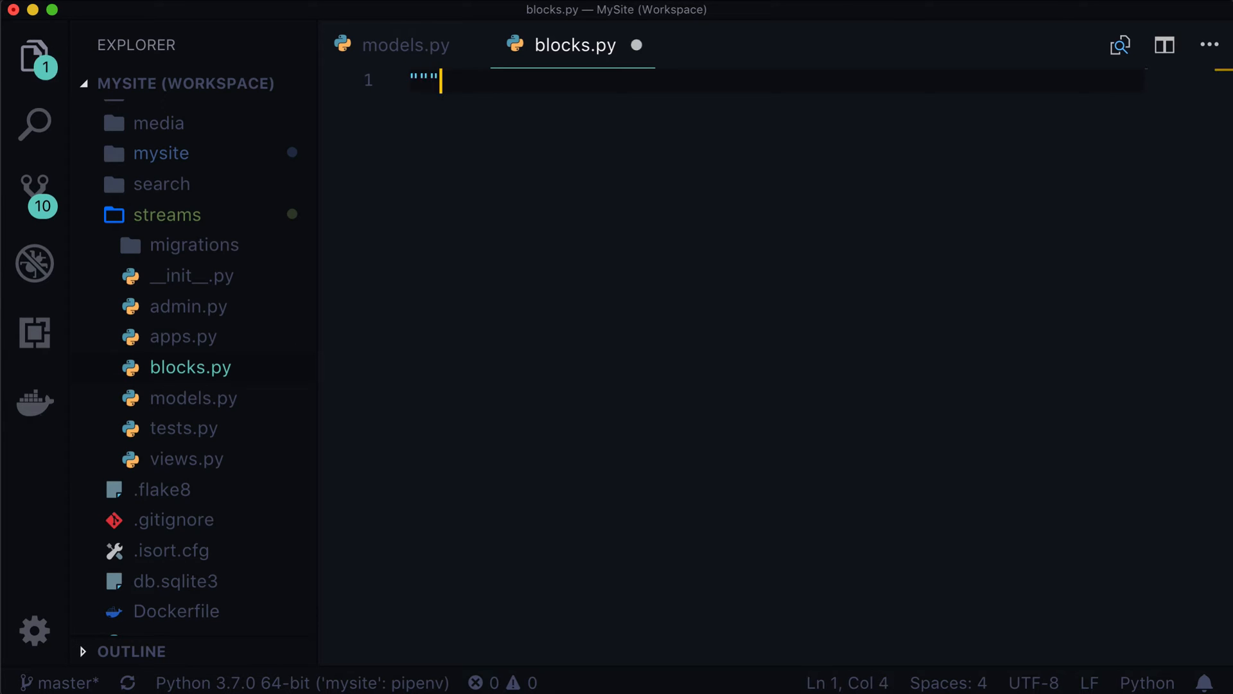
type("Streamfields live")
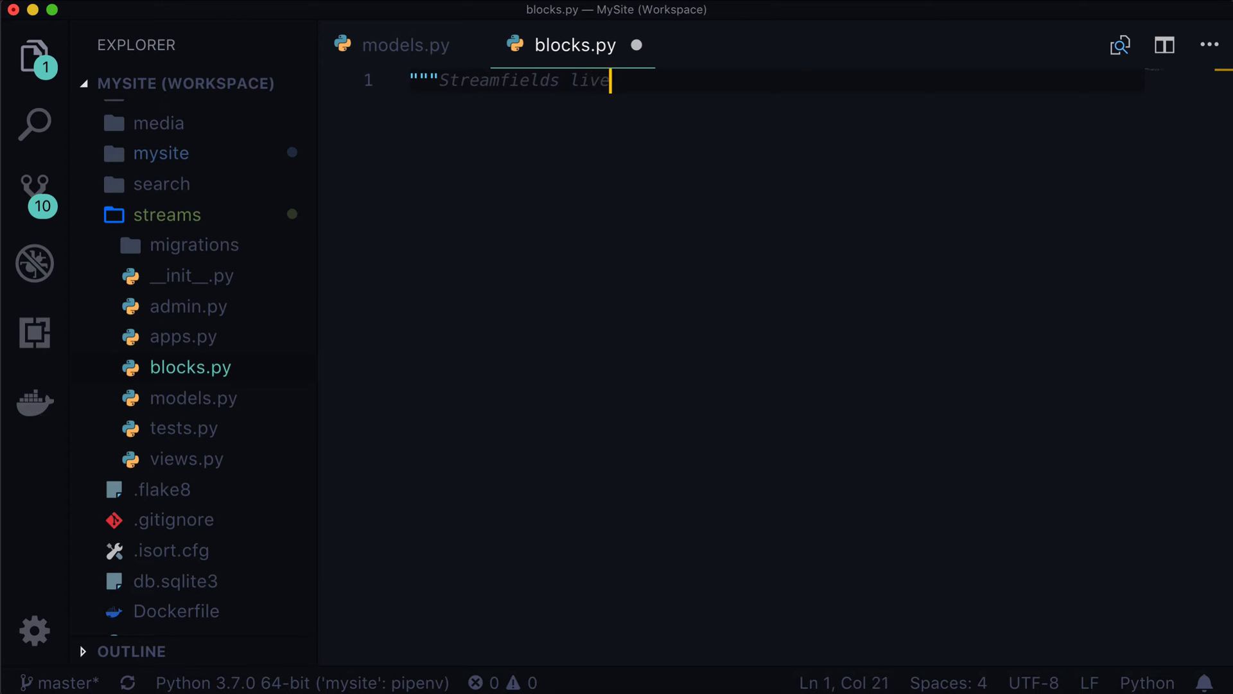
type("in here.\"\"\"")
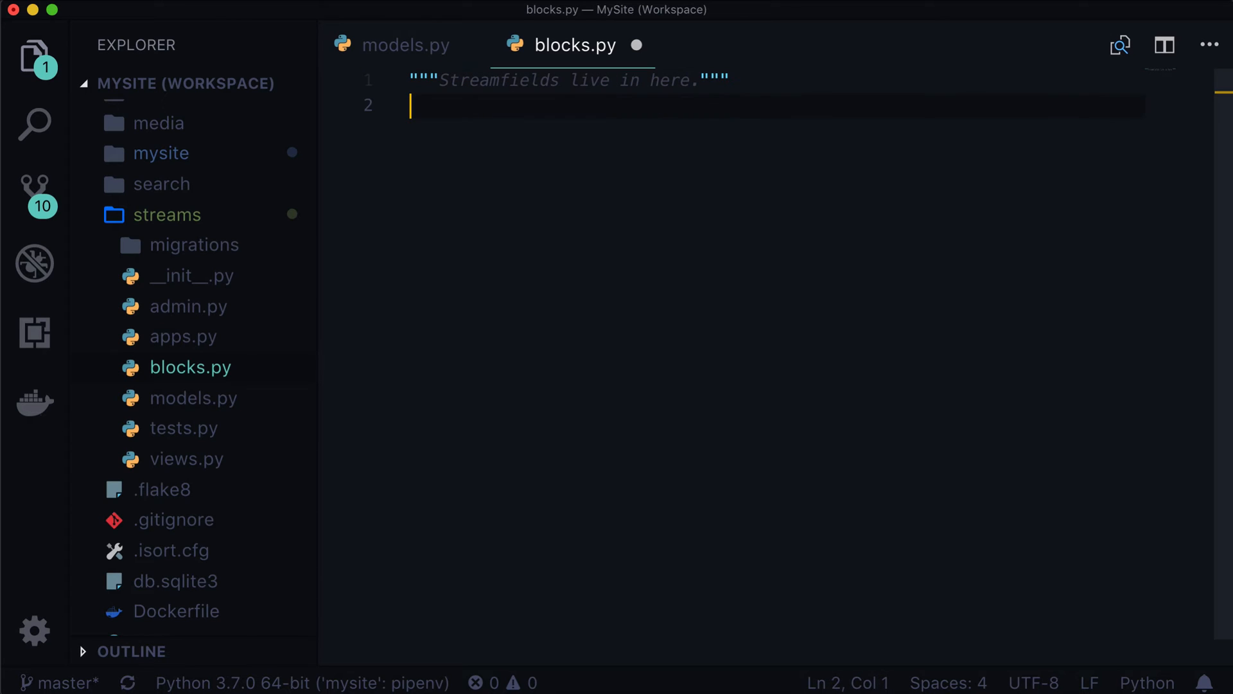
type("from wagtail.core import blocks")
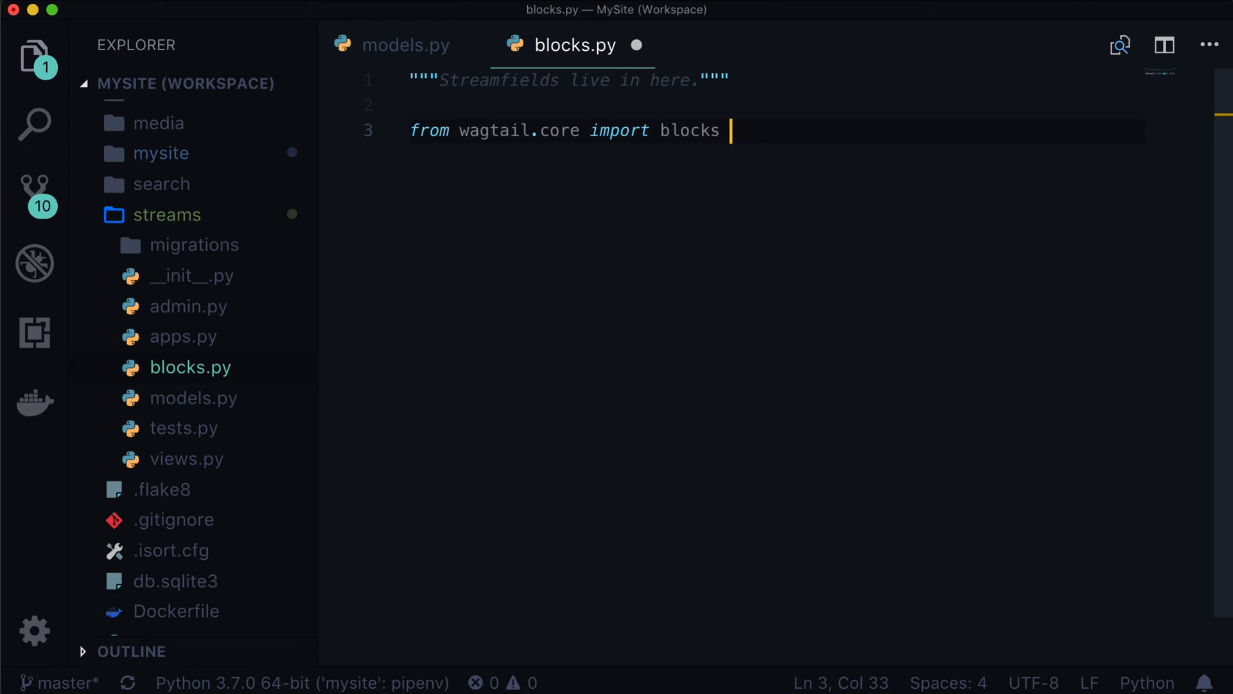
key("Enter")
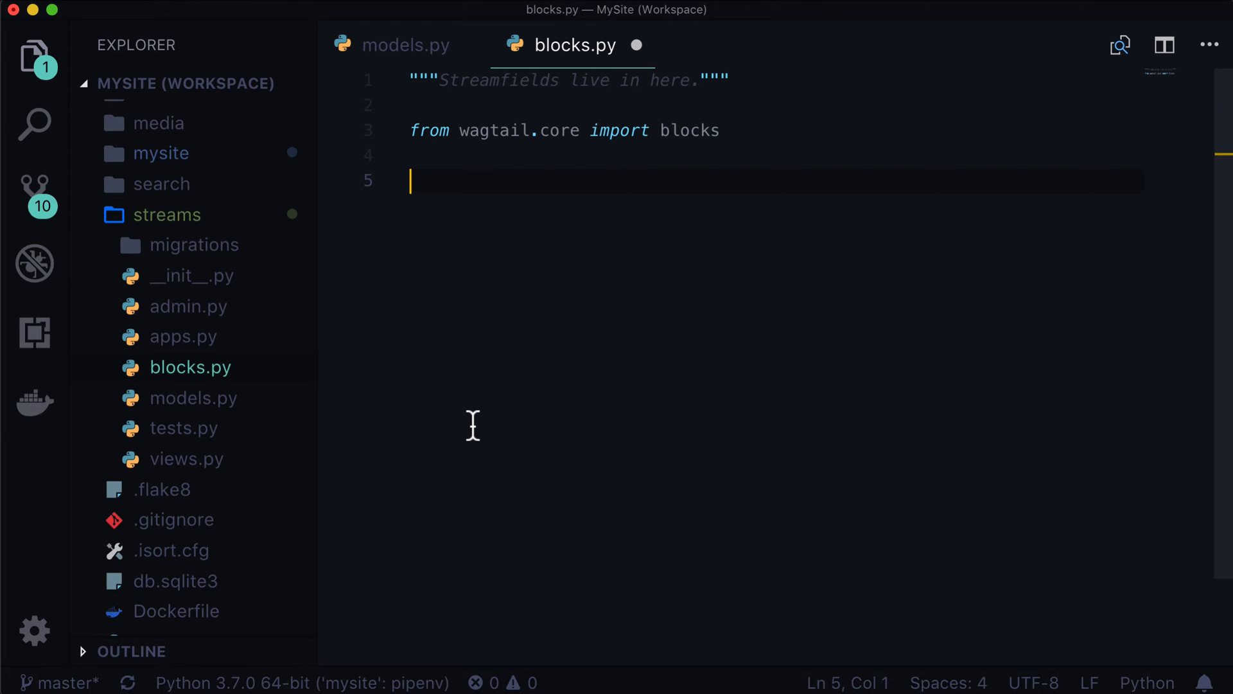
key("Enter")
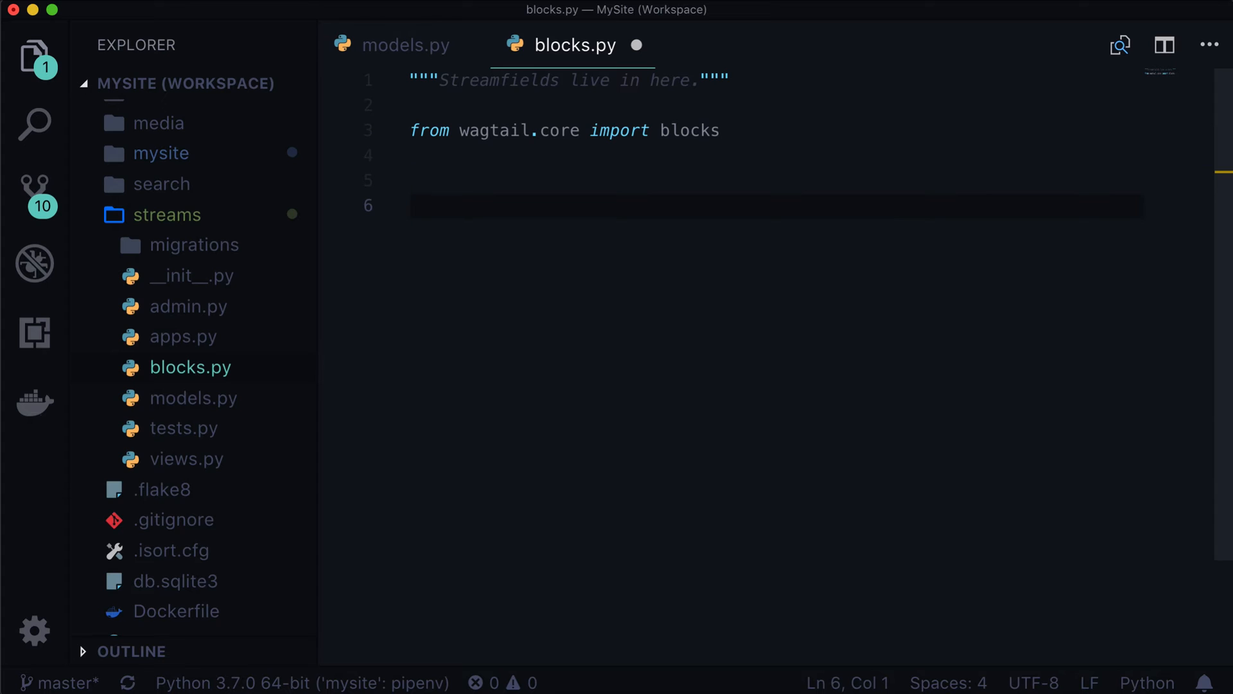
- Define class TitleAndTextBlock inheriting from blocks.StructBlock
type("class")
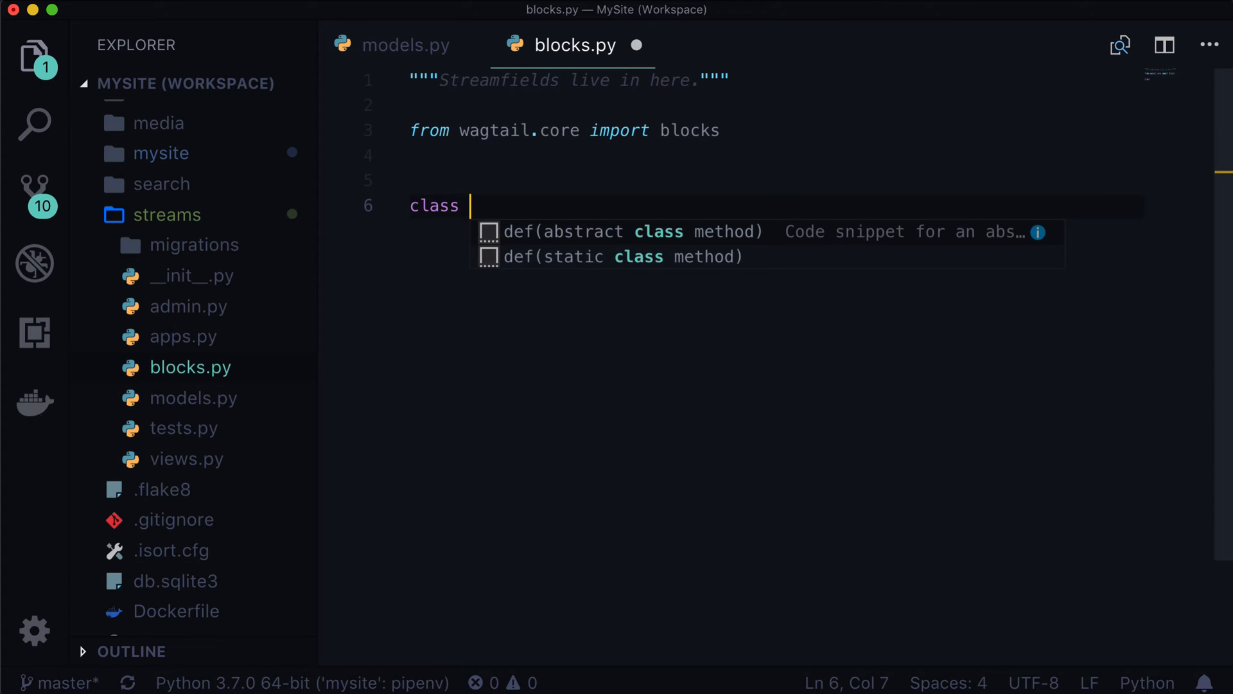
key("Escape")
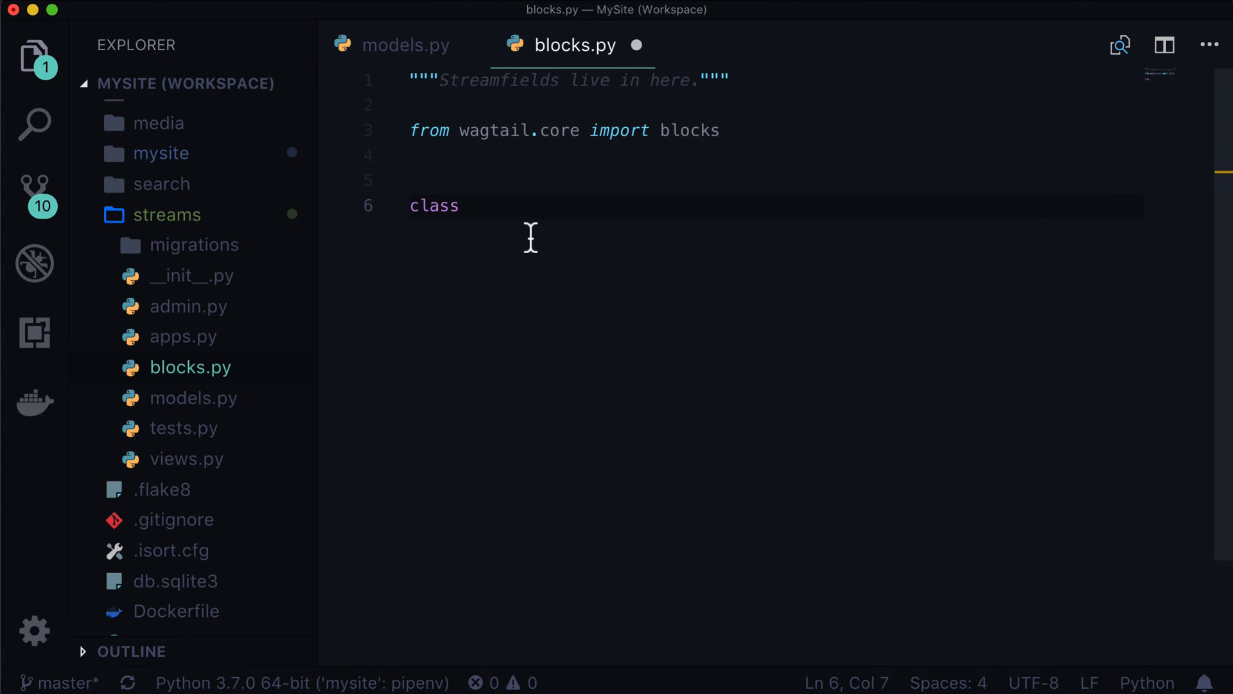
type("TitleAnd")
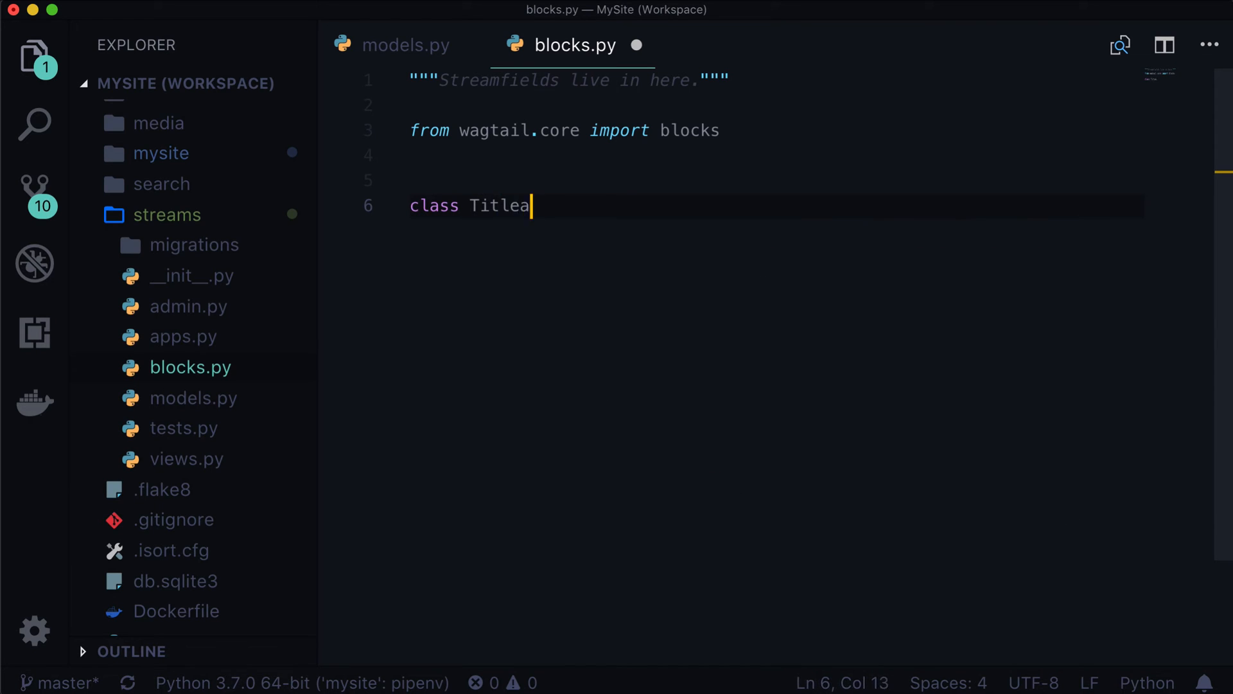
type("ndText")
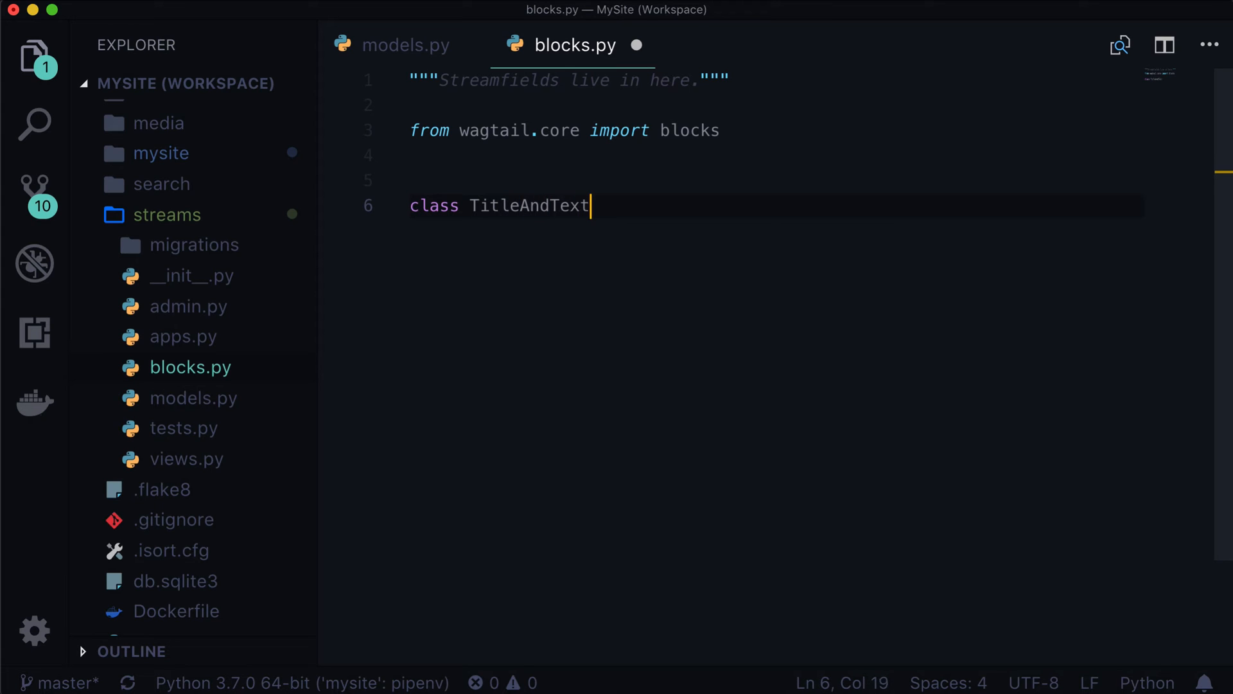
type("Block()")
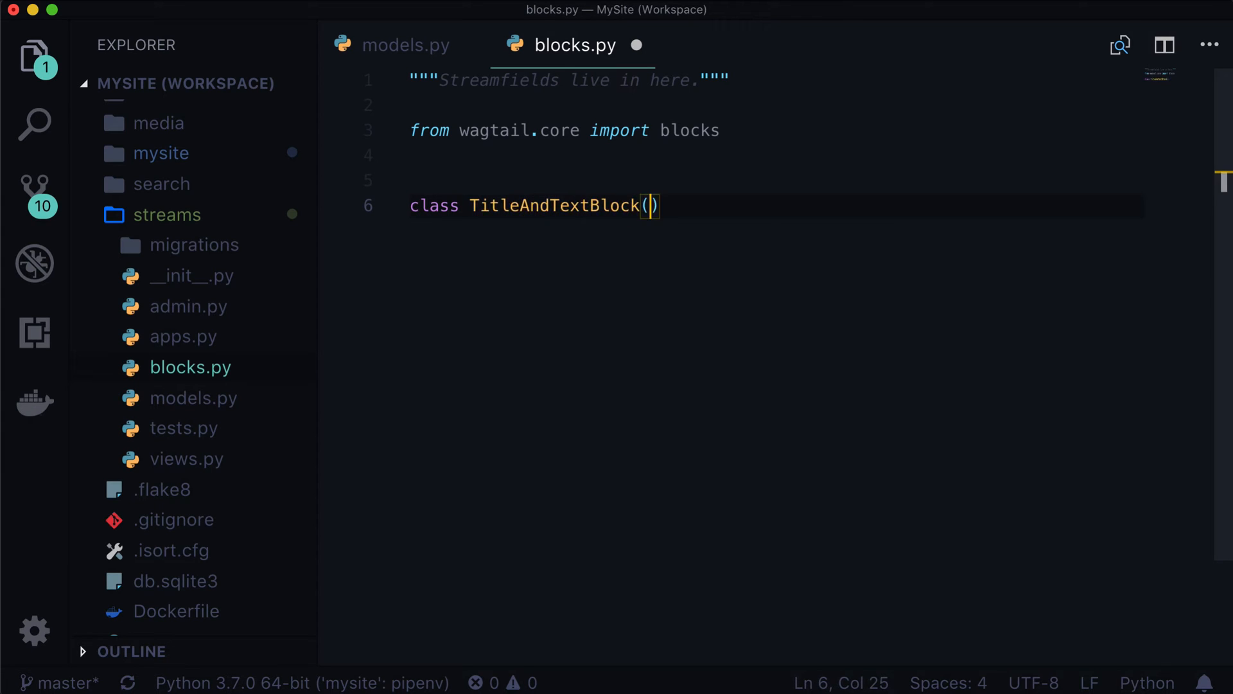
type("blocks.St")
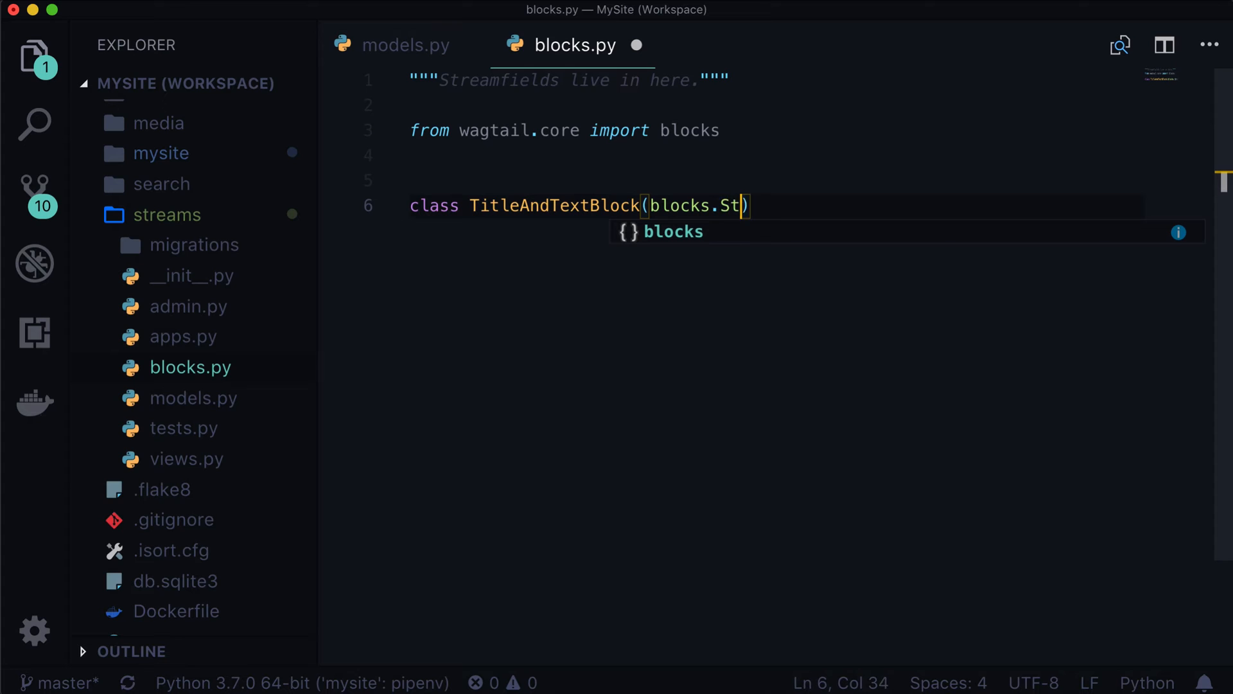
key("Enter")
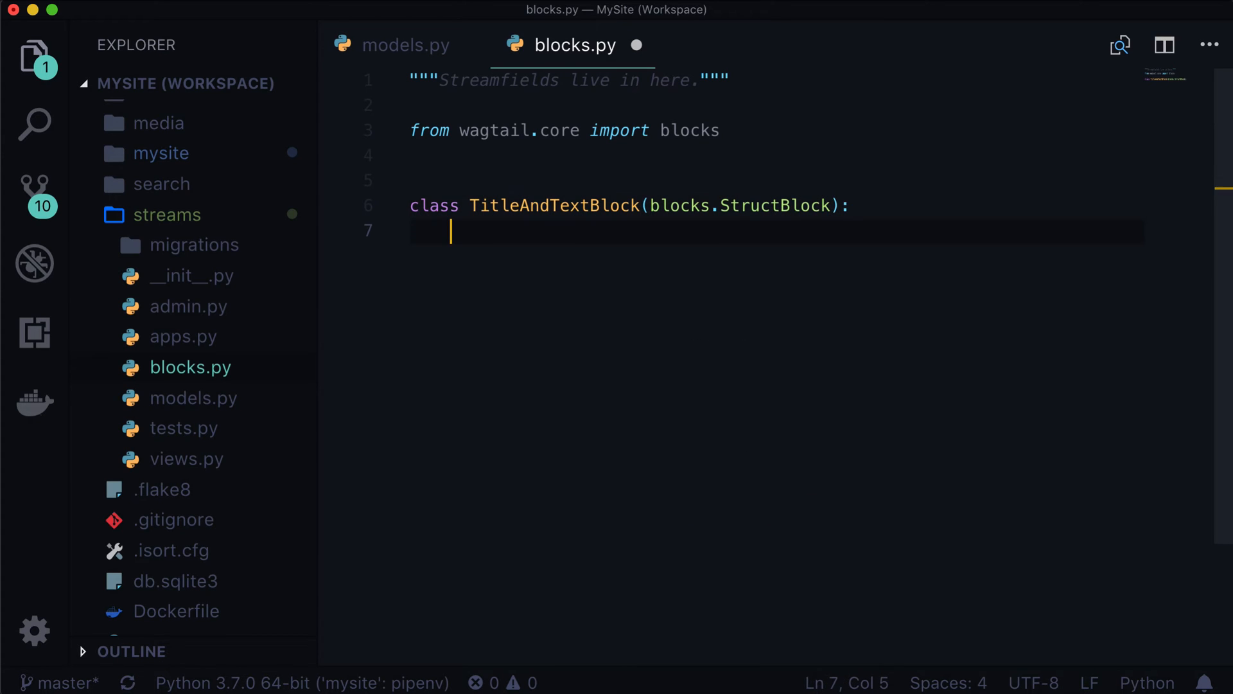
- Add the docstring "Title and text and nothing else." and begin the title field
type("\"\"\"Title and t")
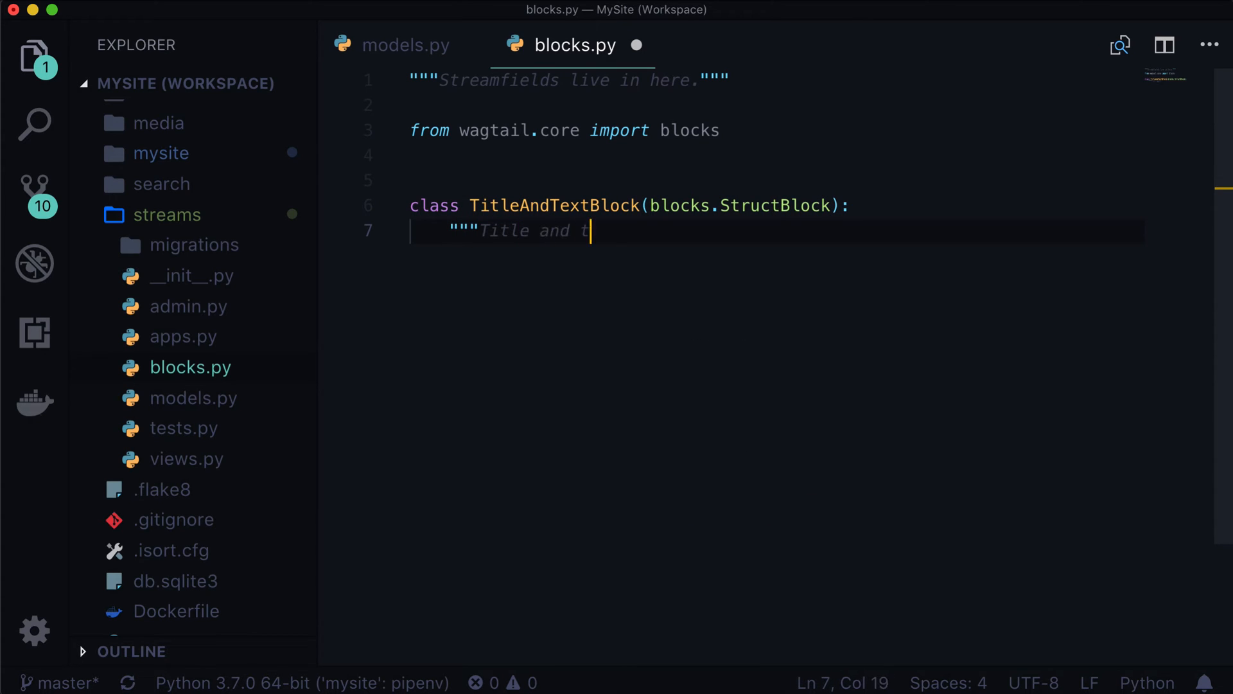
type("ext and nothng else.\"\"")
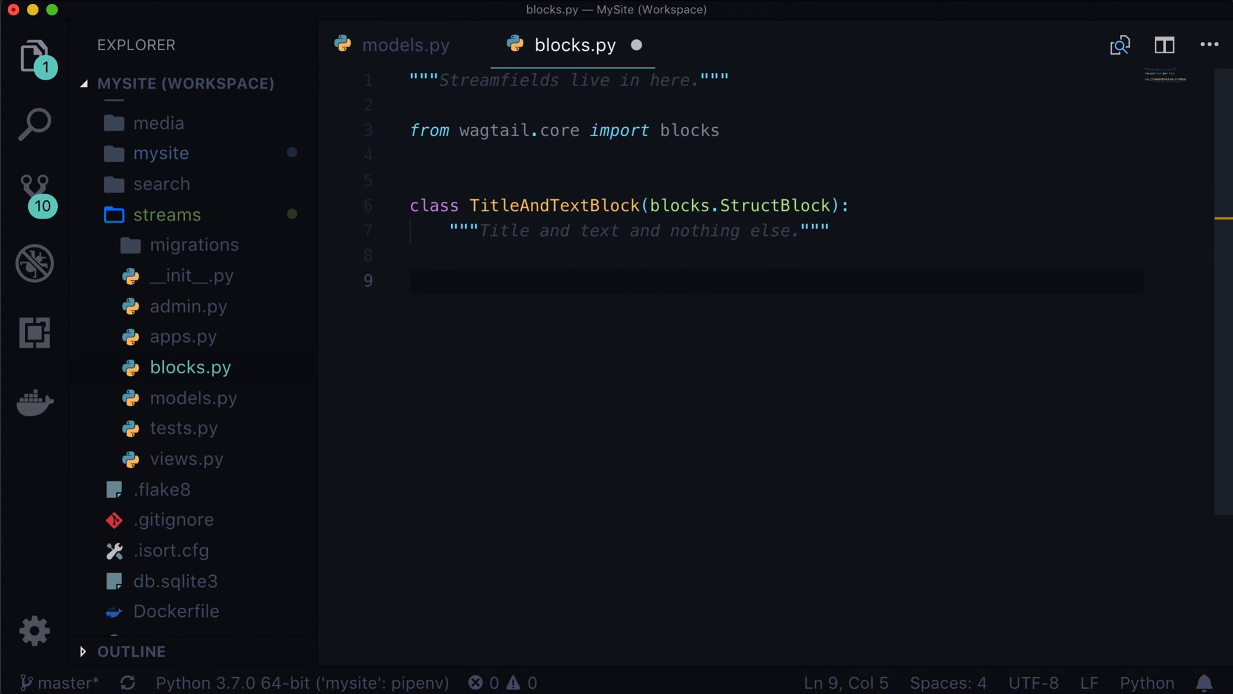
type("title =")
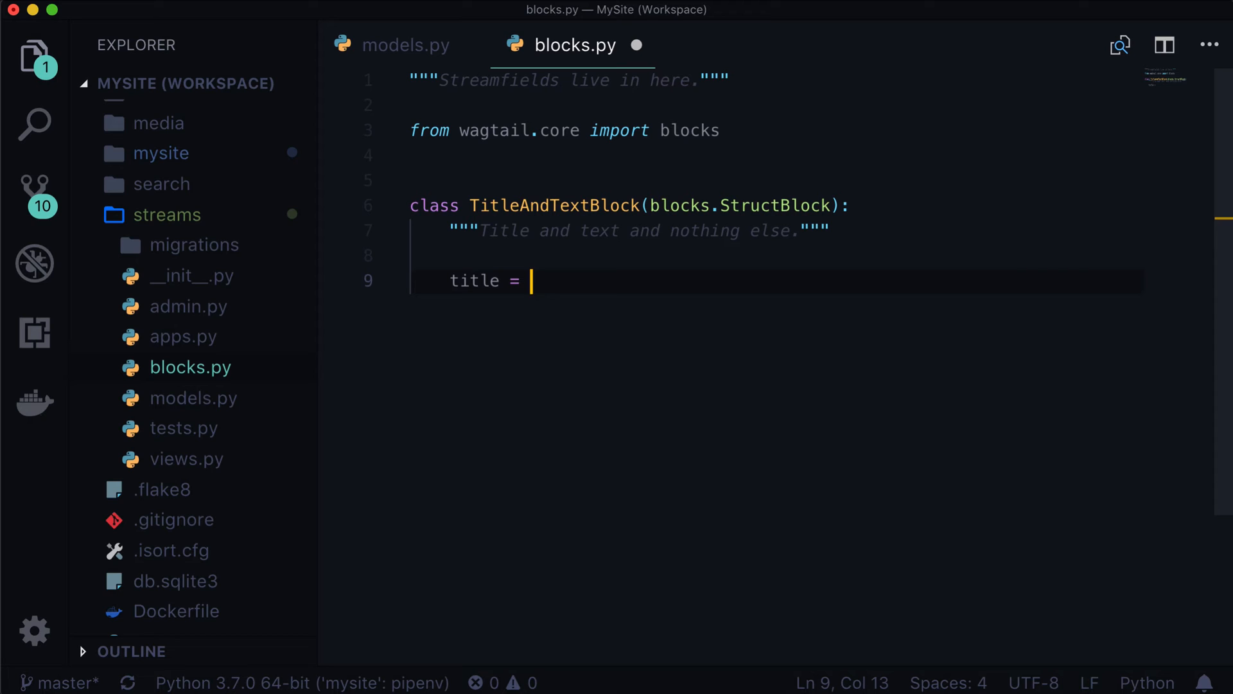
- Make title a blocks.CharBlock, removing the mistaken models.CharField line
type("models.")
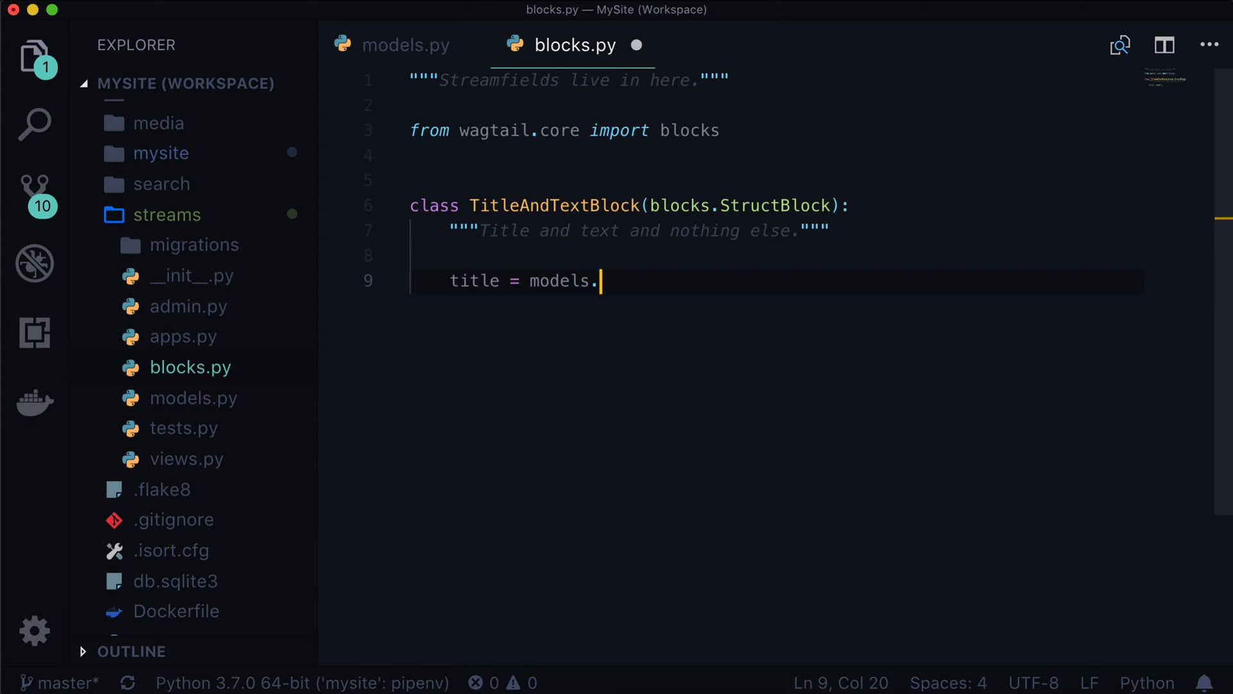
type("CharField")
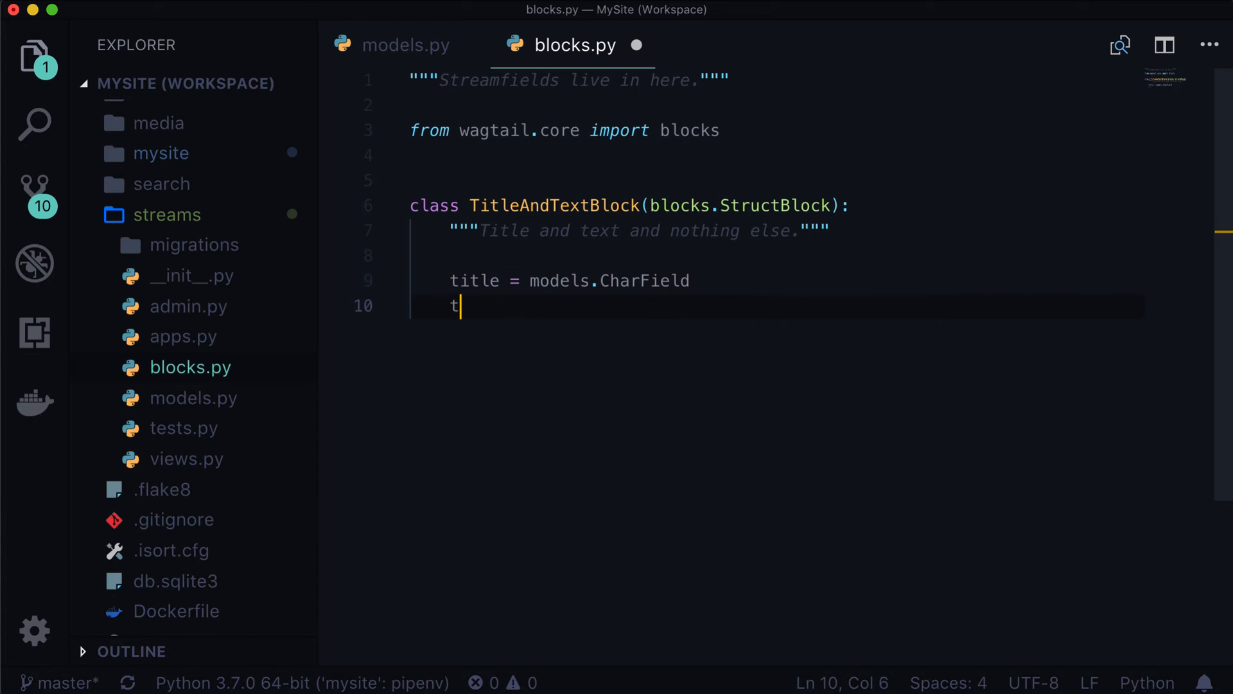
type("itle = block")
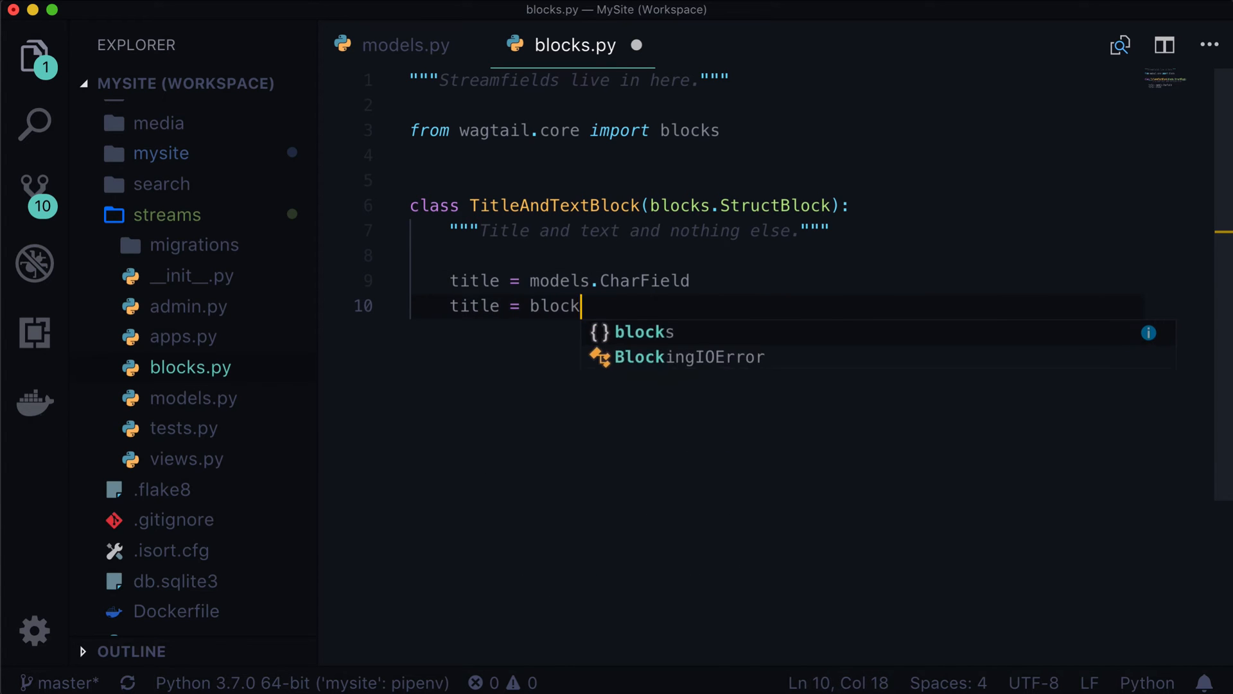
type("s.CharBlock")
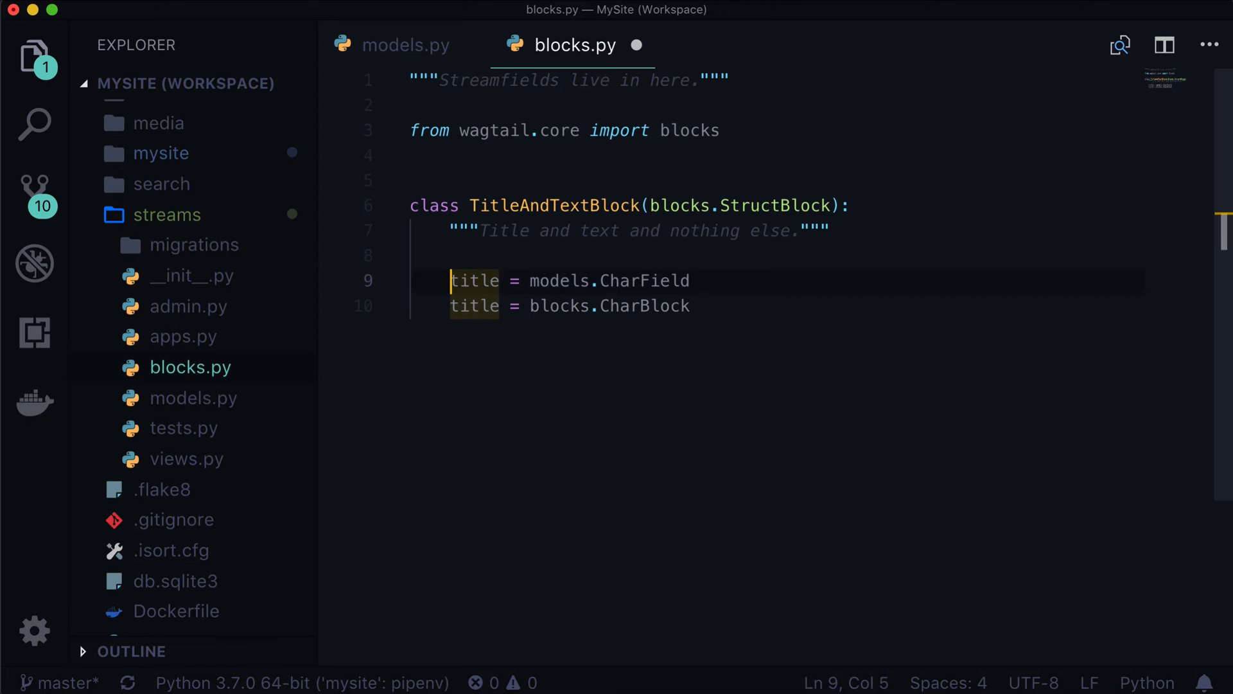
double_click(557, 282)
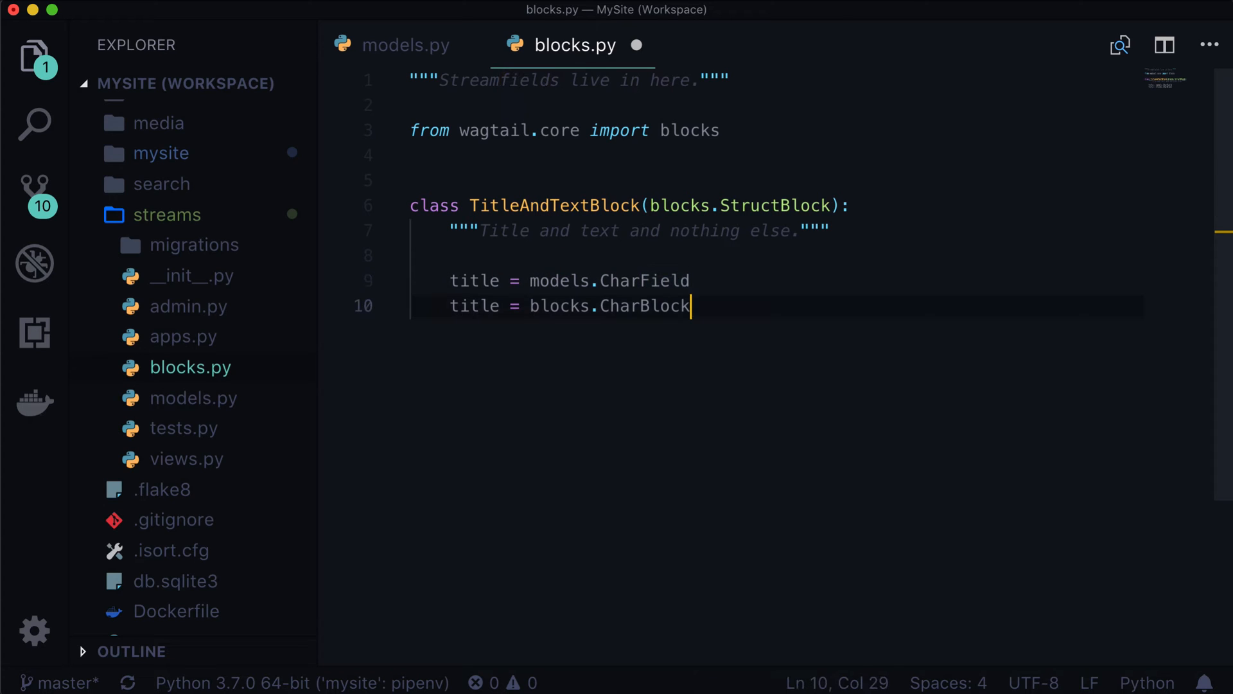
double_click(665, 306)
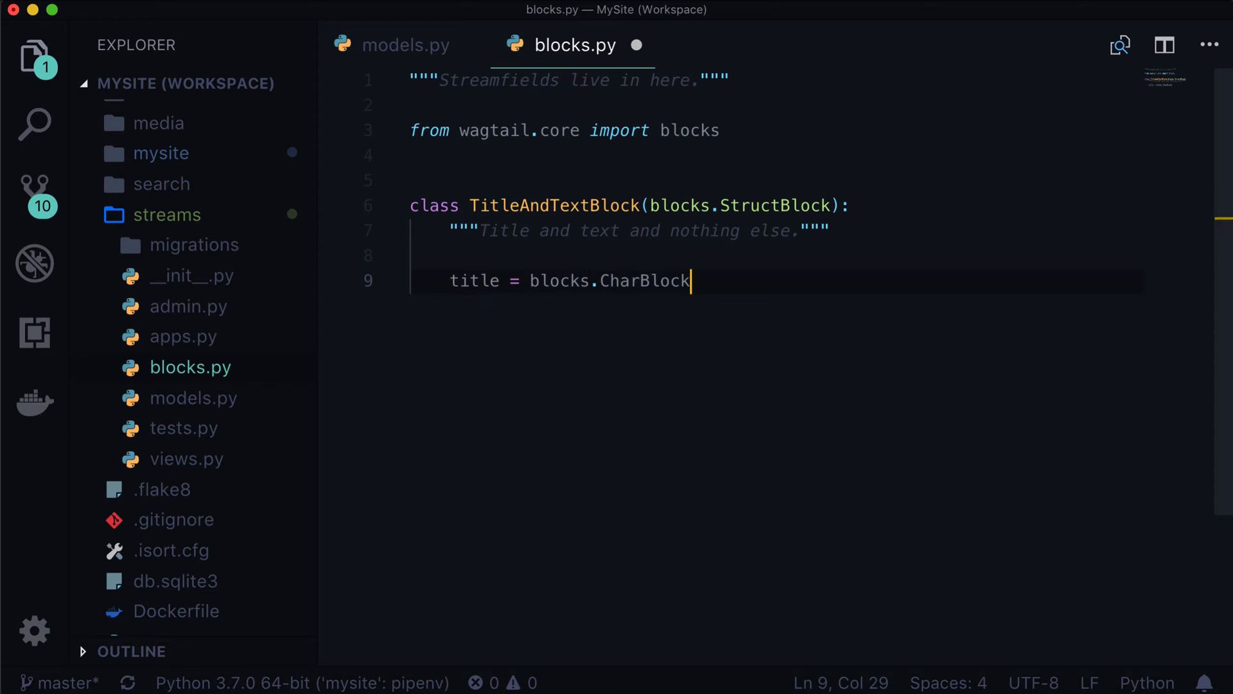
- Give the title CharBlock required=True and help_text 'Add your title'
type("()")
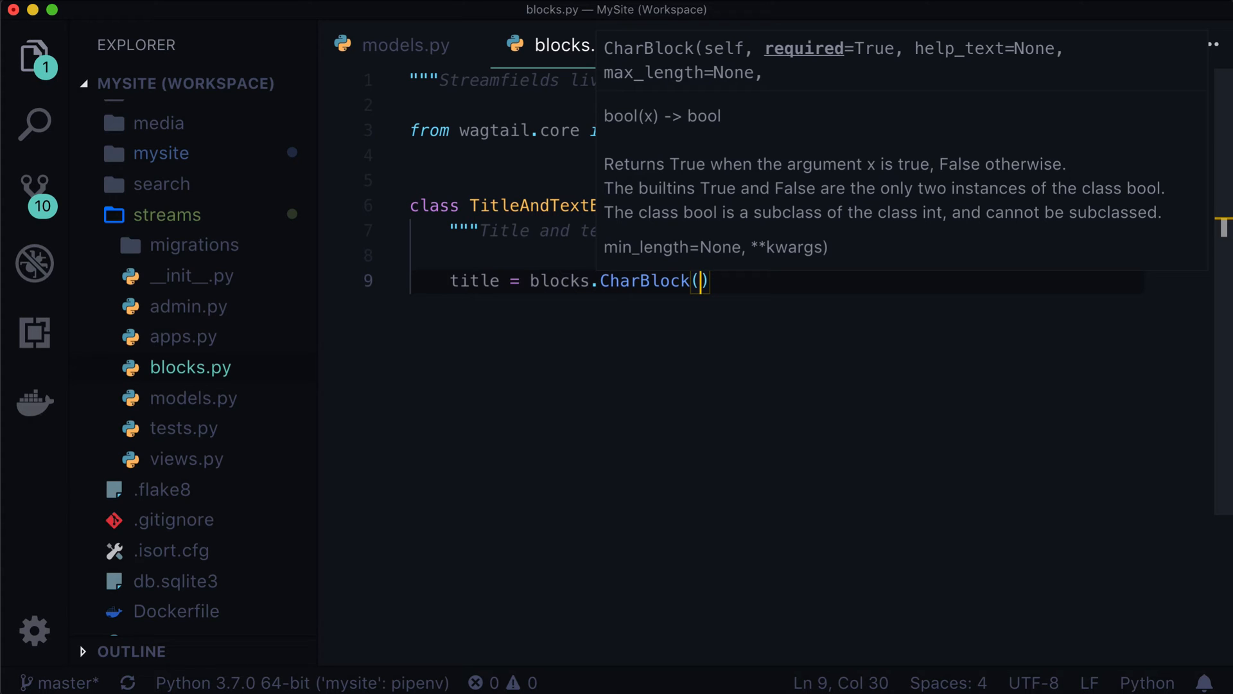
type("required")
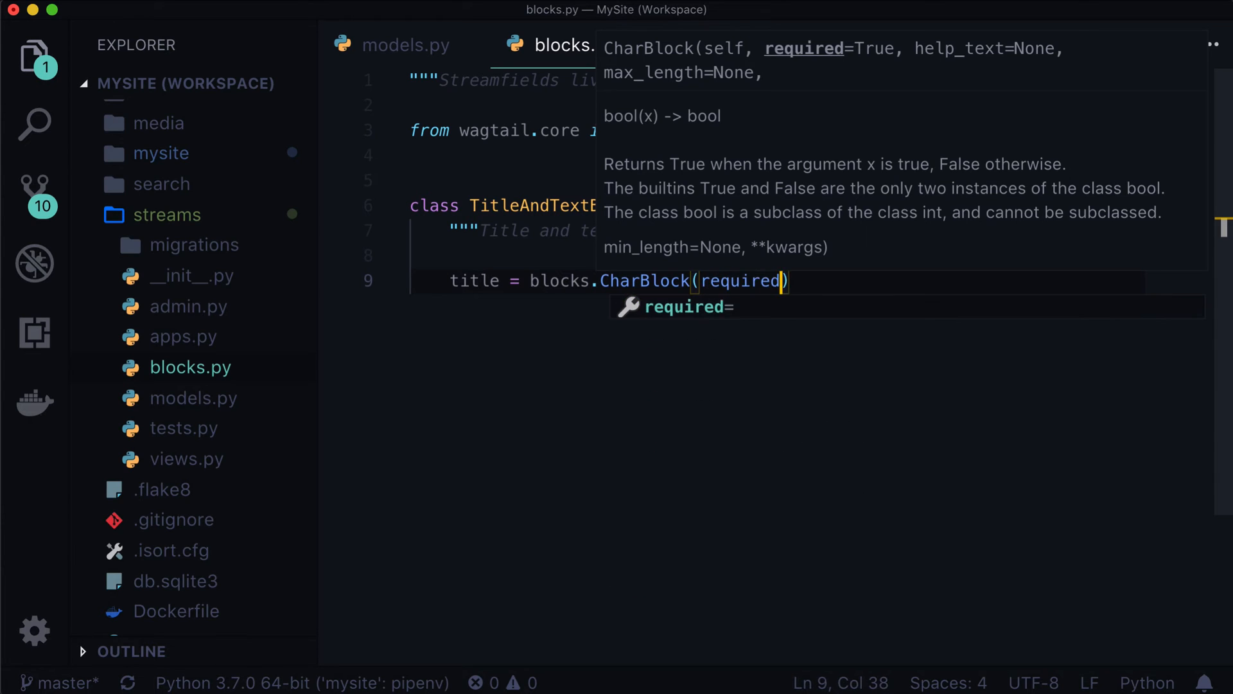
type("=")
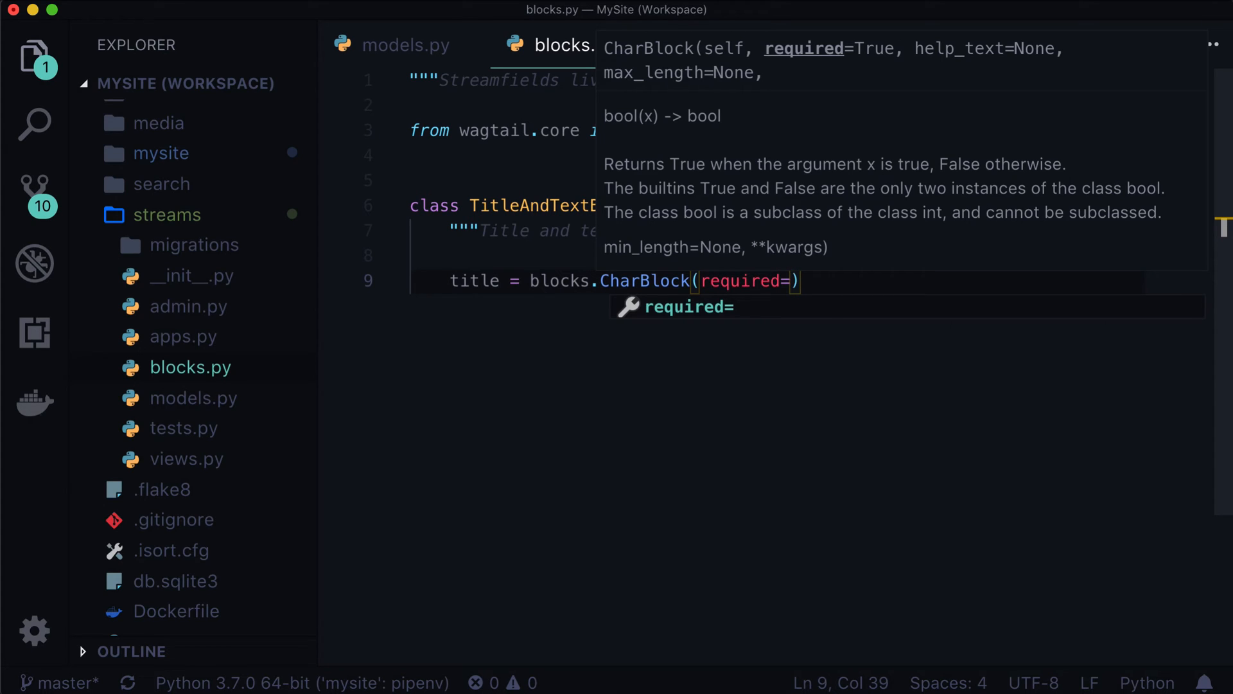
type("T")
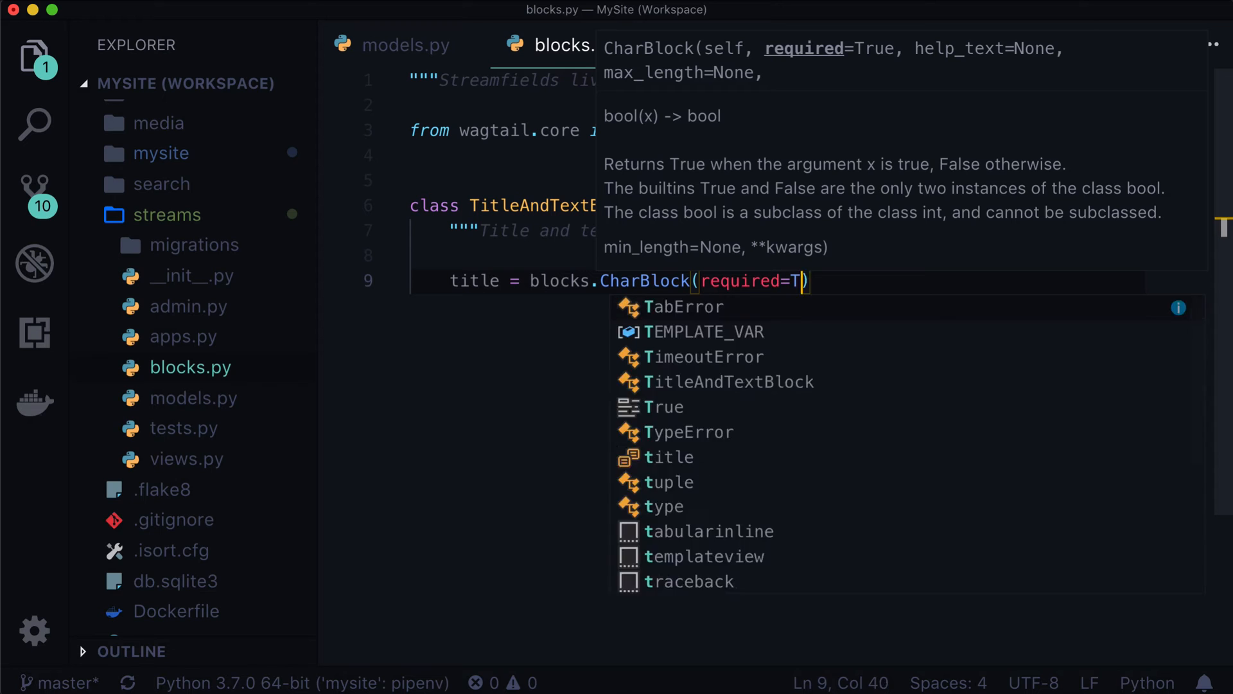
type("rue")
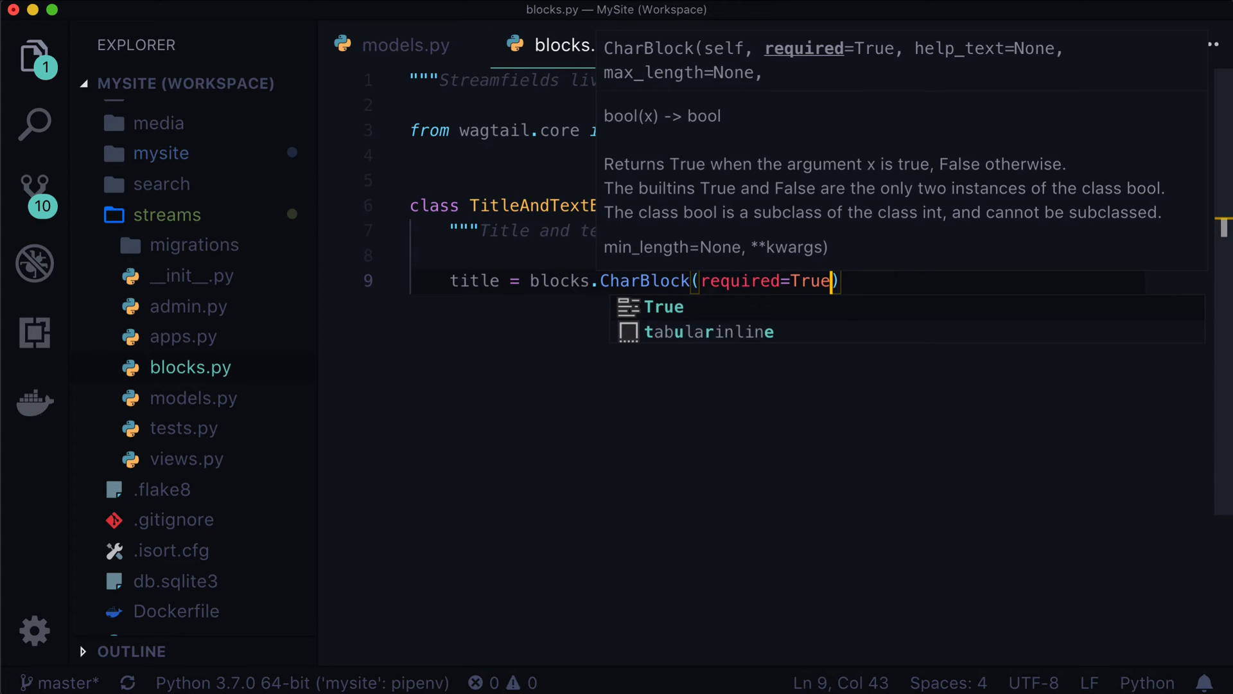
type(".")
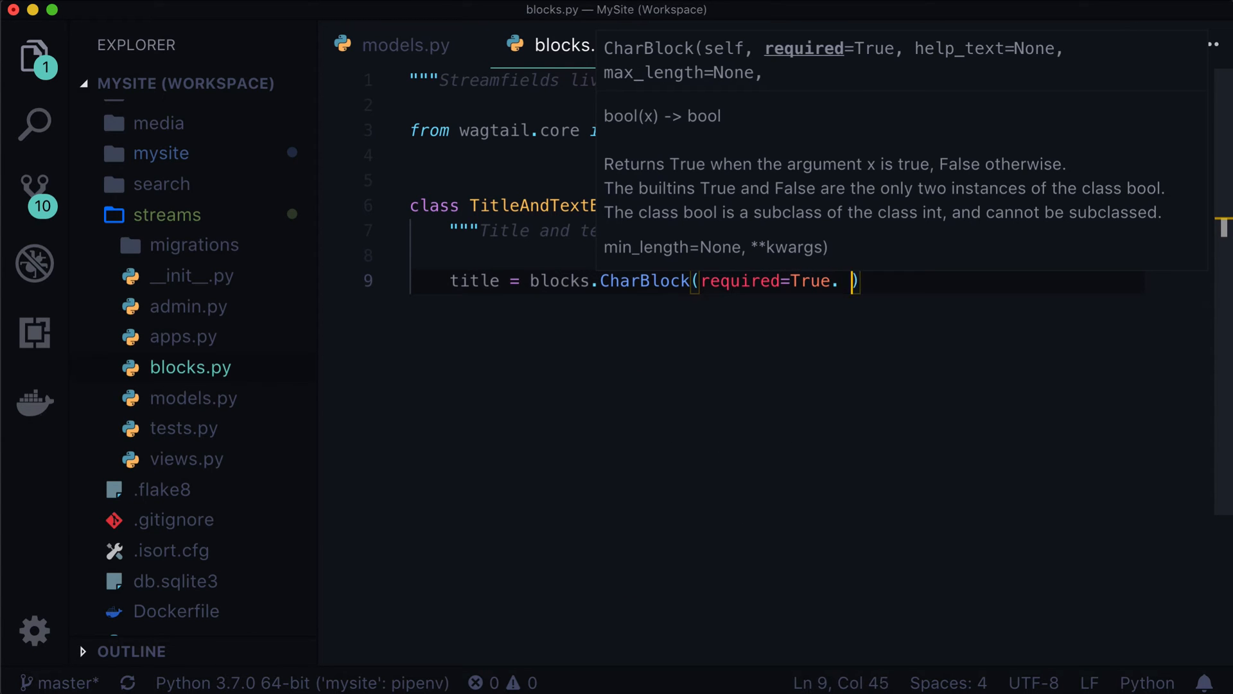
type("help_txt='Add your title")
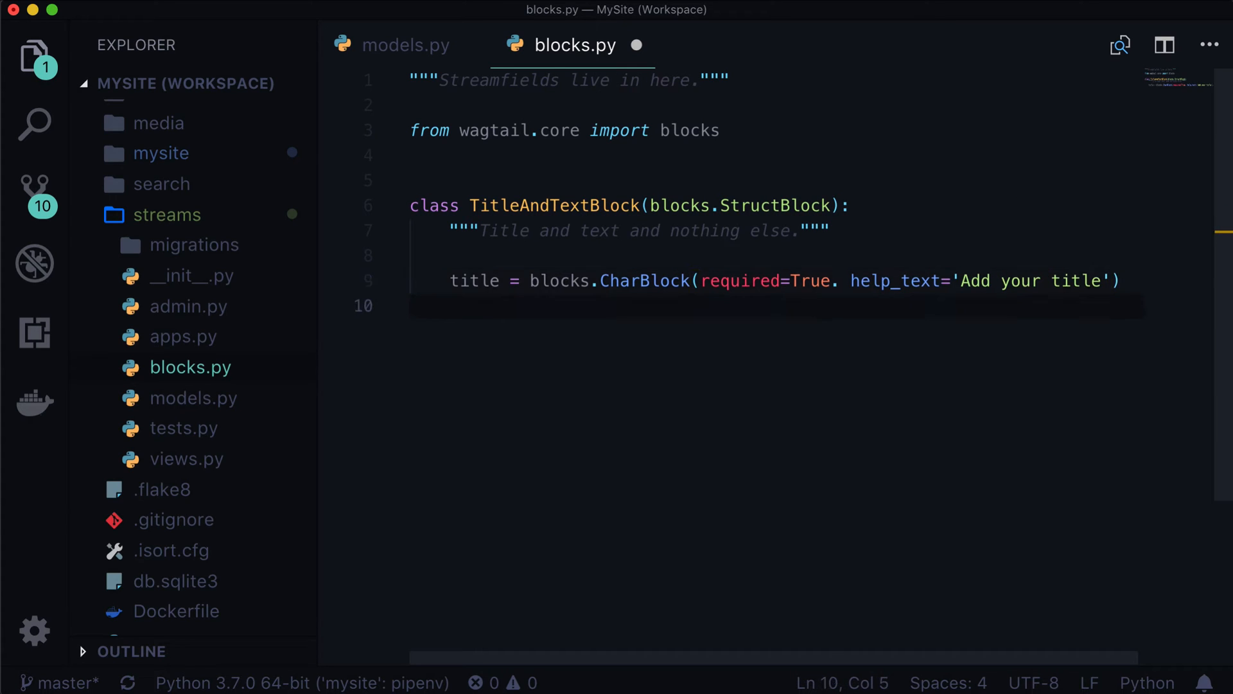
- Add a required text field as blocks.TextBlock with help_text 'Add additional text'
type("text = blocks.")
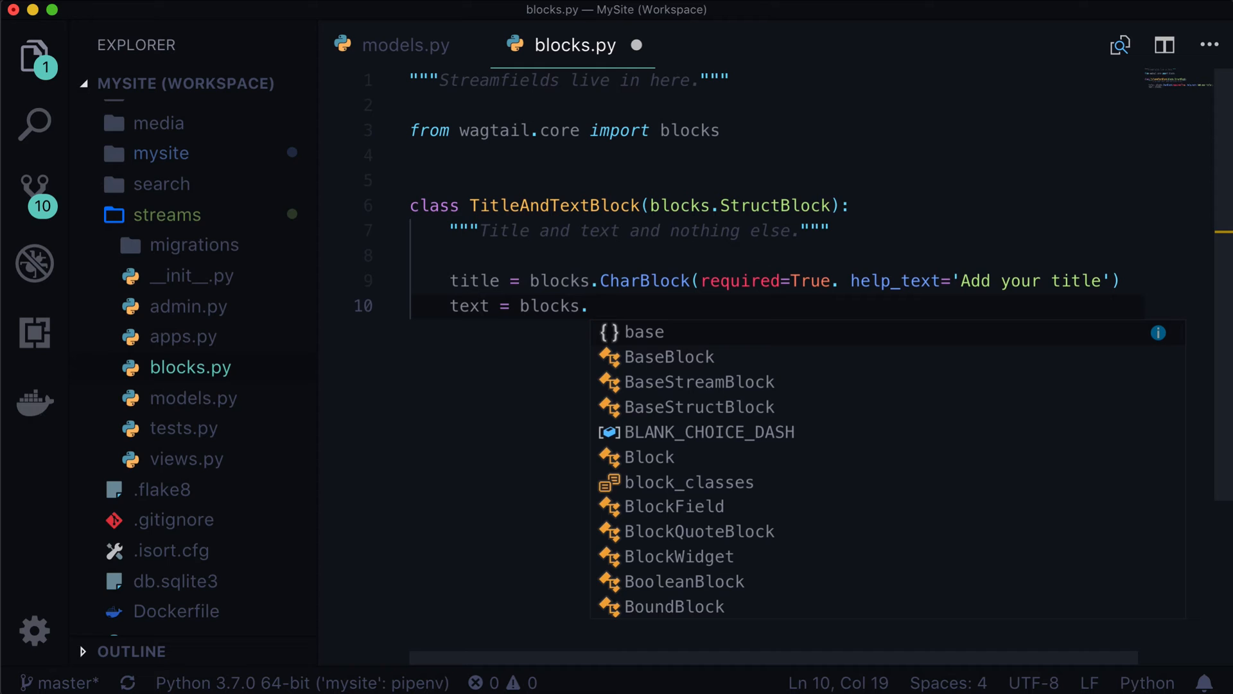
type("TextBlock")
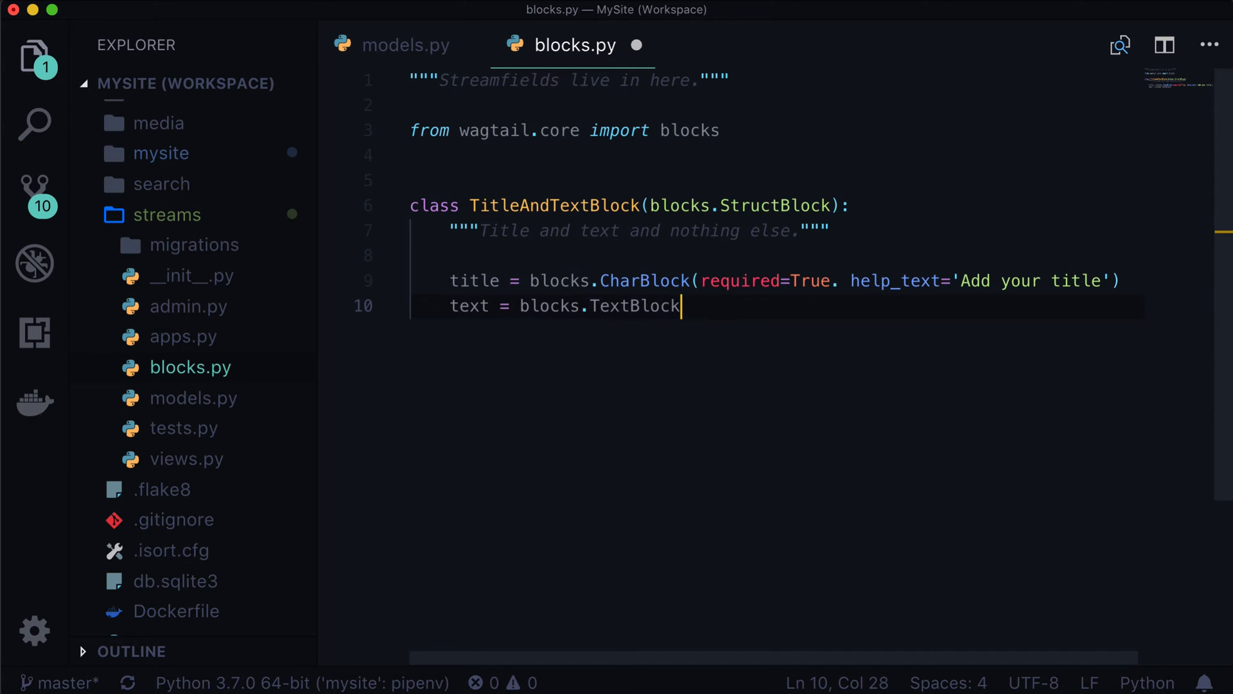
type("(require")
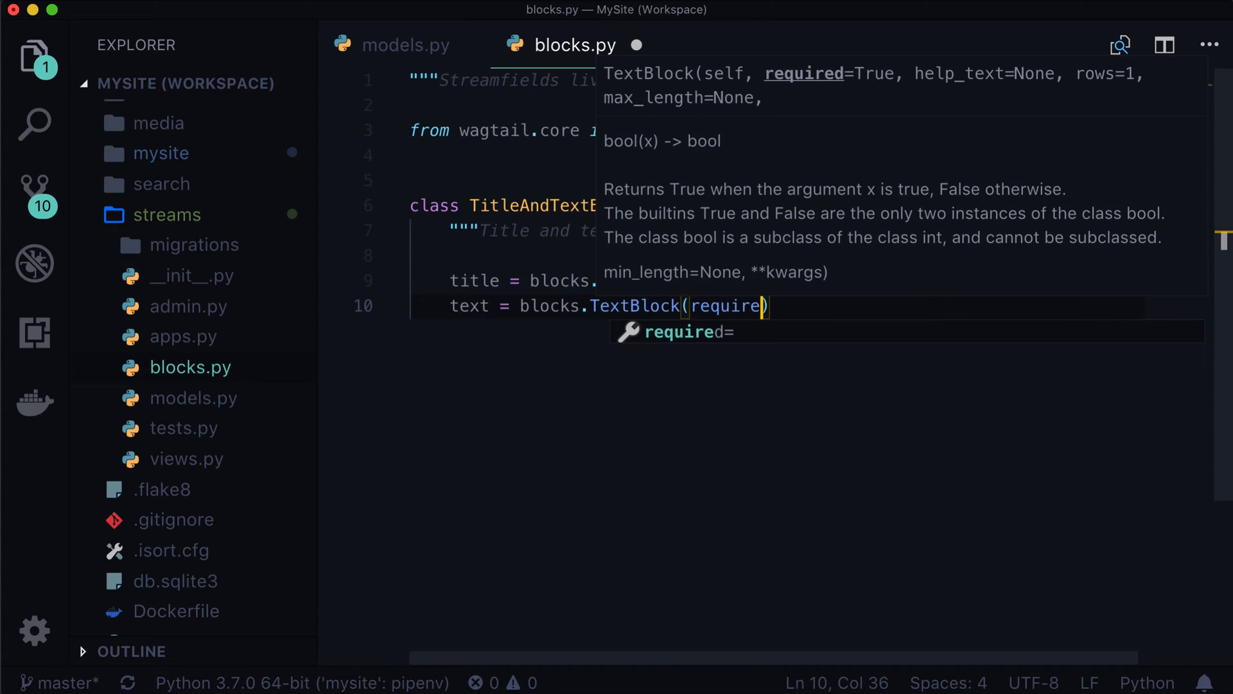
type("d=True,")
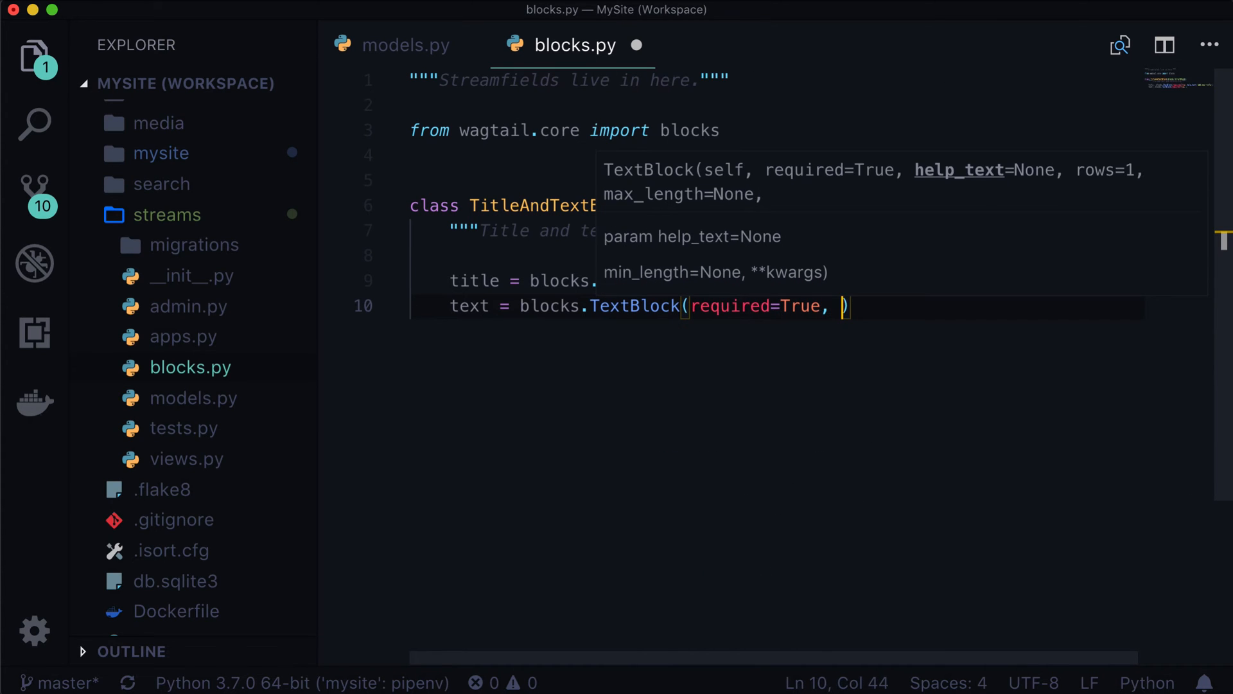
type("help_text='")
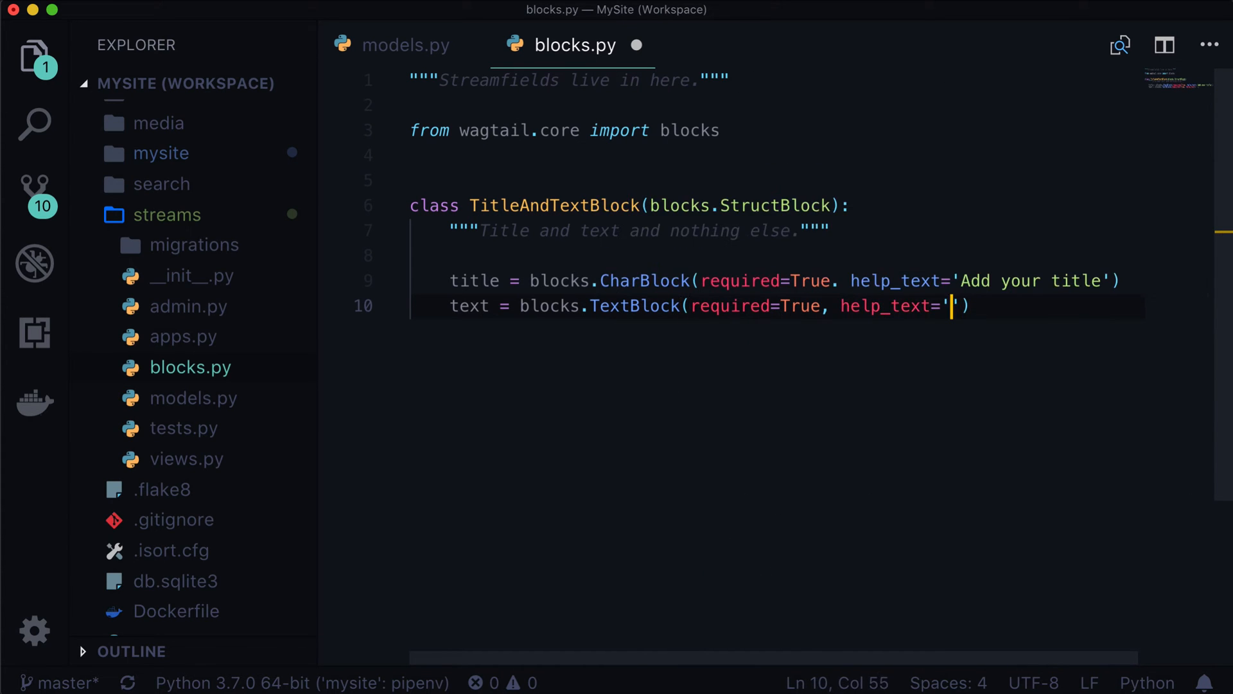
type("Add additional text")
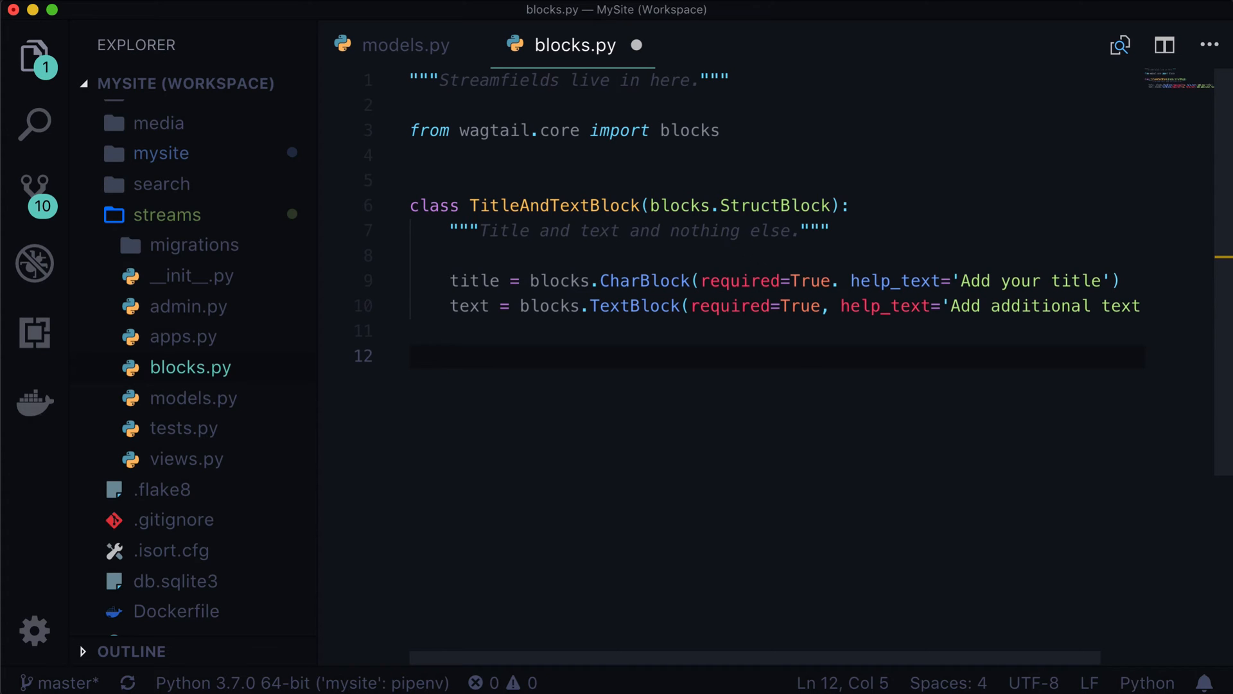
- Add a Meta class with template 'streams/title_and_text_block.html'
type("class Meta:  #")
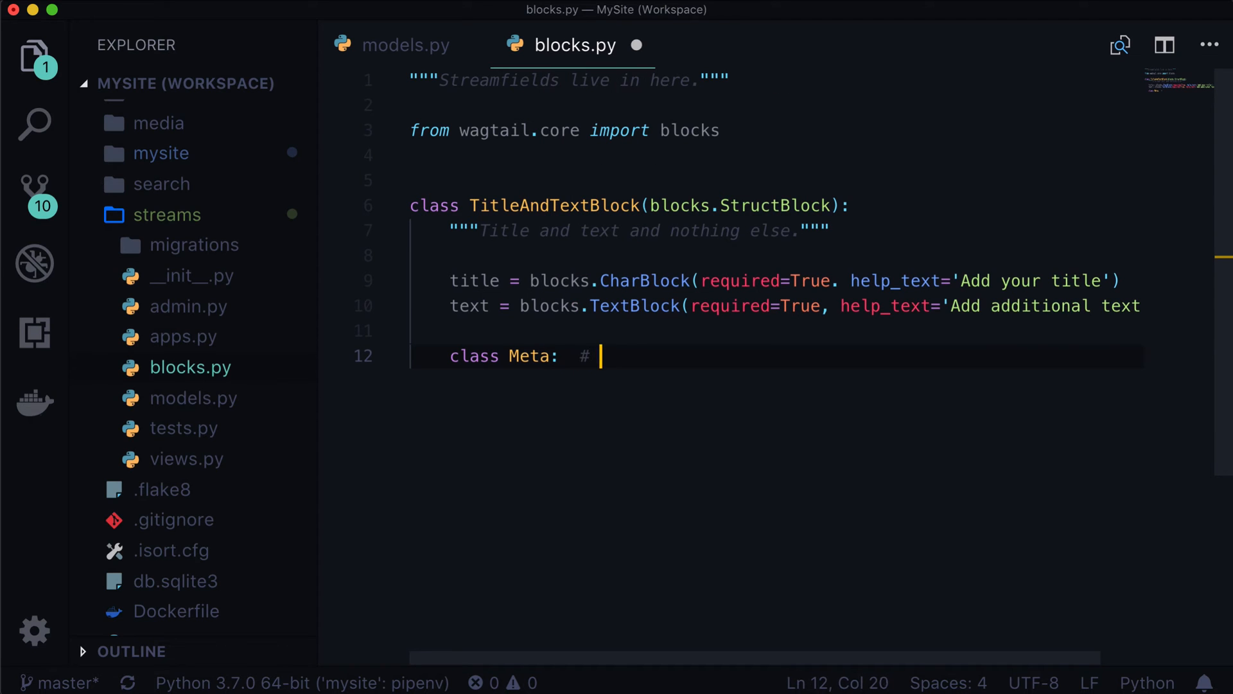
type("n")
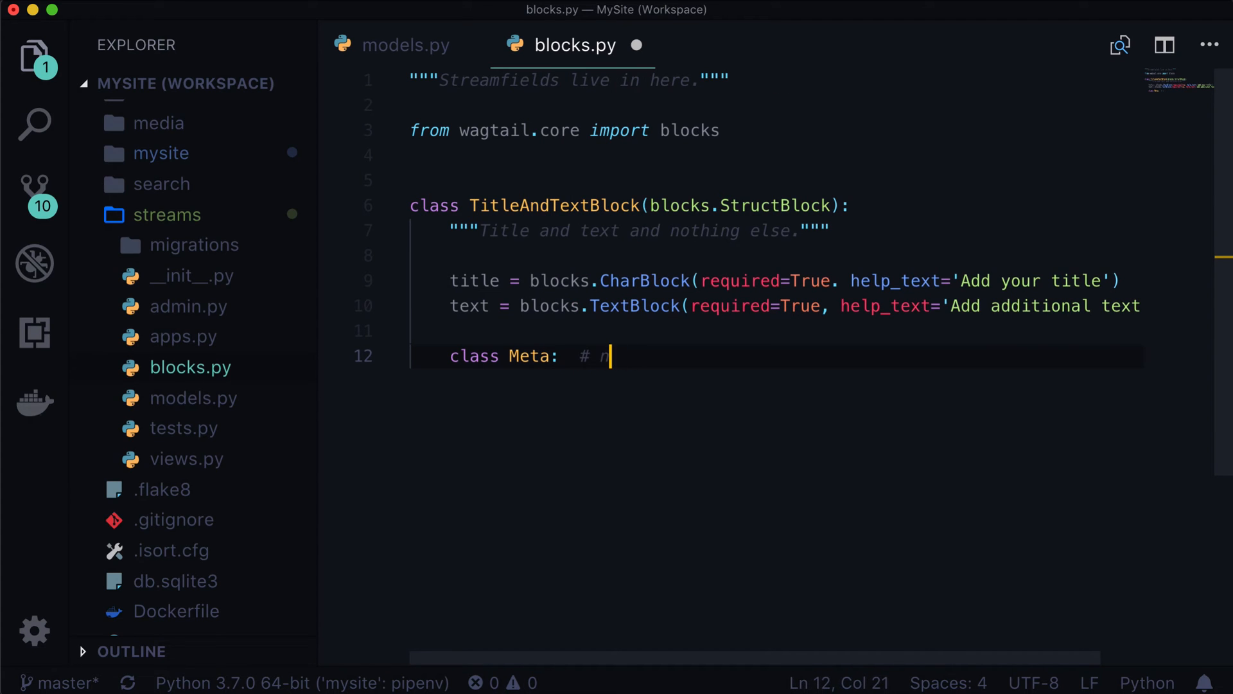
type("oqa")
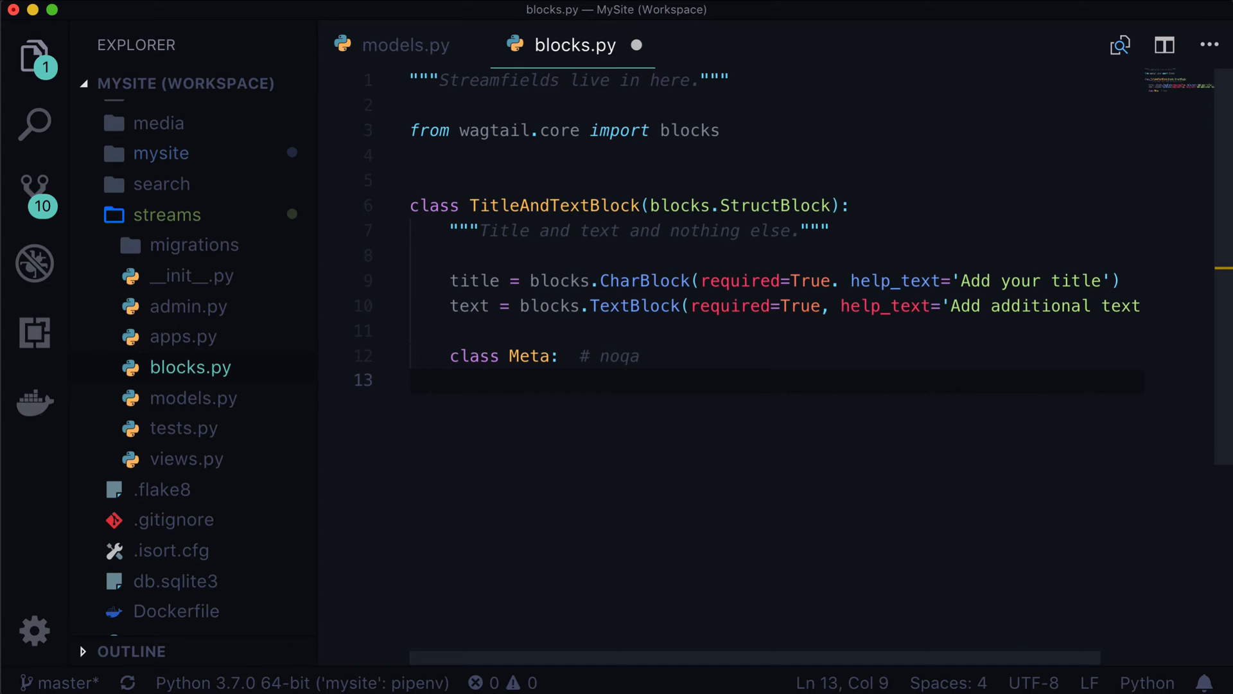
type("template = \"")
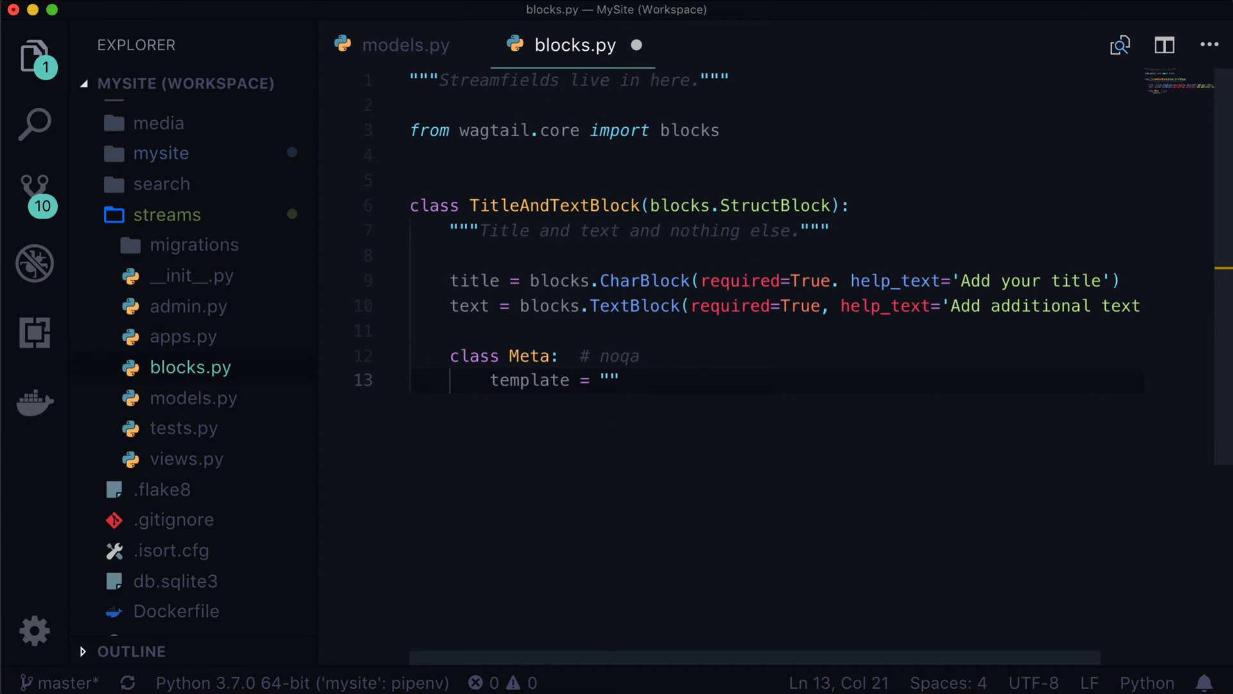
type("streams/")
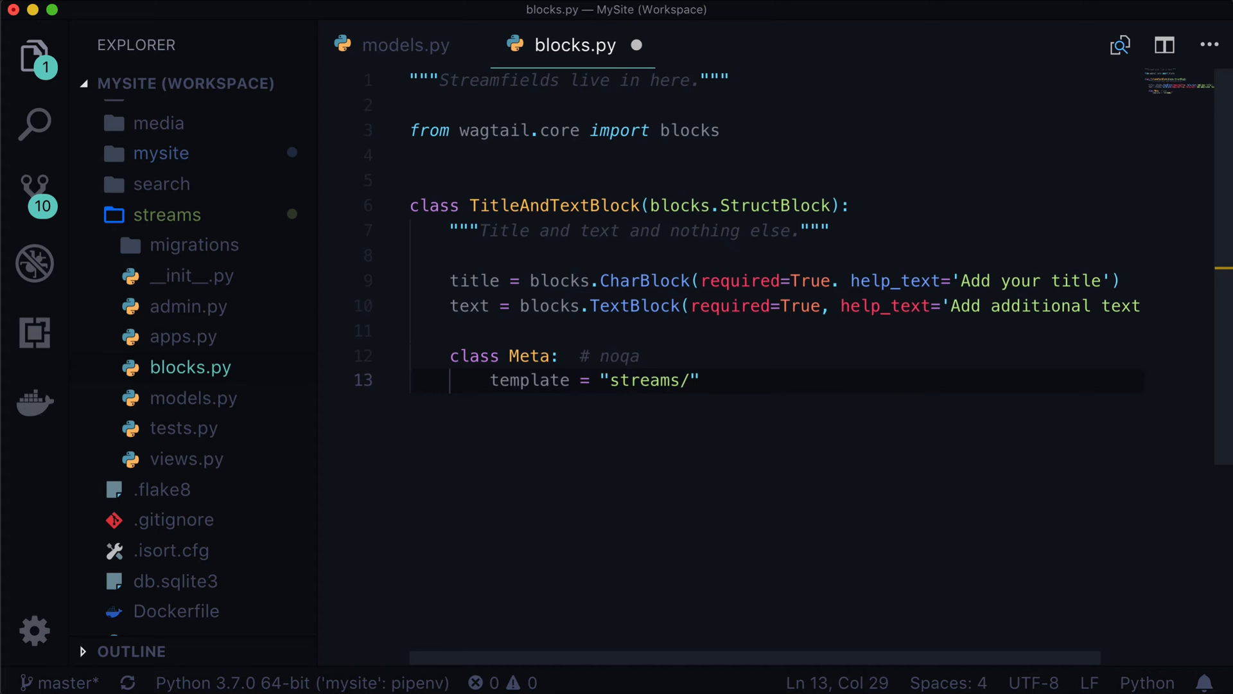
type("title_and")
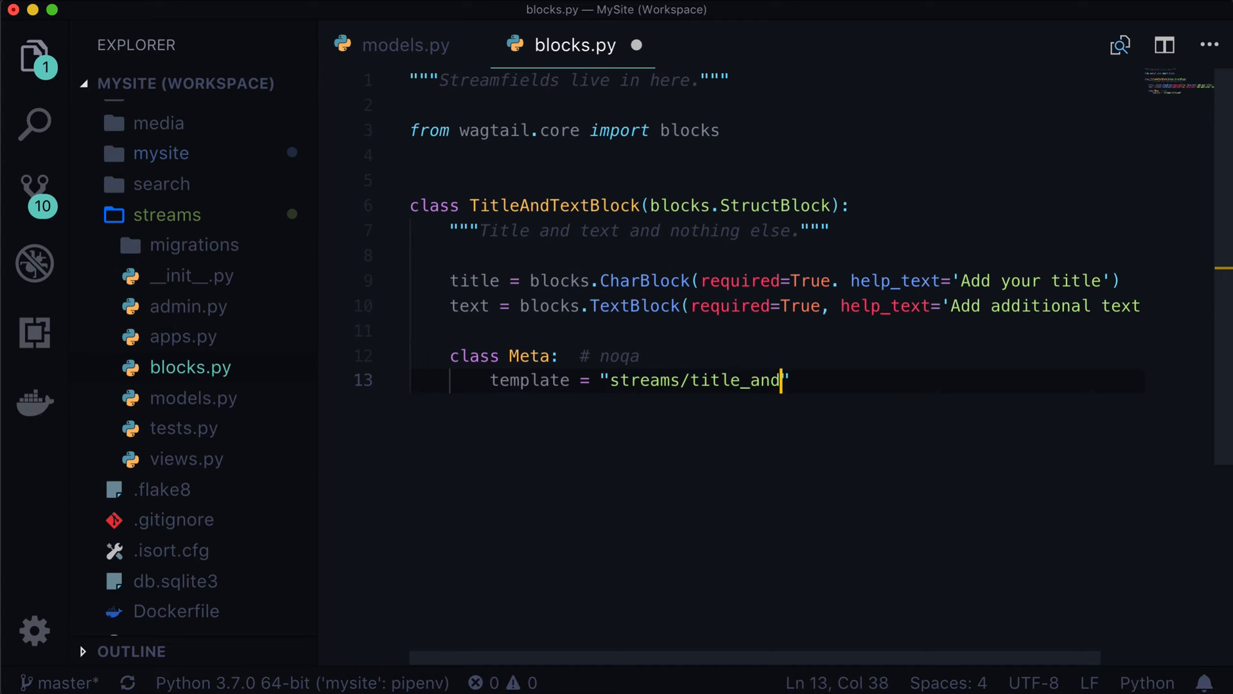
type("_text_block.htm")
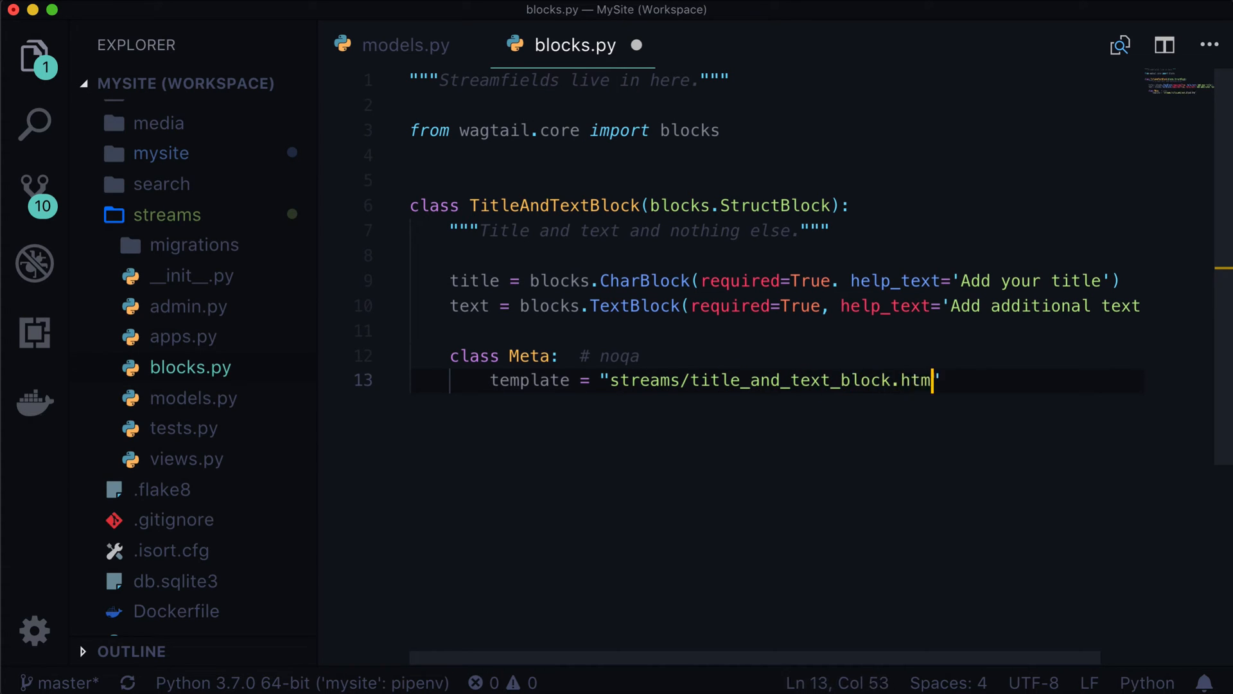
key("enter")
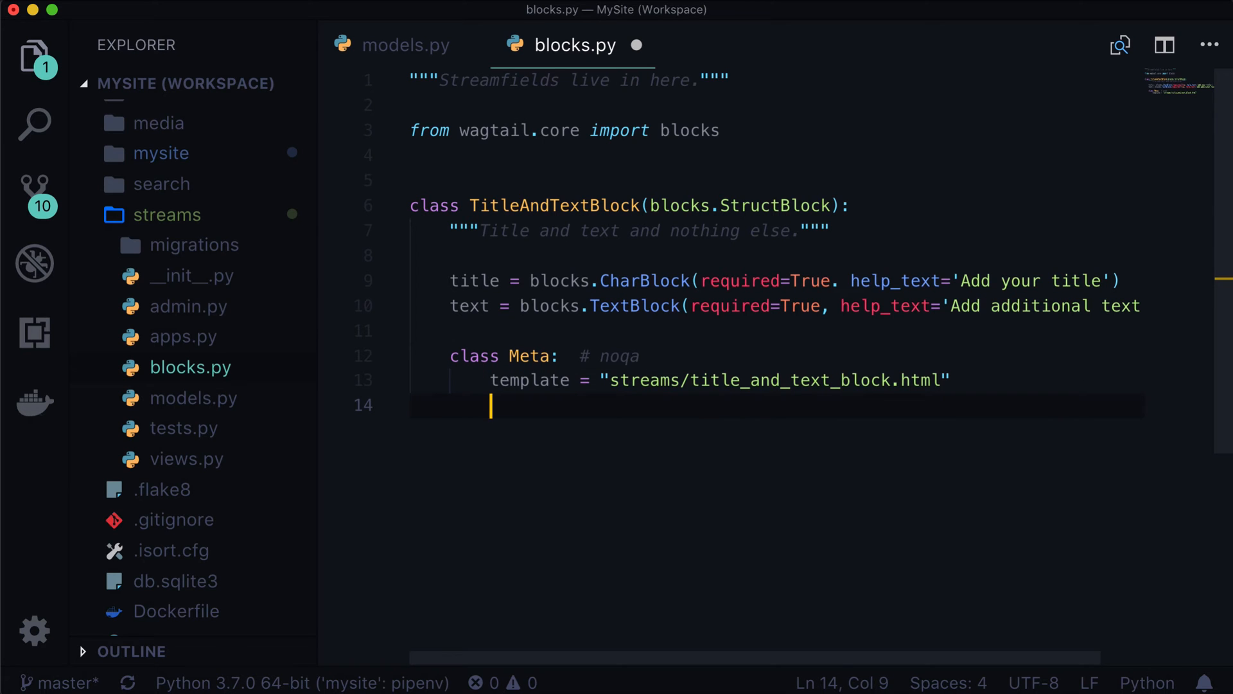
- Set Meta icon 'edit' and label 'Title & Text', check problems, save and return to models.py
type("icon = \"edit")
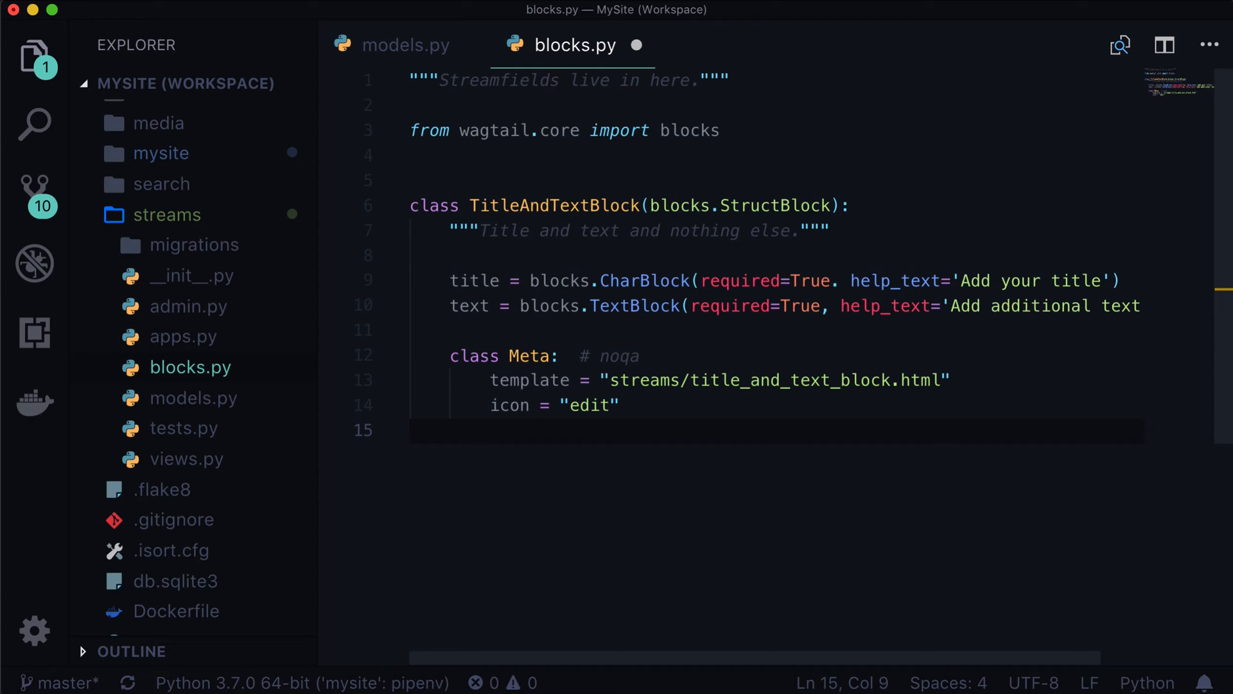
type("label = \"\"")
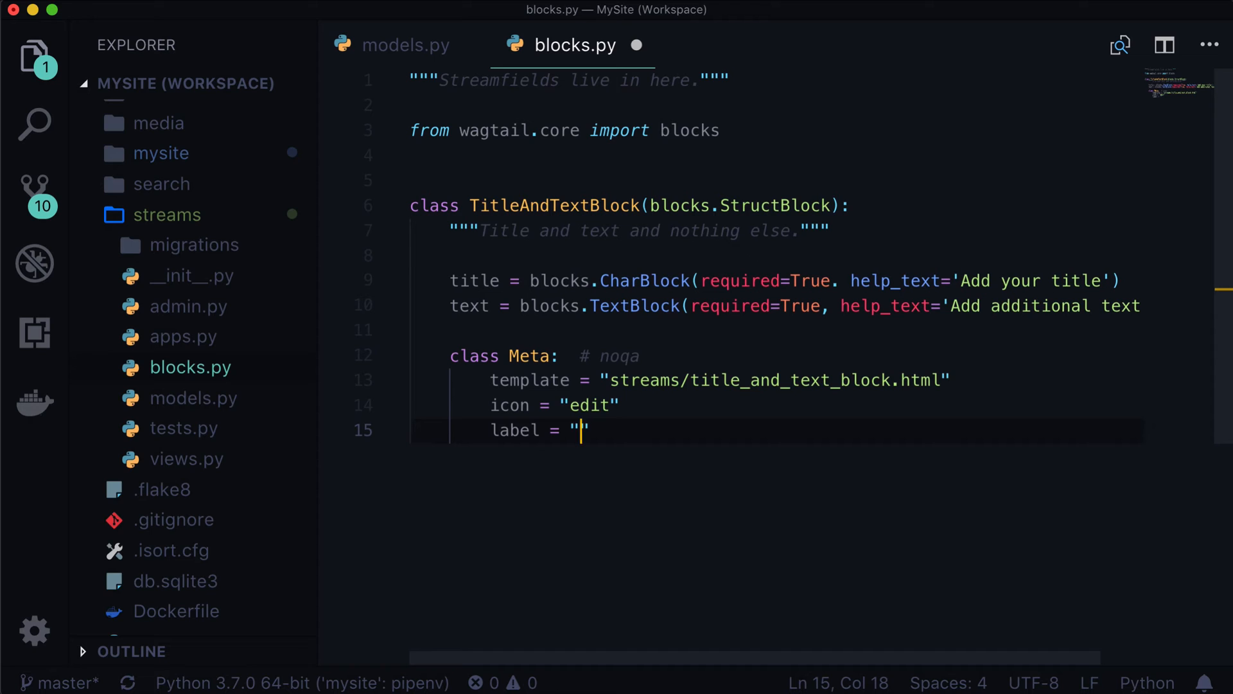
type("Title")
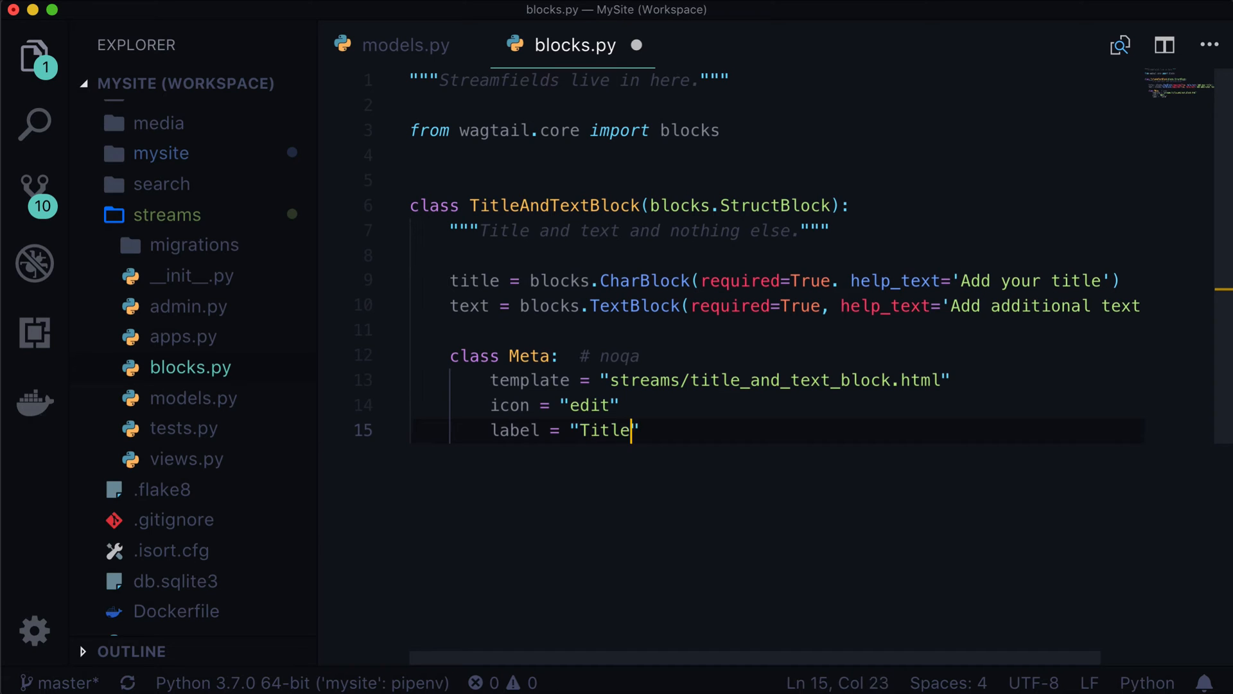
type("& T")
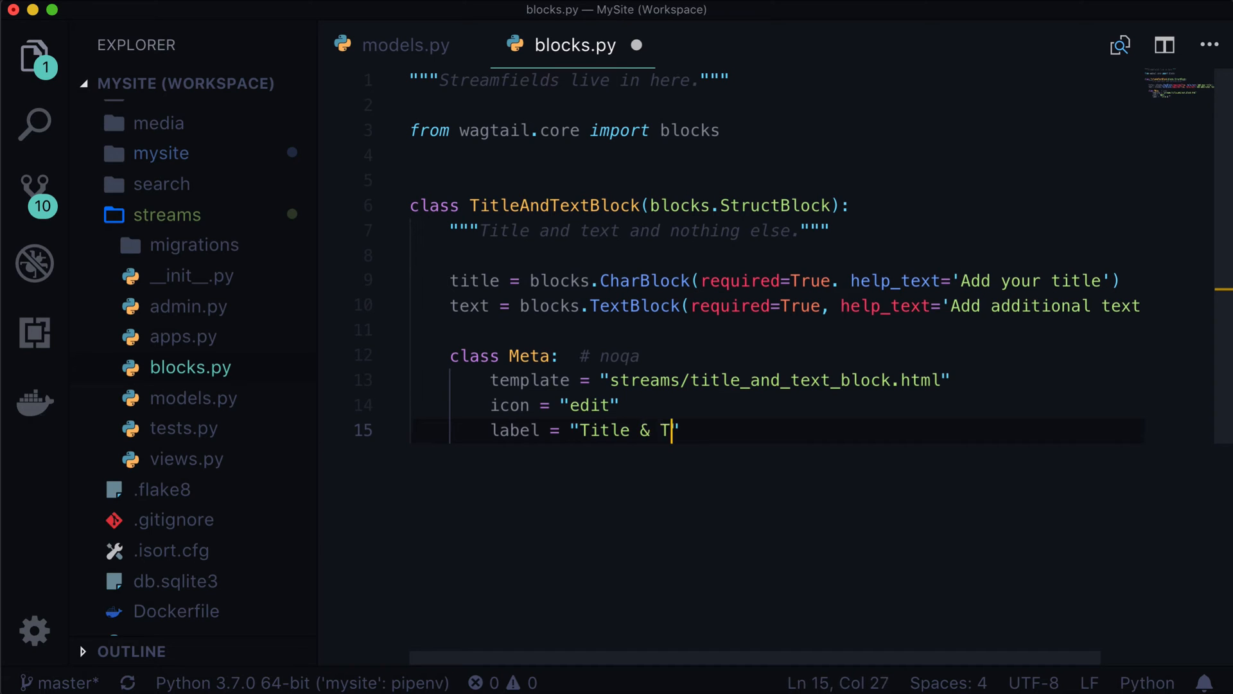
type("ext")
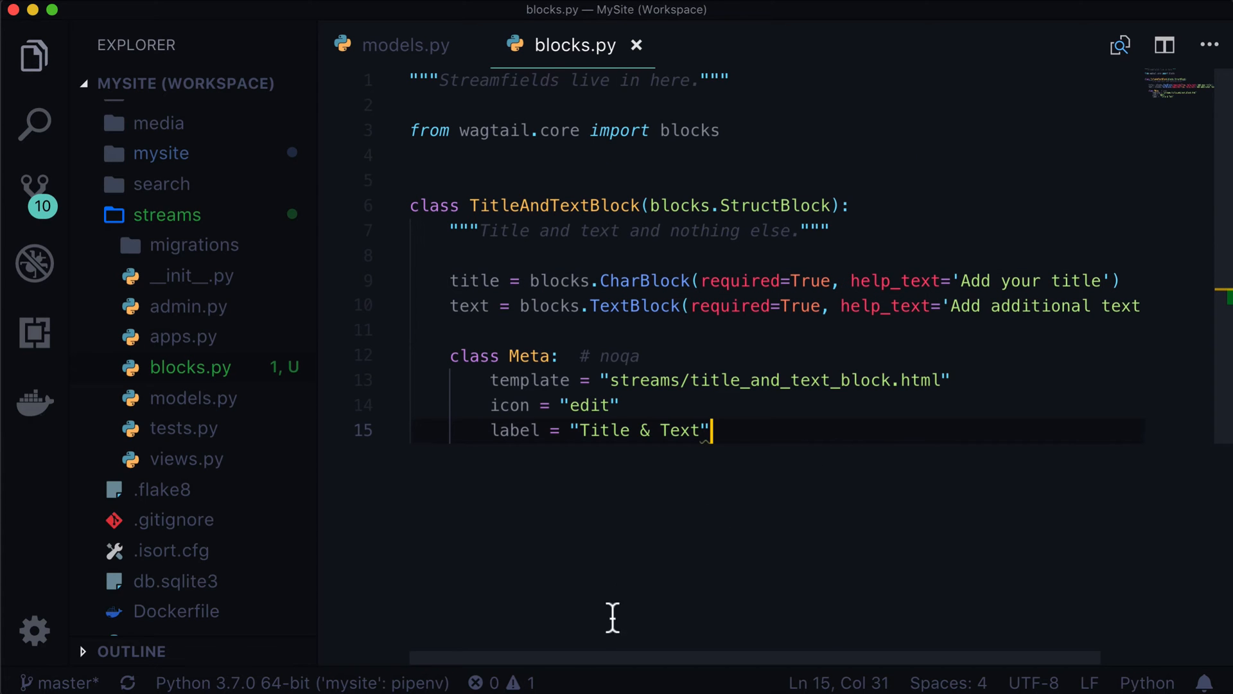
left_click(529, 682)
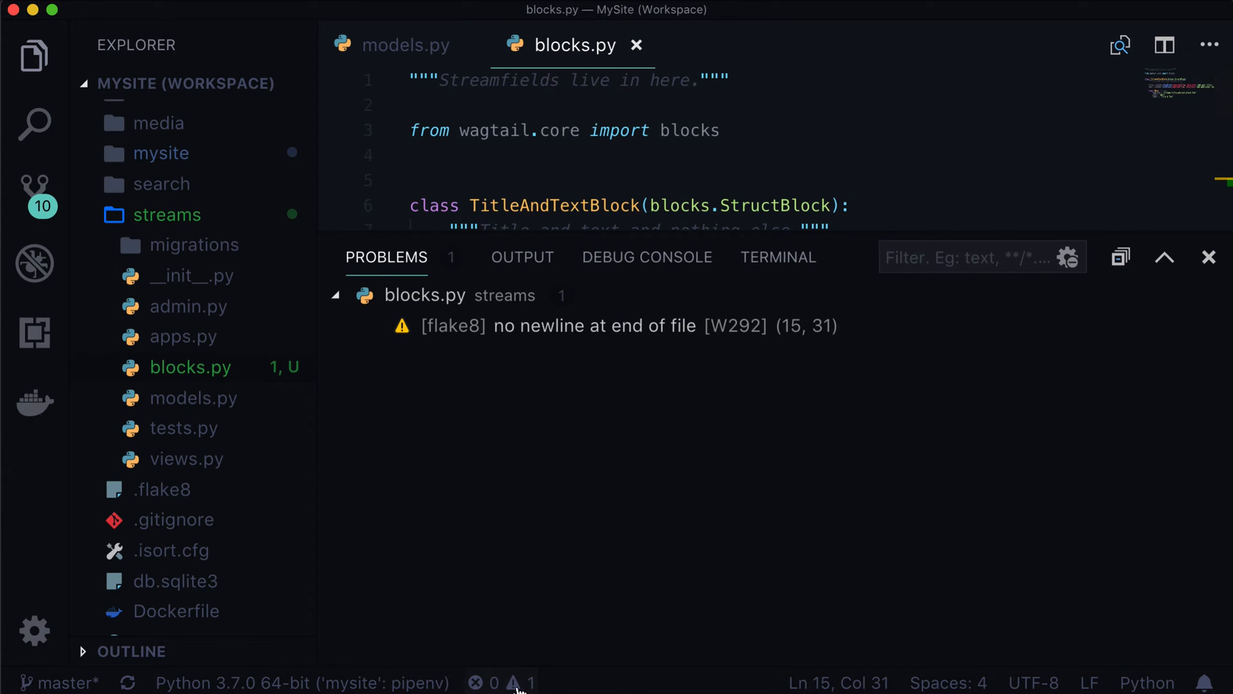
left_click(1209, 257)
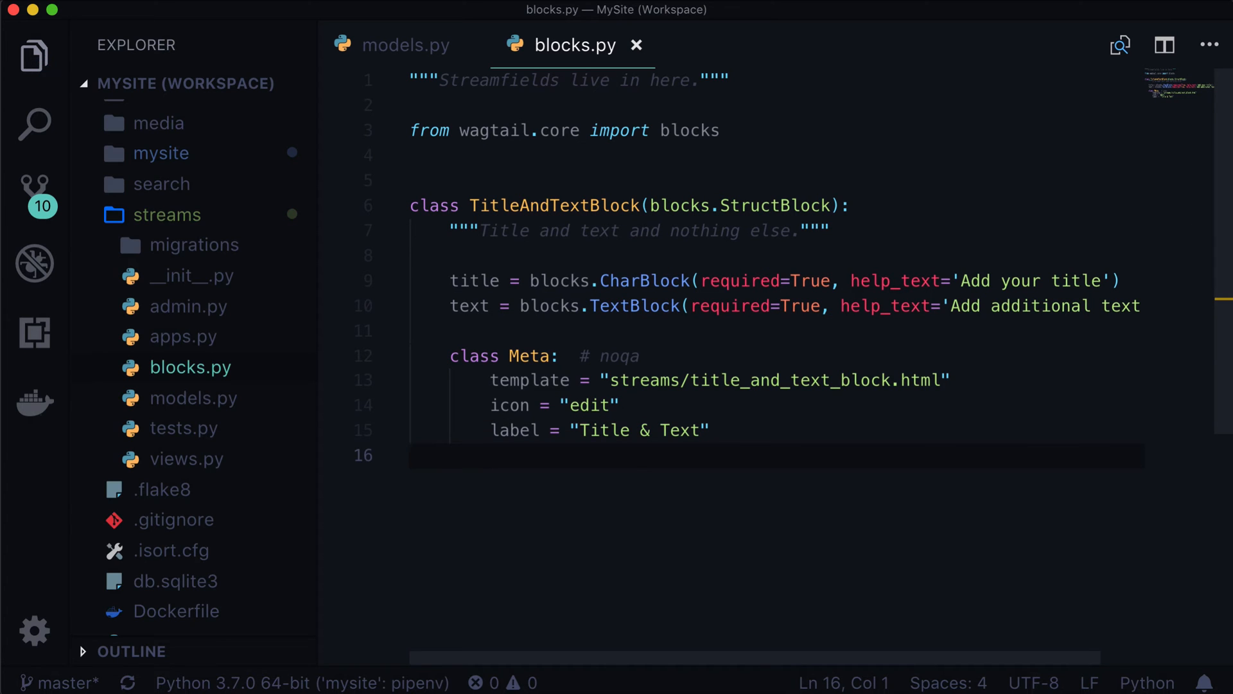
left_click(406, 45)
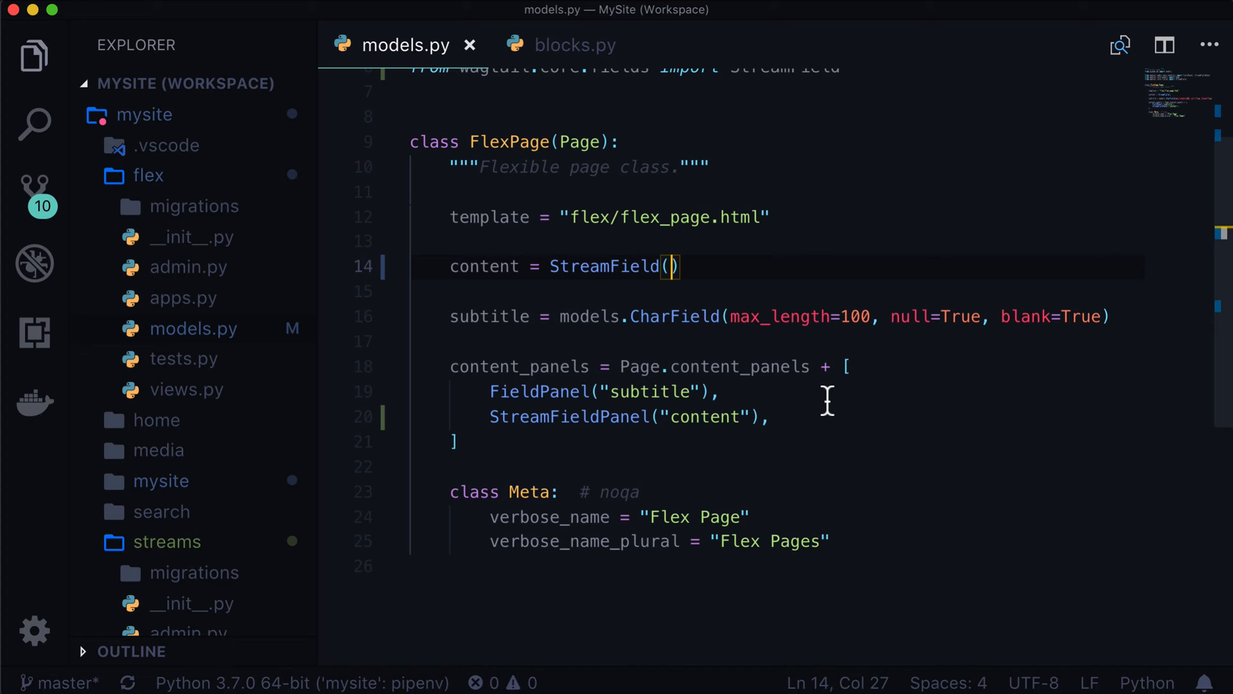
mouse_move(826, 401)
type("[")
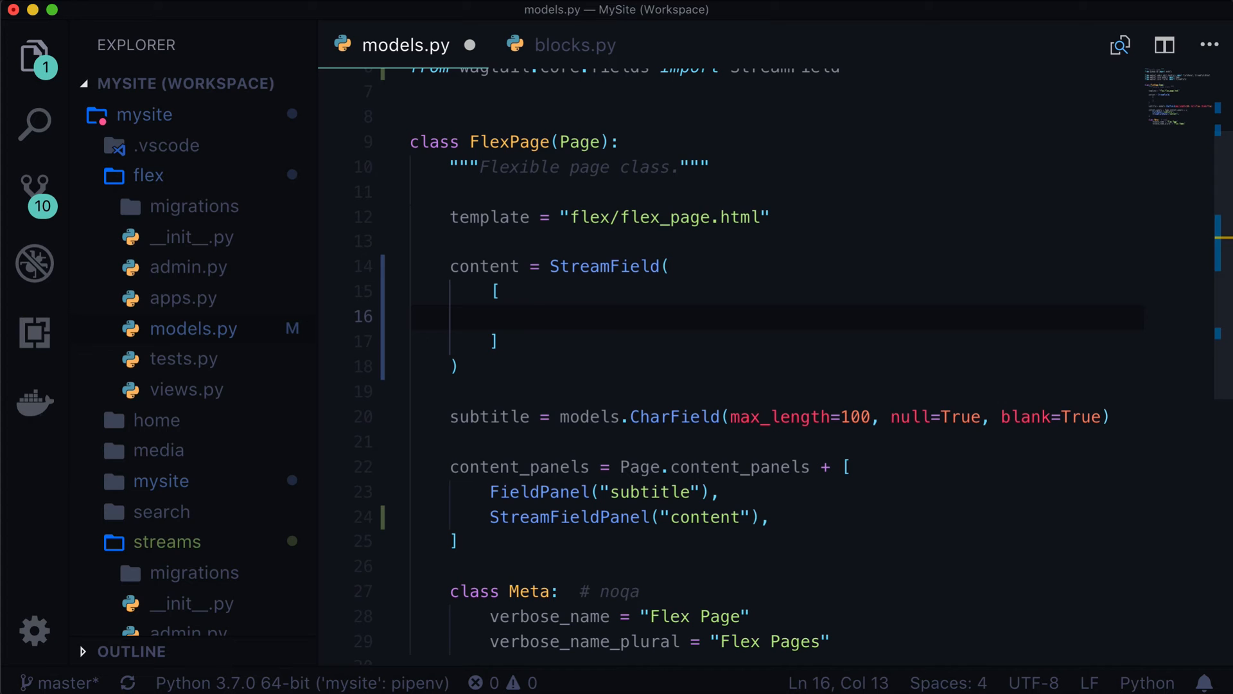
- Add a ('title_and_text', blocks.TitleAndTextBlock()) entry to the FlexPage content StreamField
type("(\"title_\")")
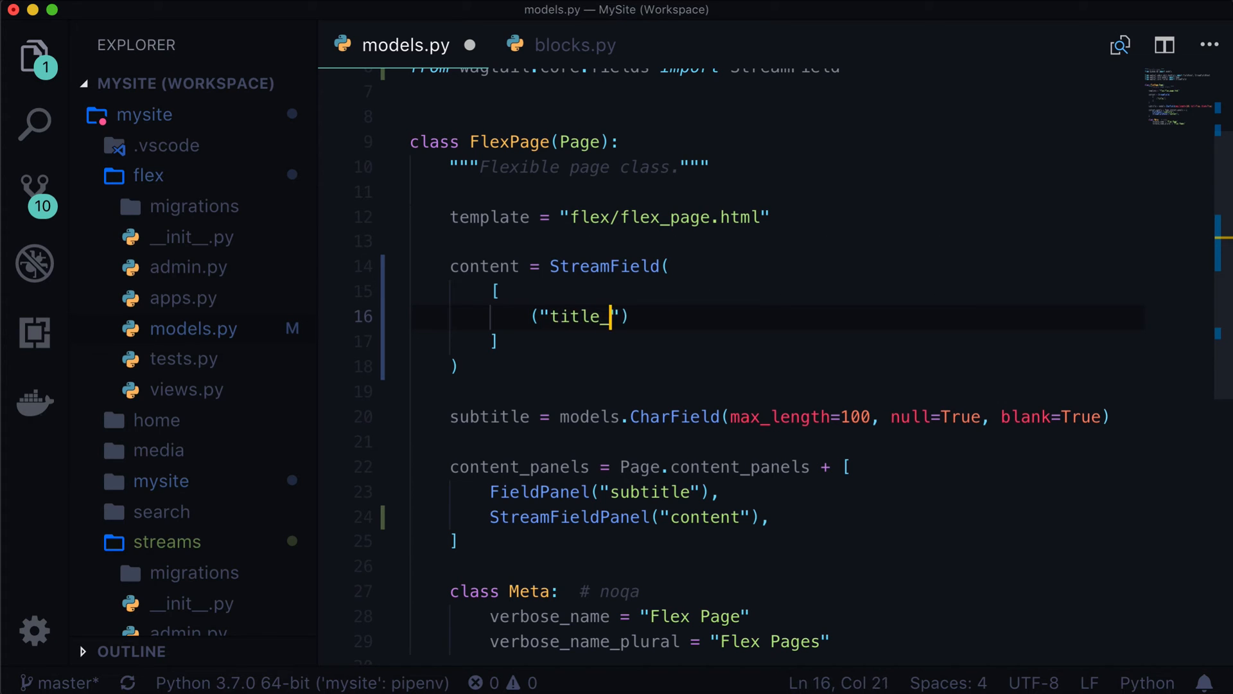
type("and")
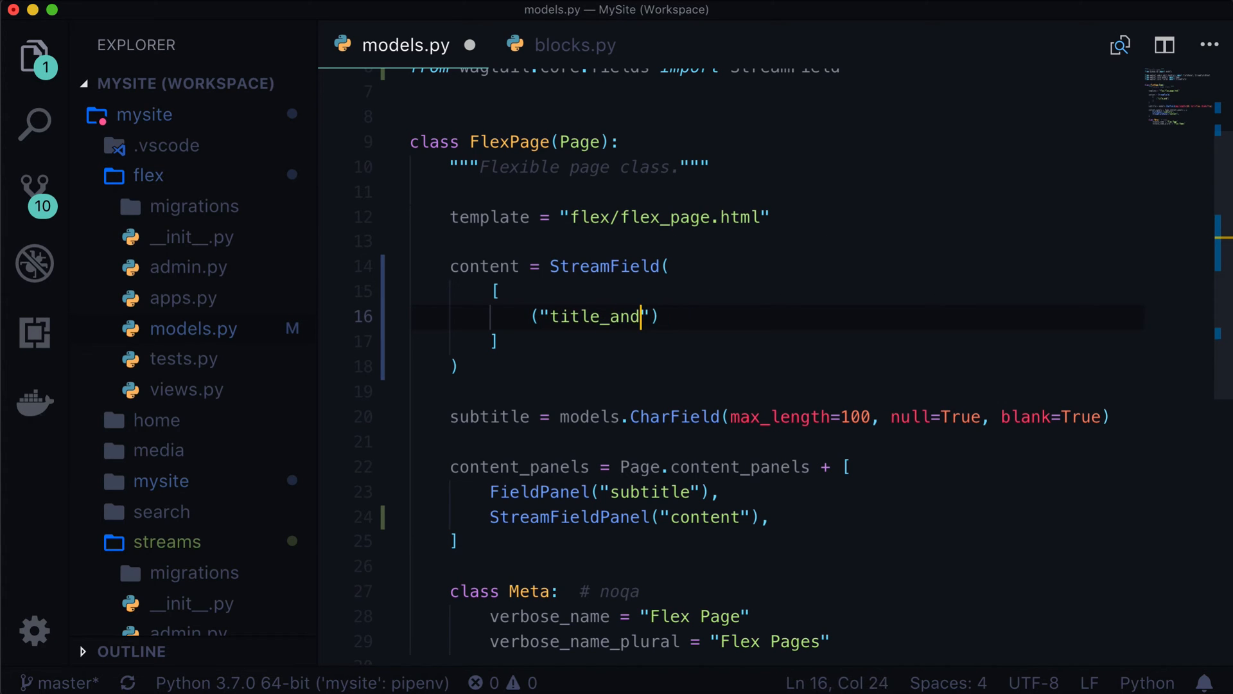
type("_text")
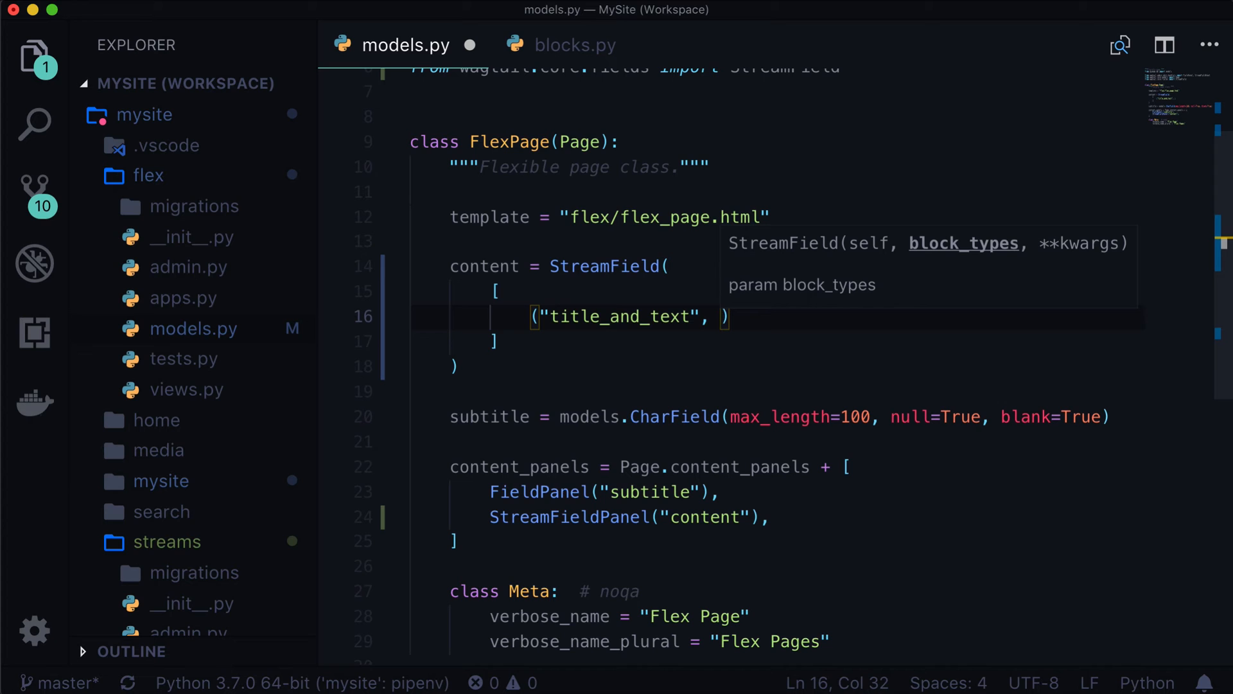
type("bloc")
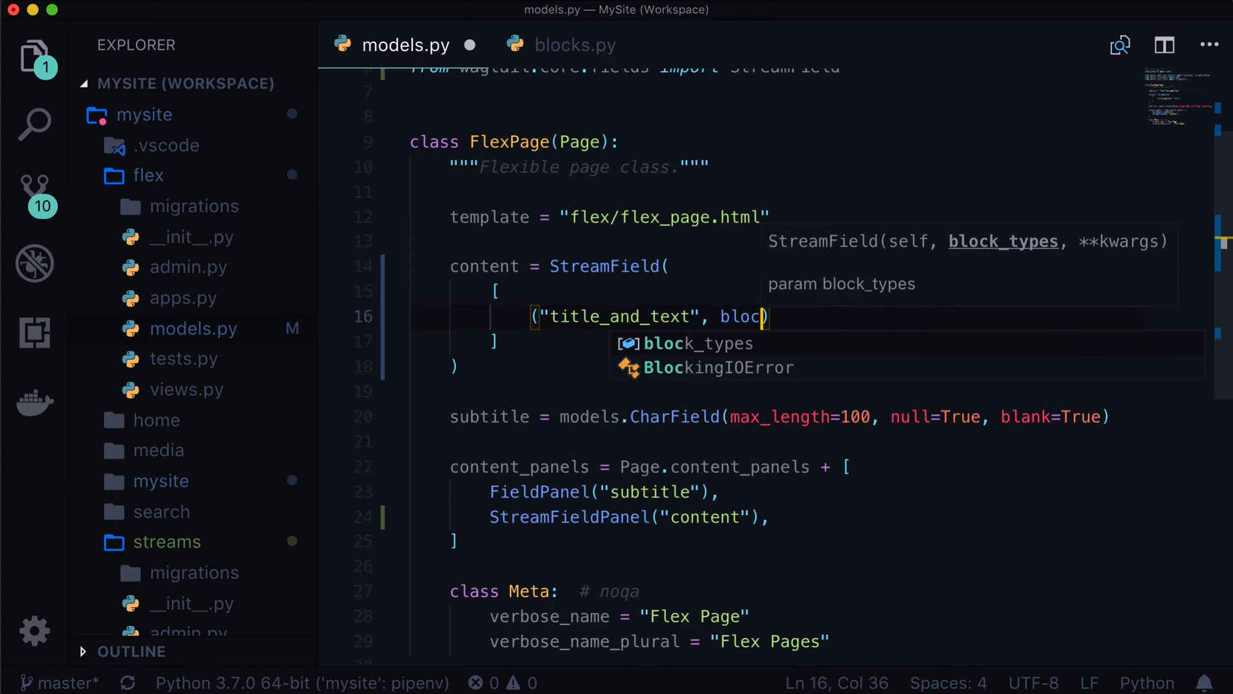
type("ks.")
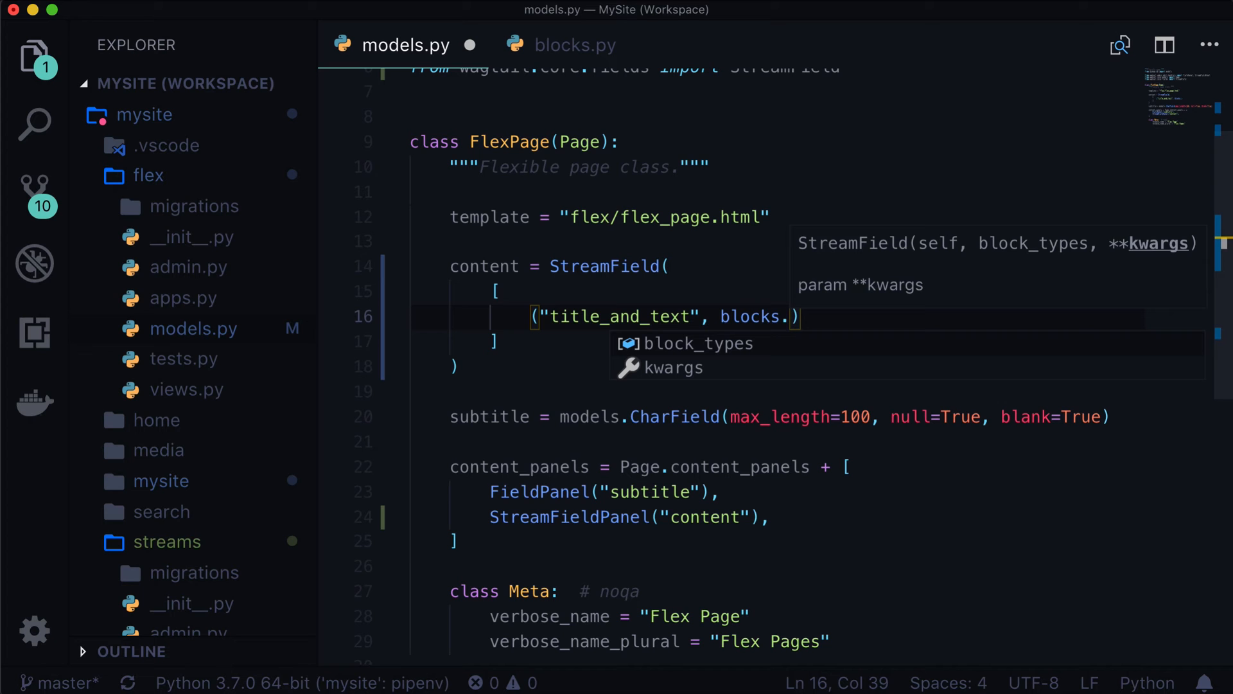
left_click(575, 45)
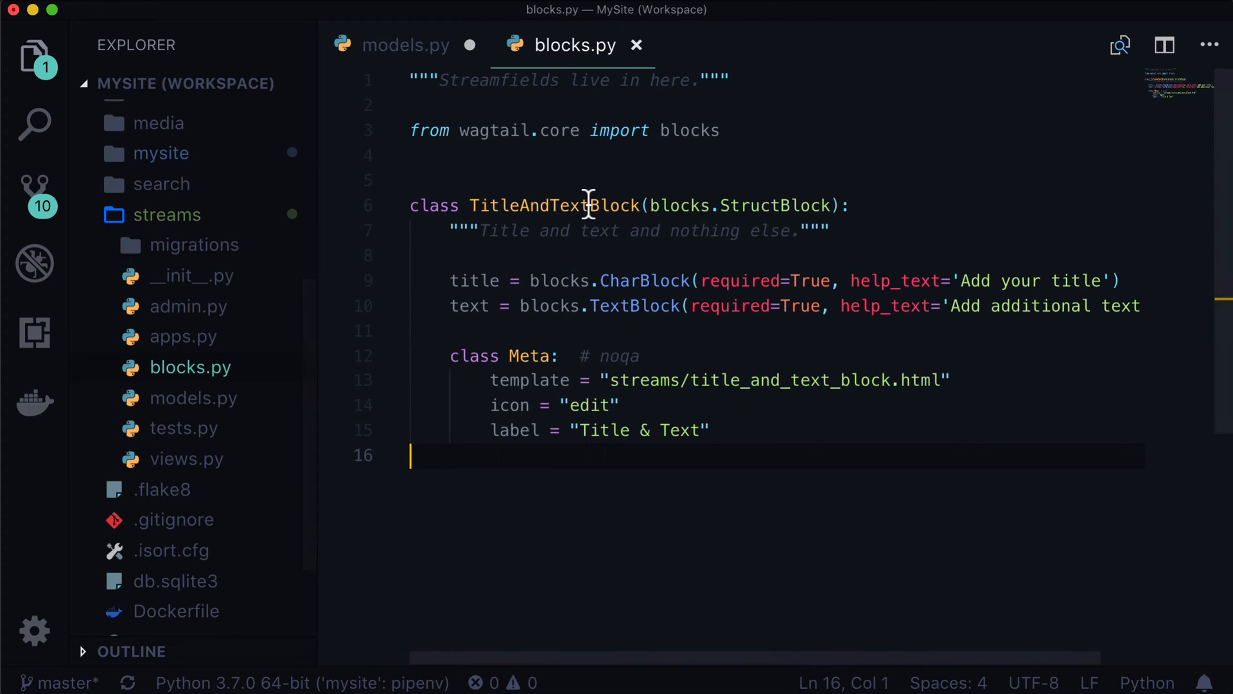
left_click(405, 45)
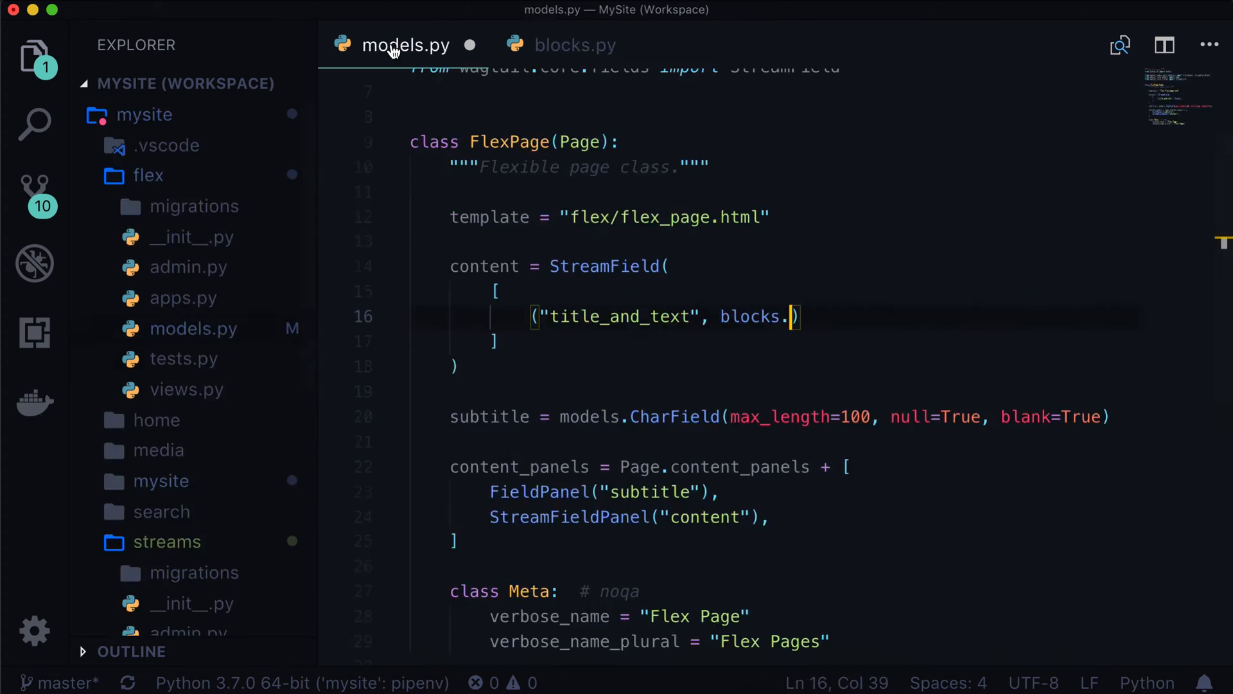
type("TitleAndTextBlock()")
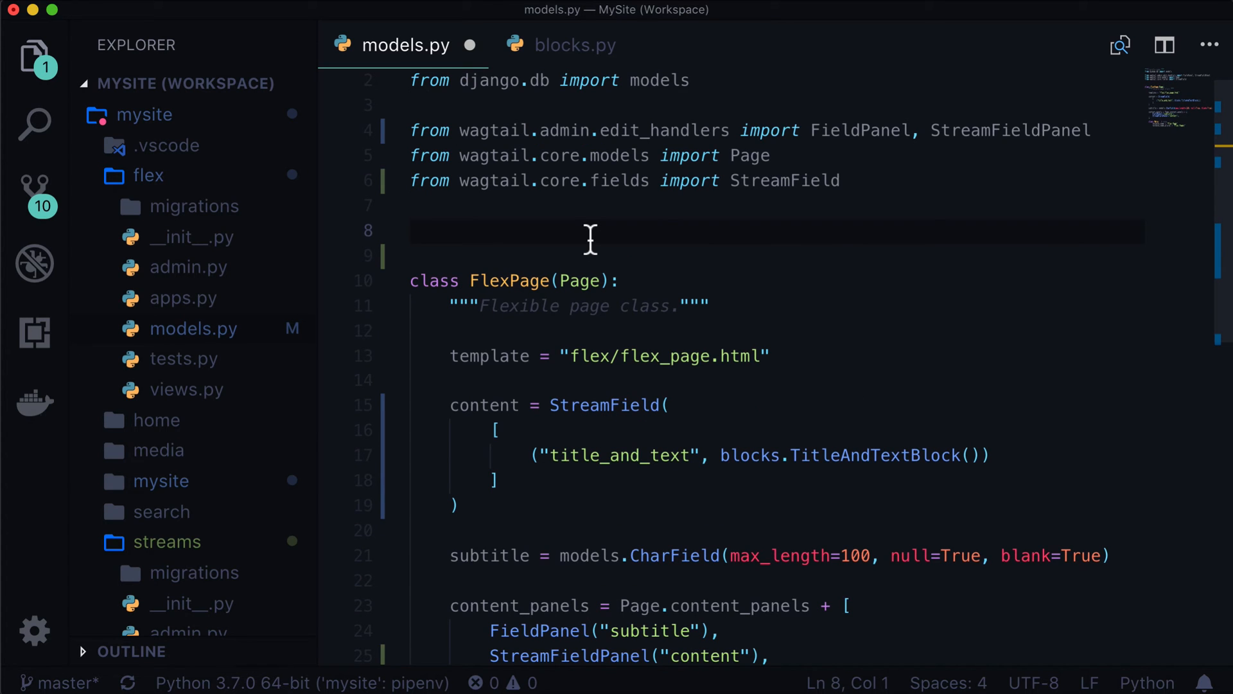
- Import blocks from streams in models.py and save the file
type("from streams imp")
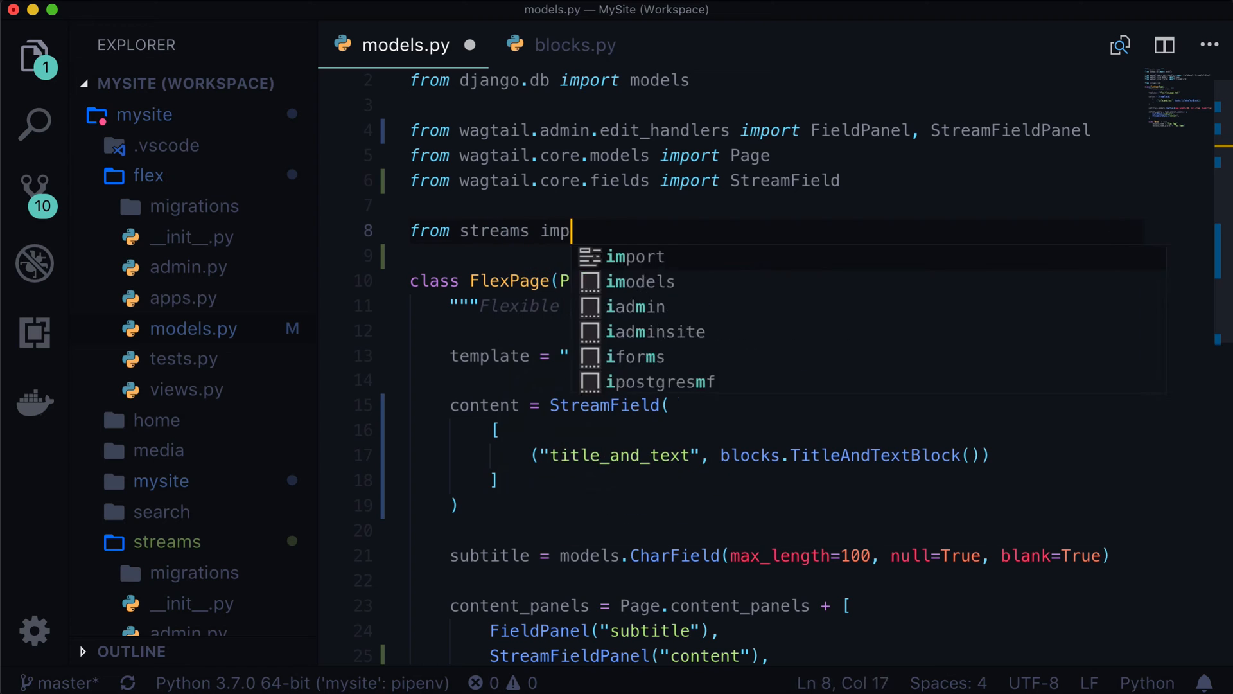
type("ort blocks")
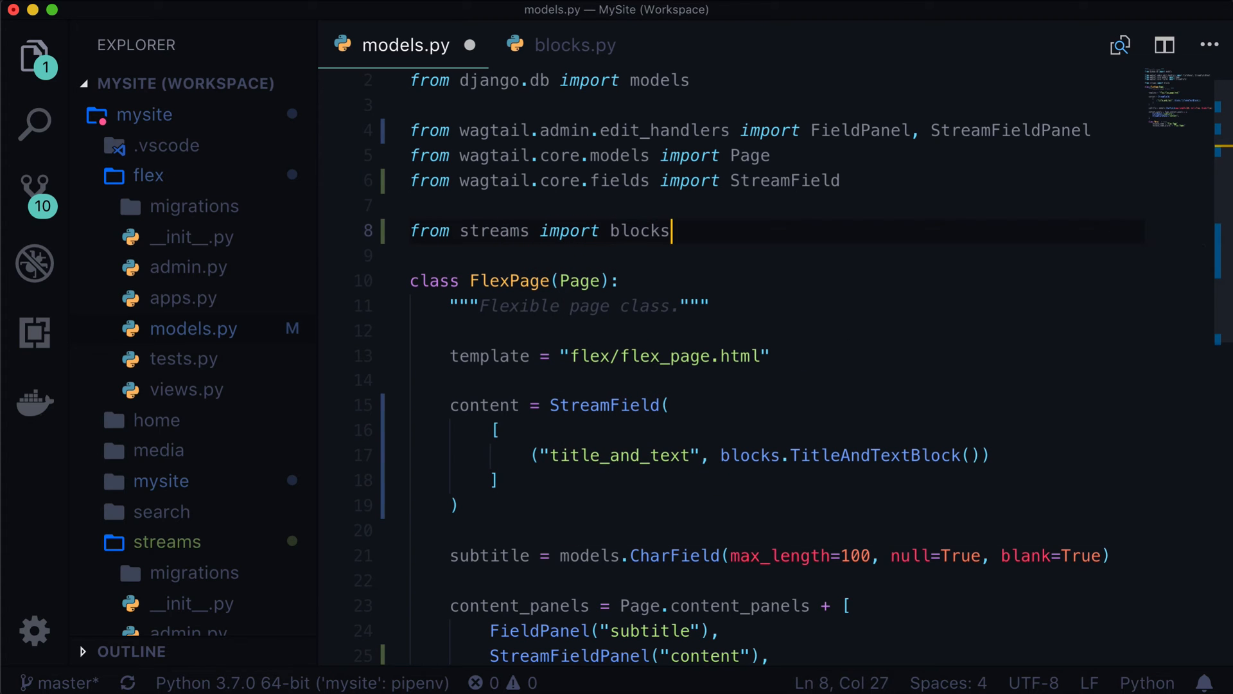
key("Return")
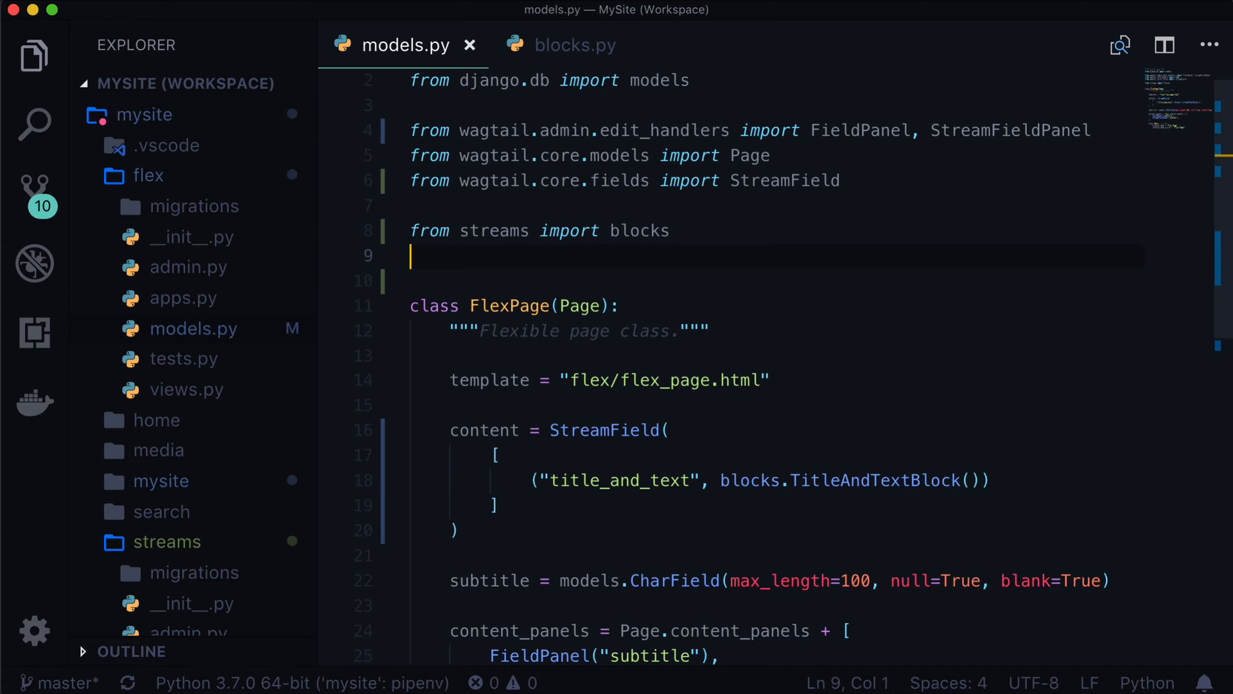
double_click(493, 230)
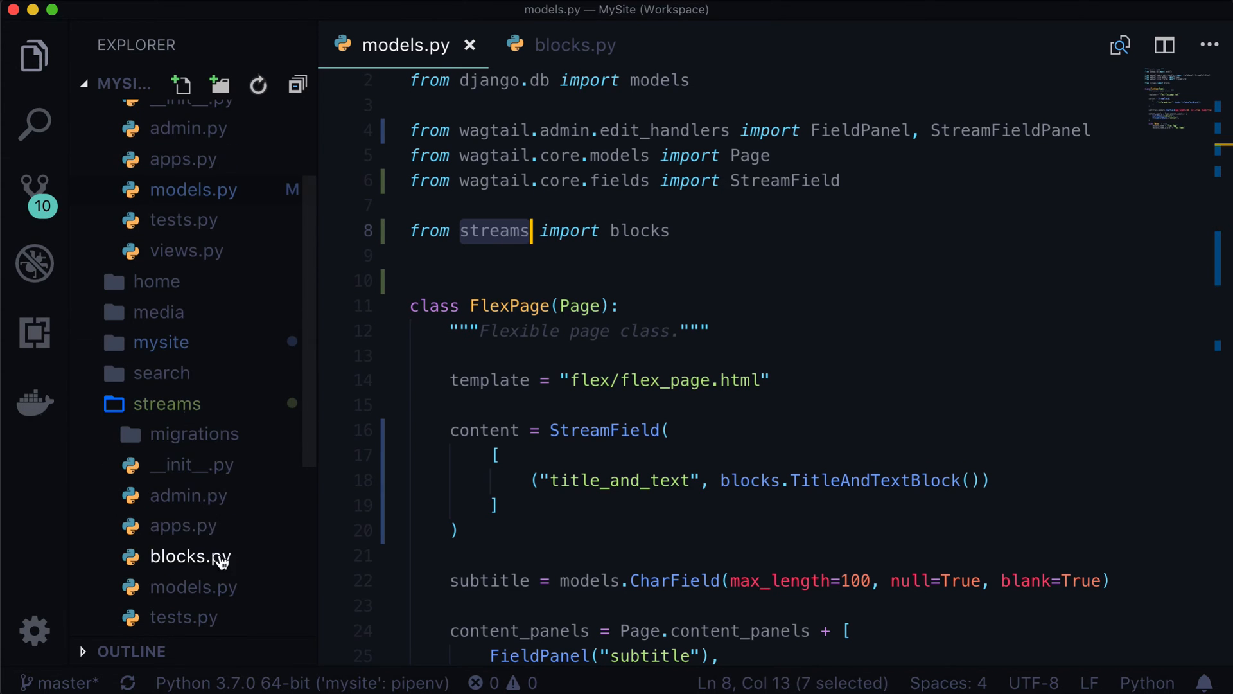
left_click(575, 45)
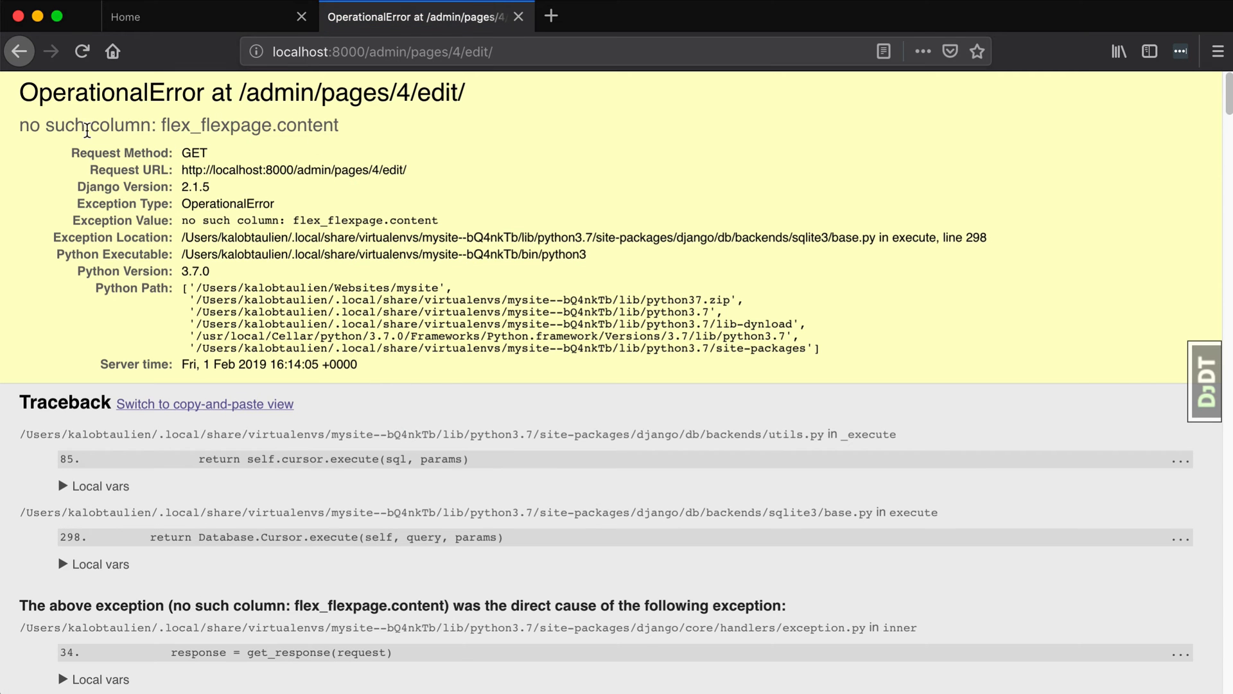
- Read the OperationalError naming the missing flex_flexpage.content column
double_click(212, 124)
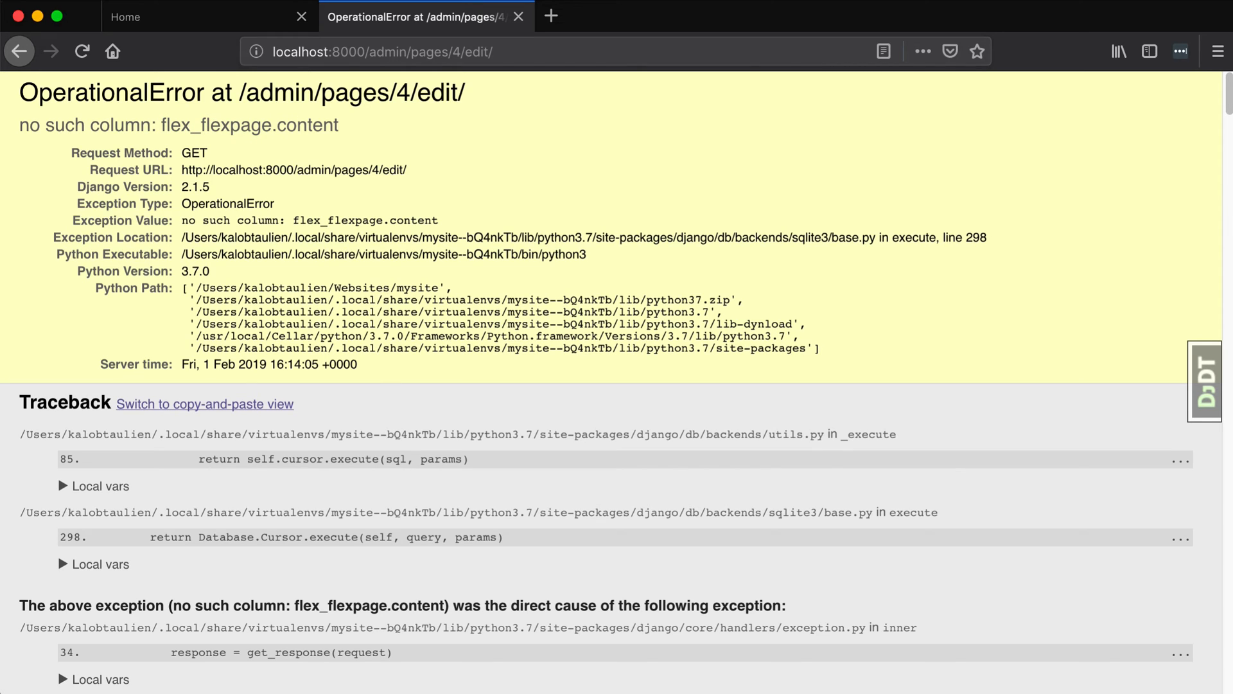
double_click(308, 125)
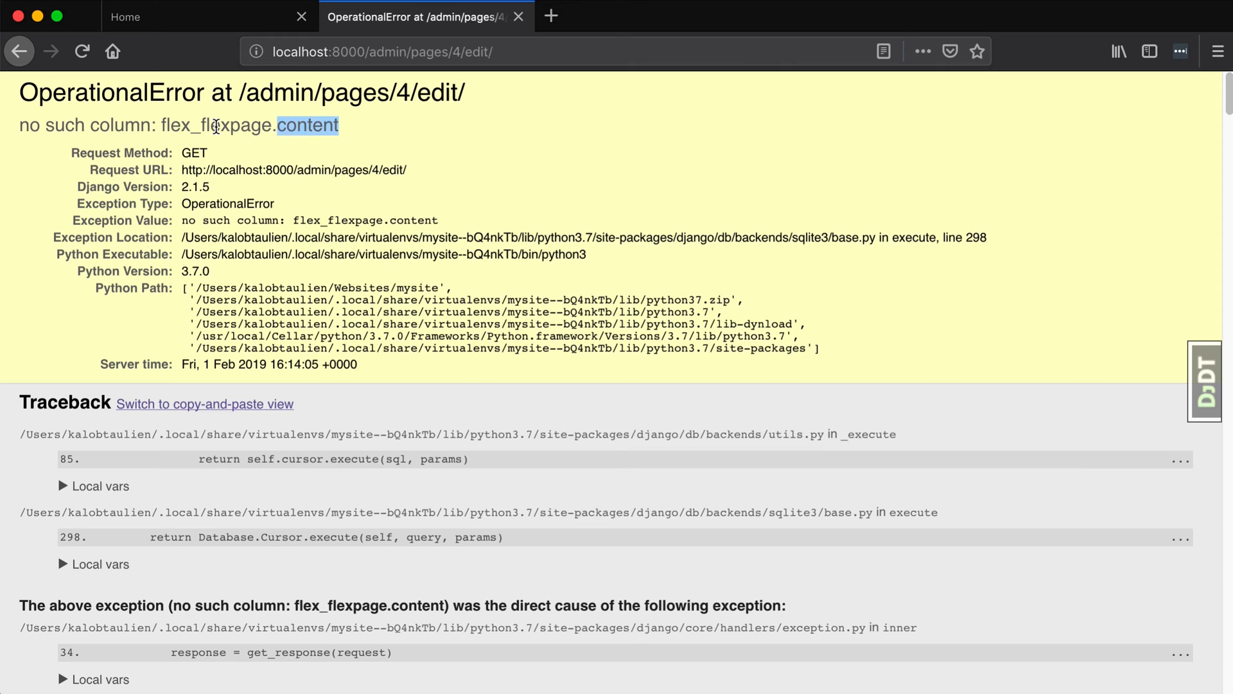
left_click(283, 126)
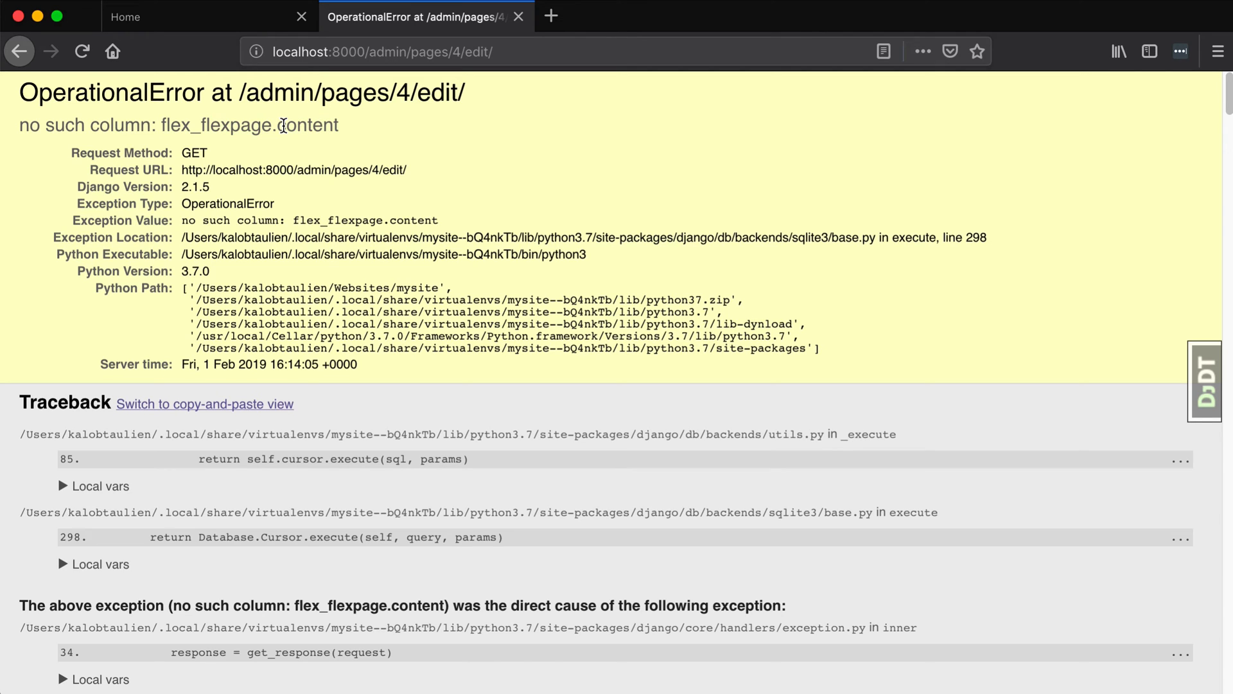
double_click(306, 125)
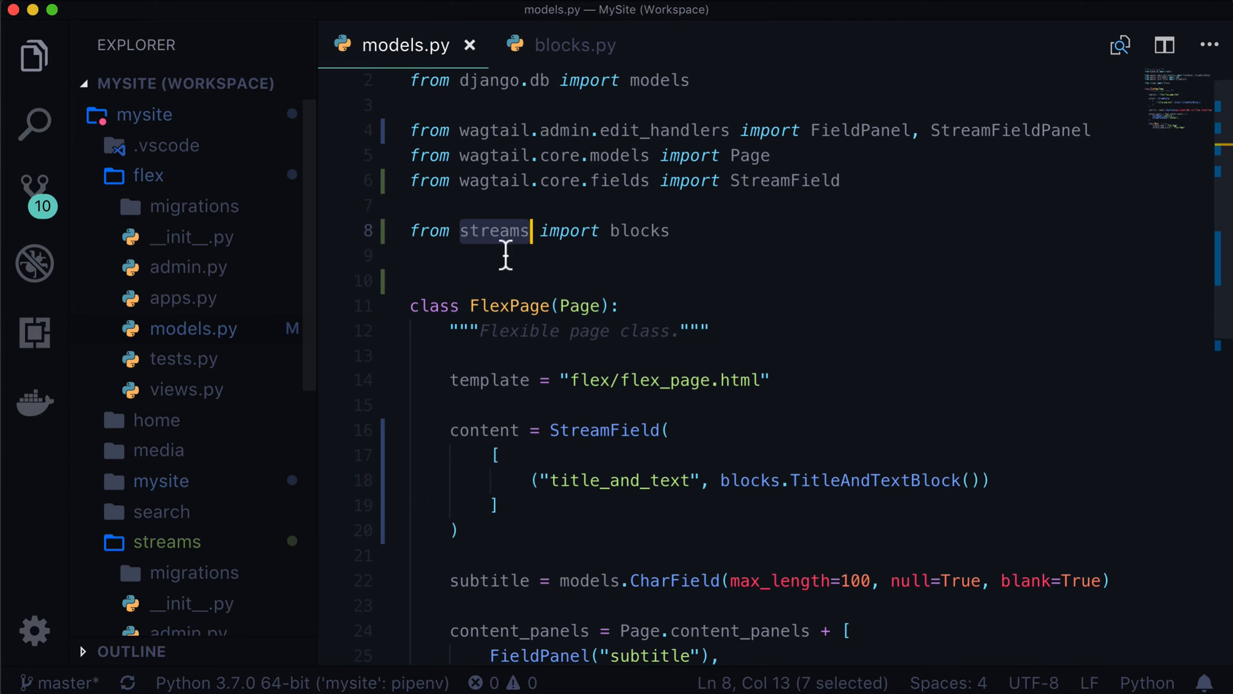
scroll("down", 3)
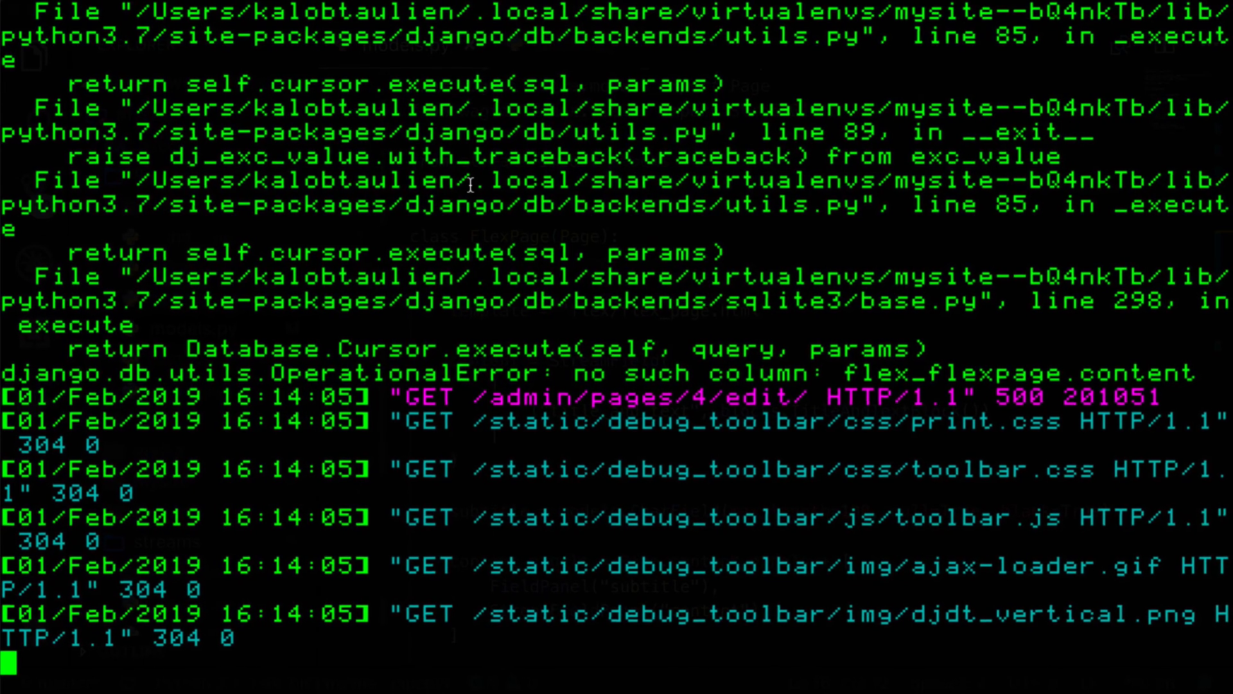
- Stop the server, run makemigrations && migrate, and quit at the non-nullable default prompt with 2
key("ctrl+c")
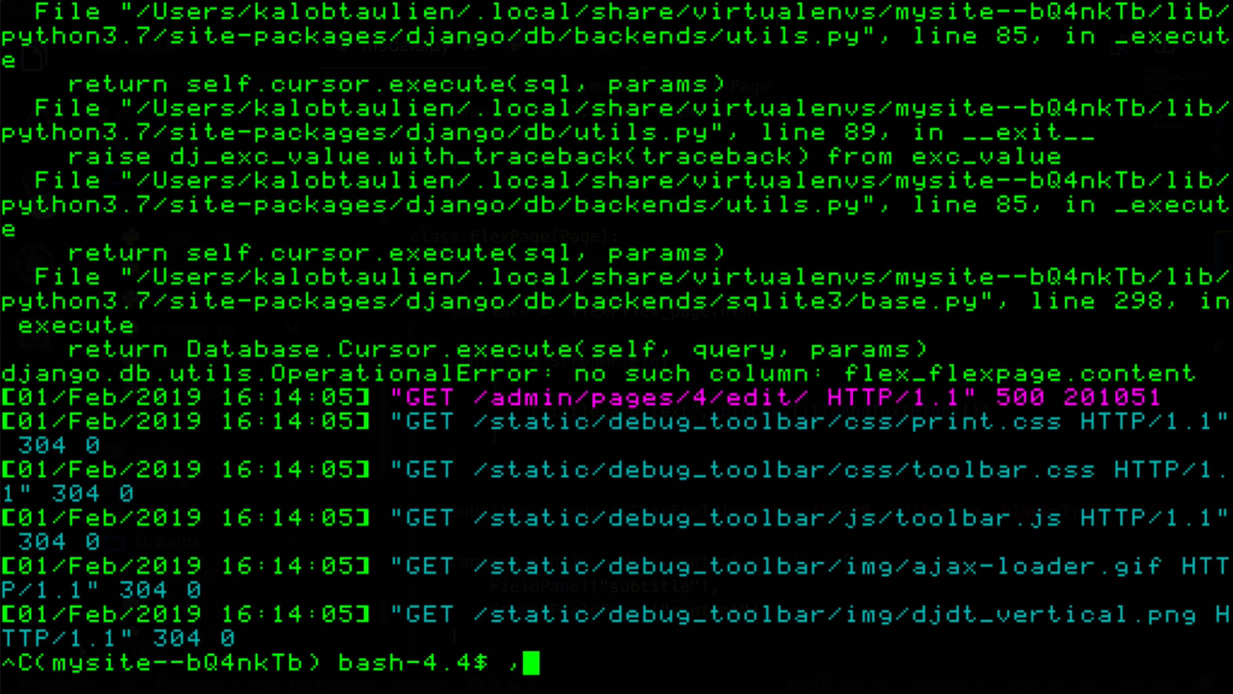
type("python3 manage.py")
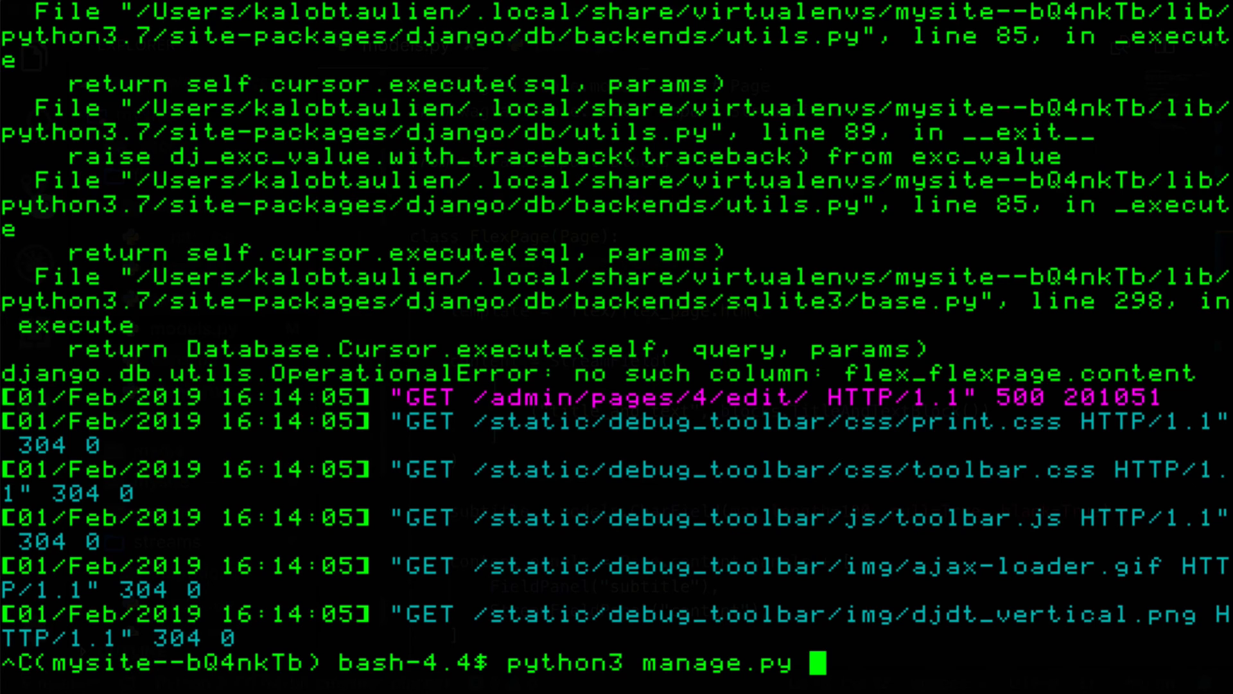
type("makemigrations &&")
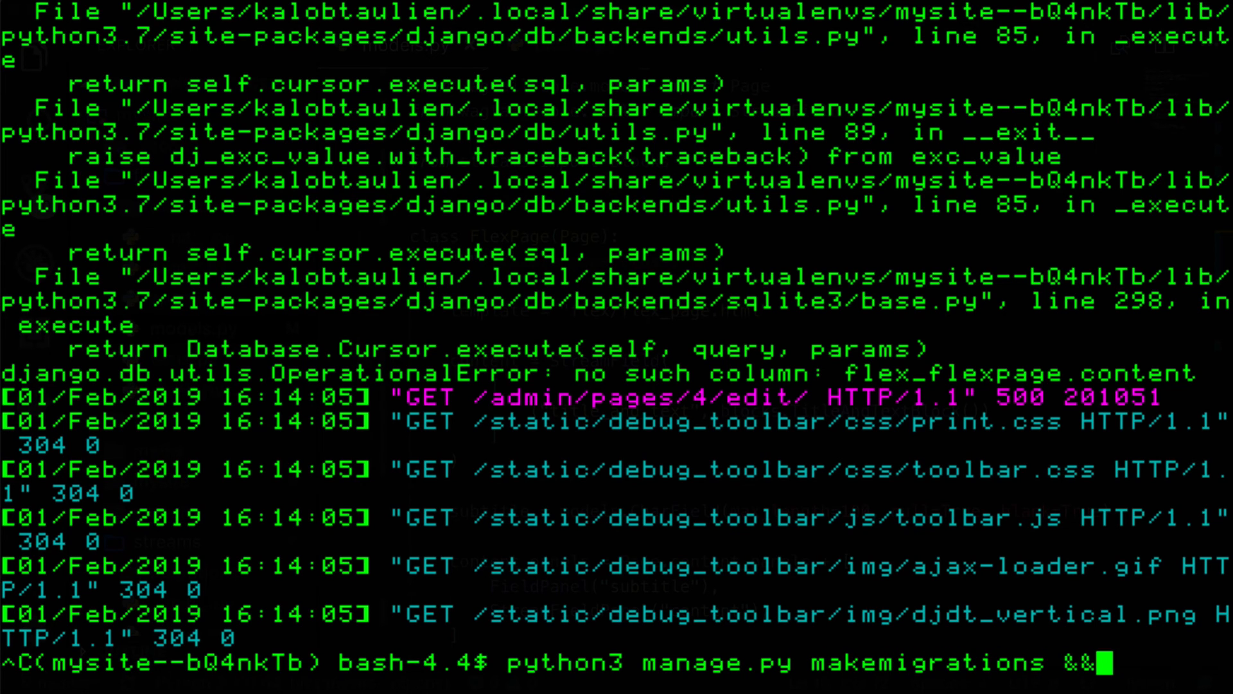
type("python3 manage.py")
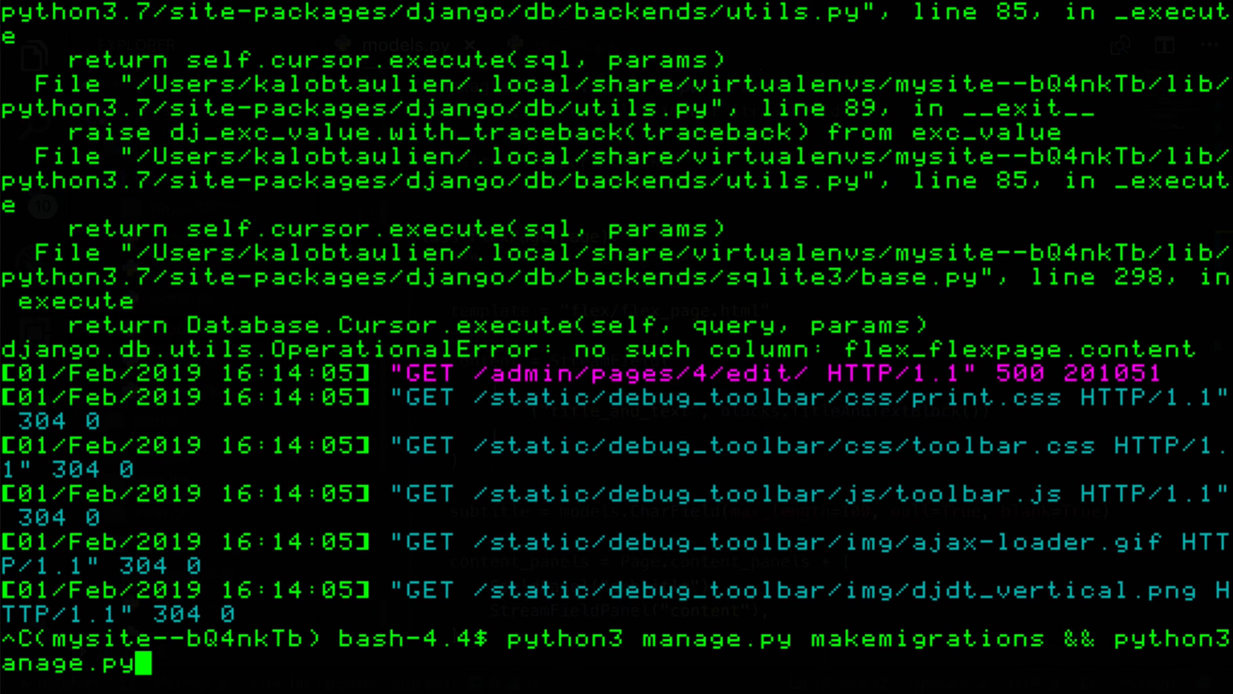
type("migrate")
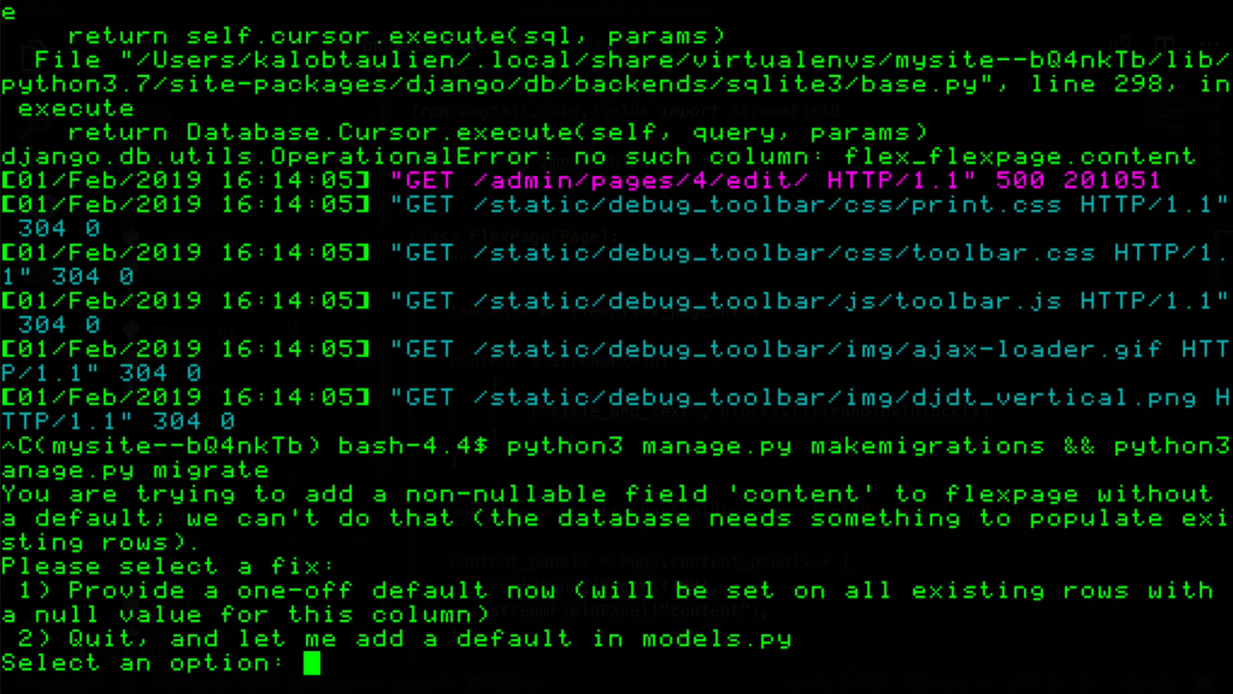
type("2")
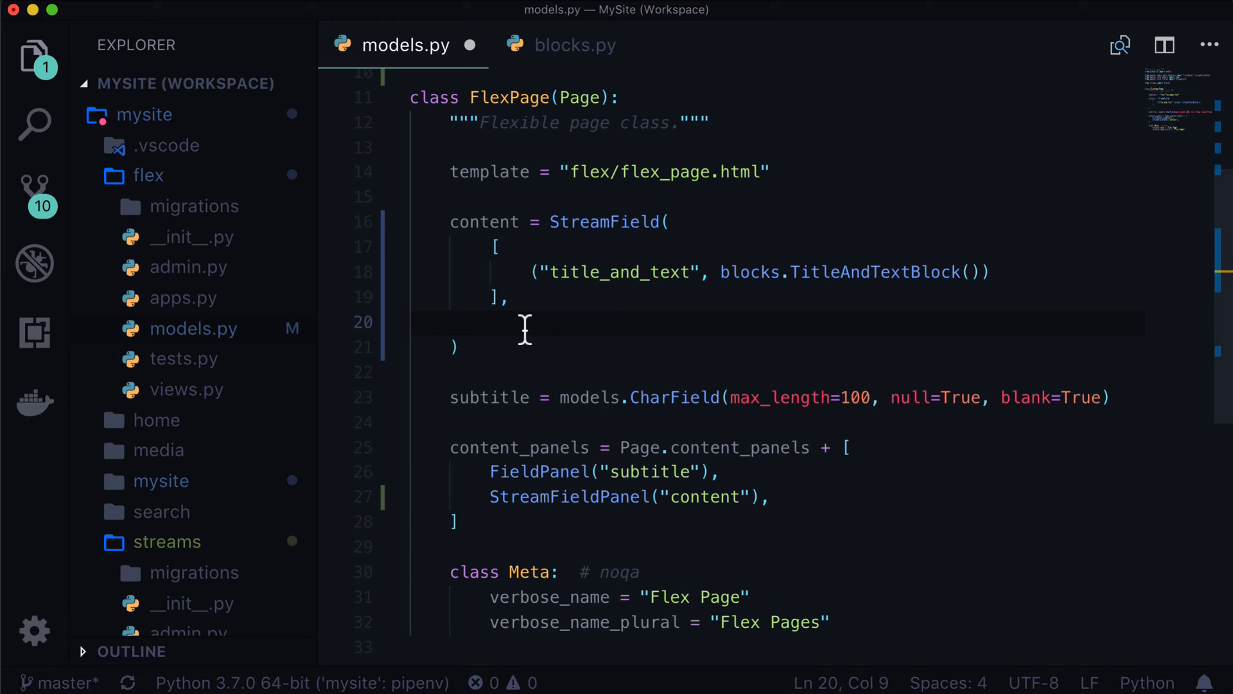
- Add null=True, blank=True to the StreamField and rerun makemigrations && migrate successfully
type("null=Tru")
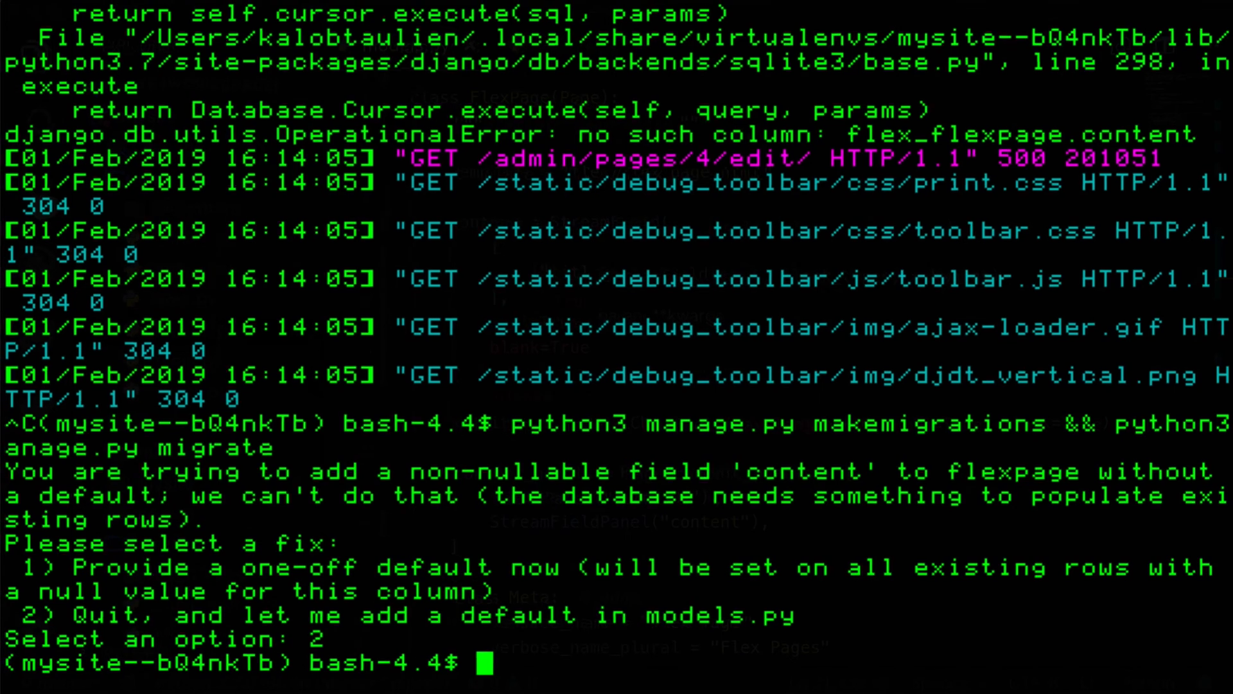
type("python3 manage.py makemigrations && python3 manage.py migrate")
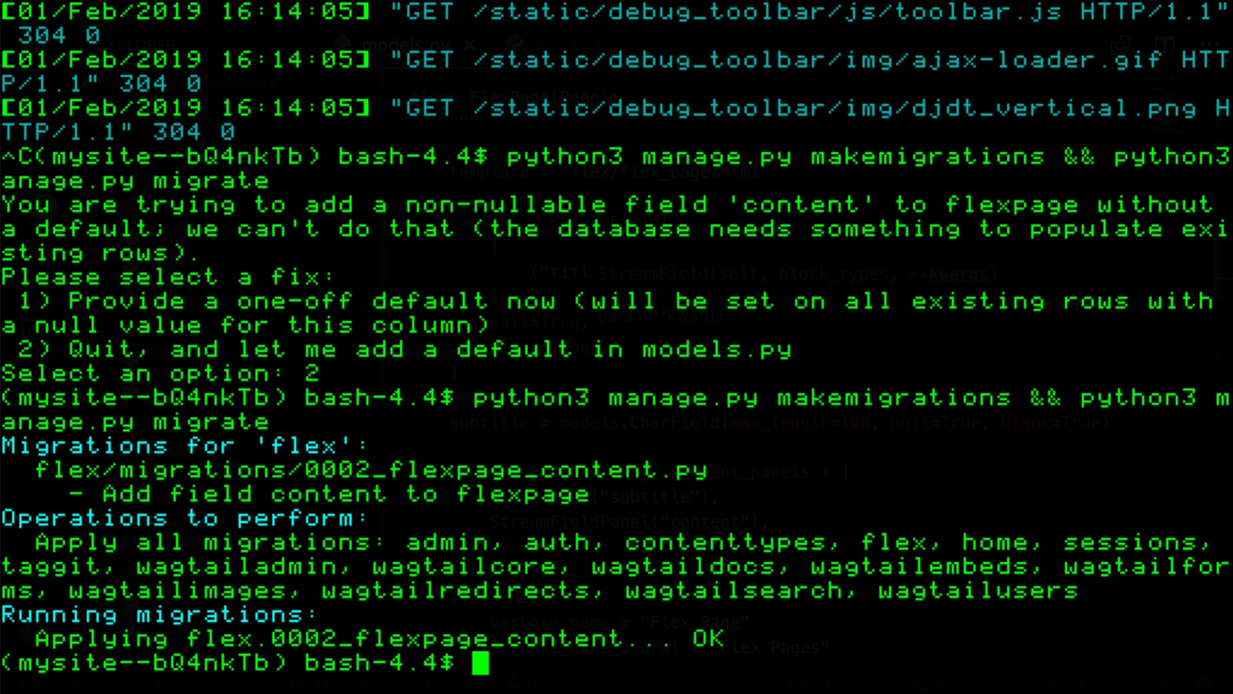
type("python3 manage.py")
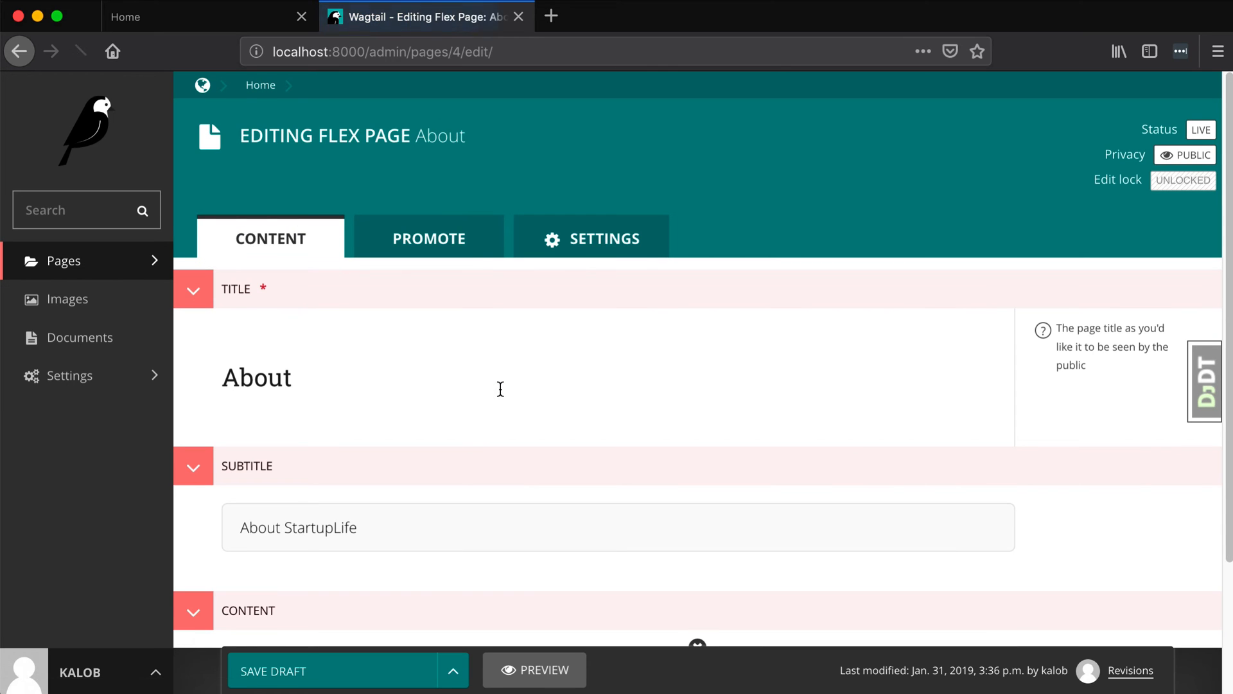
- Insert a Title & Text block into the About page's Content field
scroll("down", 3)
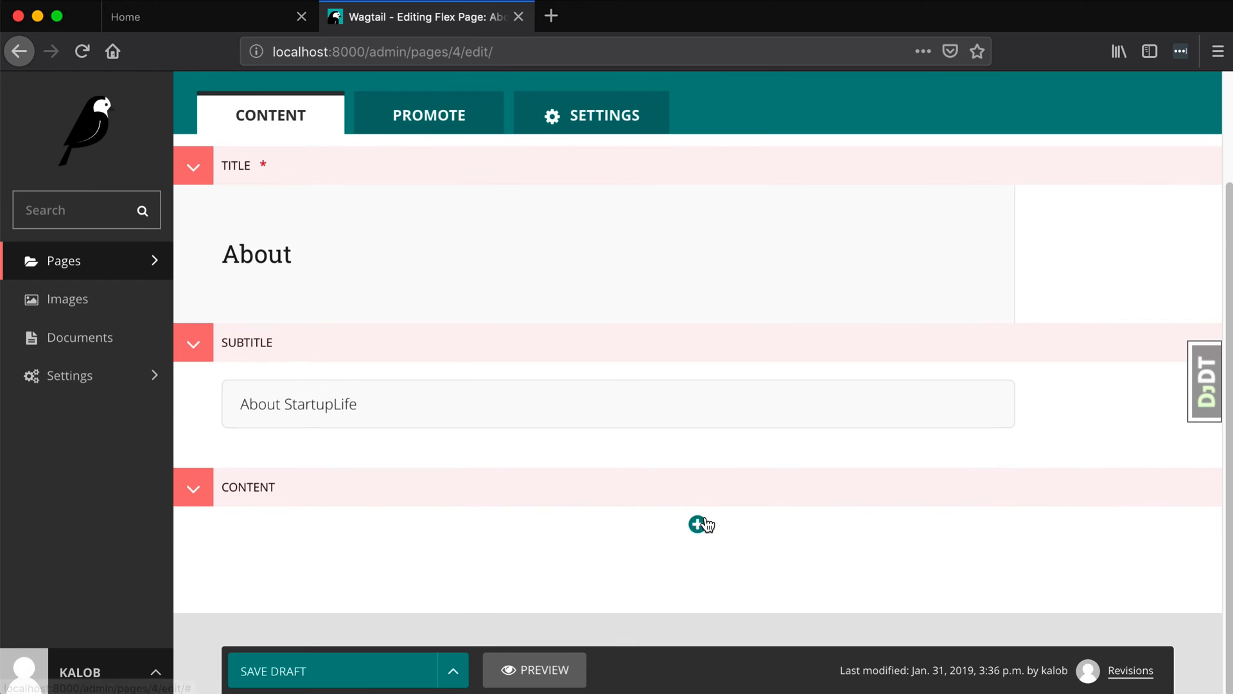
left_click(695, 524)
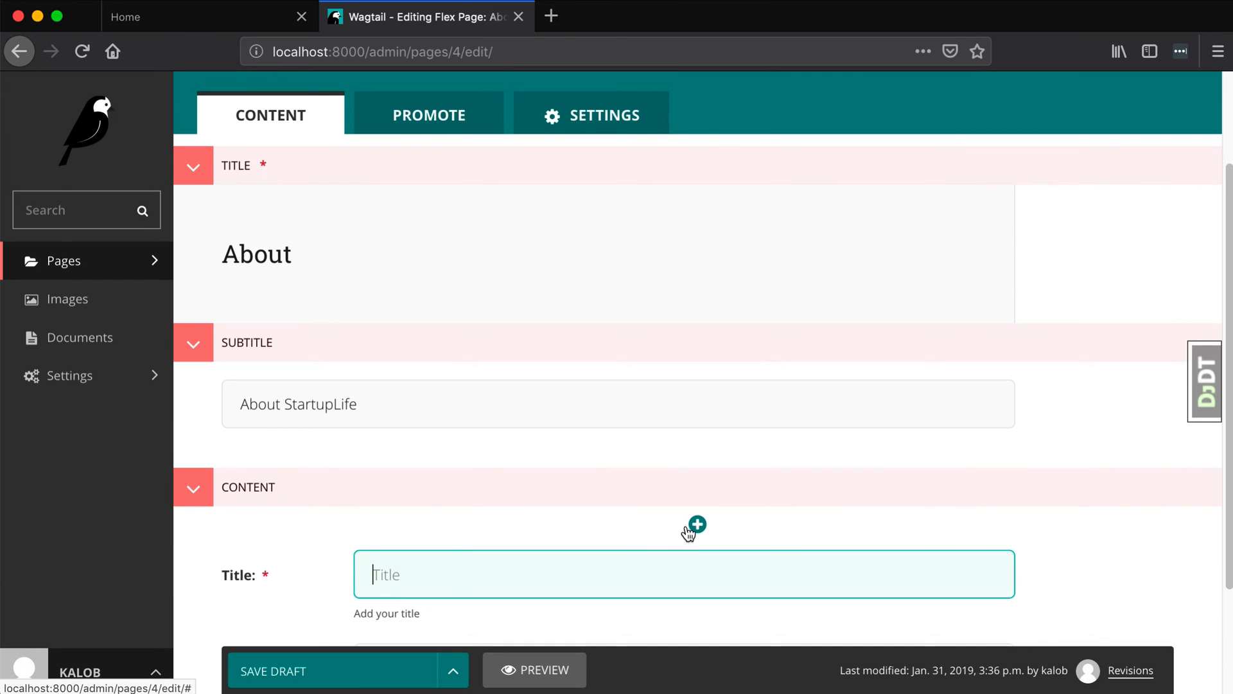
scroll("down", 3)
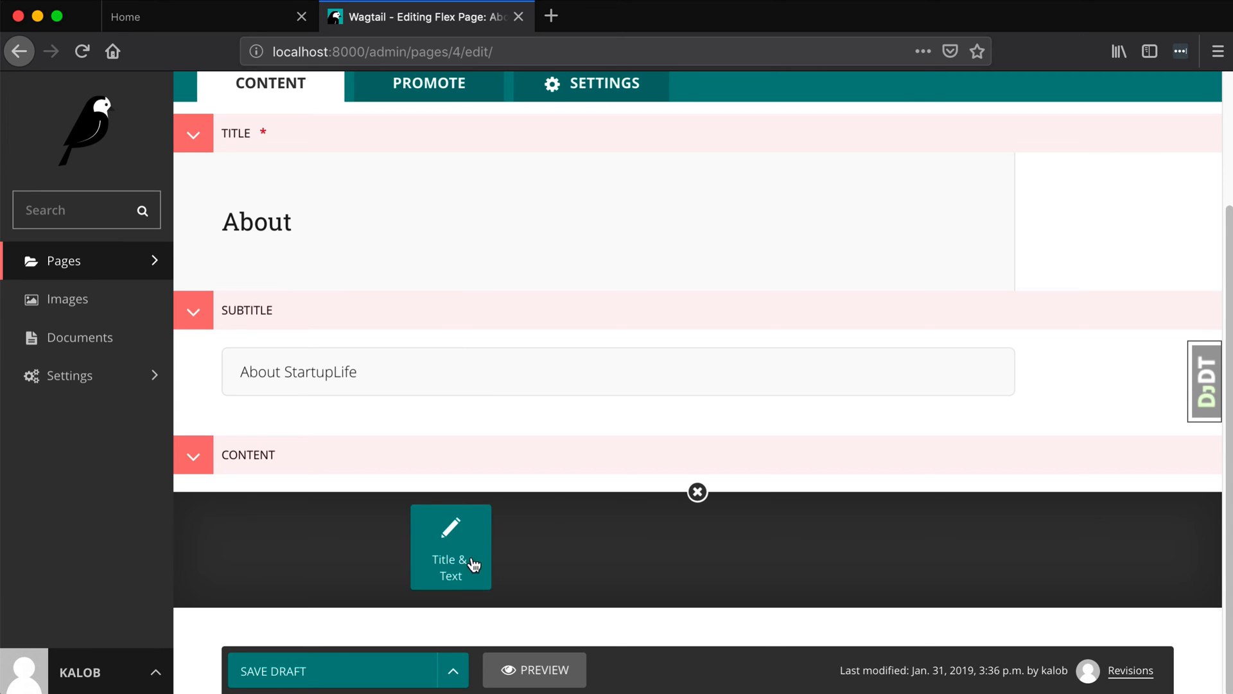
mouse_move(526, 564)
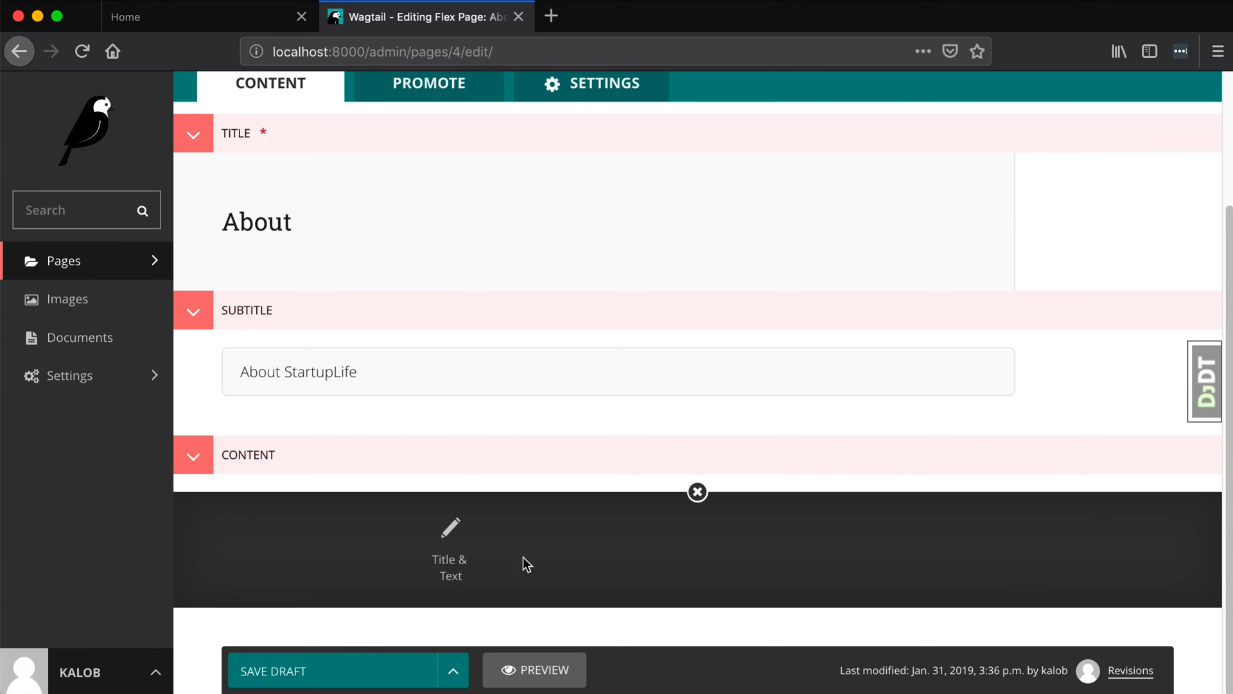
left_click(449, 542)
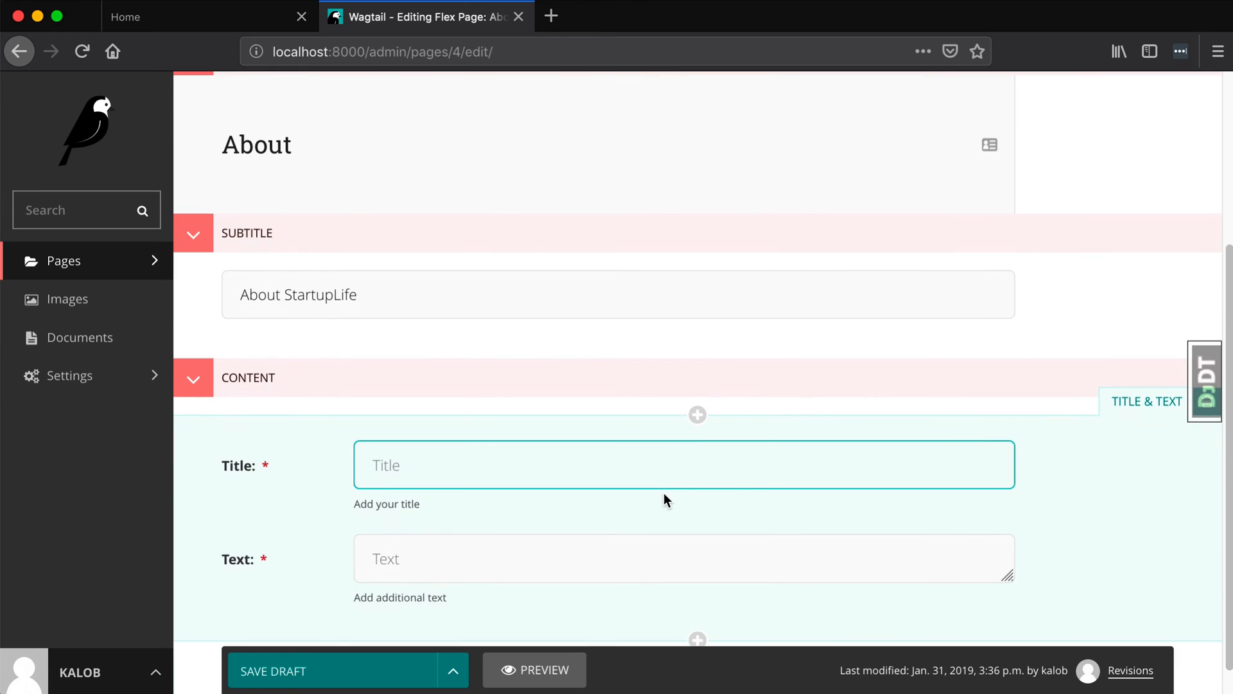
- Title the block 'Welcome to StartupLife' and search Google for 'lorem ipsum'
type("This is a custom title")
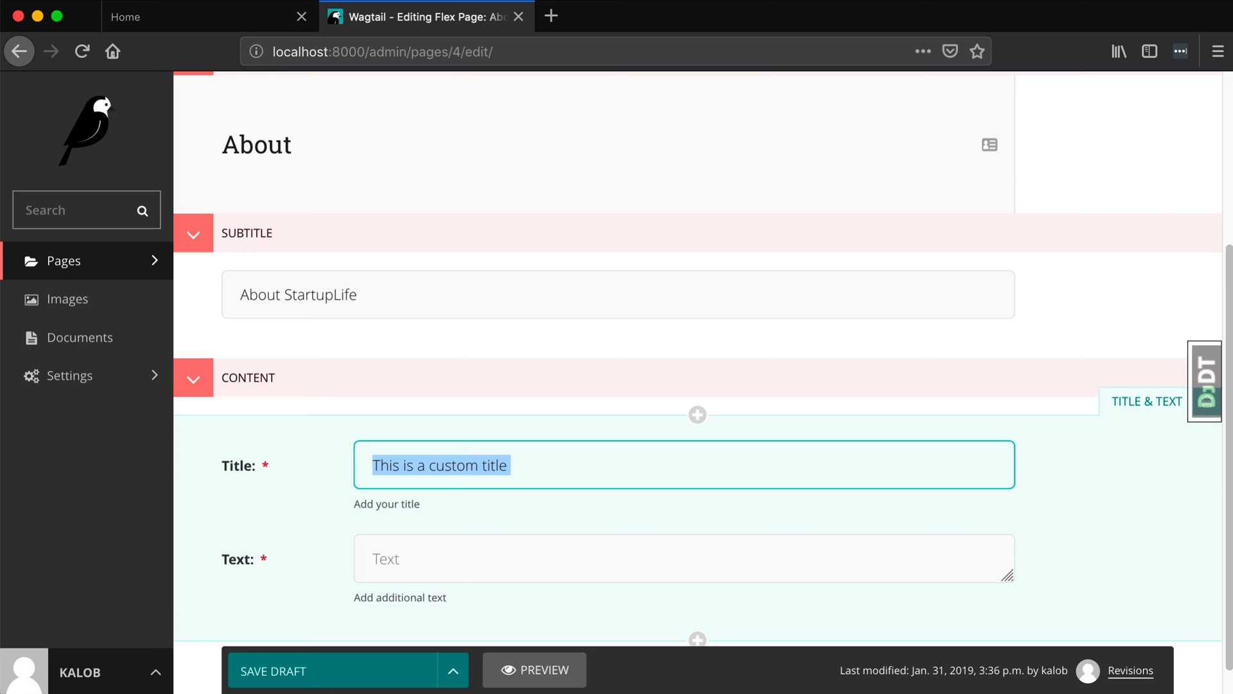
type("Welcome to StartupLife")
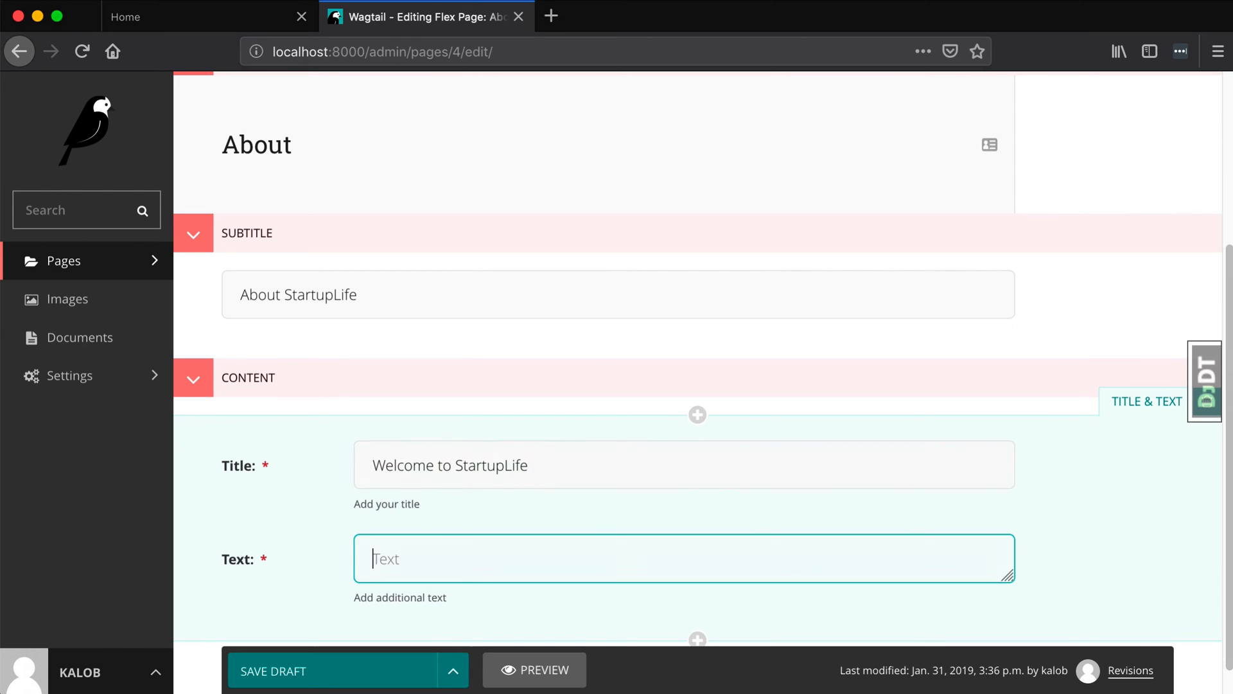
type("lorem ipsum")
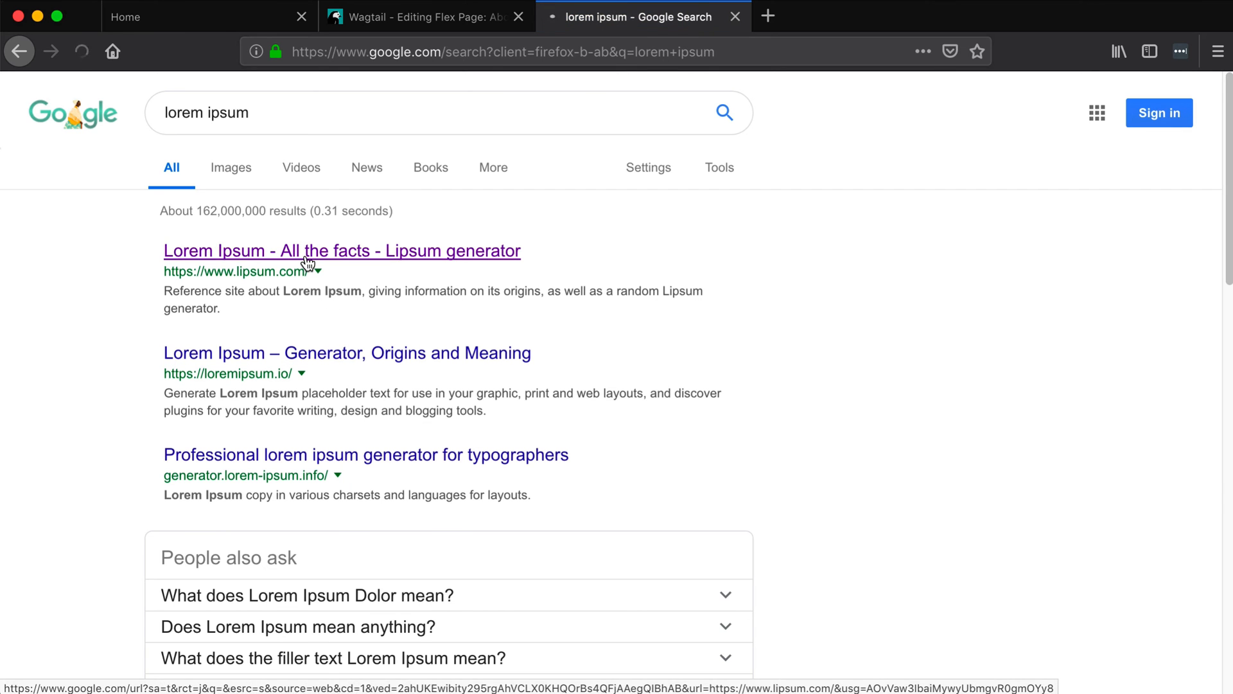
- Generate lorem ipsum on lipsum.com, copy a paragraph, and return to the Wagtail editor
left_click(342, 250)
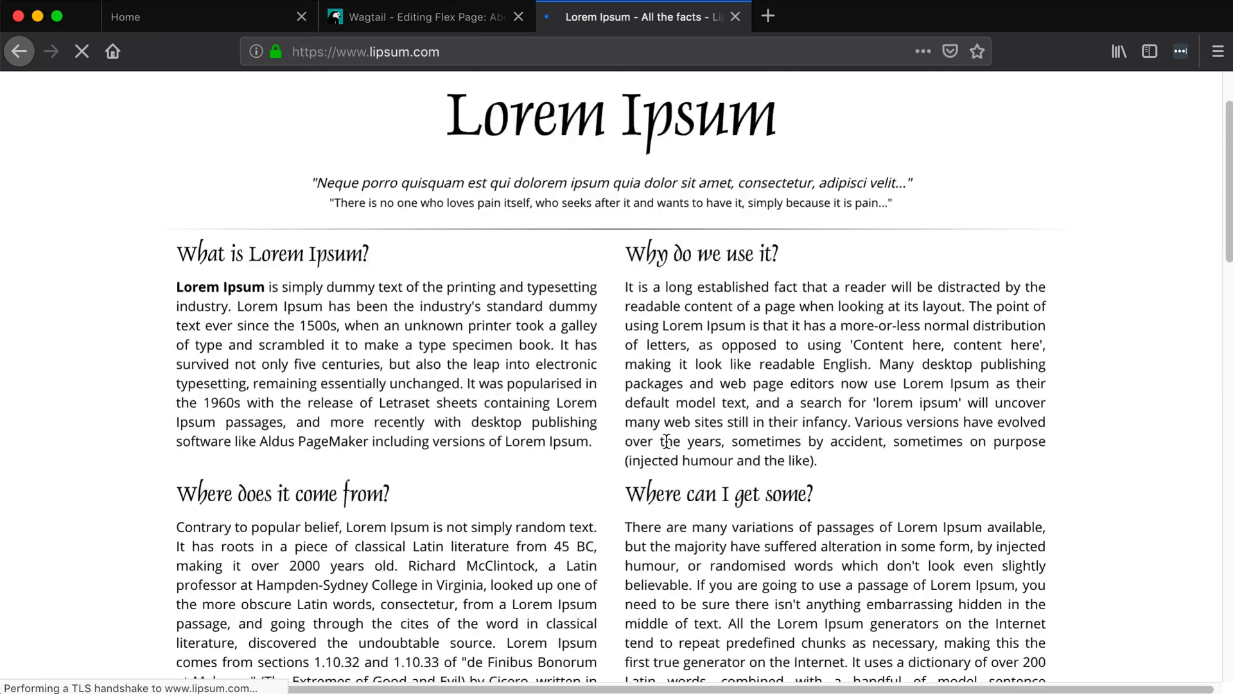
scroll("down", 3)
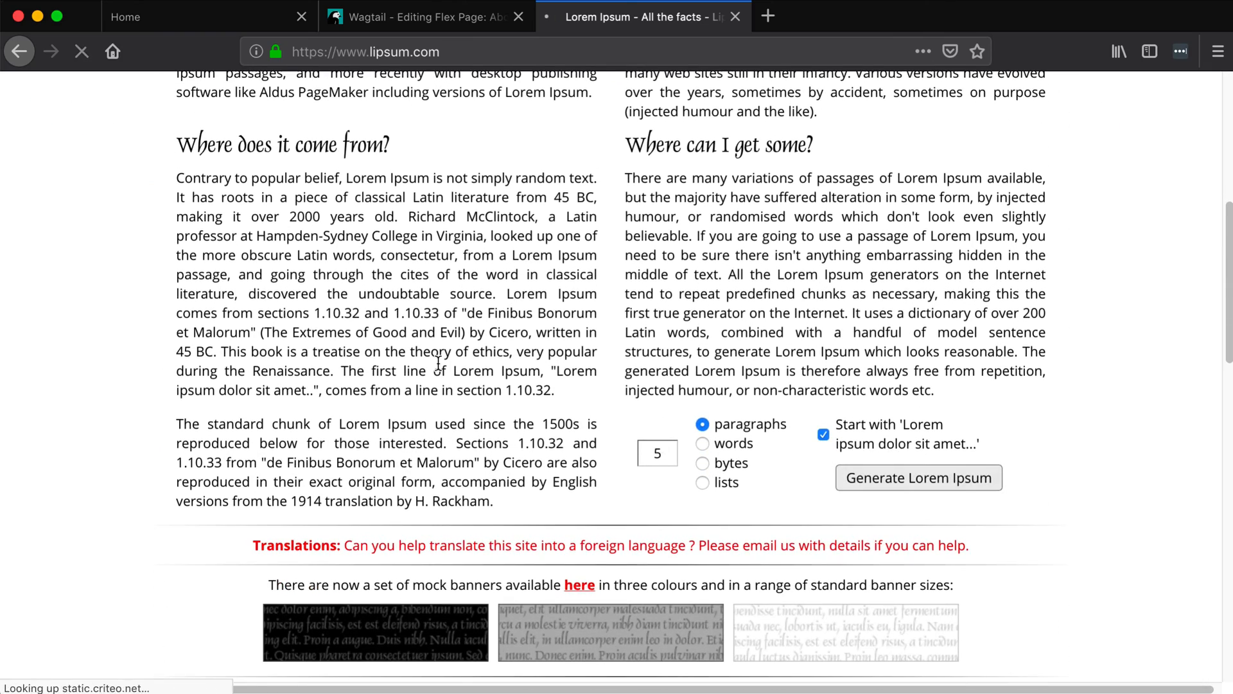
left_click(917, 478)
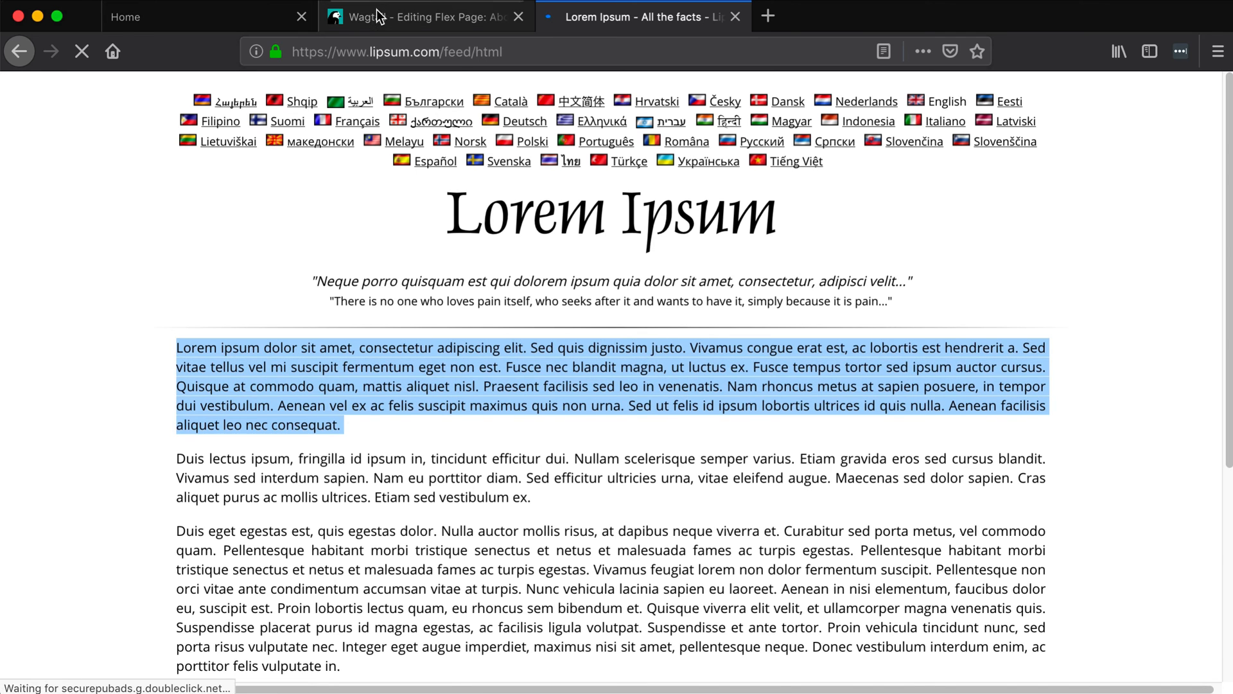
left_click(425, 17)
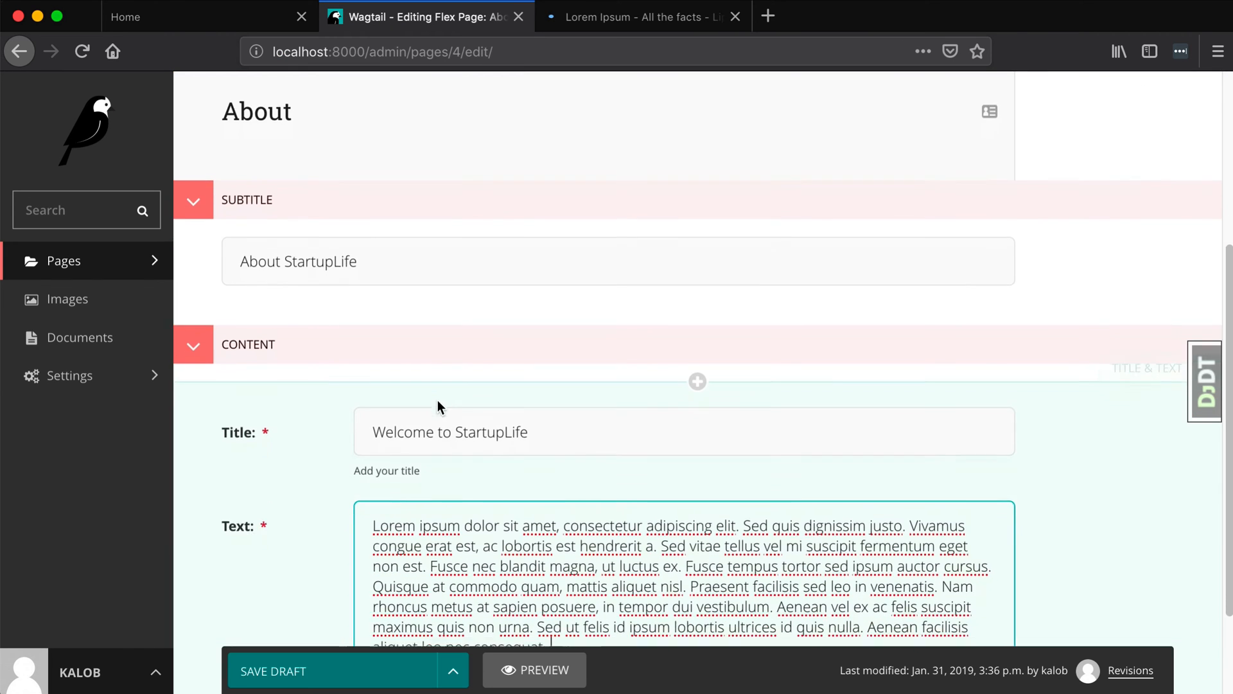
- Publish the About page from the save menu and view it live
left_click(453, 670)
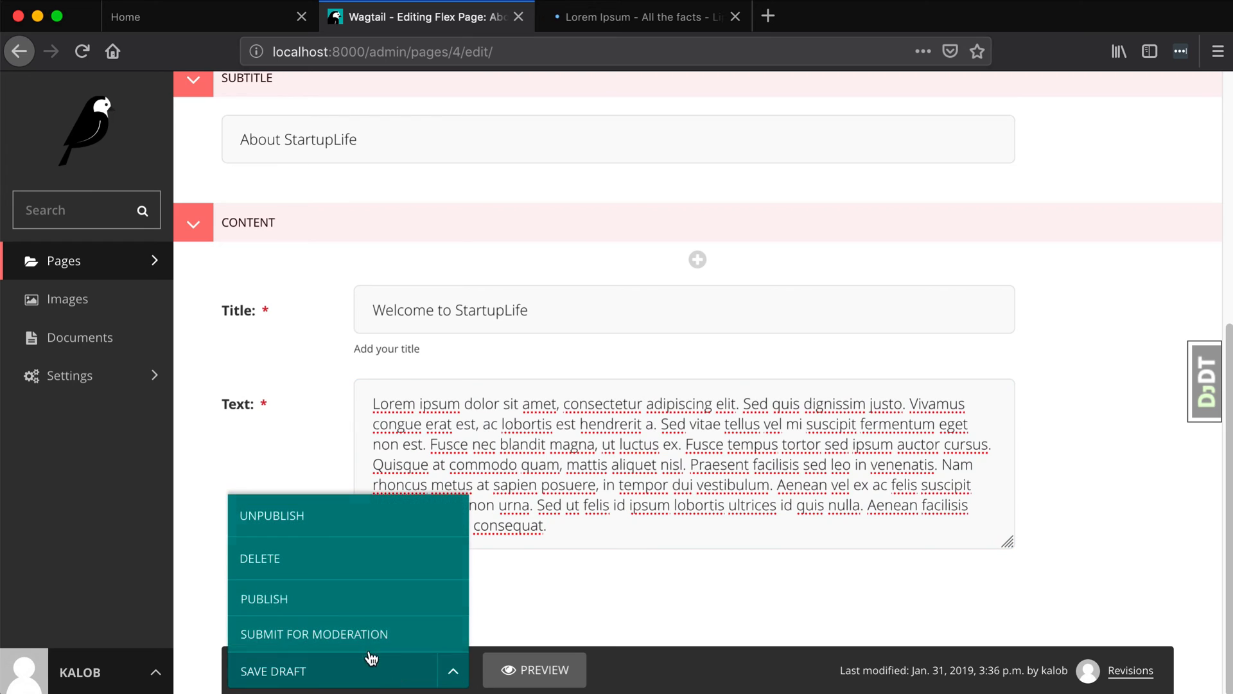
left_click(273, 671)
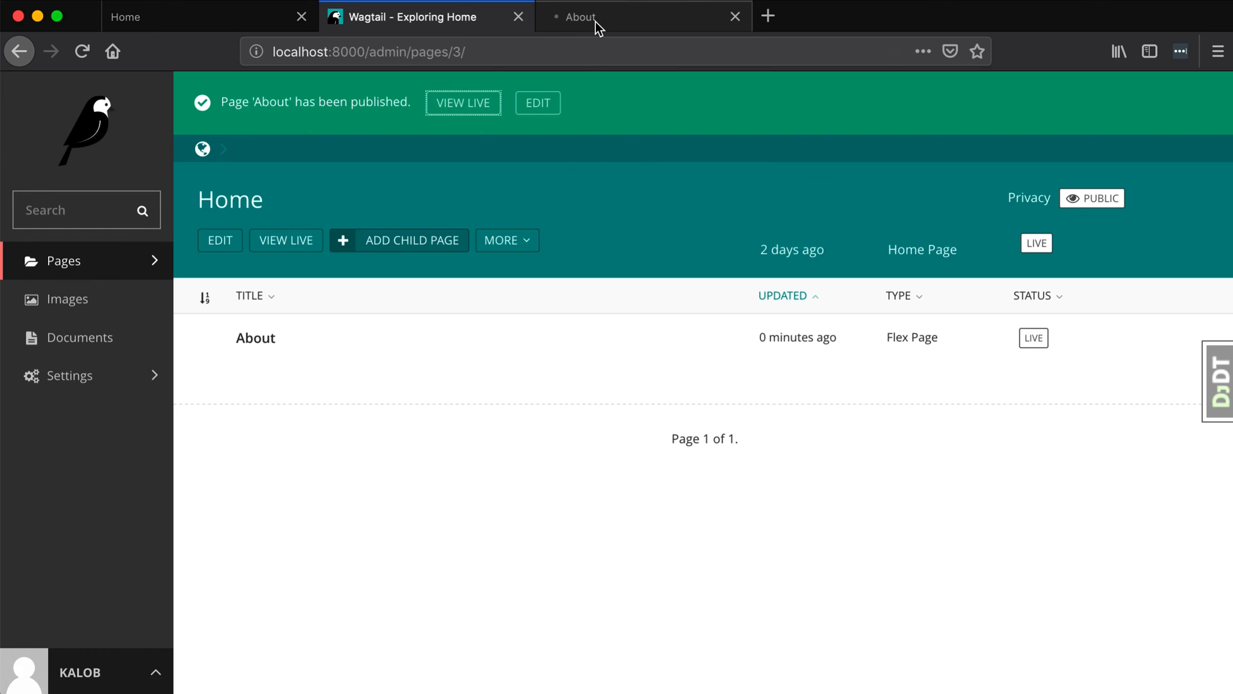
left_click(642, 17)
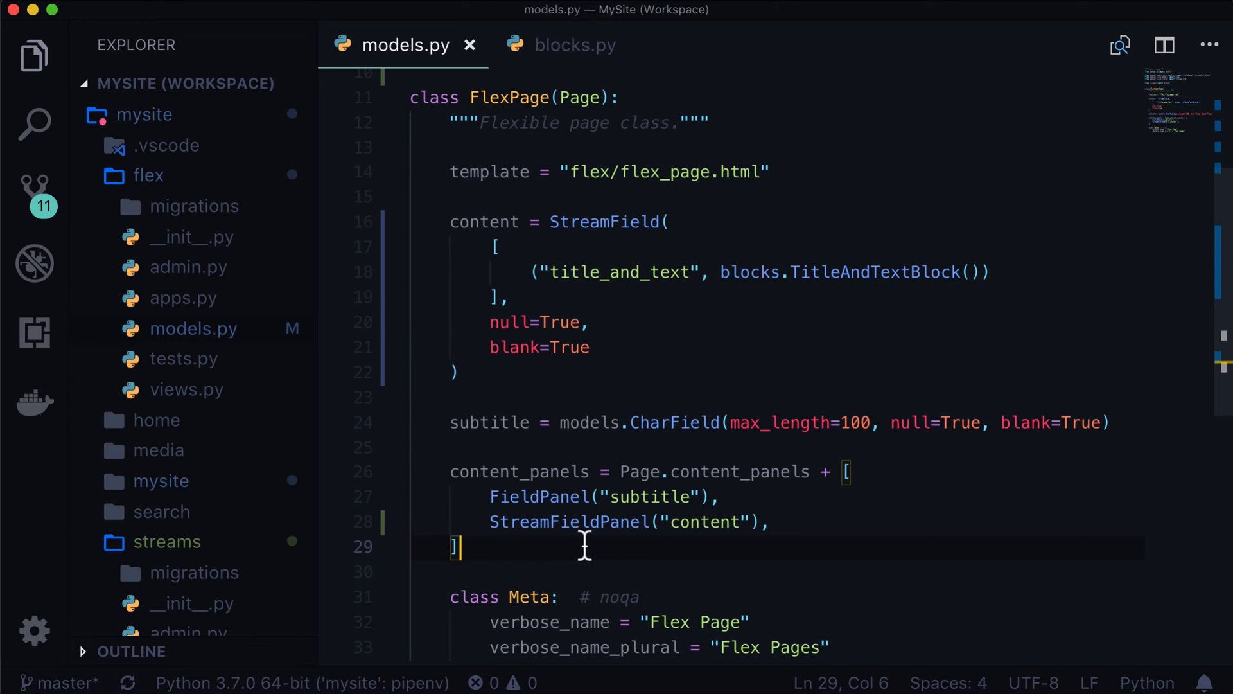
- Wrap the flex_page.html subtitle in a div element
type("flex_oage")
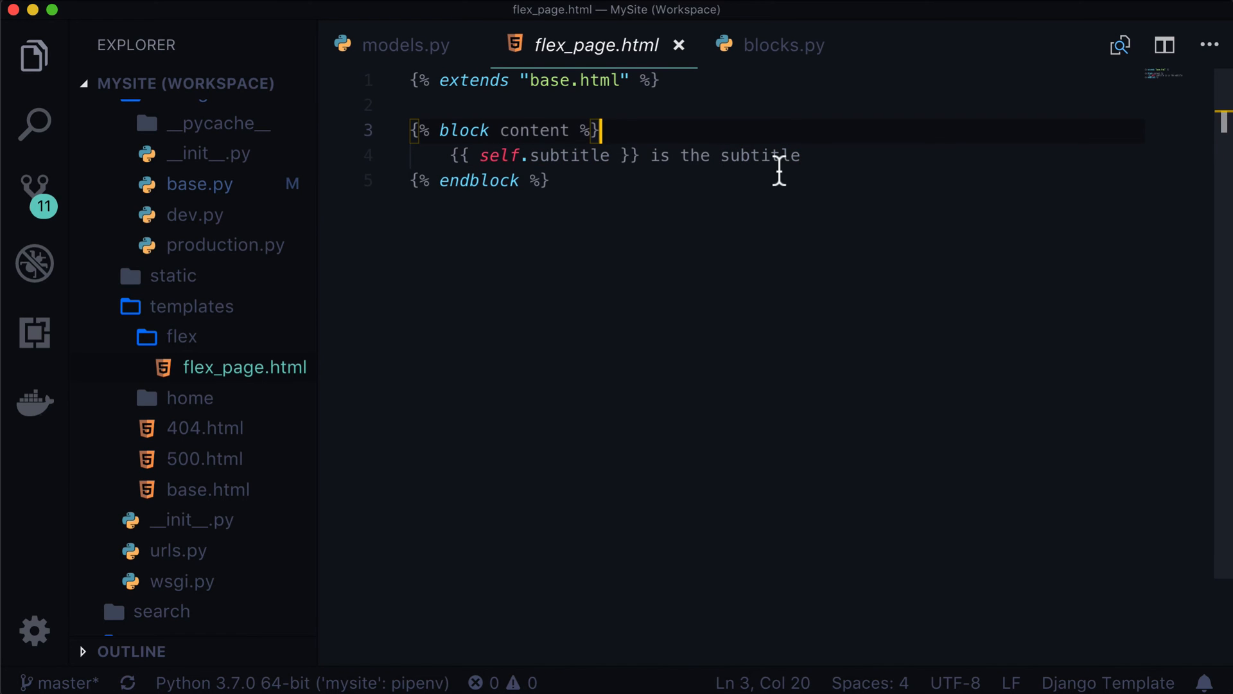
type("div")
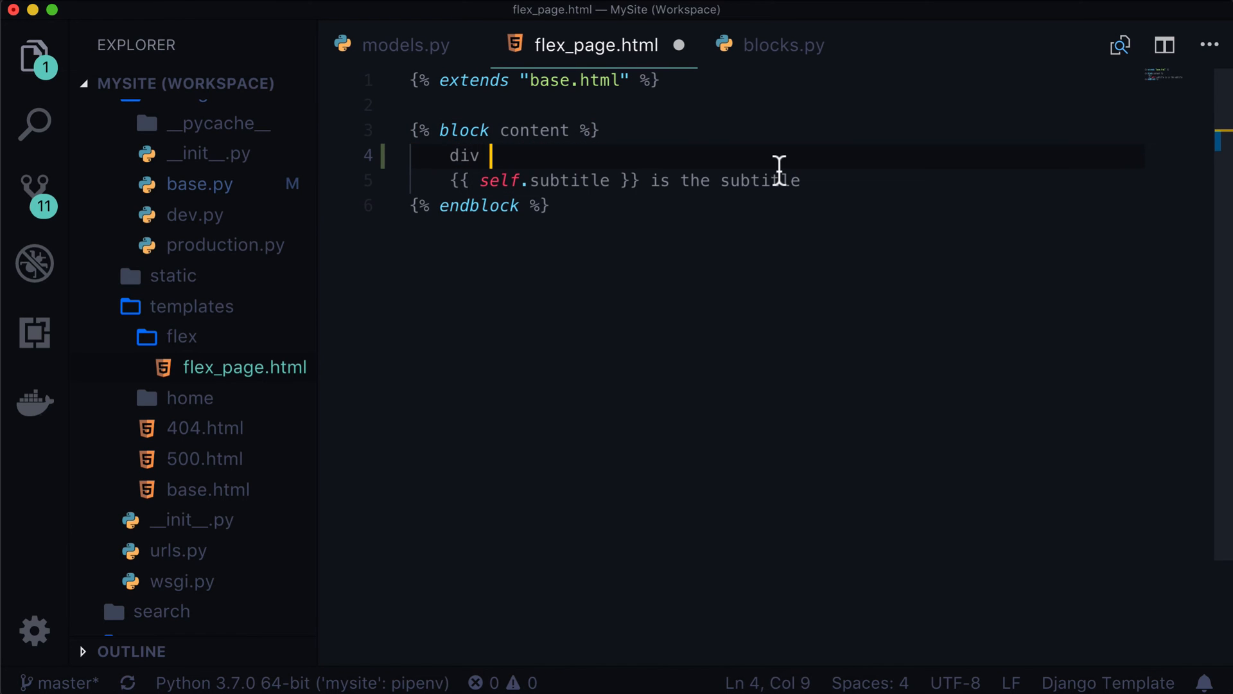
type("<d")
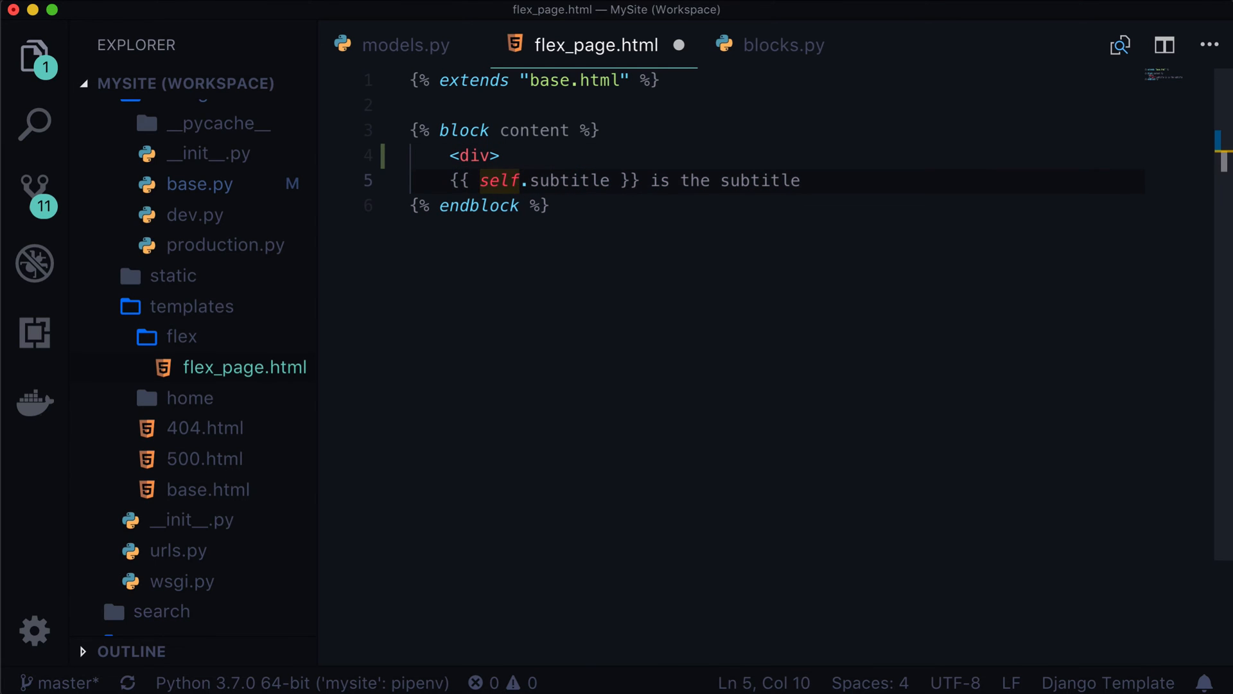
key("Delete")
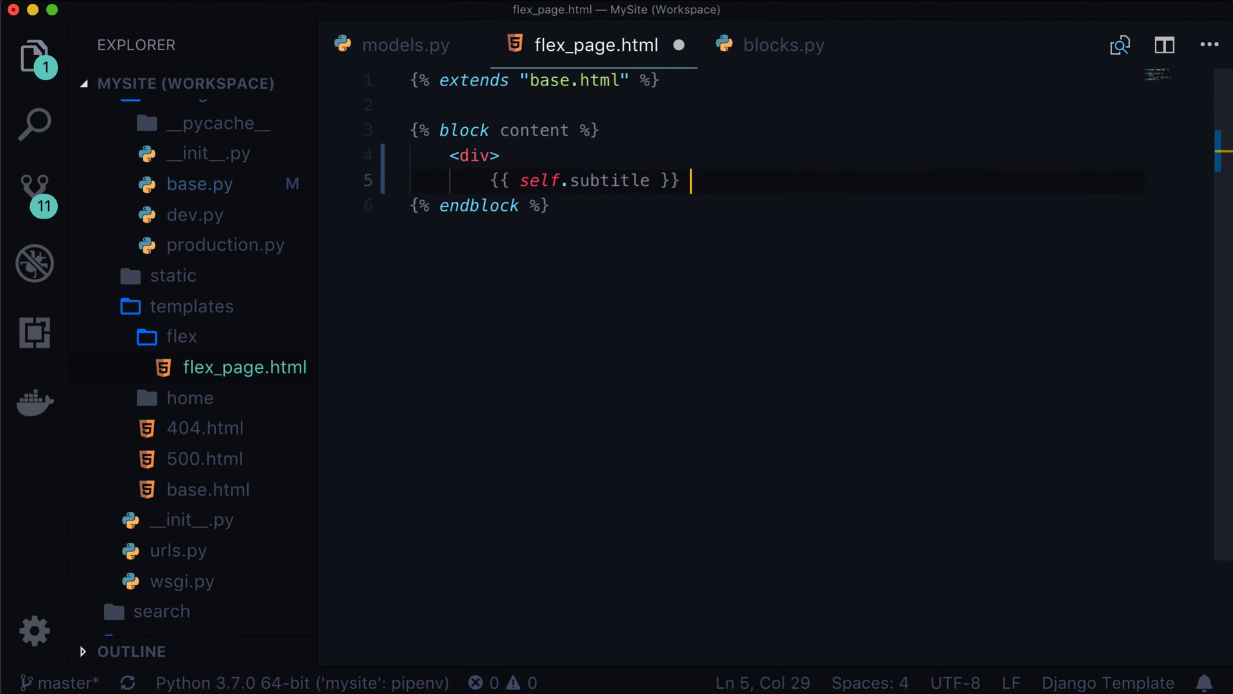
type("</div>")
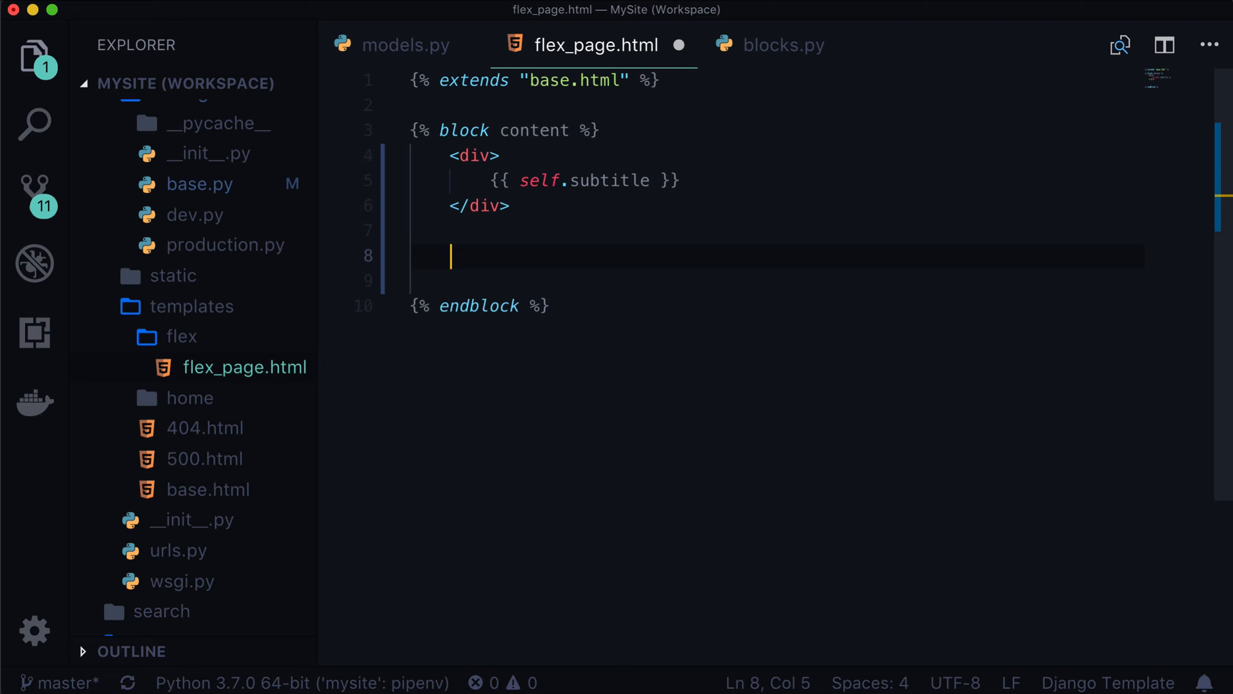
- Loop over page.content and render each block with {% include_block block %}
type("for  in  %}")
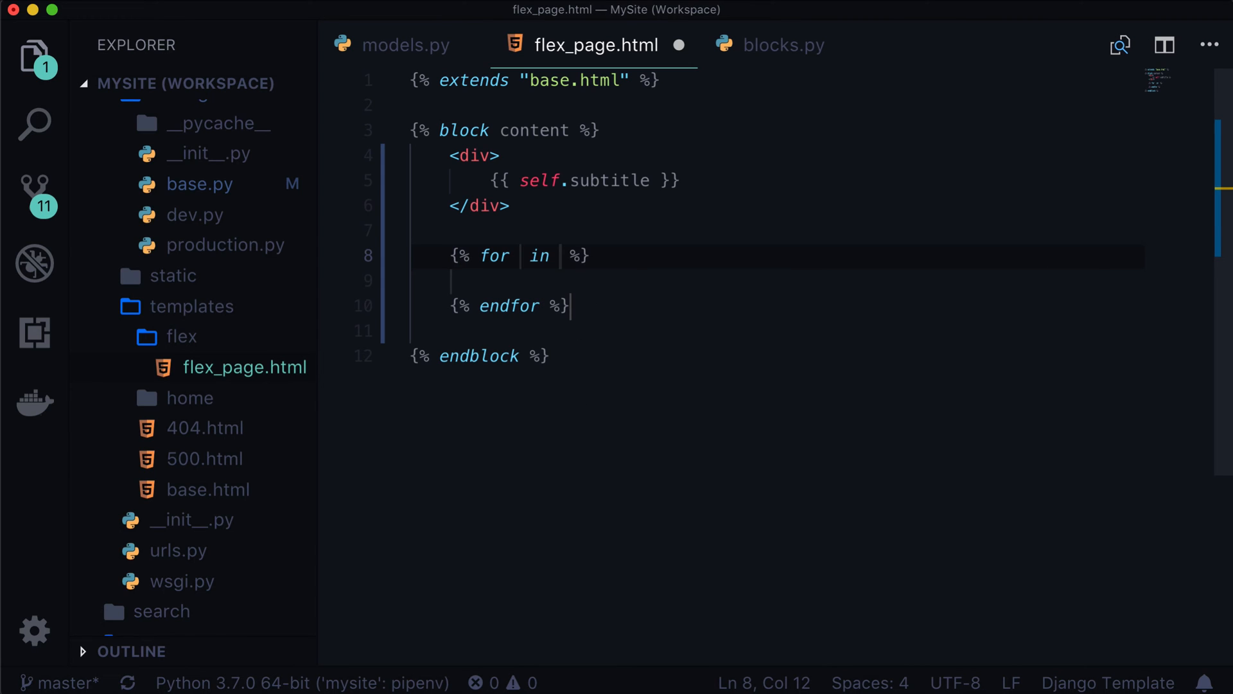
type("block")
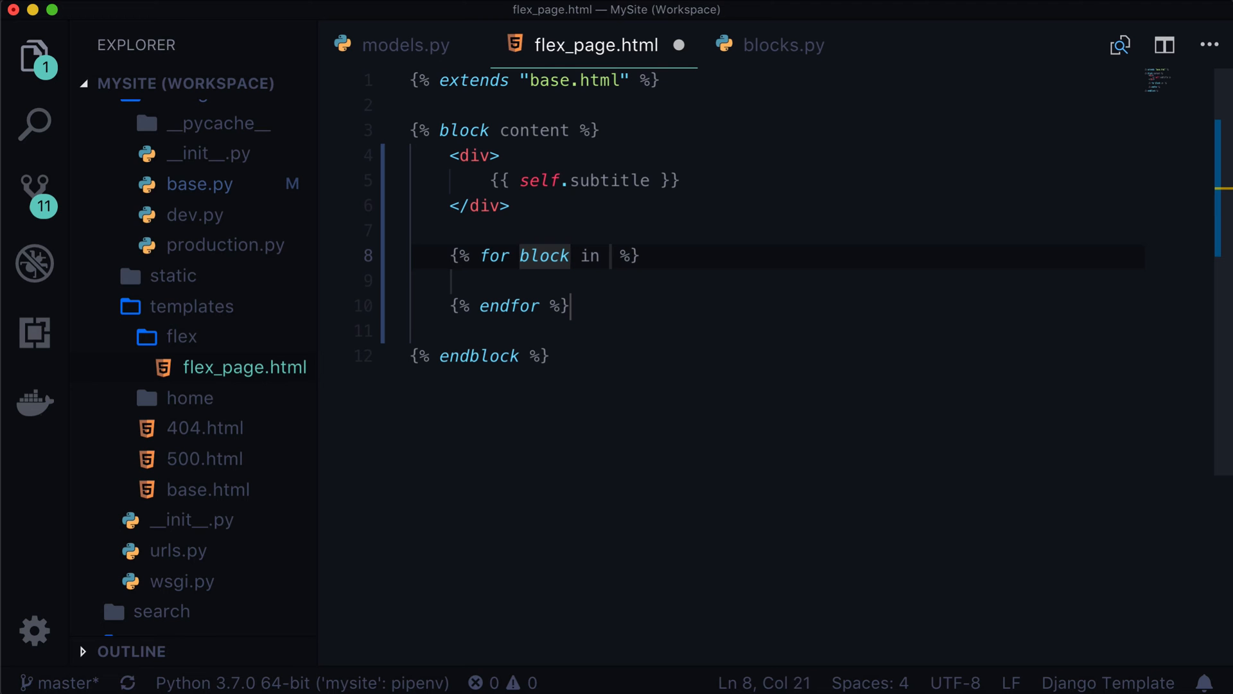
type("page.content")
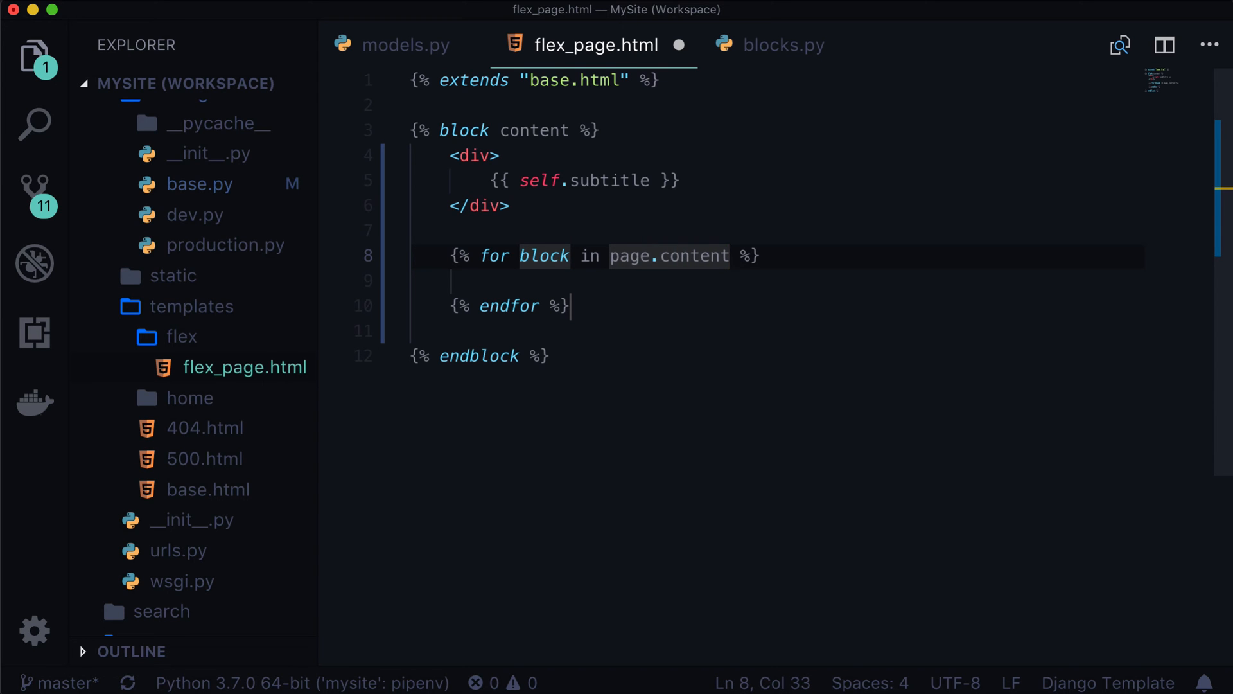
left_click(407, 45)
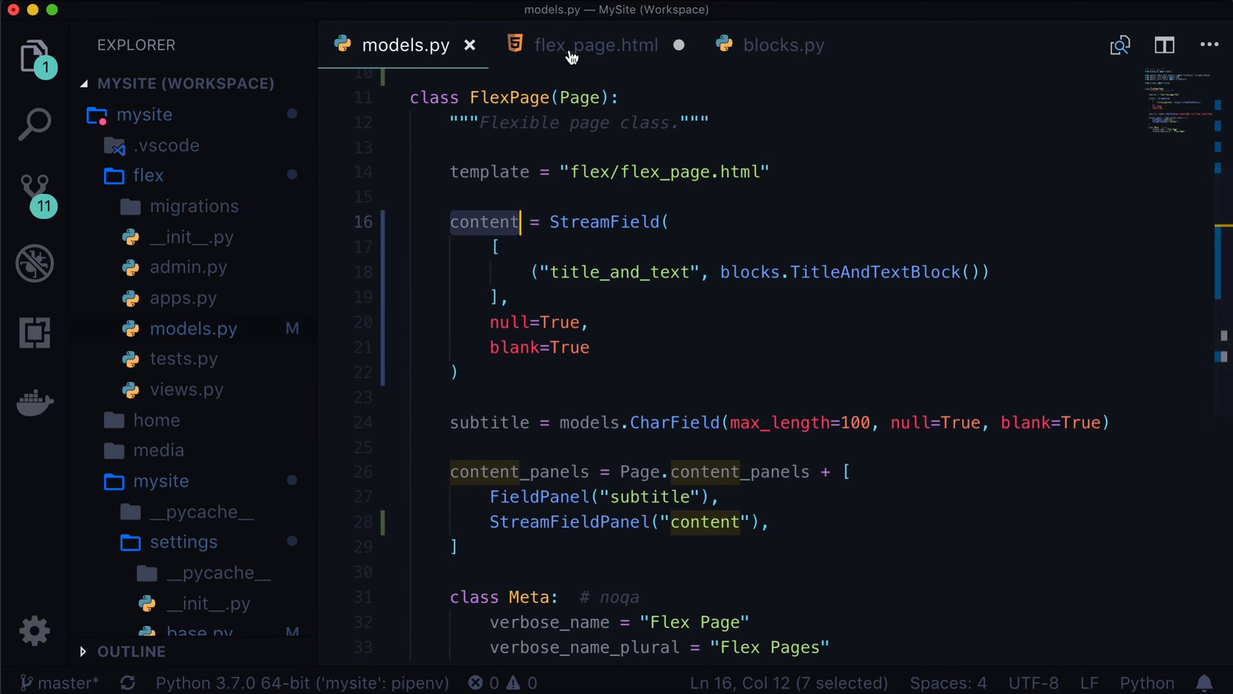
left_click(595, 45)
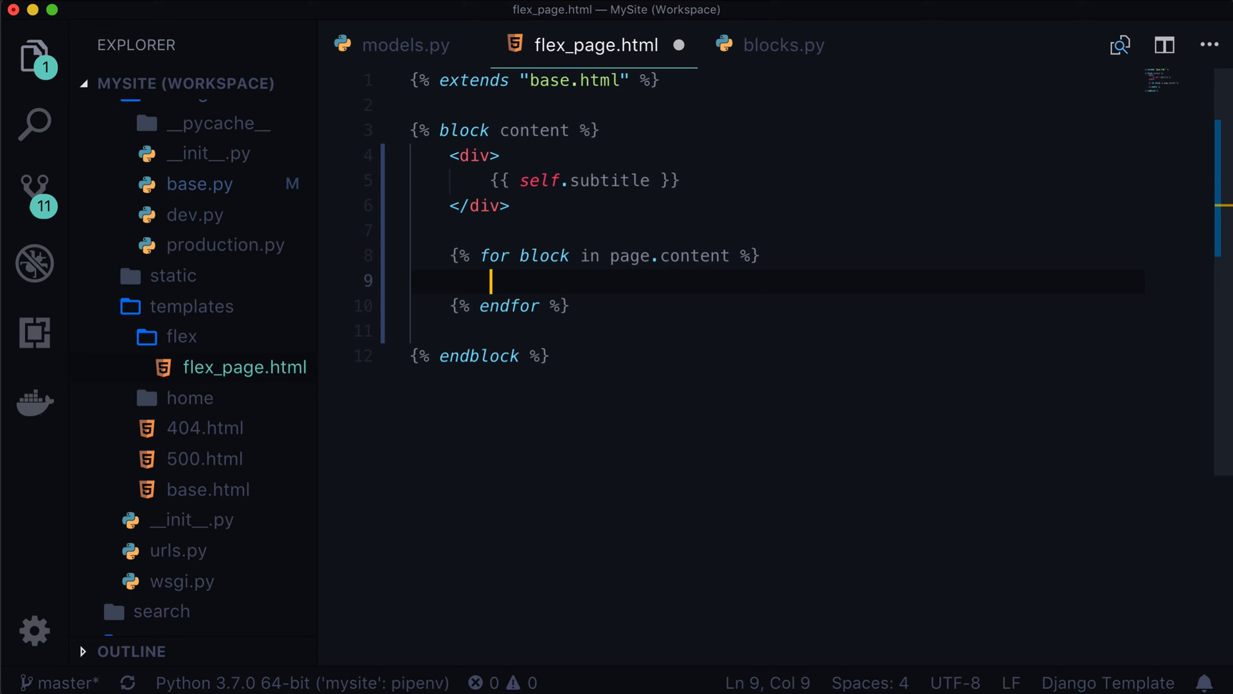
type("{% include_")
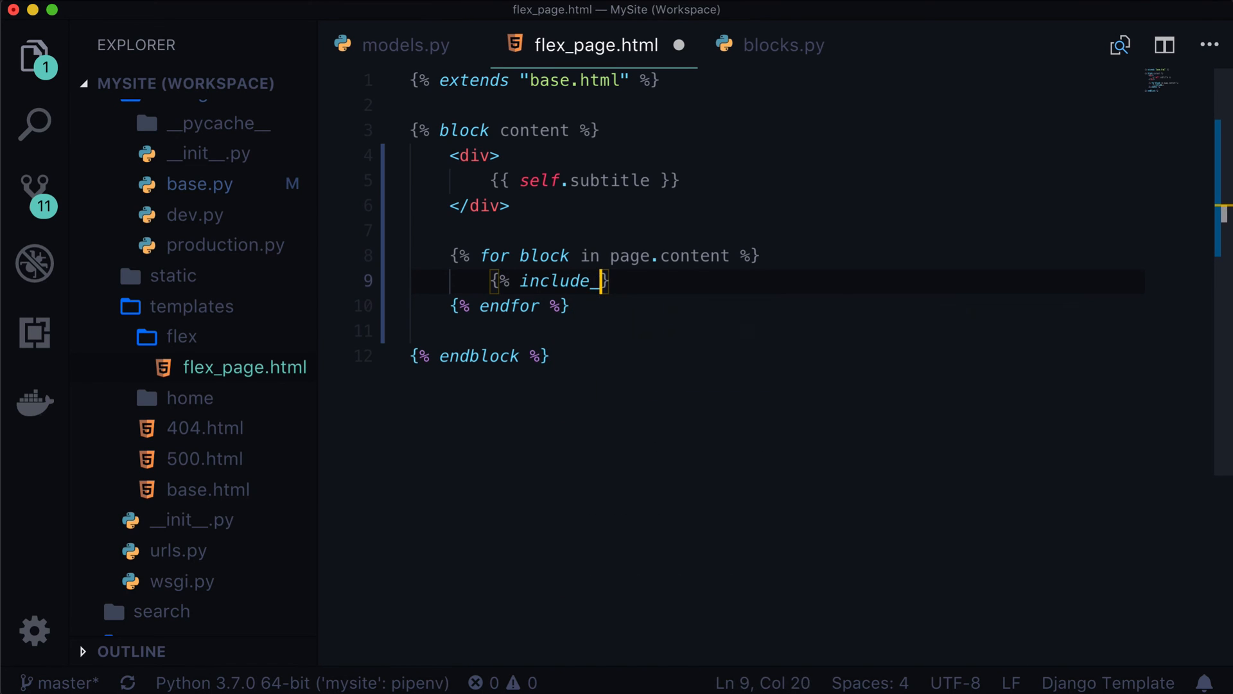
type("block block %")
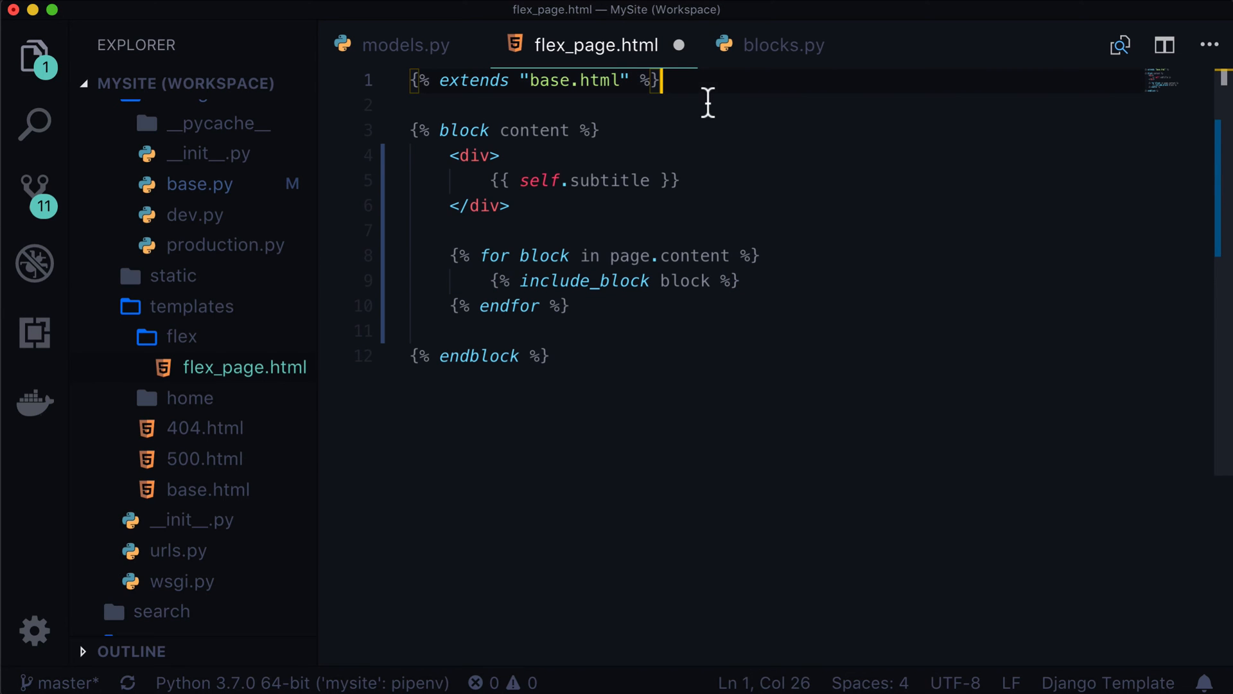
- Add {% load wagtailcore_tags %} to flex_page.html, save it, and review include_block's argument
type("{% load wag %}")
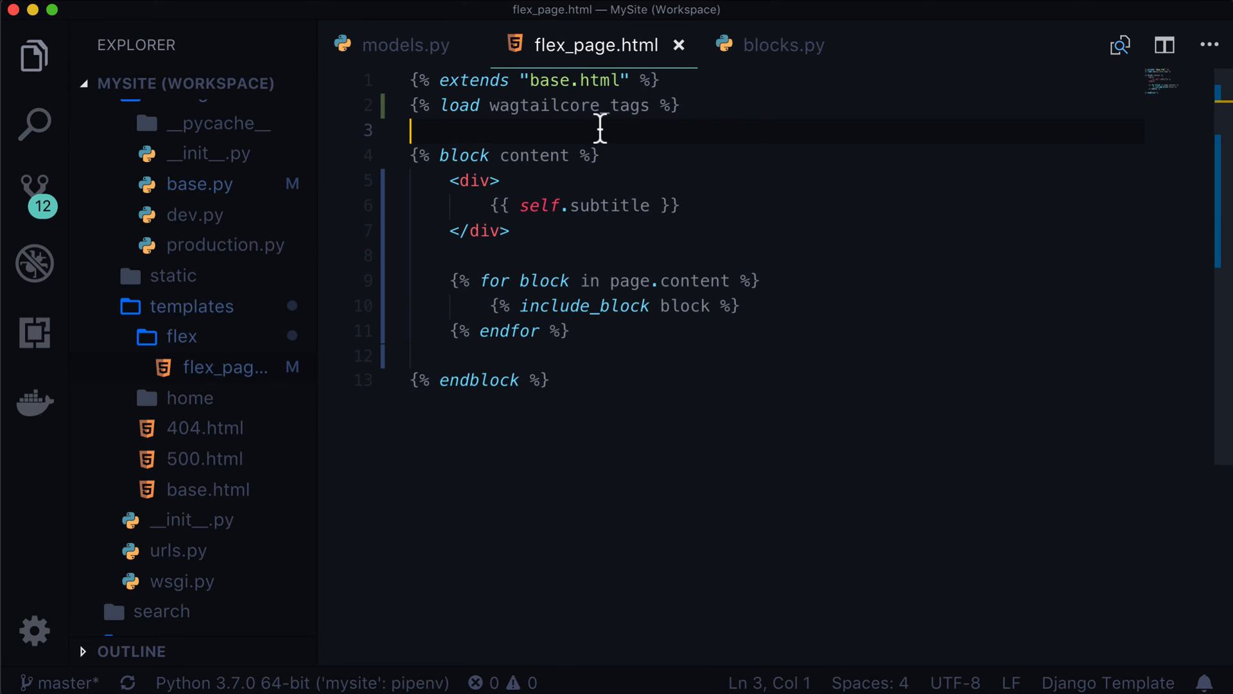
double_click(568, 105)
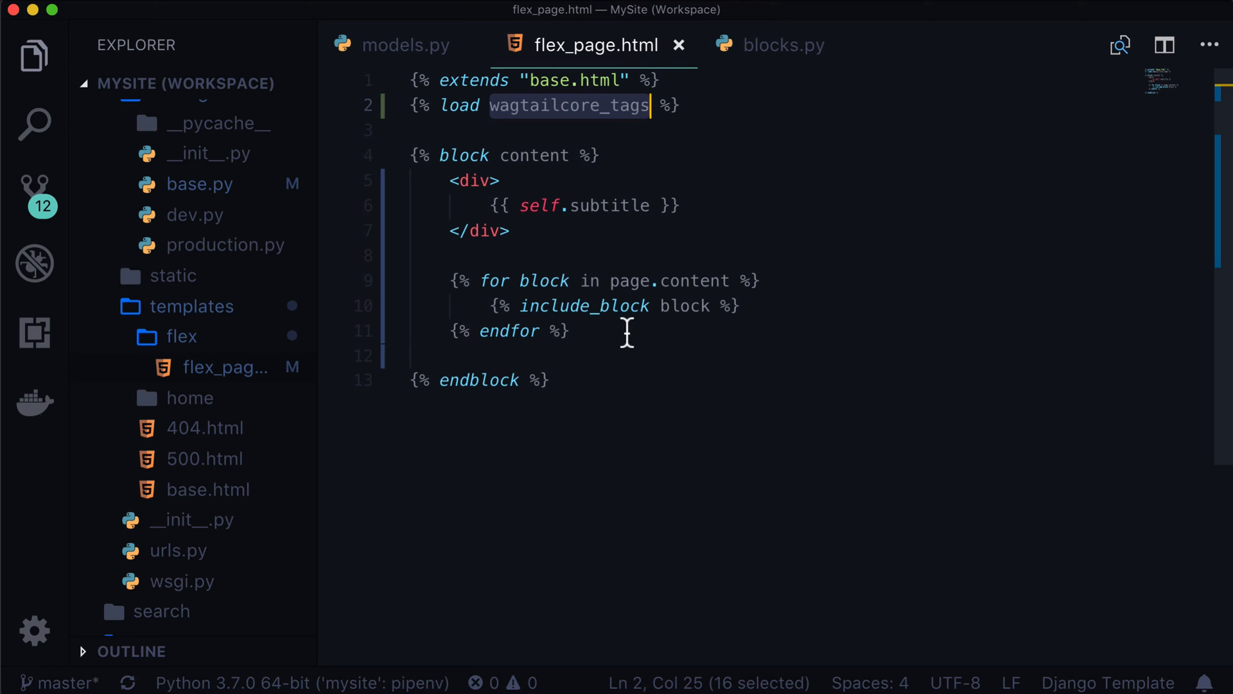
double_click(586, 305)
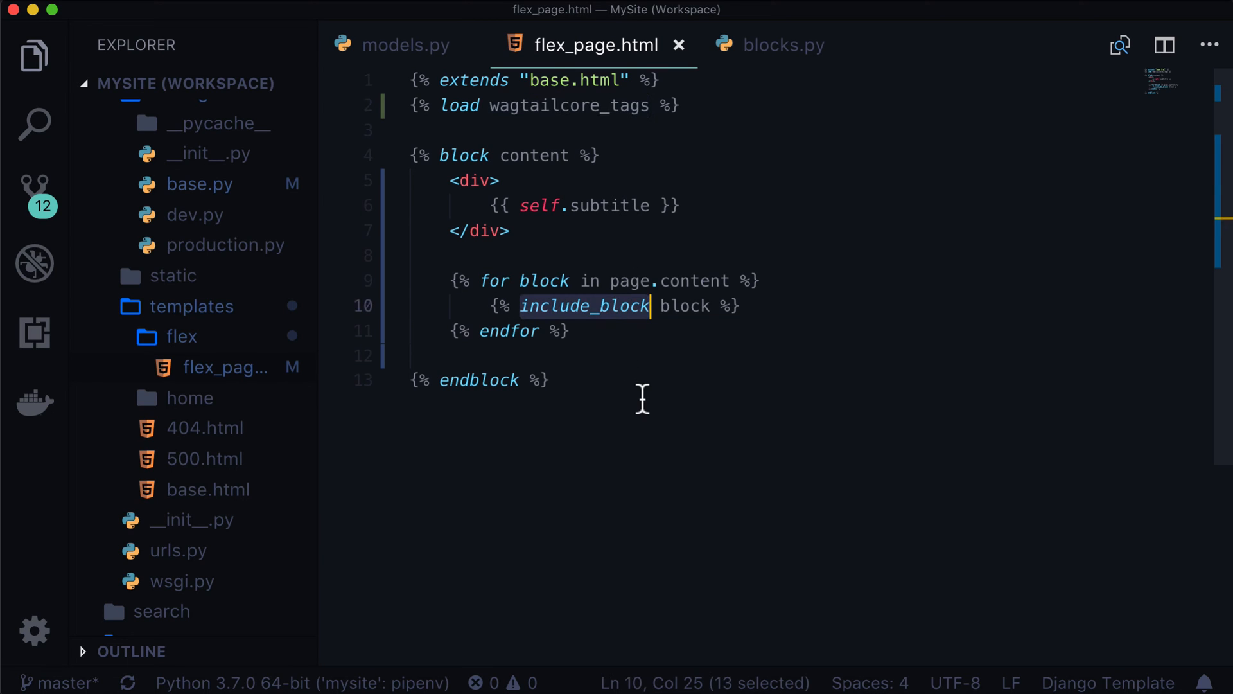
mouse_move(680, 306)
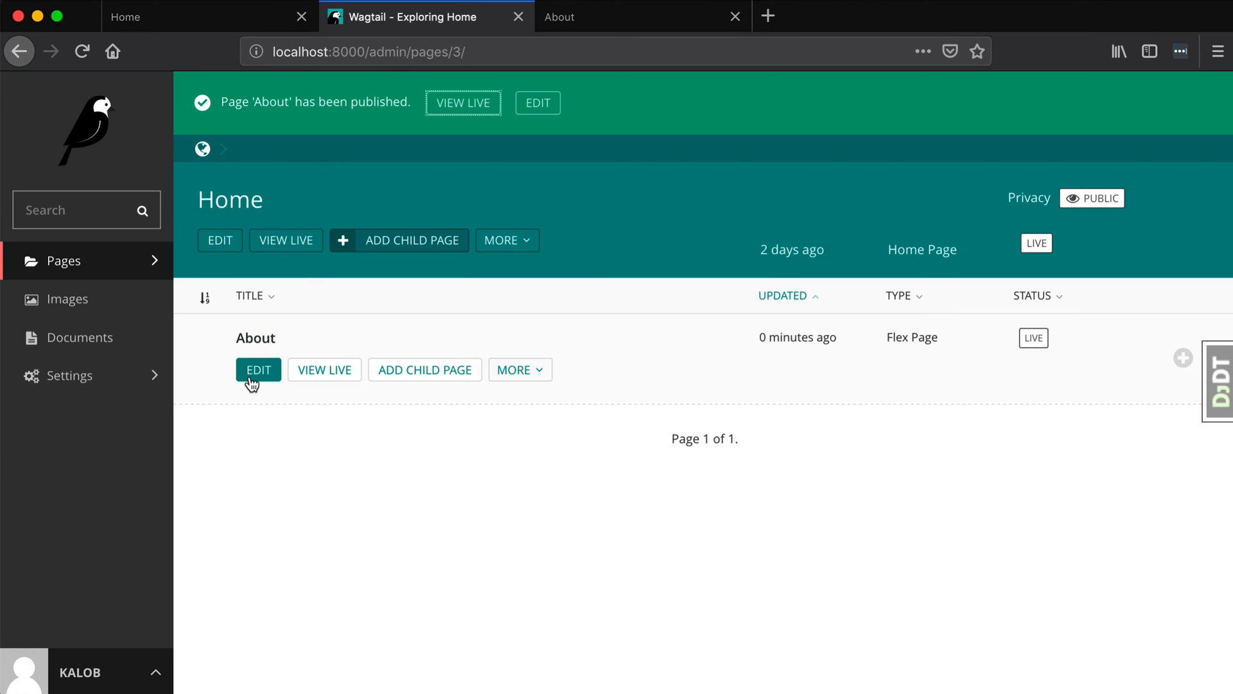
left_click(258, 370)
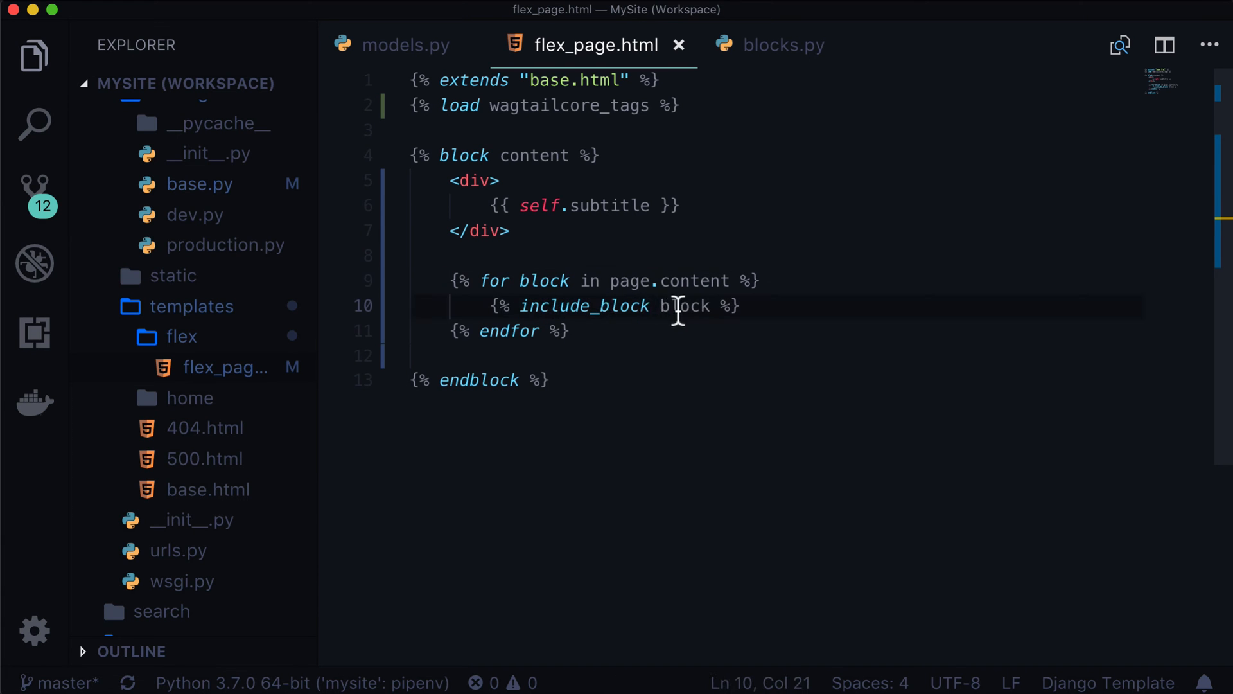
double_click(685, 306)
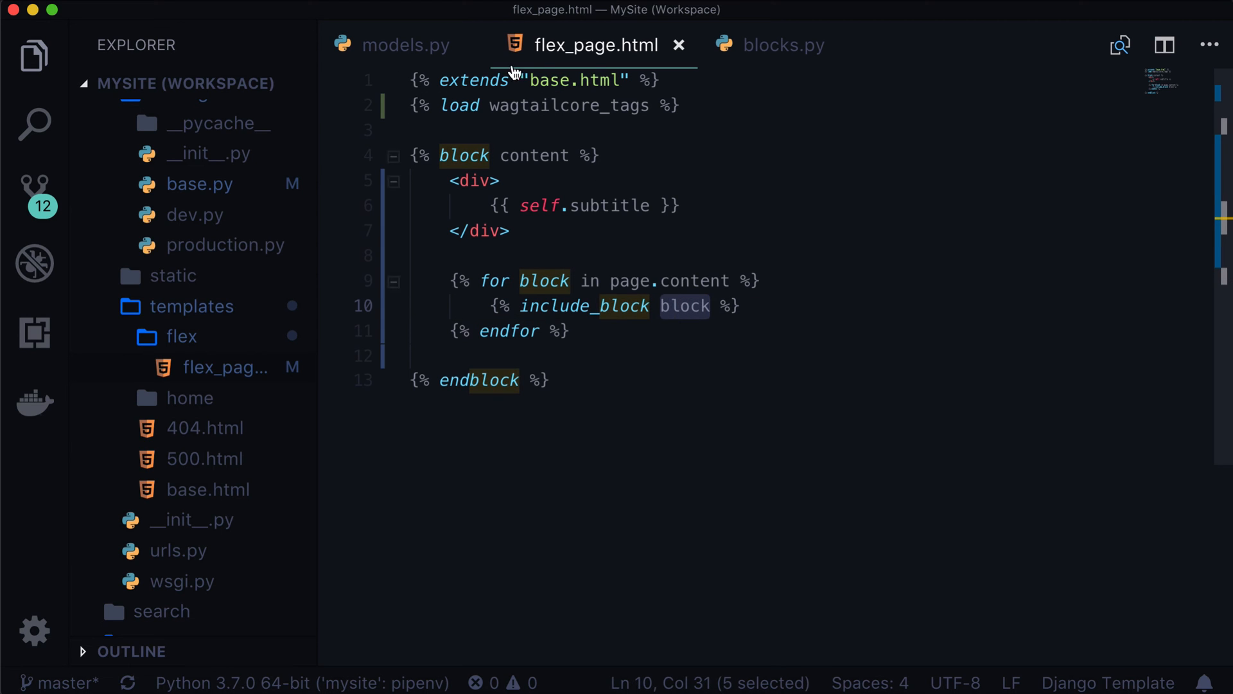
left_click(782, 45)
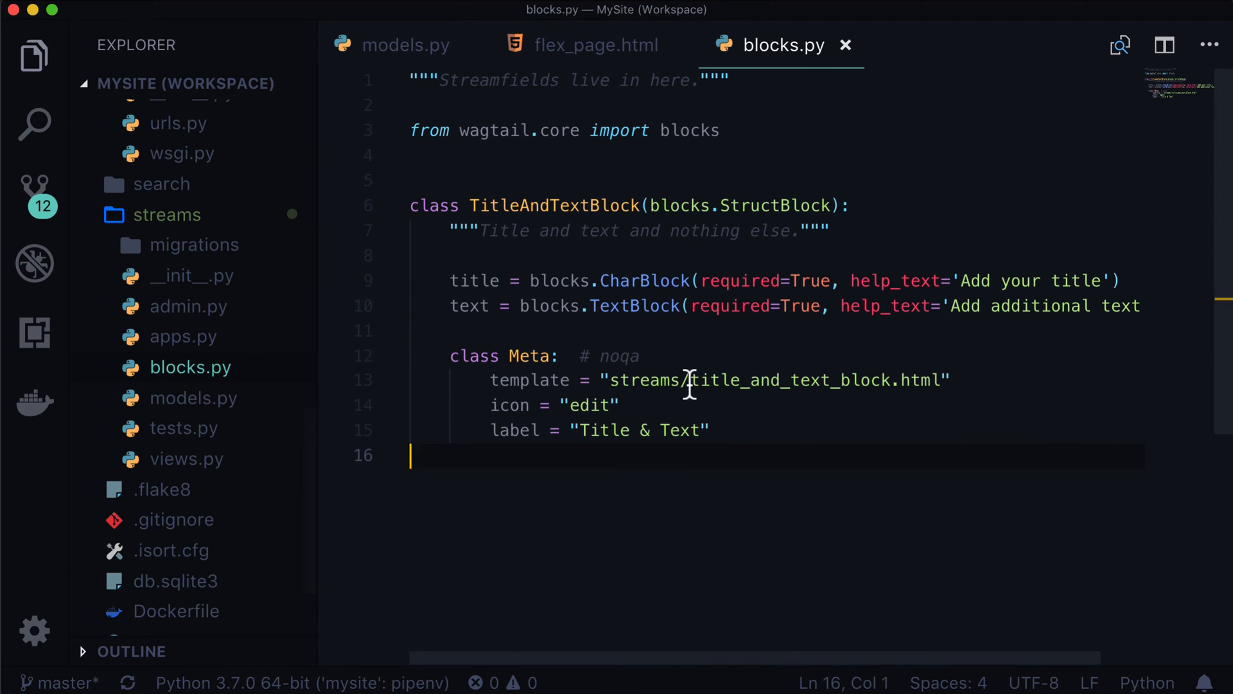
left_click_drag(682, 380, 892, 380)
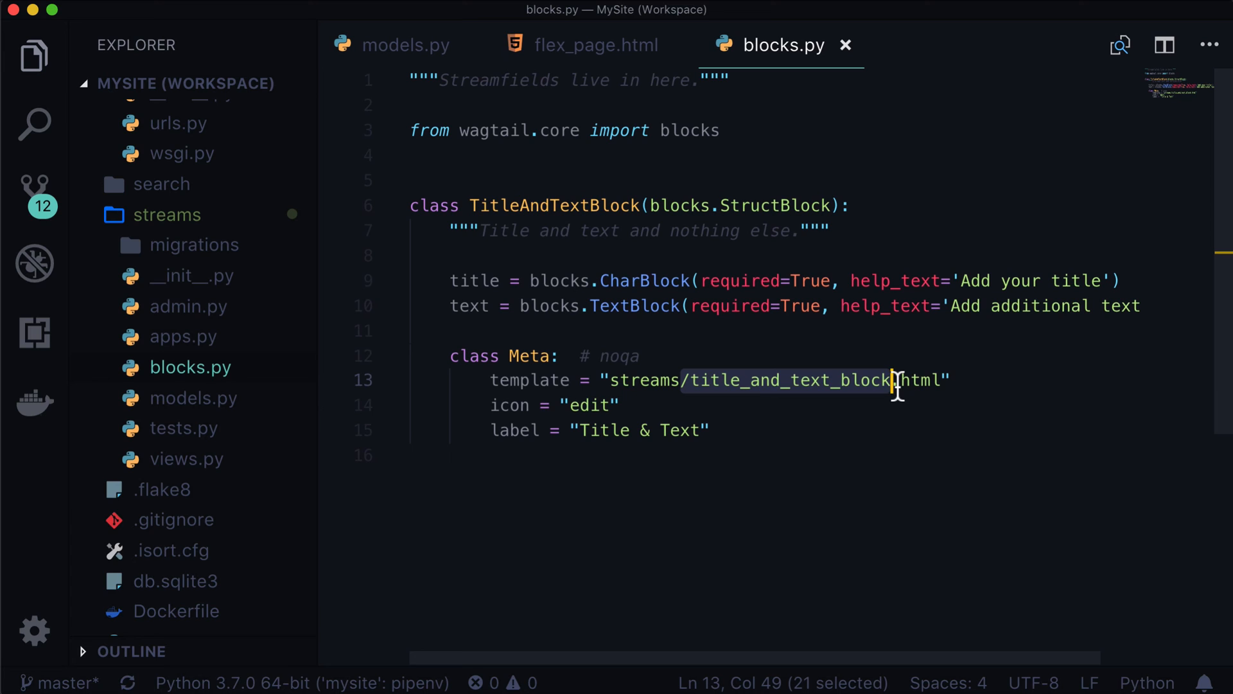
mouse_move(895, 305)
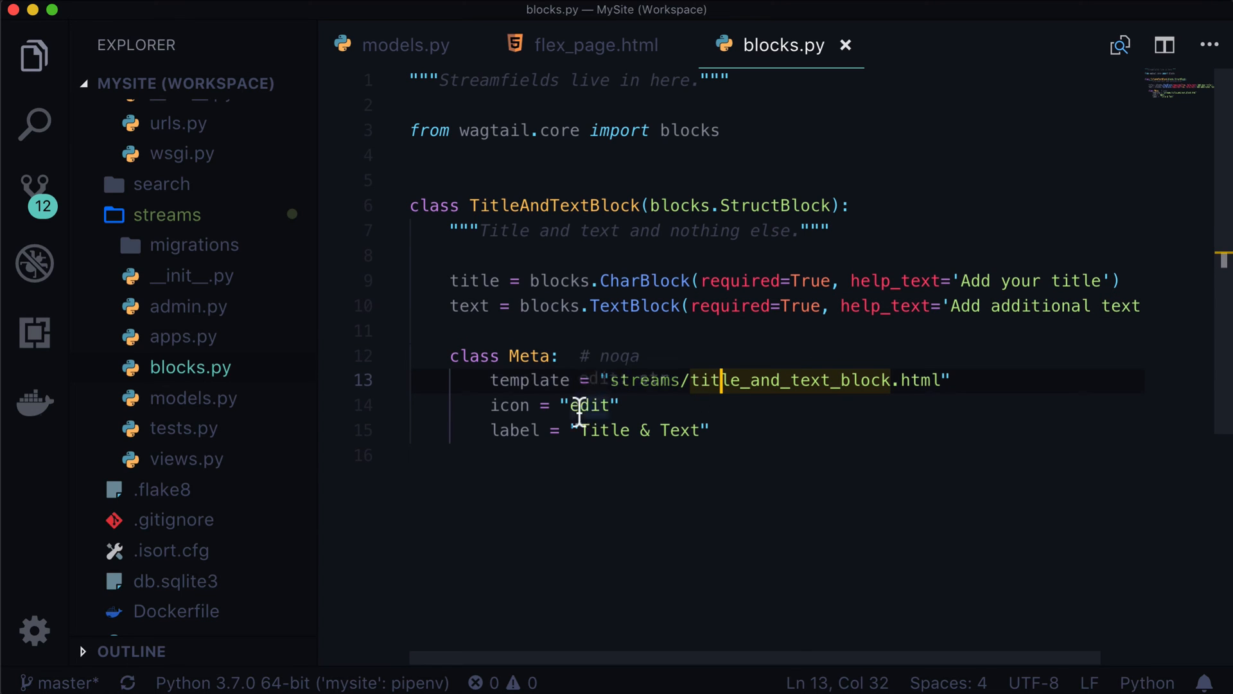
double_click(509, 405)
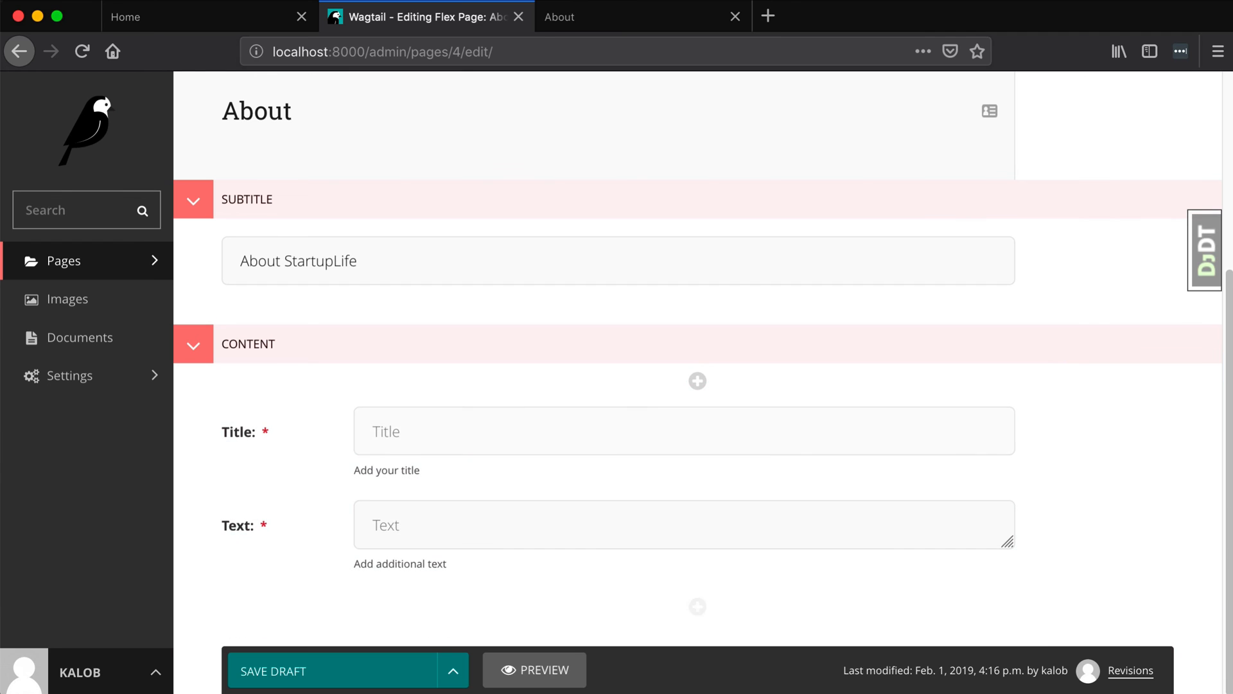
- Publish the About page with a Title & Text block and select the missing template name in the error
left_click(452, 670)
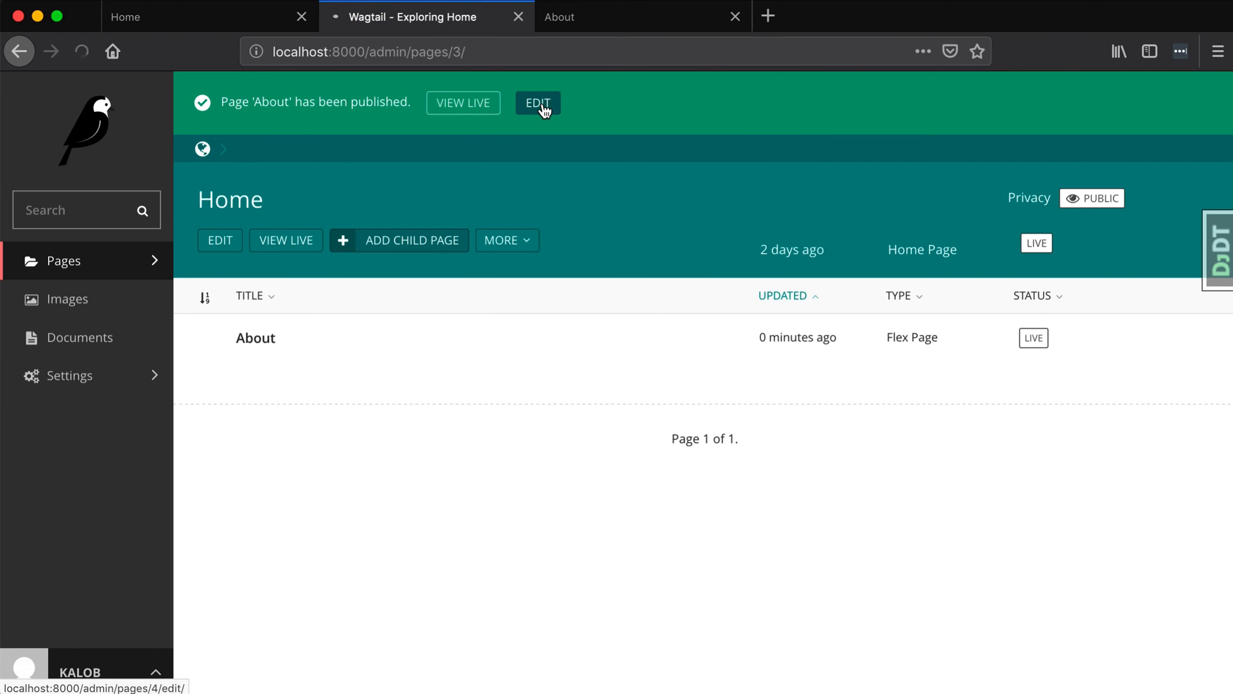
left_click(538, 103)
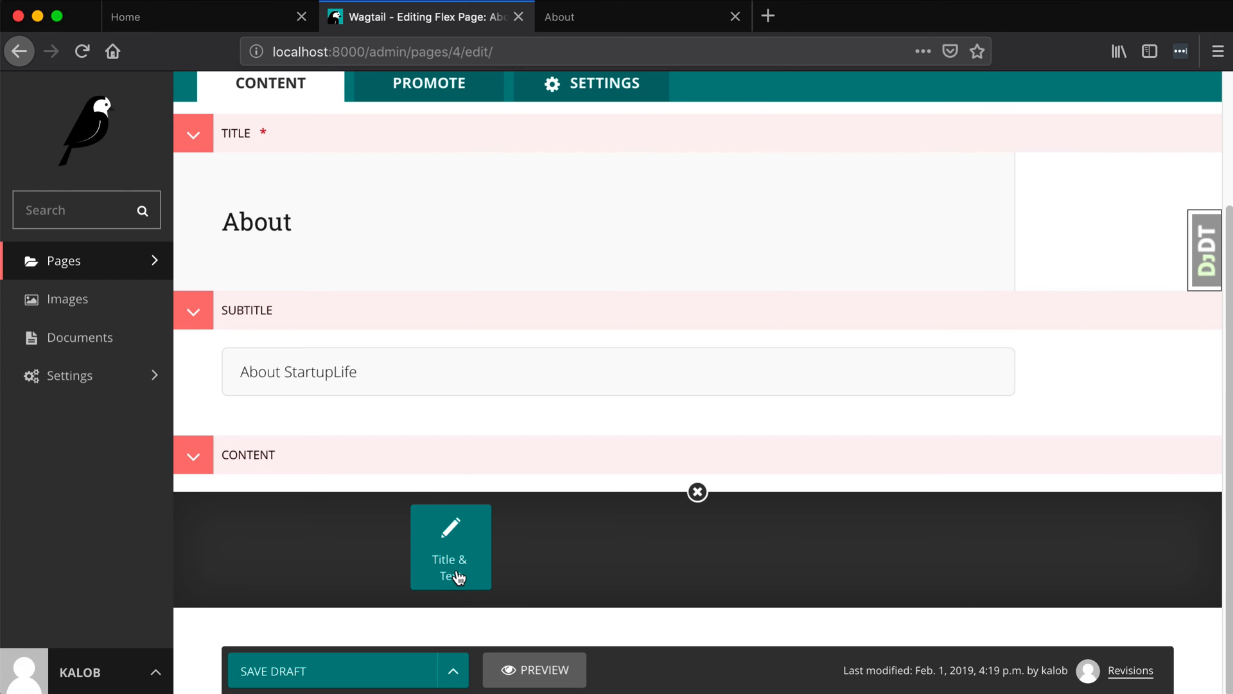
left_click(642, 16)
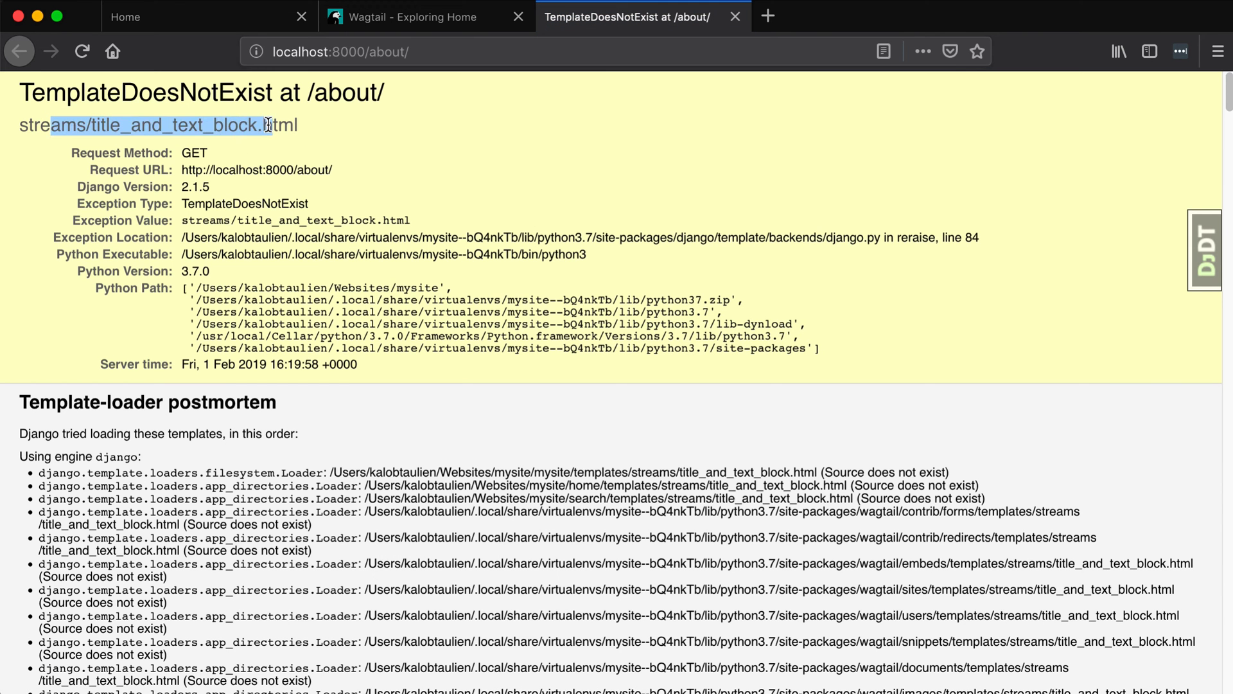
left_click(106, 125)
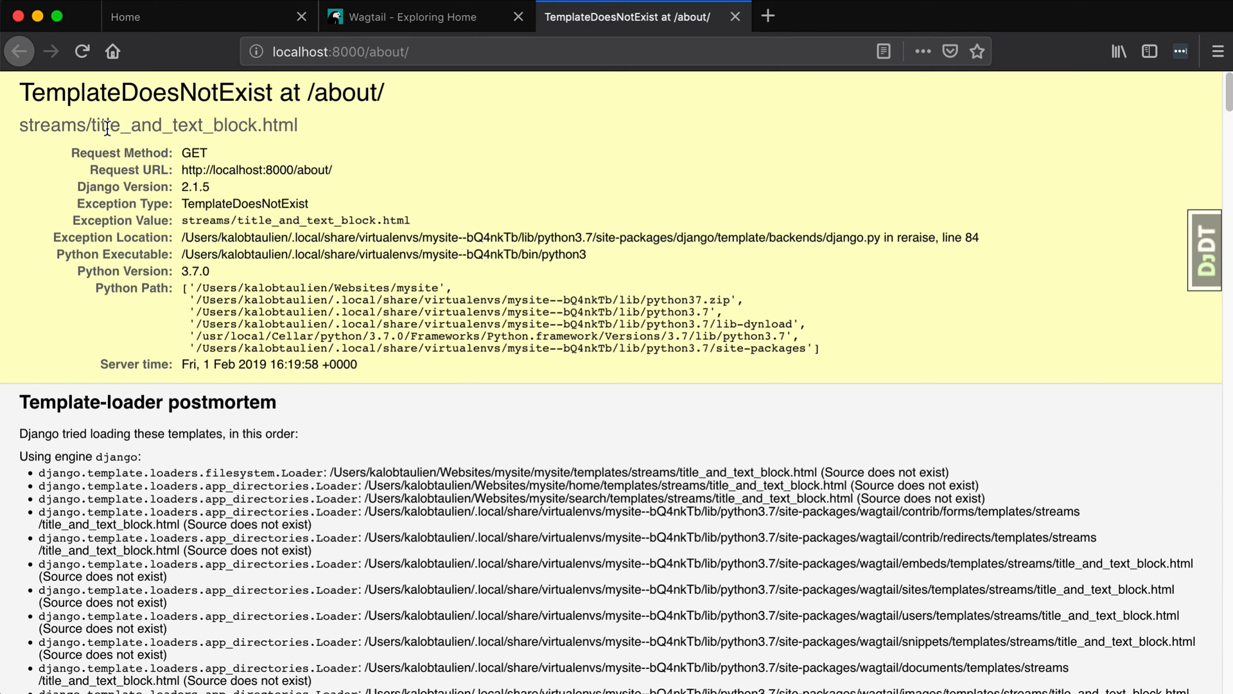
double_click(173, 125)
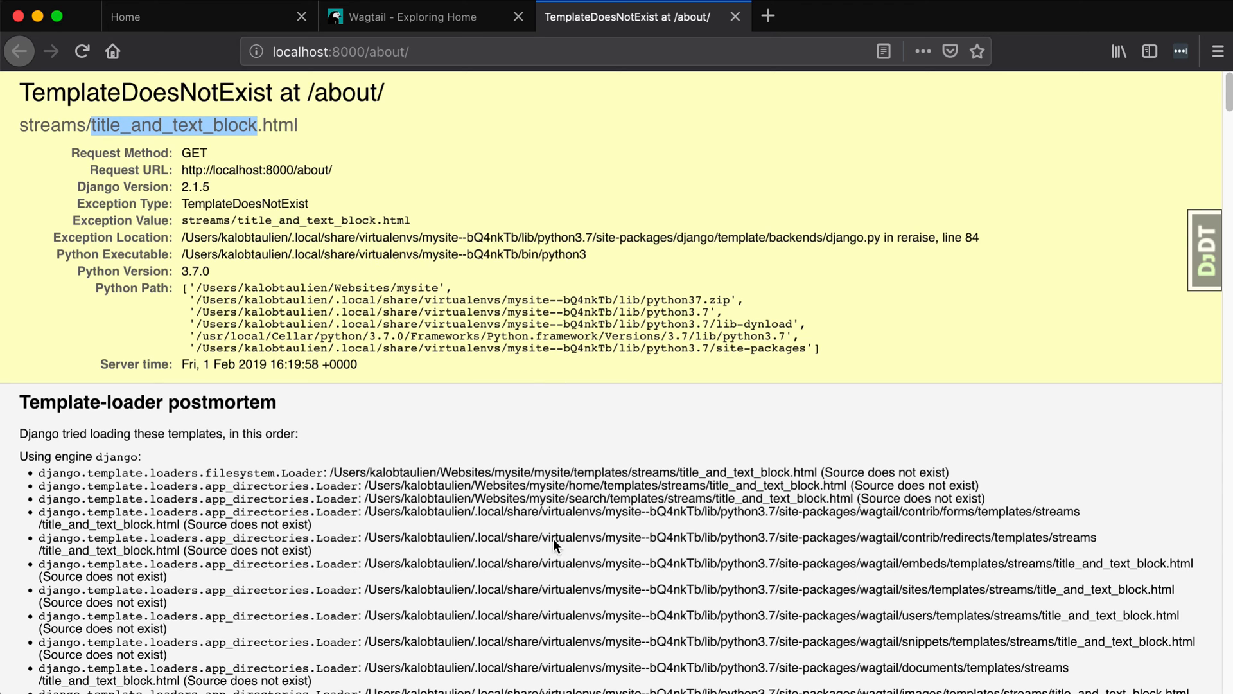
mouse_move(149, 150)
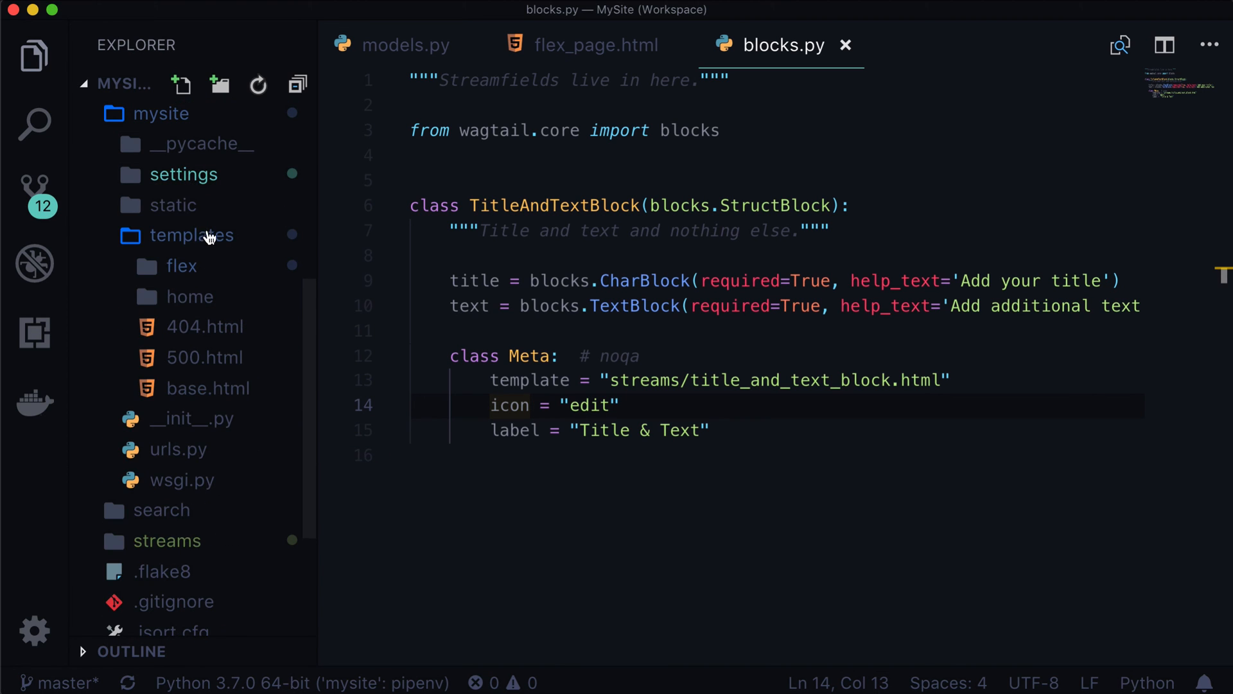
- Create templates/streams/title_and_text_block.html containing PUT ANYTHING IN HERE
right_click(191, 235)
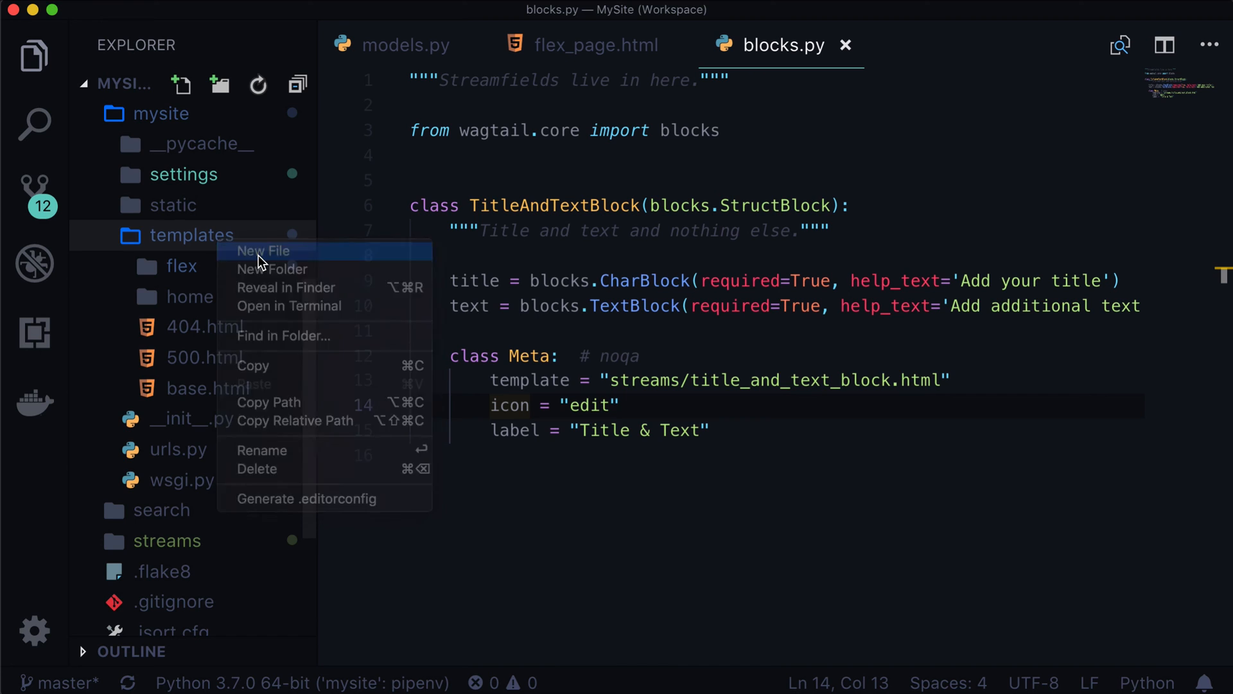
left_click(262, 250)
type("streams/")
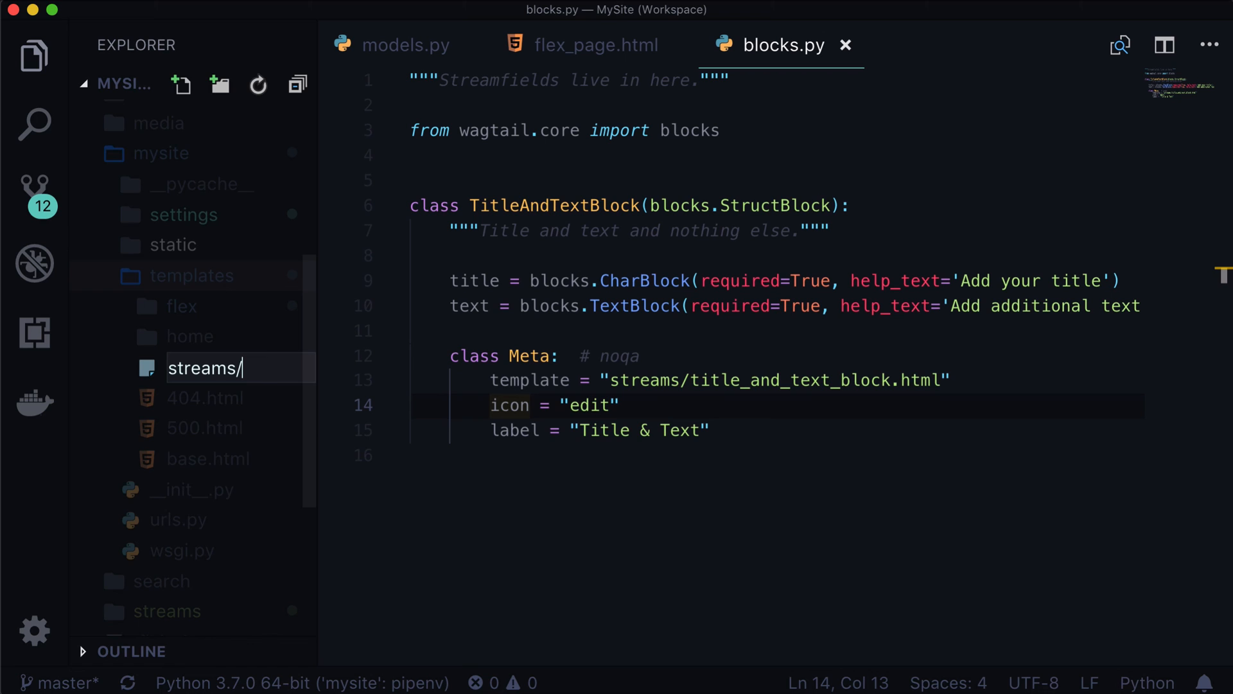
type("title_and_text_block.html")
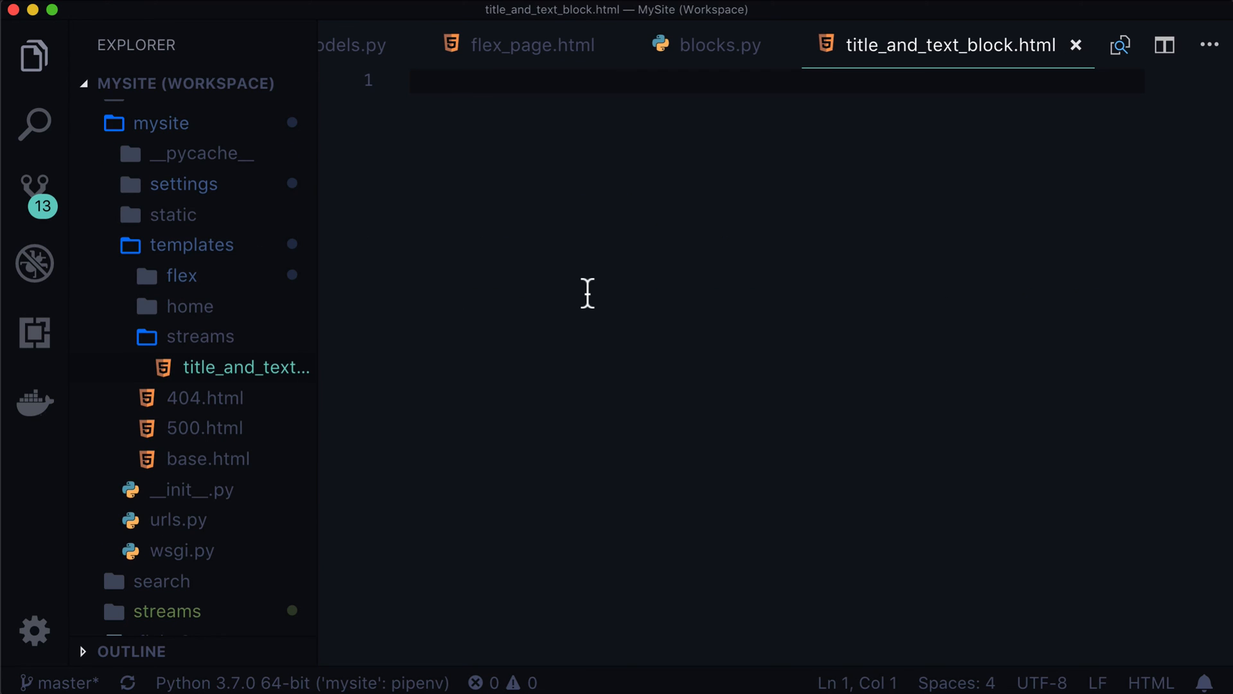
type("PUT")
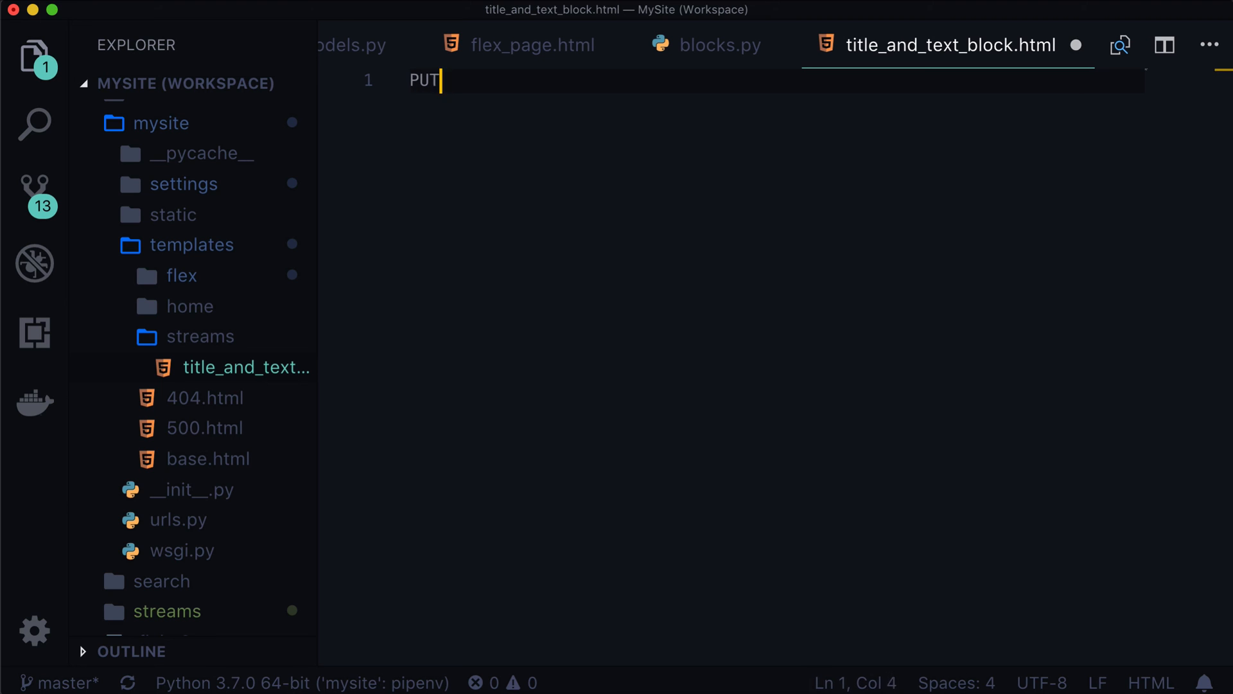
type("ANYTHING I HERE")
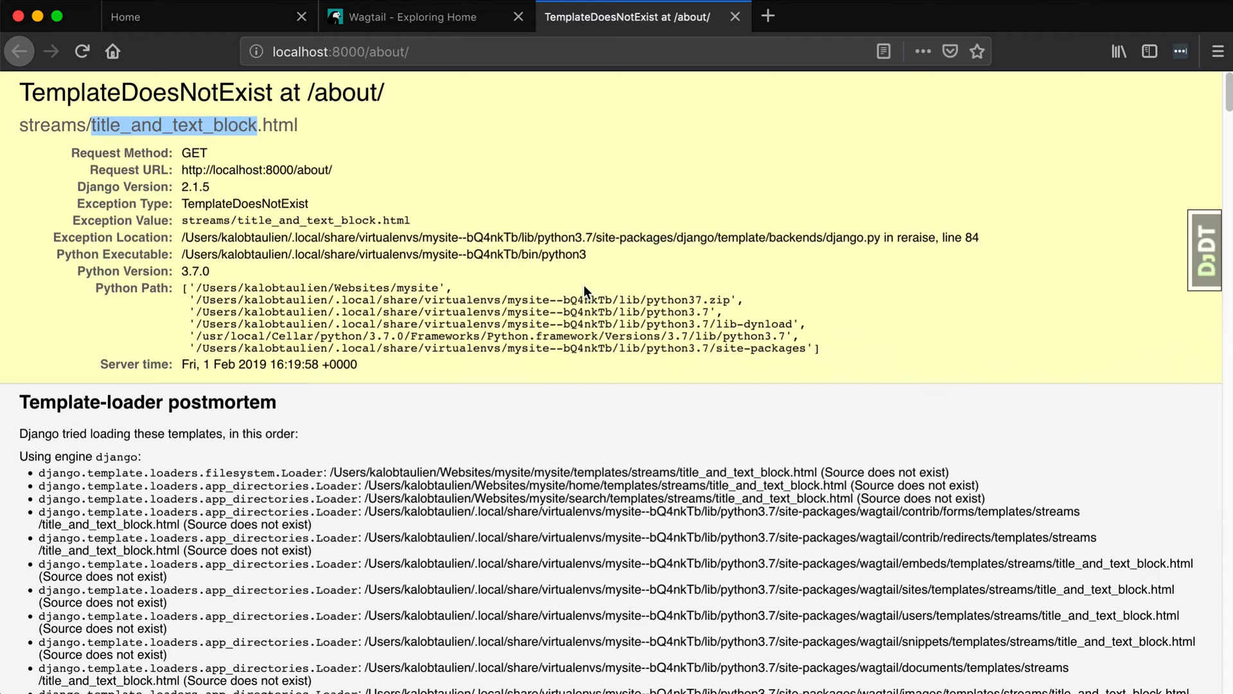
- Reload the About page to render the placeholder text, then return to the Wagtail admin
left_click(83, 52)
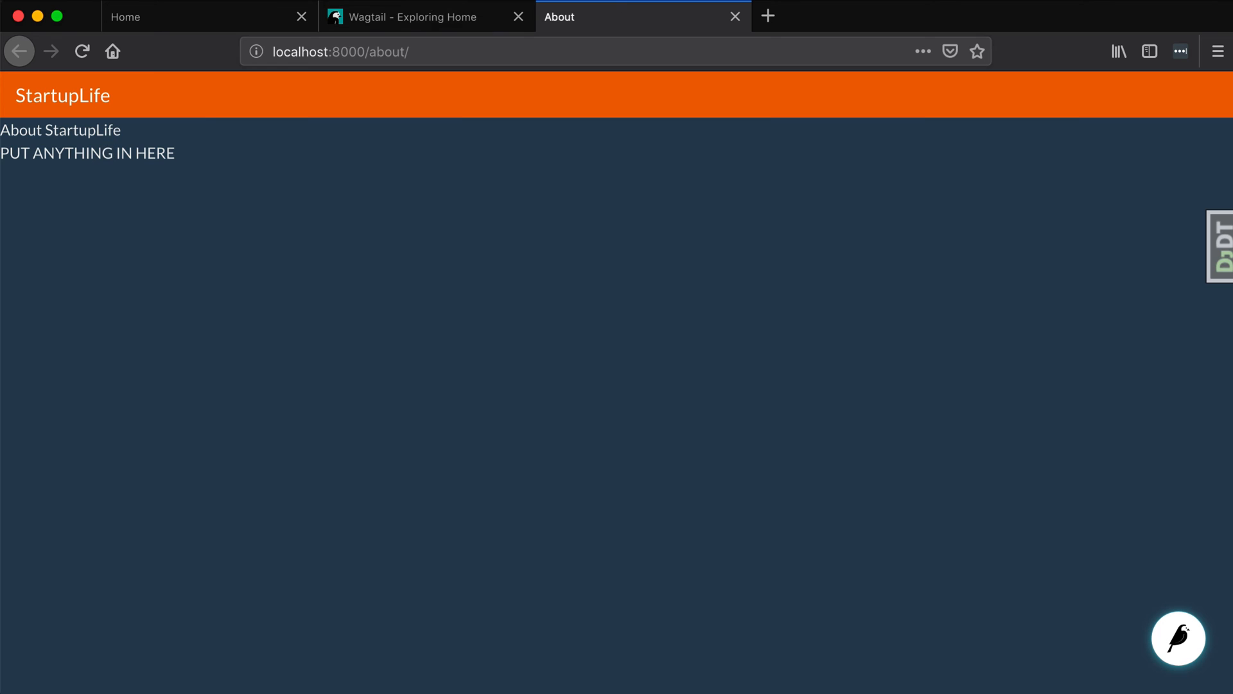
left_click(425, 17)
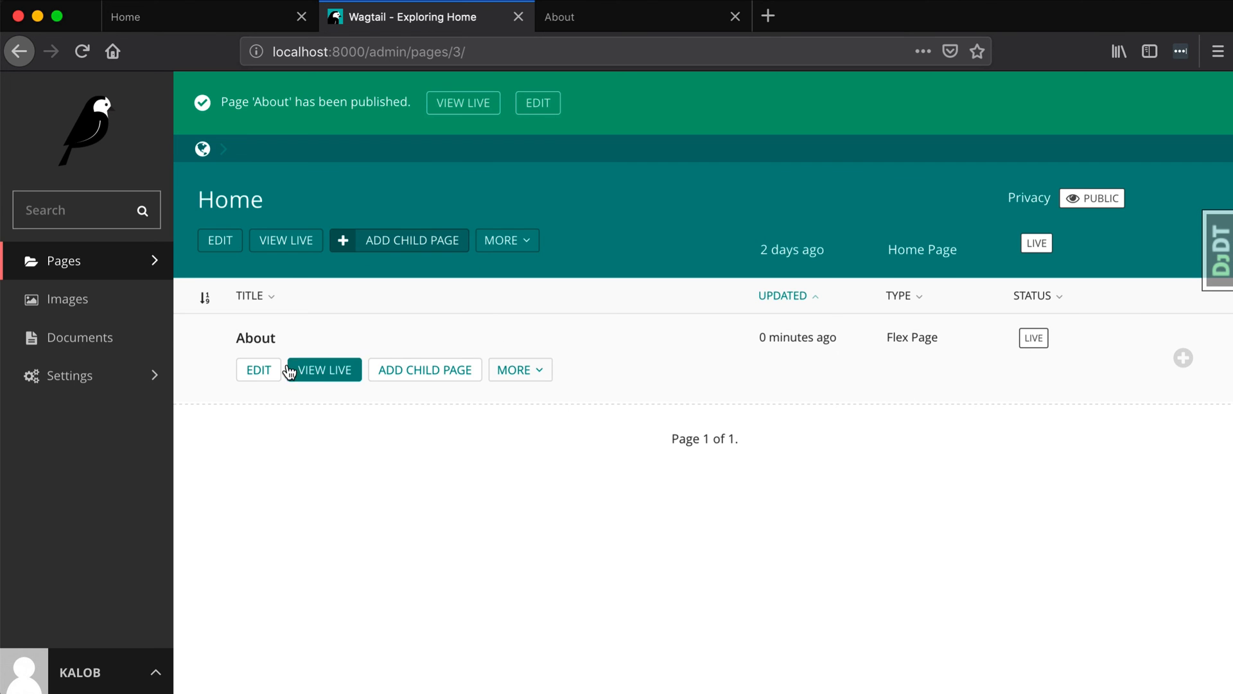
- Add Second Title and Third blocks, move the third above the second, and publish
left_click(259, 370)
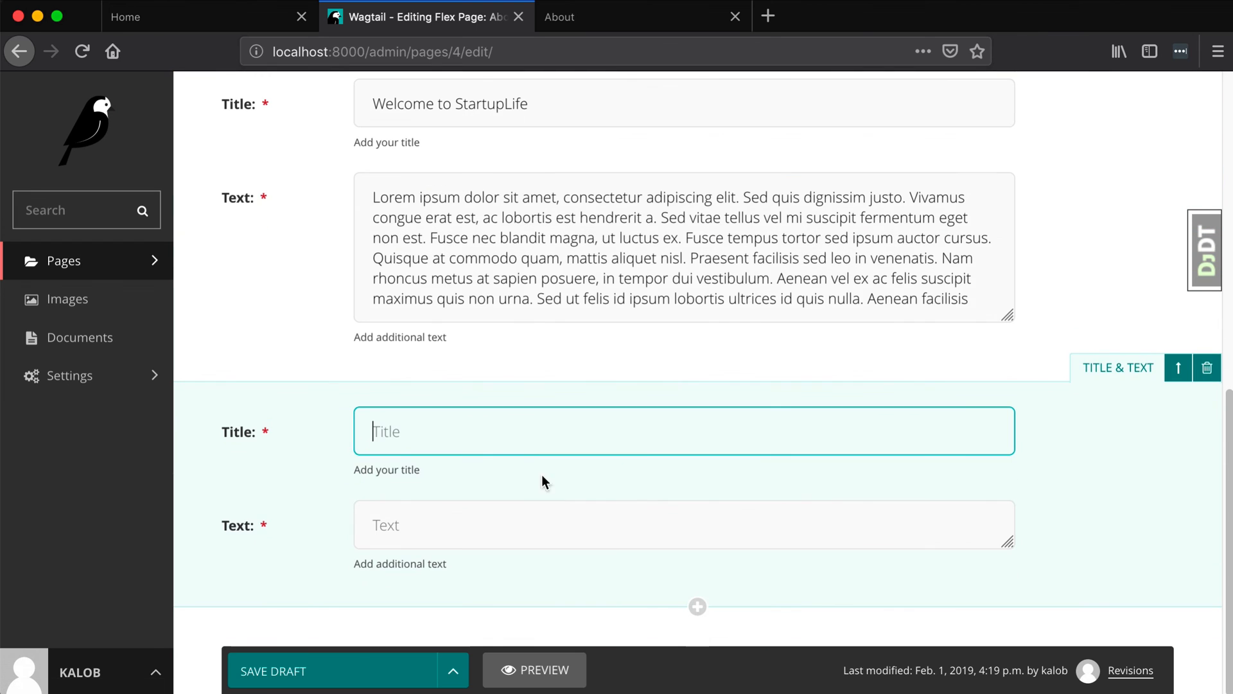
type("Second Title")
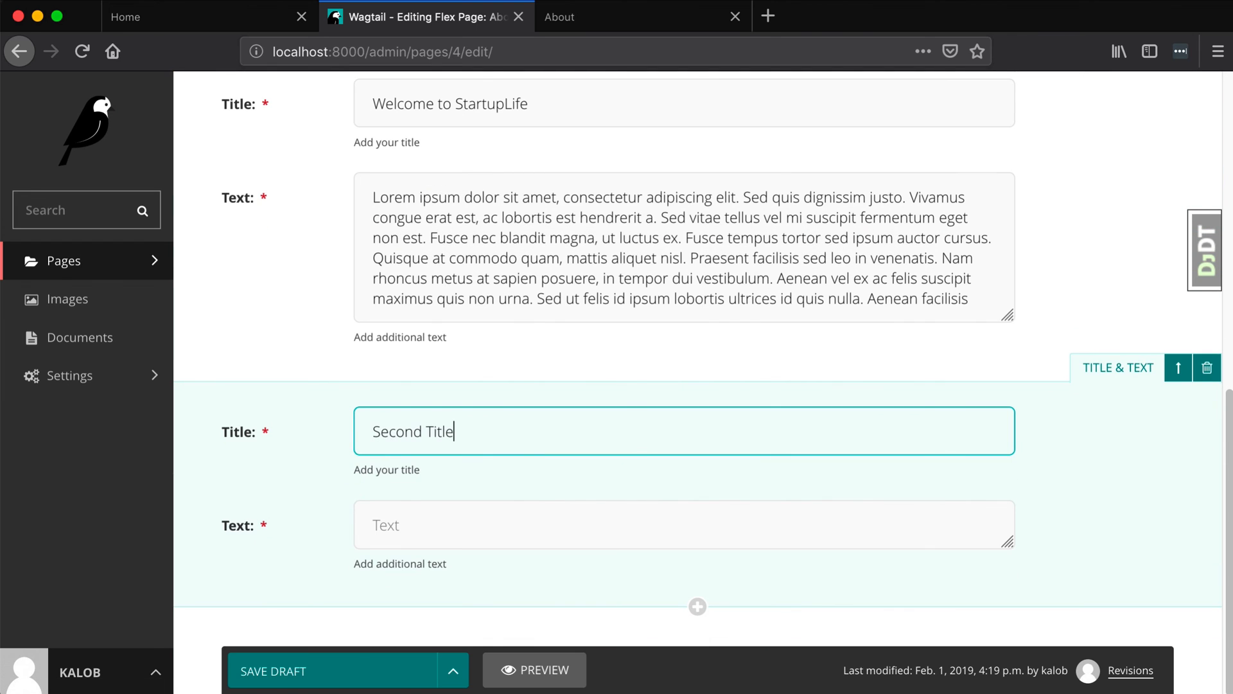
type("Second text")
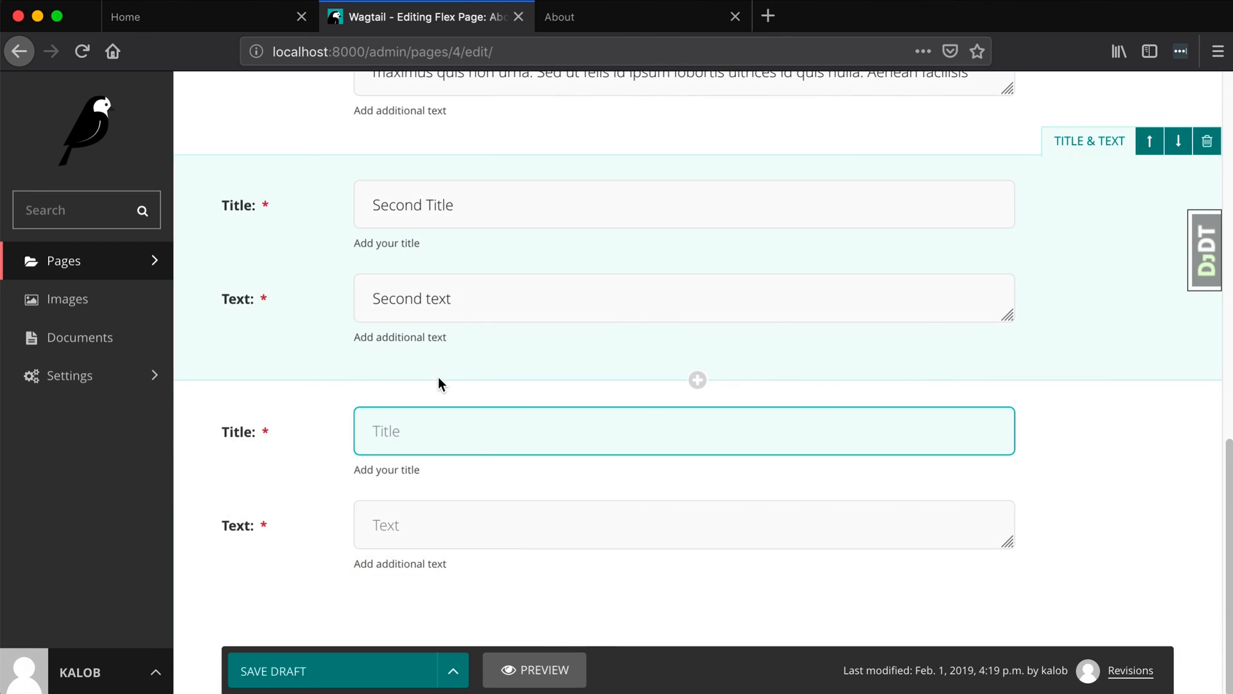
type("Third text")
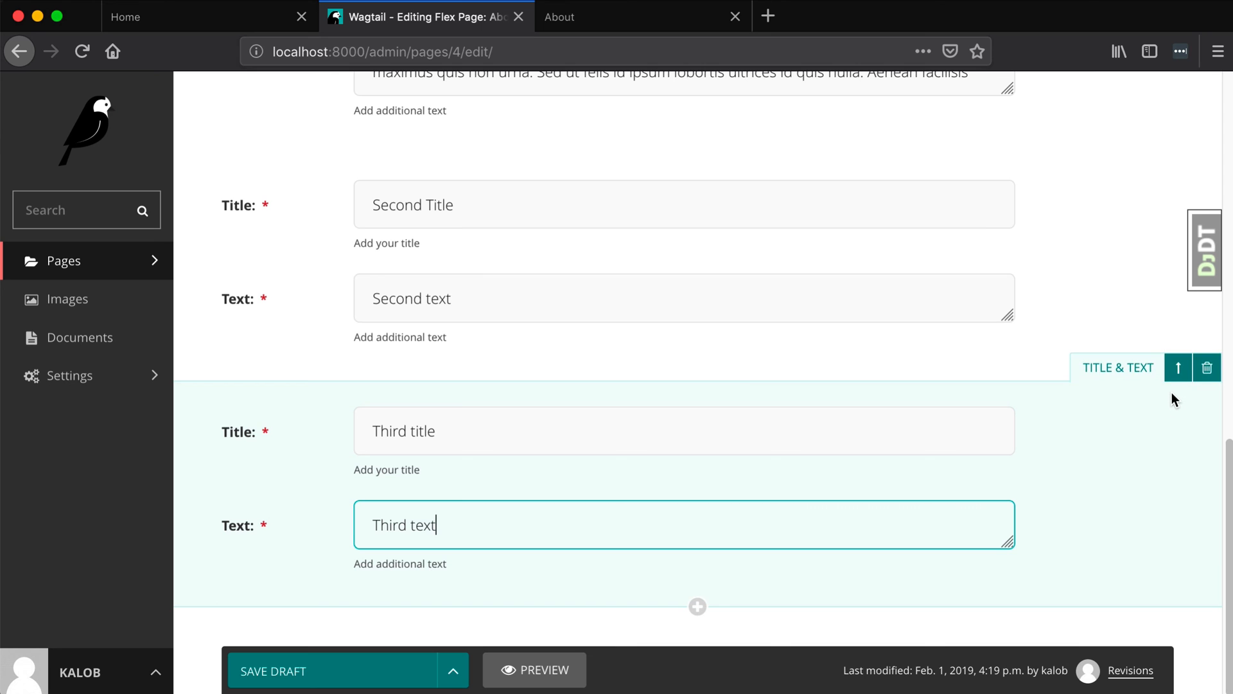
left_click(1178, 367)
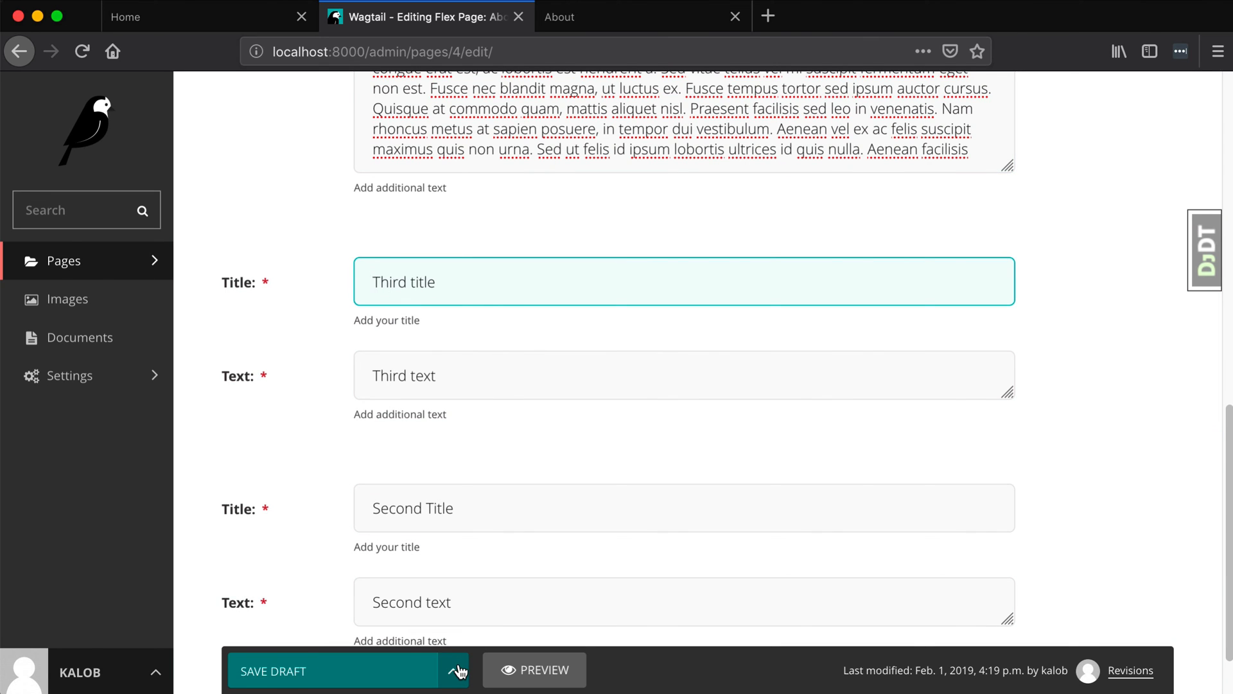
left_click(453, 670)
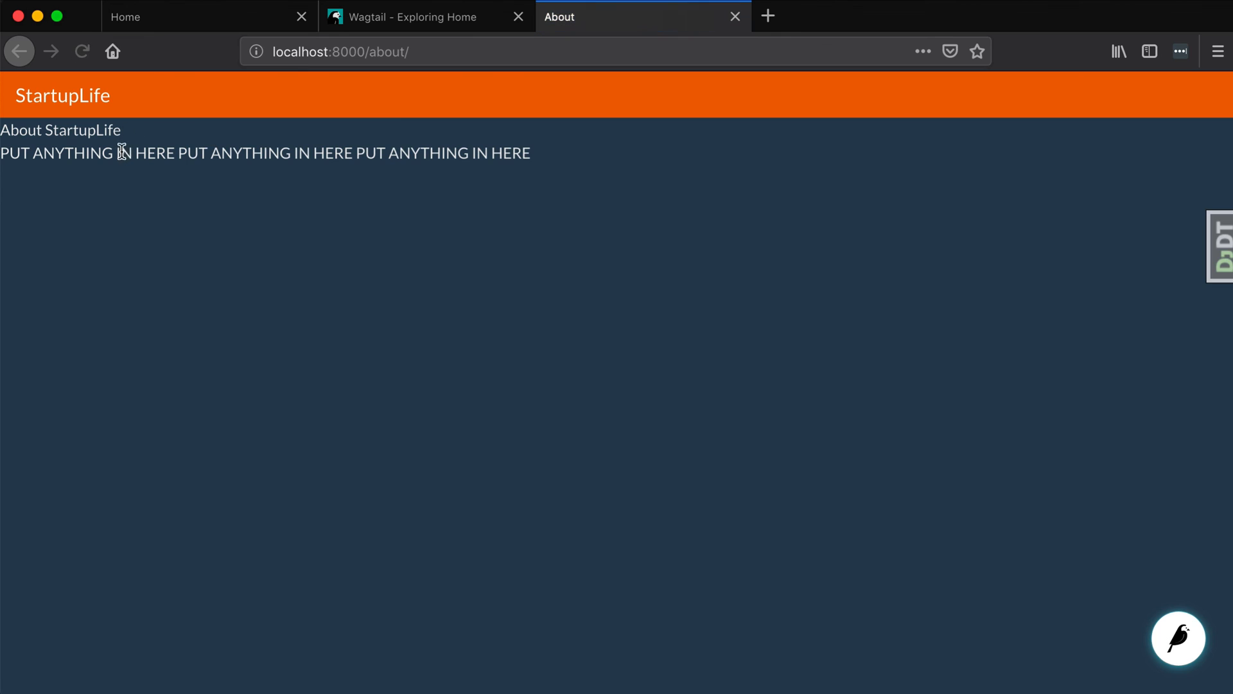
left_click_drag(120, 153, 532, 153)
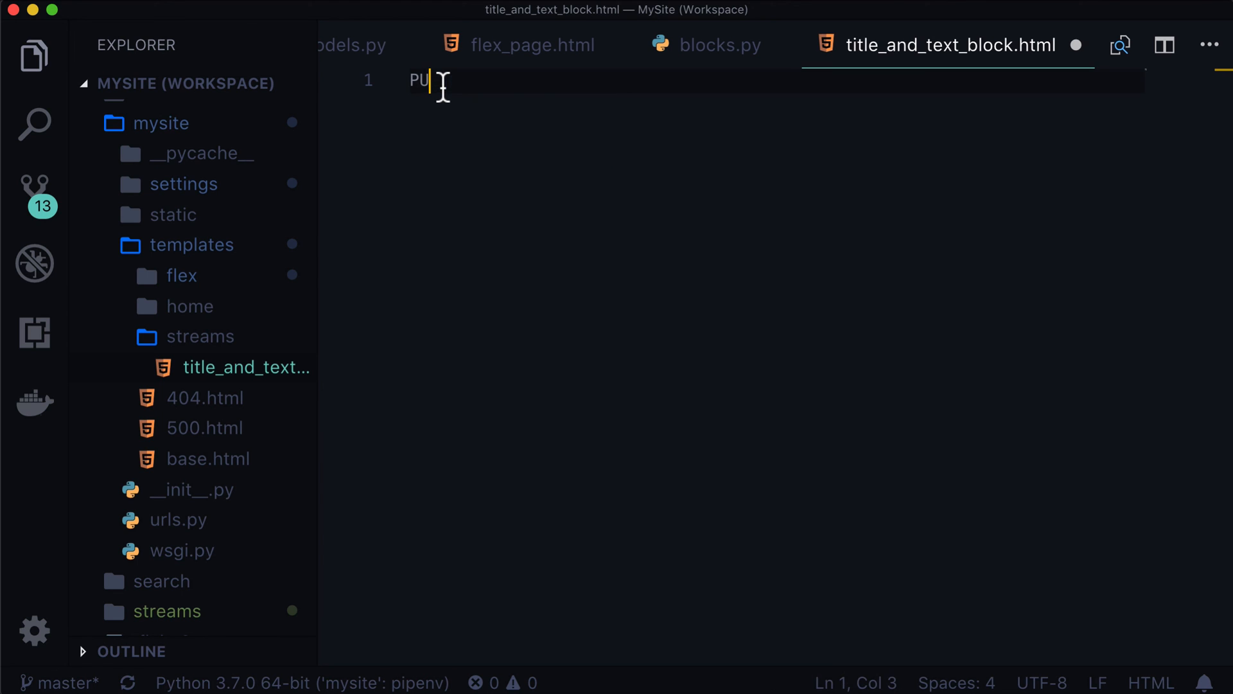
- Replace the placeholder with a div holding an h2 for {{ self.title }}
key("Backspace")
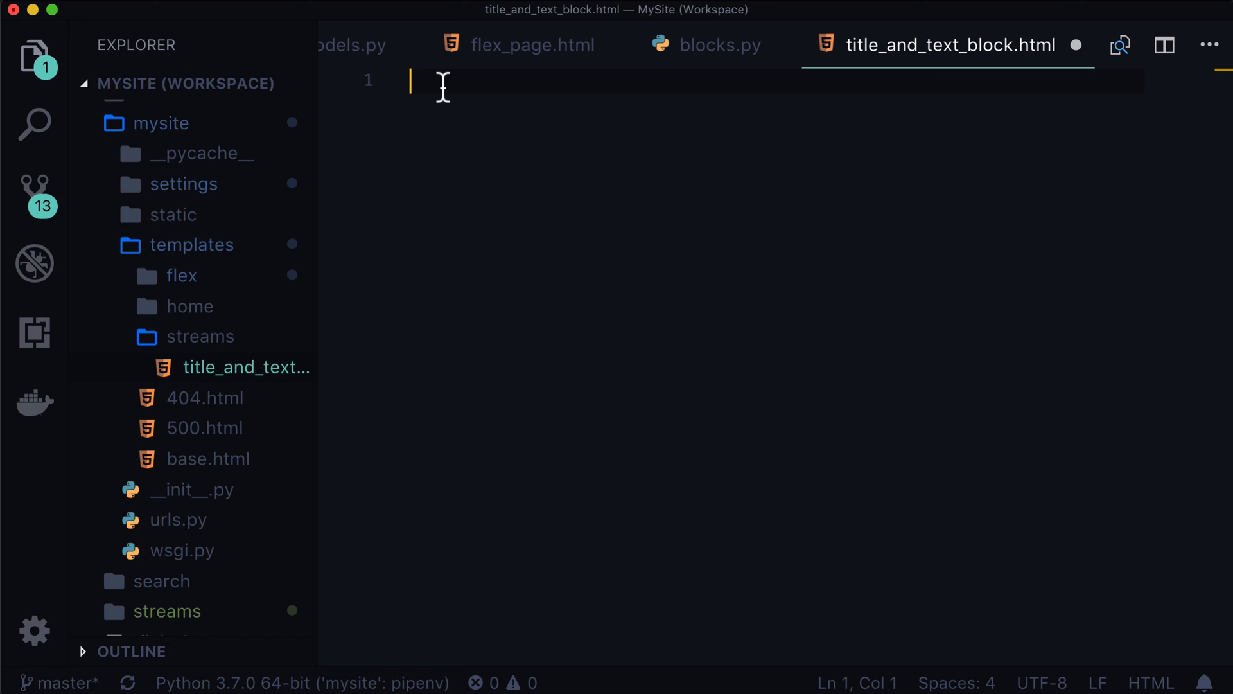
type("<div>")
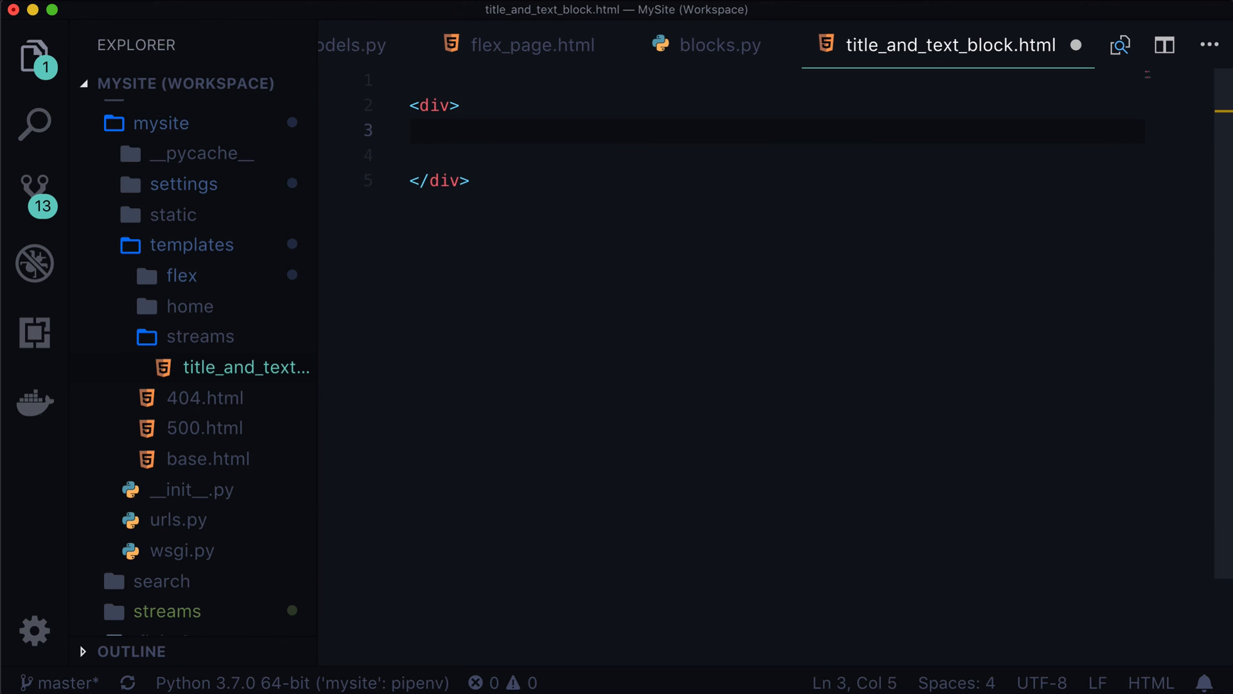
type("<h2")
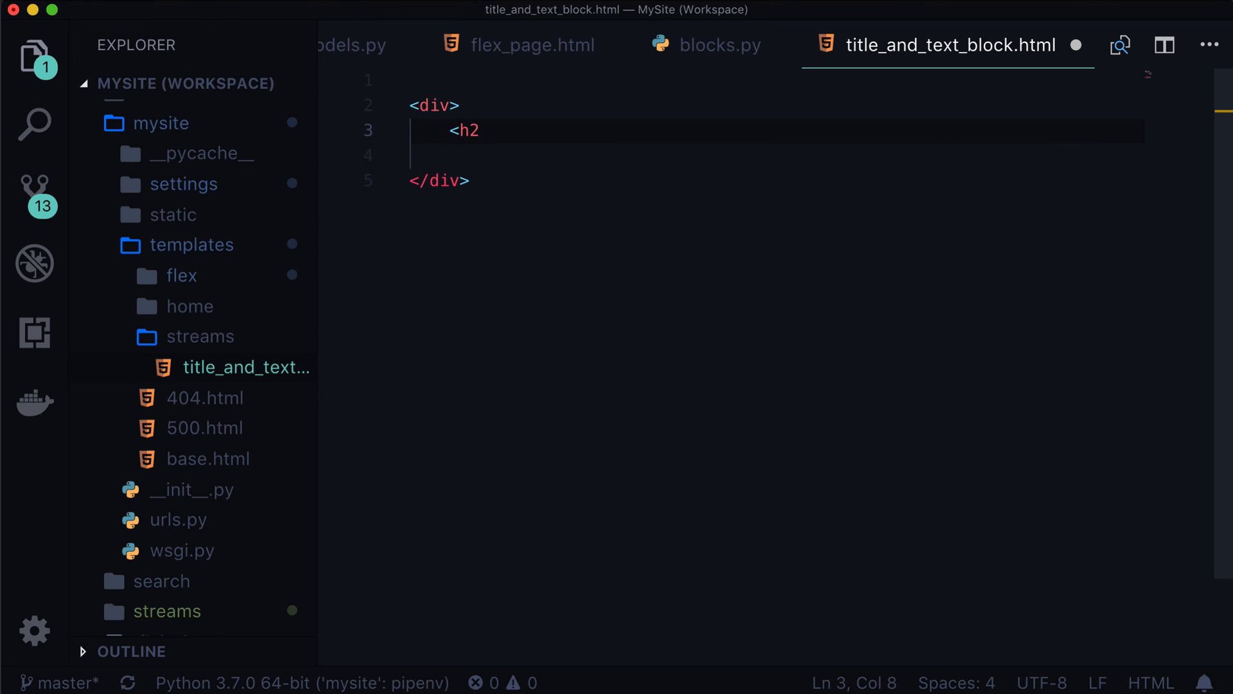
type(">{{ self.title }}</h2>")
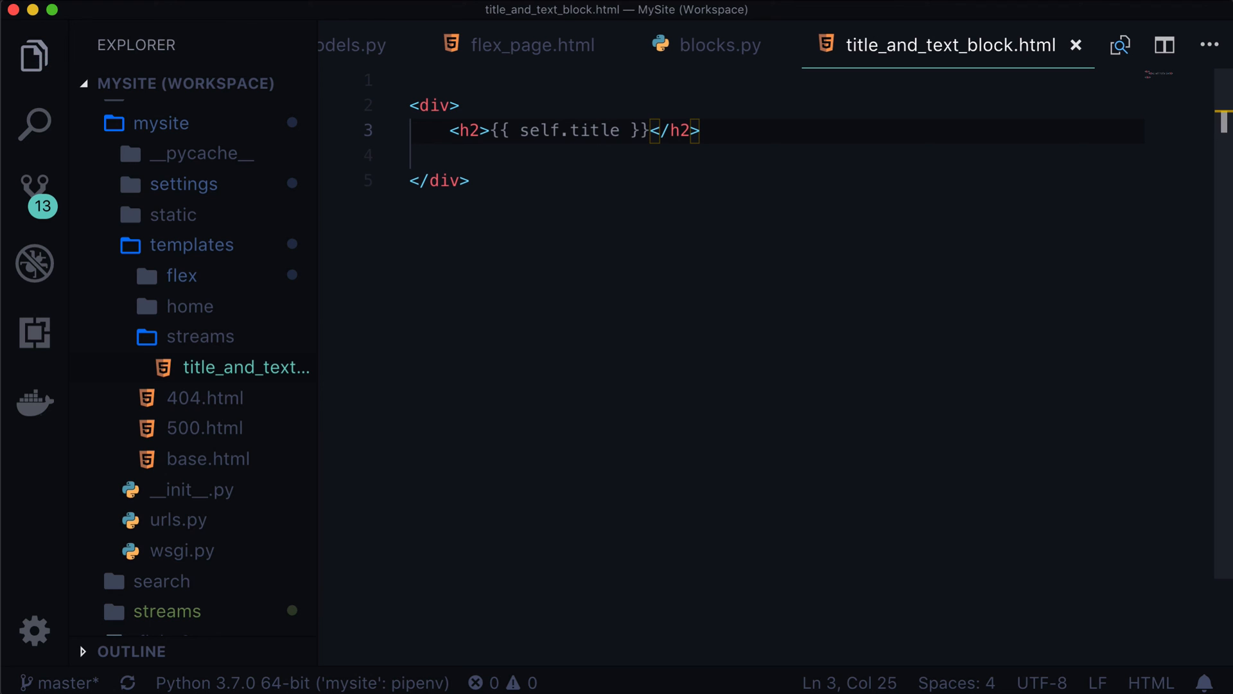
mouse_move(529, 141)
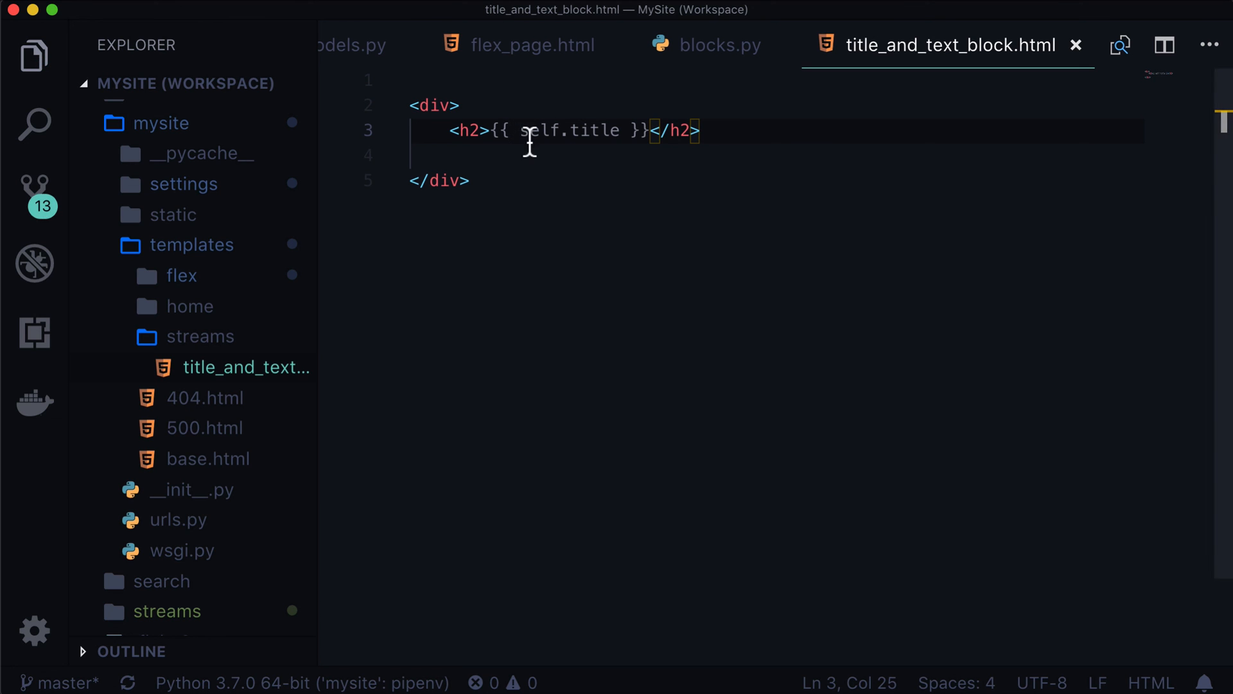
left_click(719, 45)
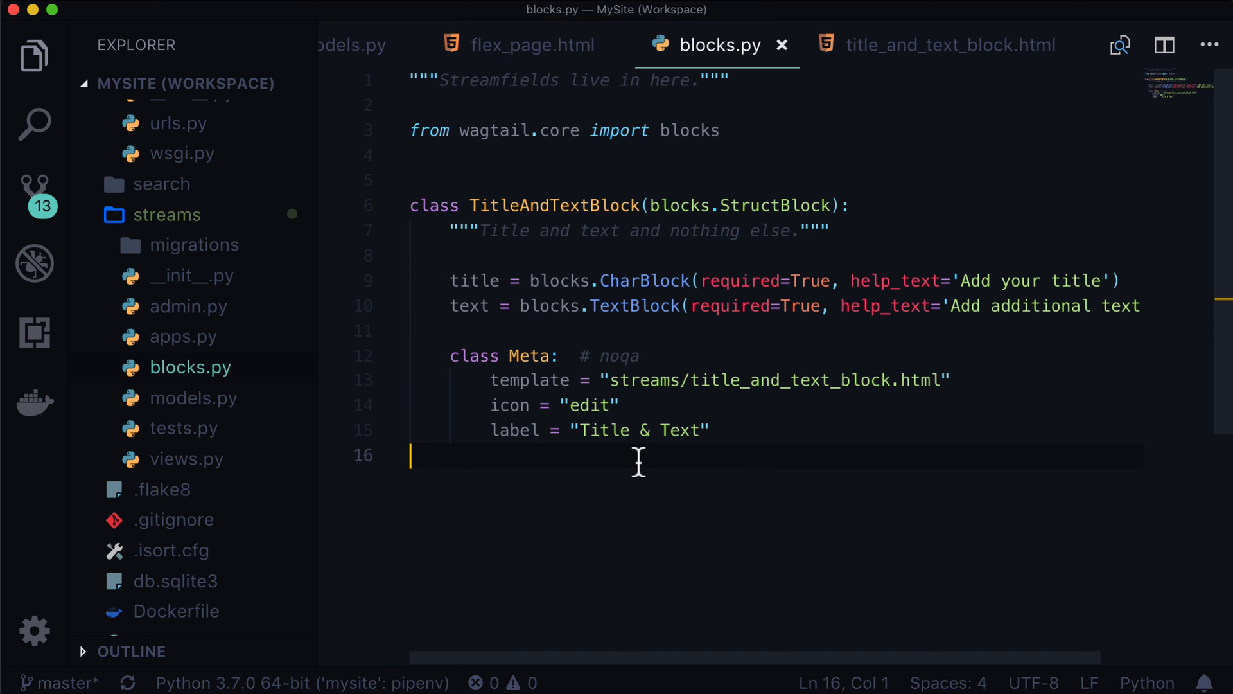
- Add a paragraph rendering {{ self.text }} and save the block template
double_click(473, 281)
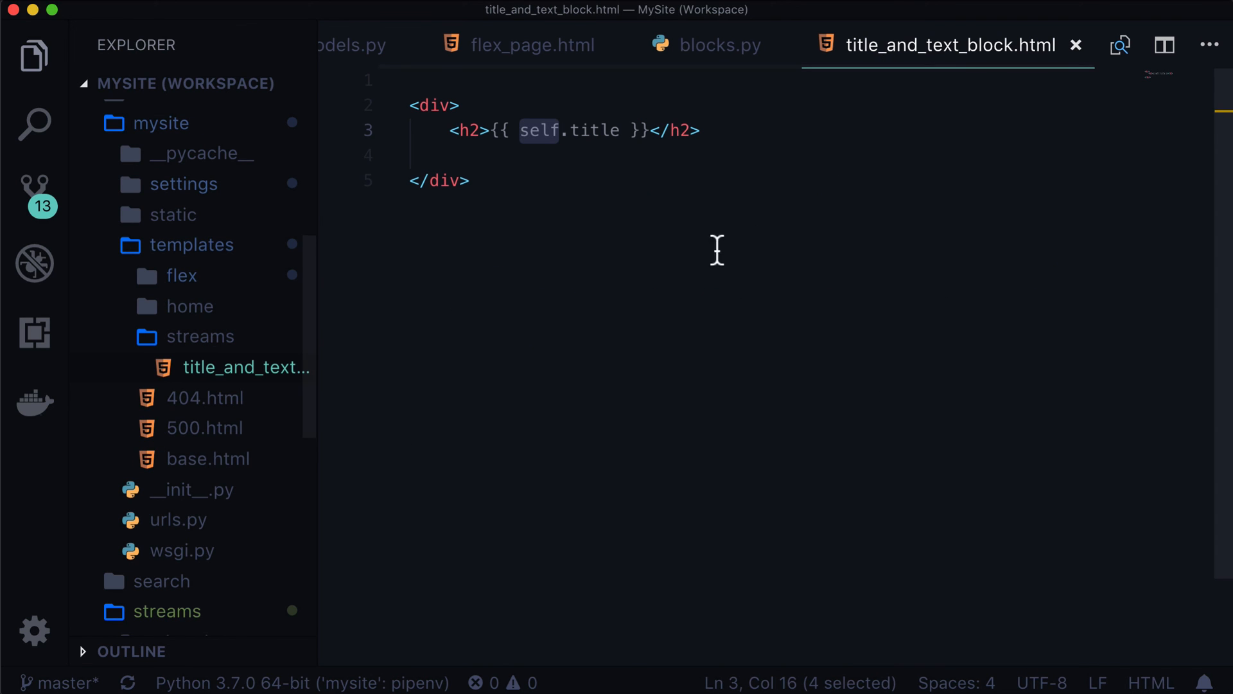
type("<p></p>")
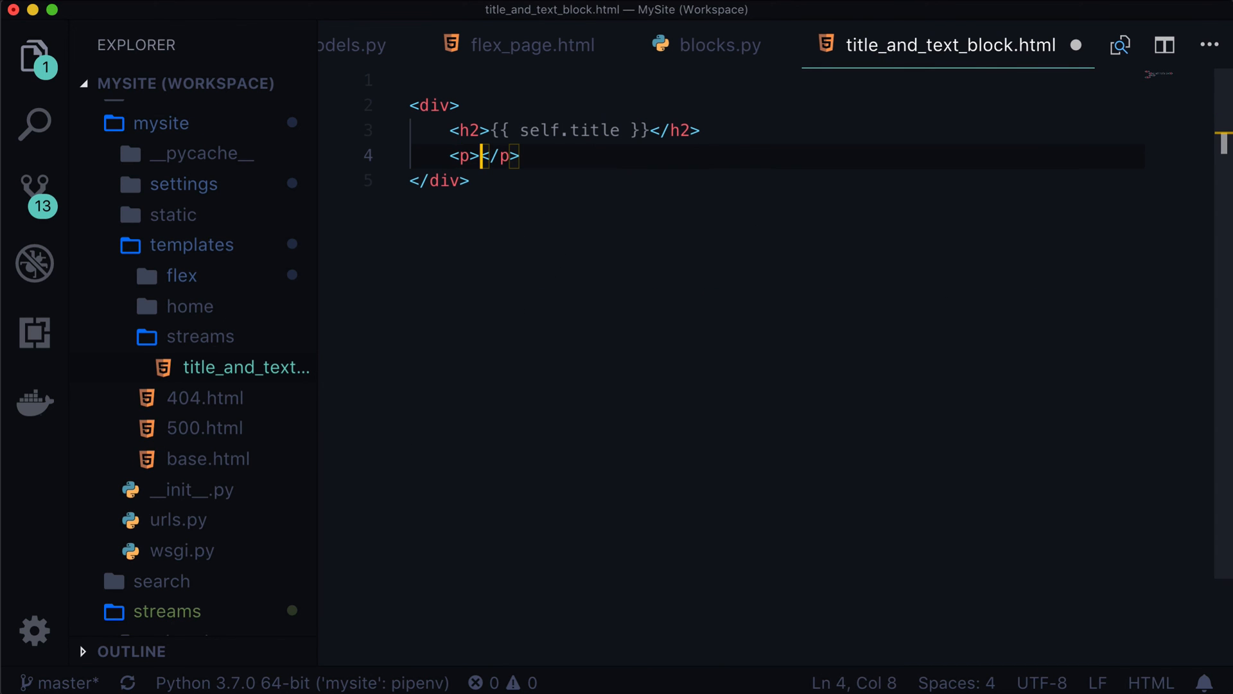
type("{{ self.text")
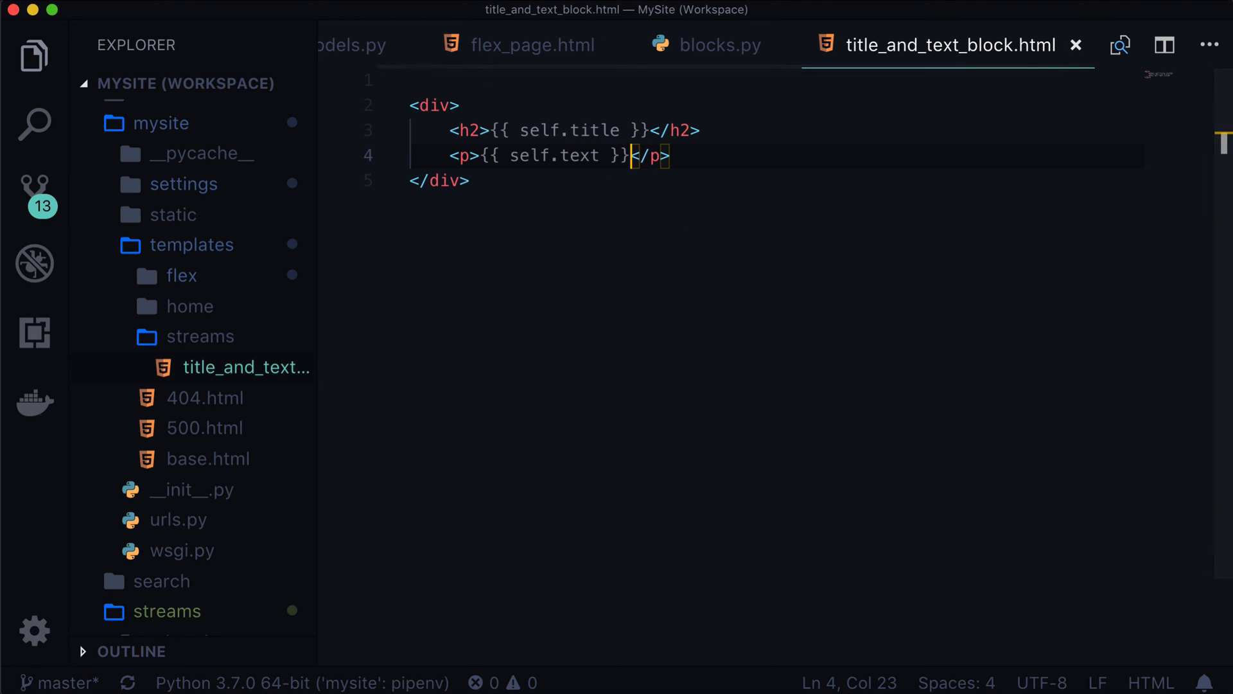
type("<h")
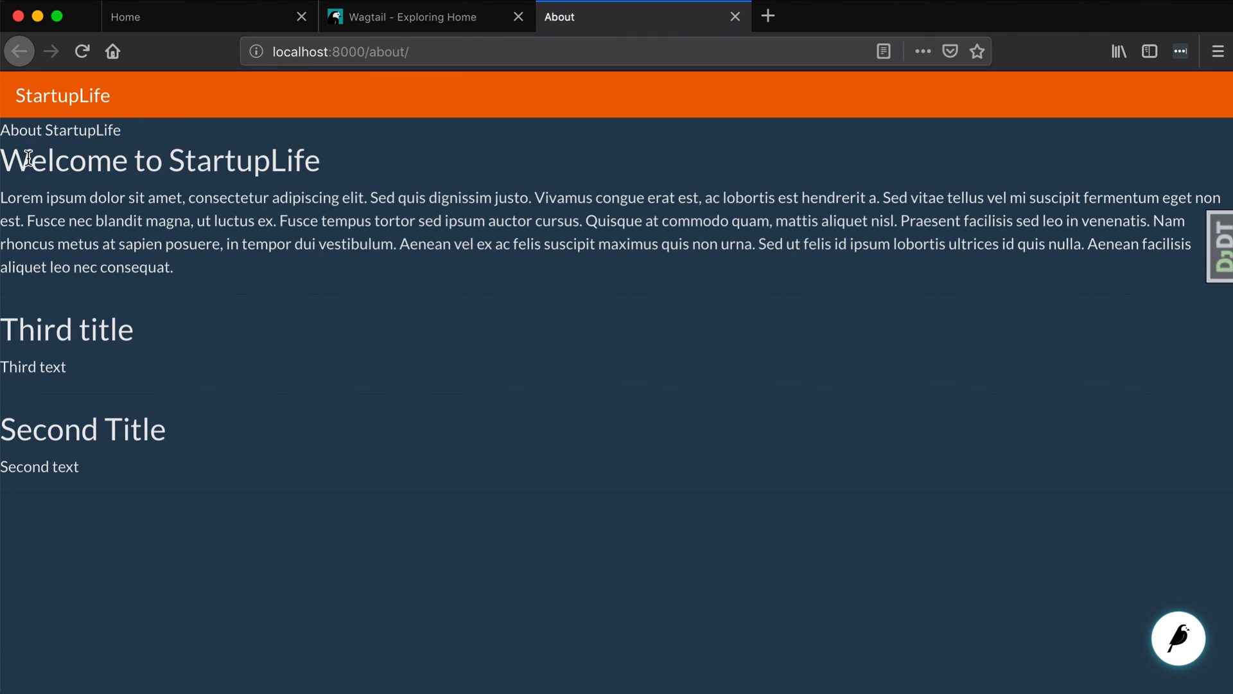
- Check the reloaded About page showing Welcome to StartupLife, Third title, Second Title
double_click(78, 329)
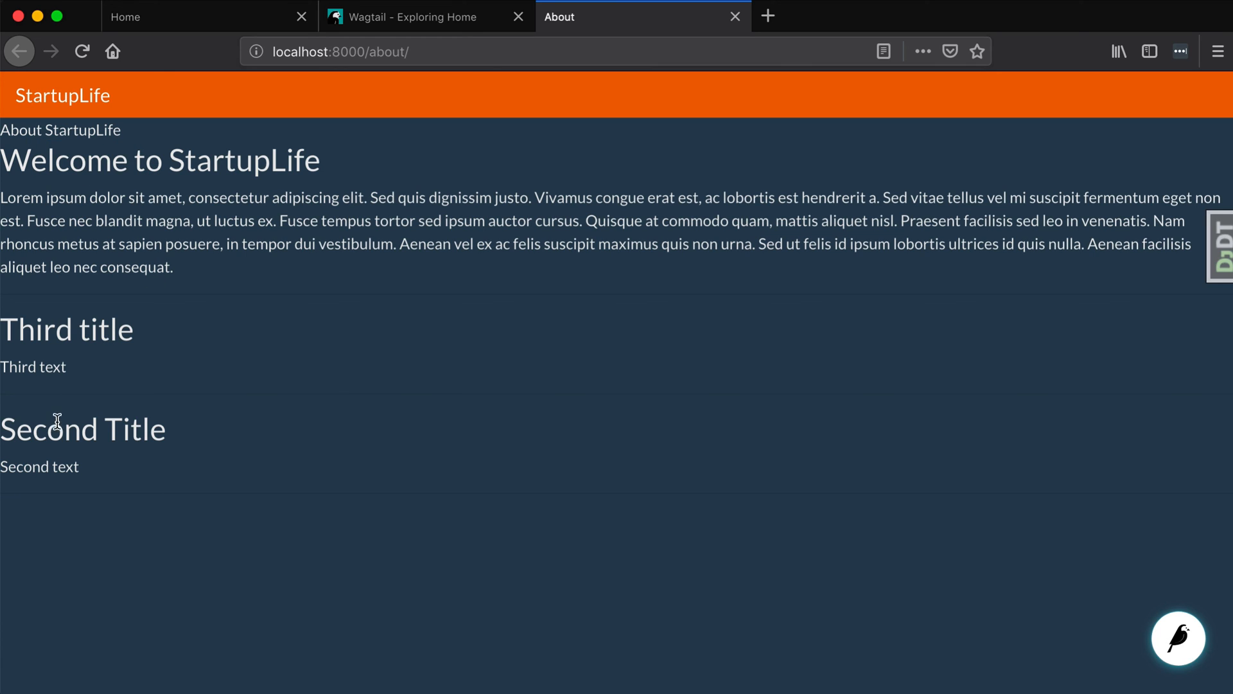
mouse_move(63, 328)
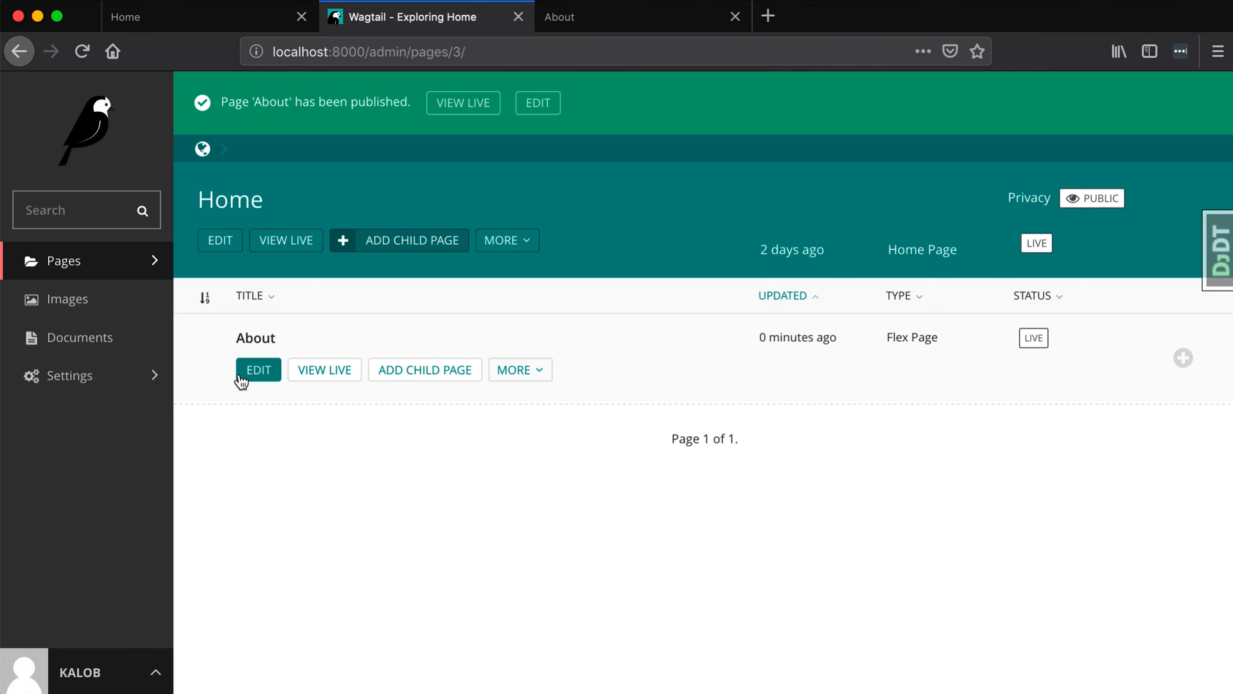
- Move the Second Title block above Third title and publish the About page
left_click(259, 369)
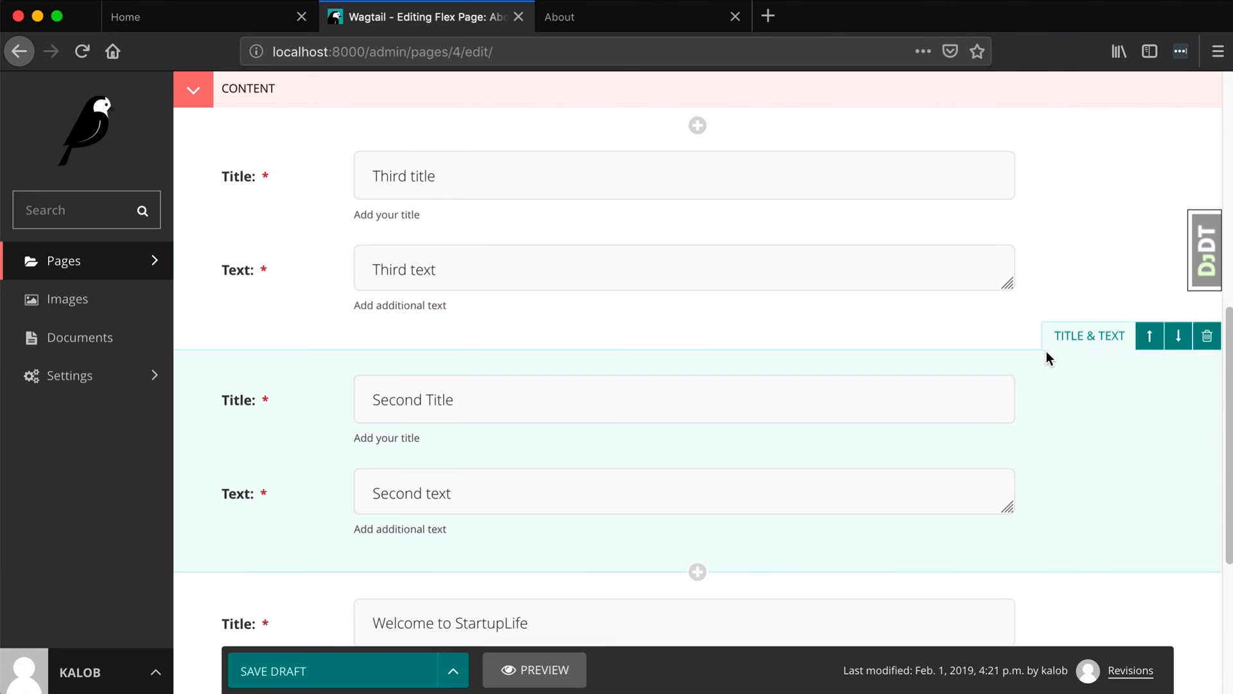
left_click(1148, 336)
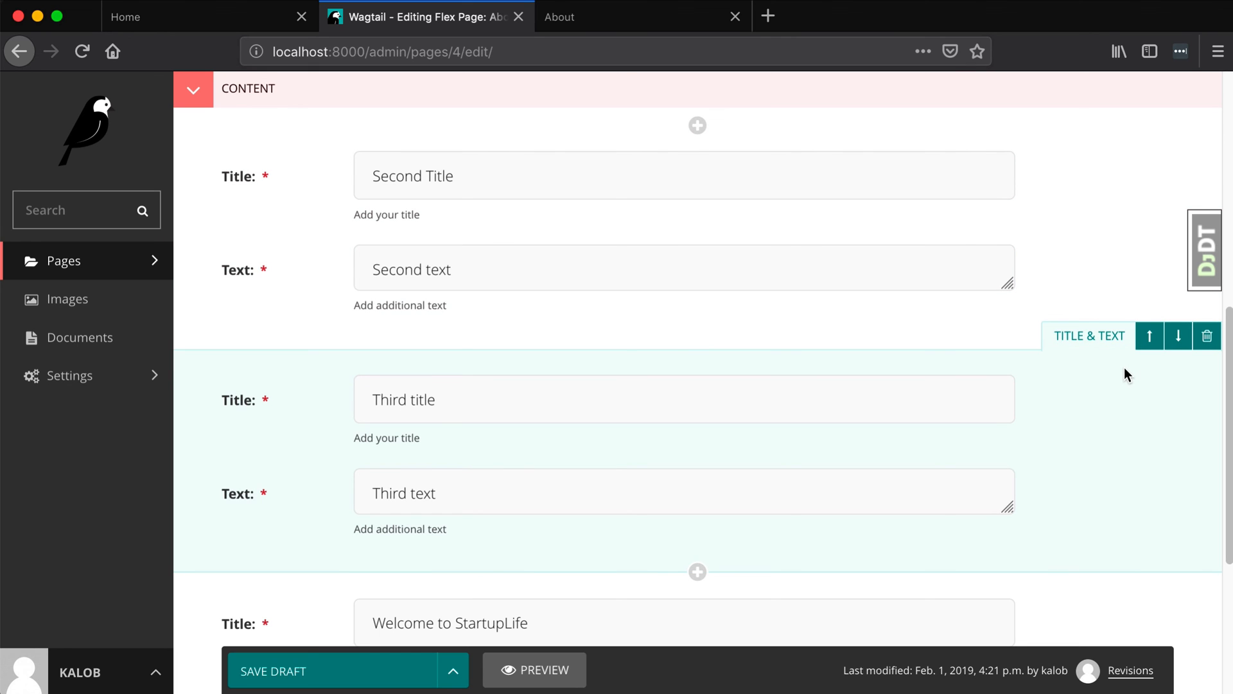
left_click(453, 671)
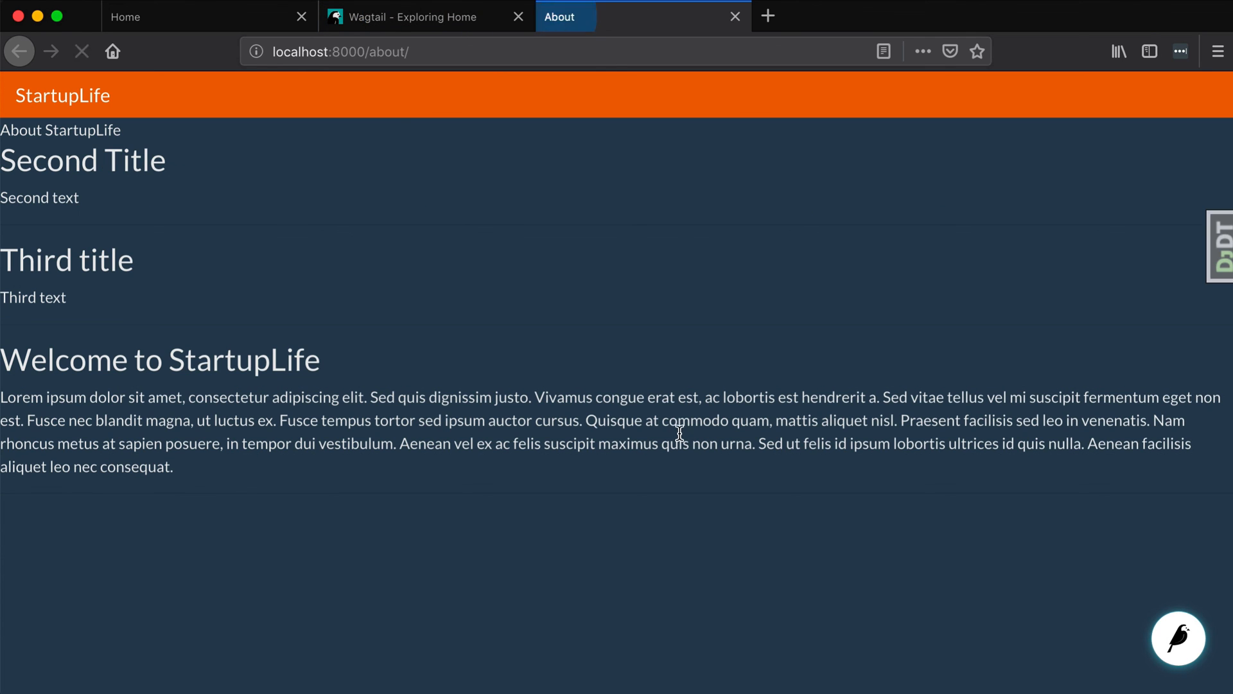
double_click(67, 260)
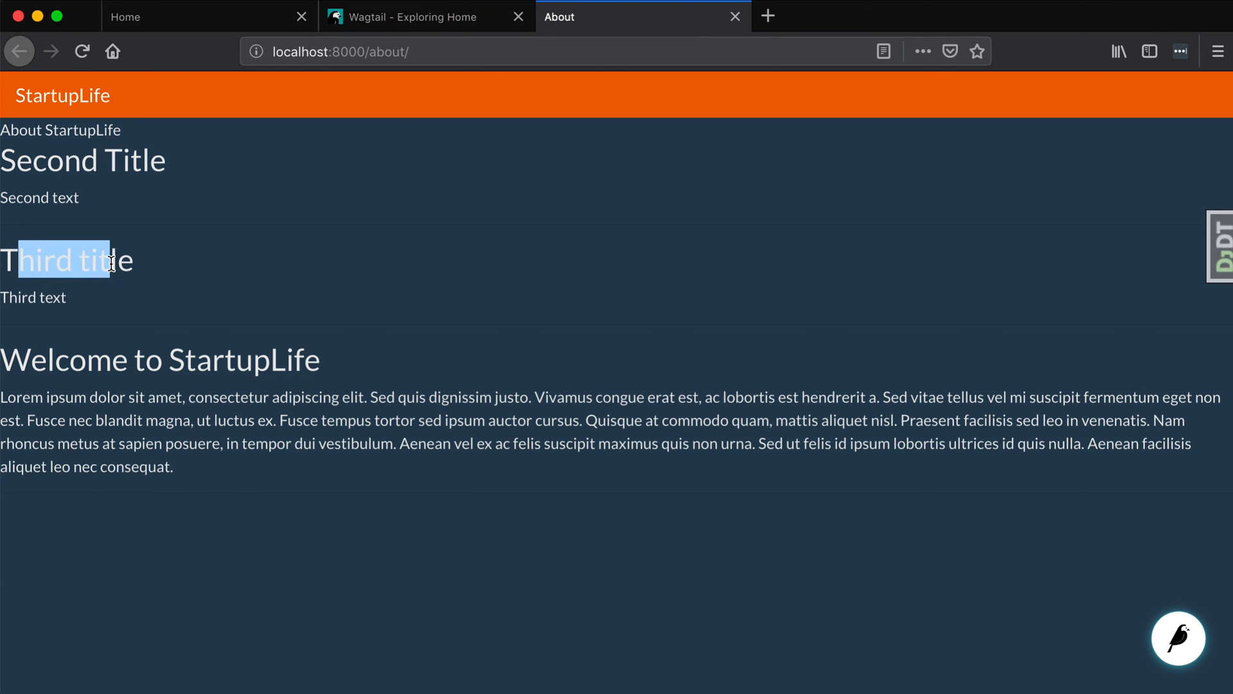
left_click(330, 370)
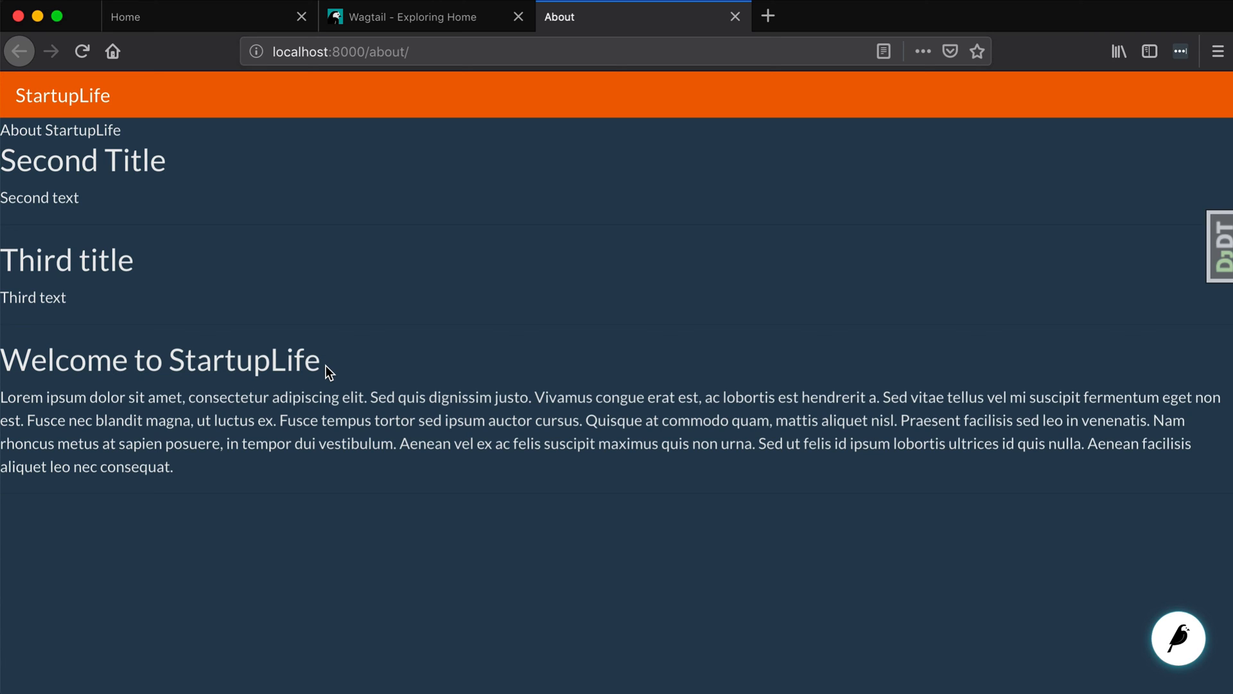
mouse_move(397, 334)
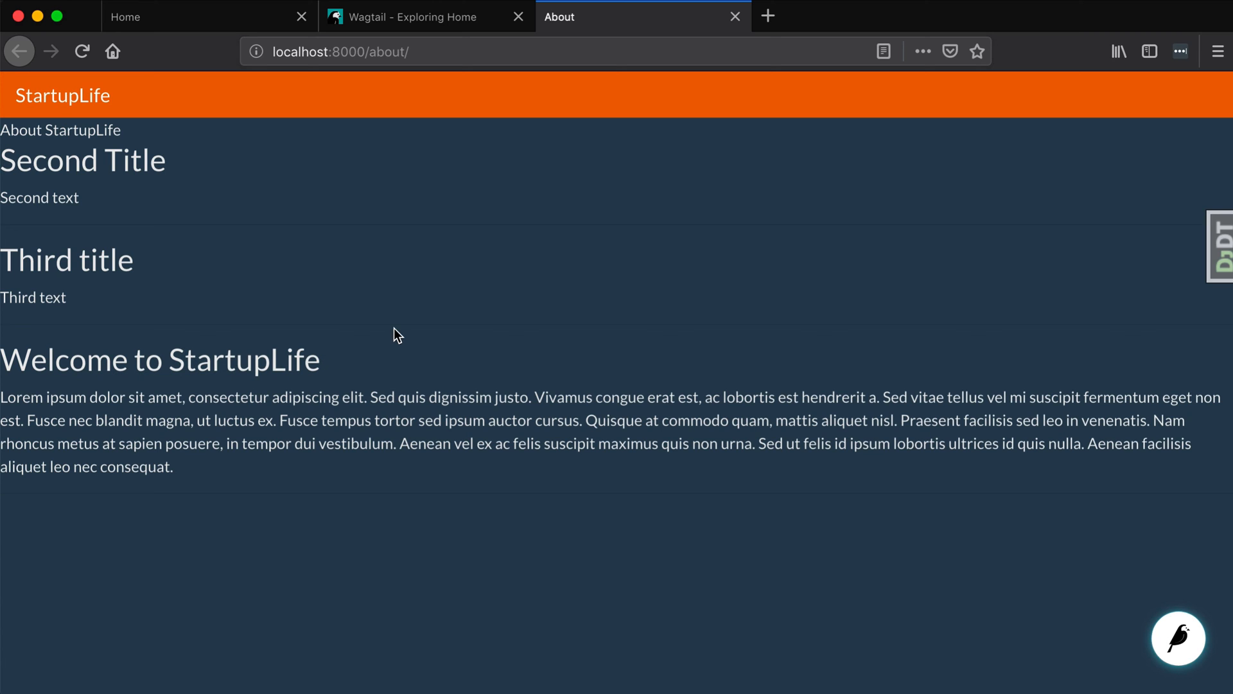
mouse_move(187, 438)
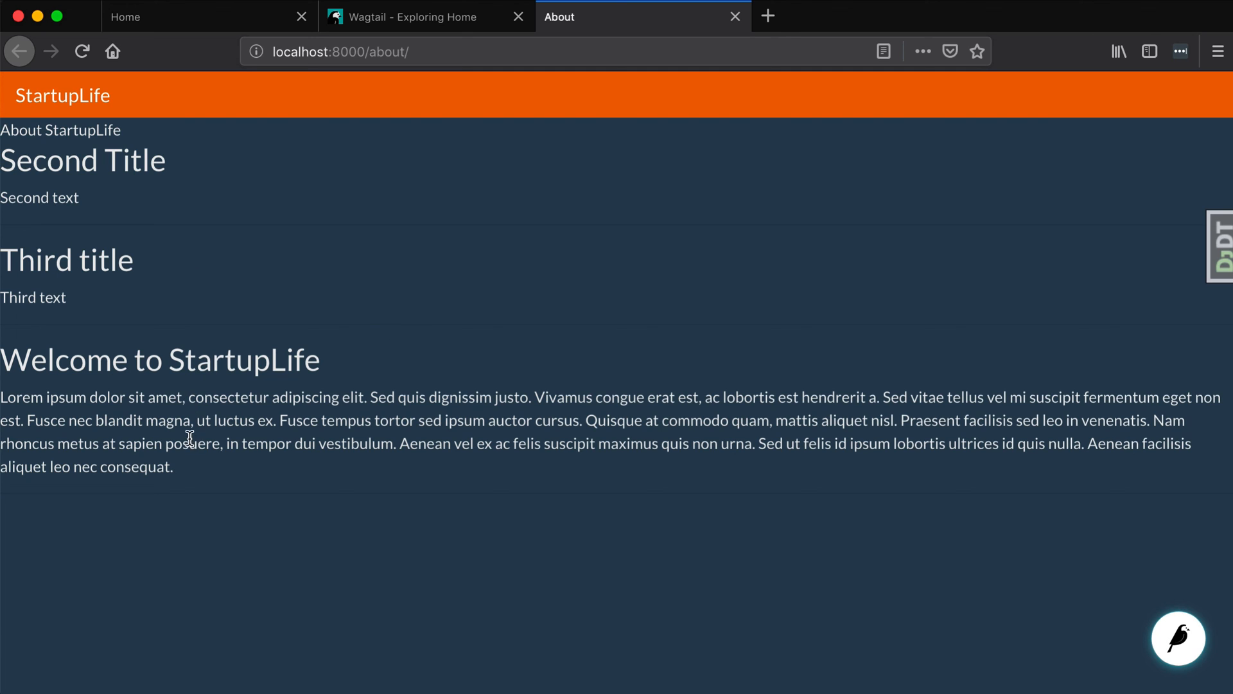
left_click_drag(3, 359, 173, 466)
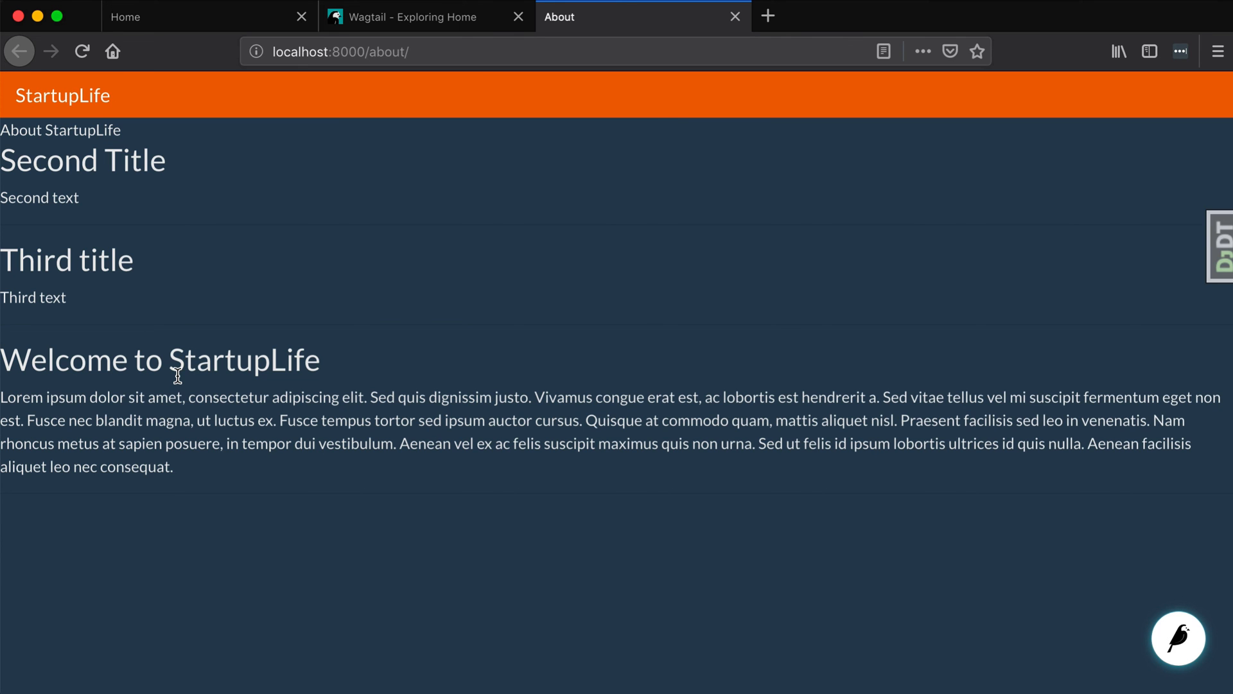
mouse_move(36, 200)
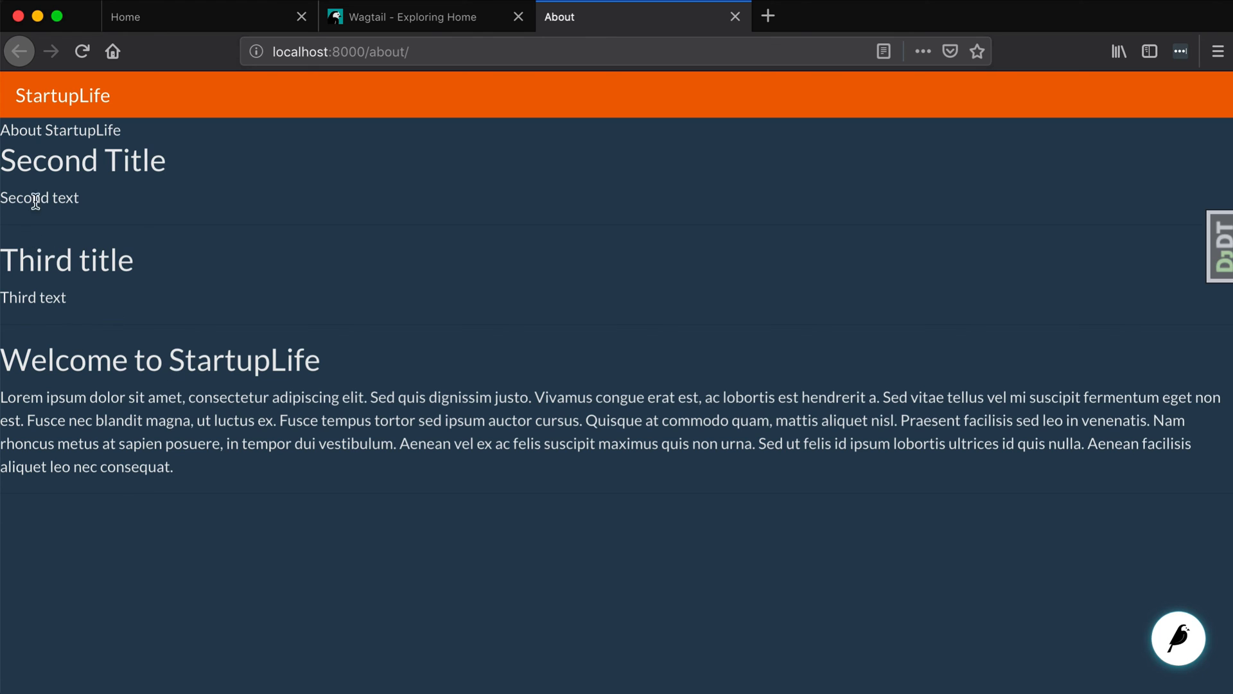
left_click_drag(27, 160, 142, 160)
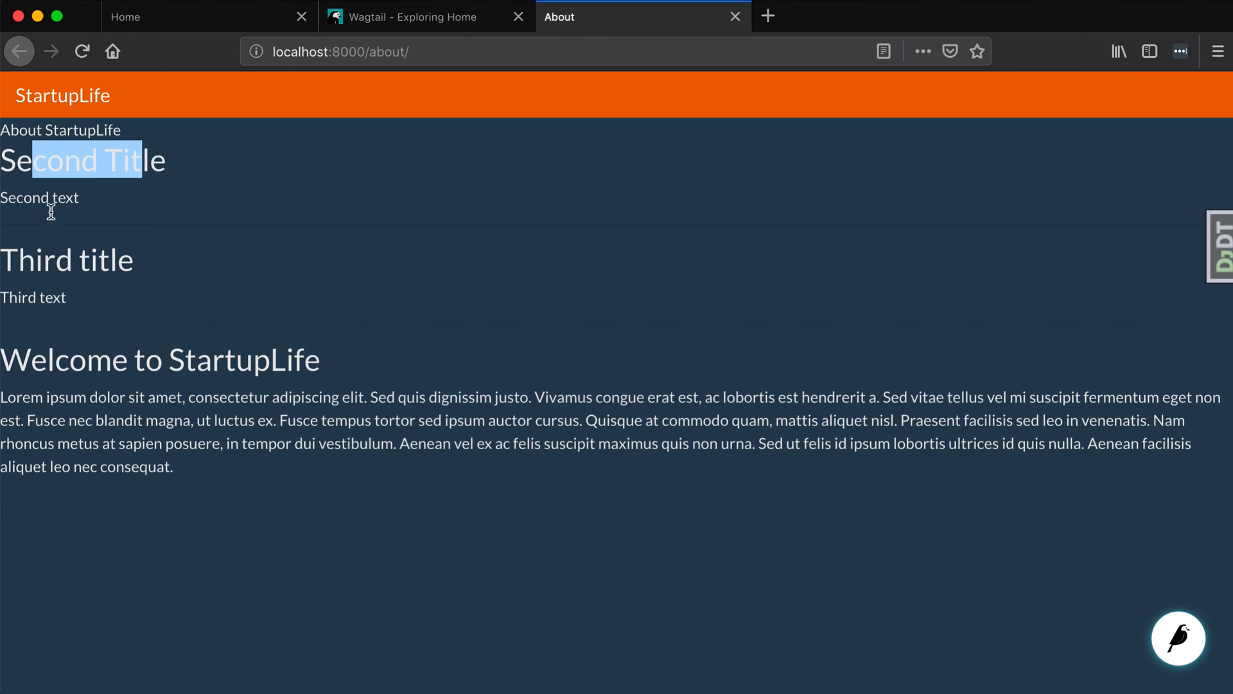